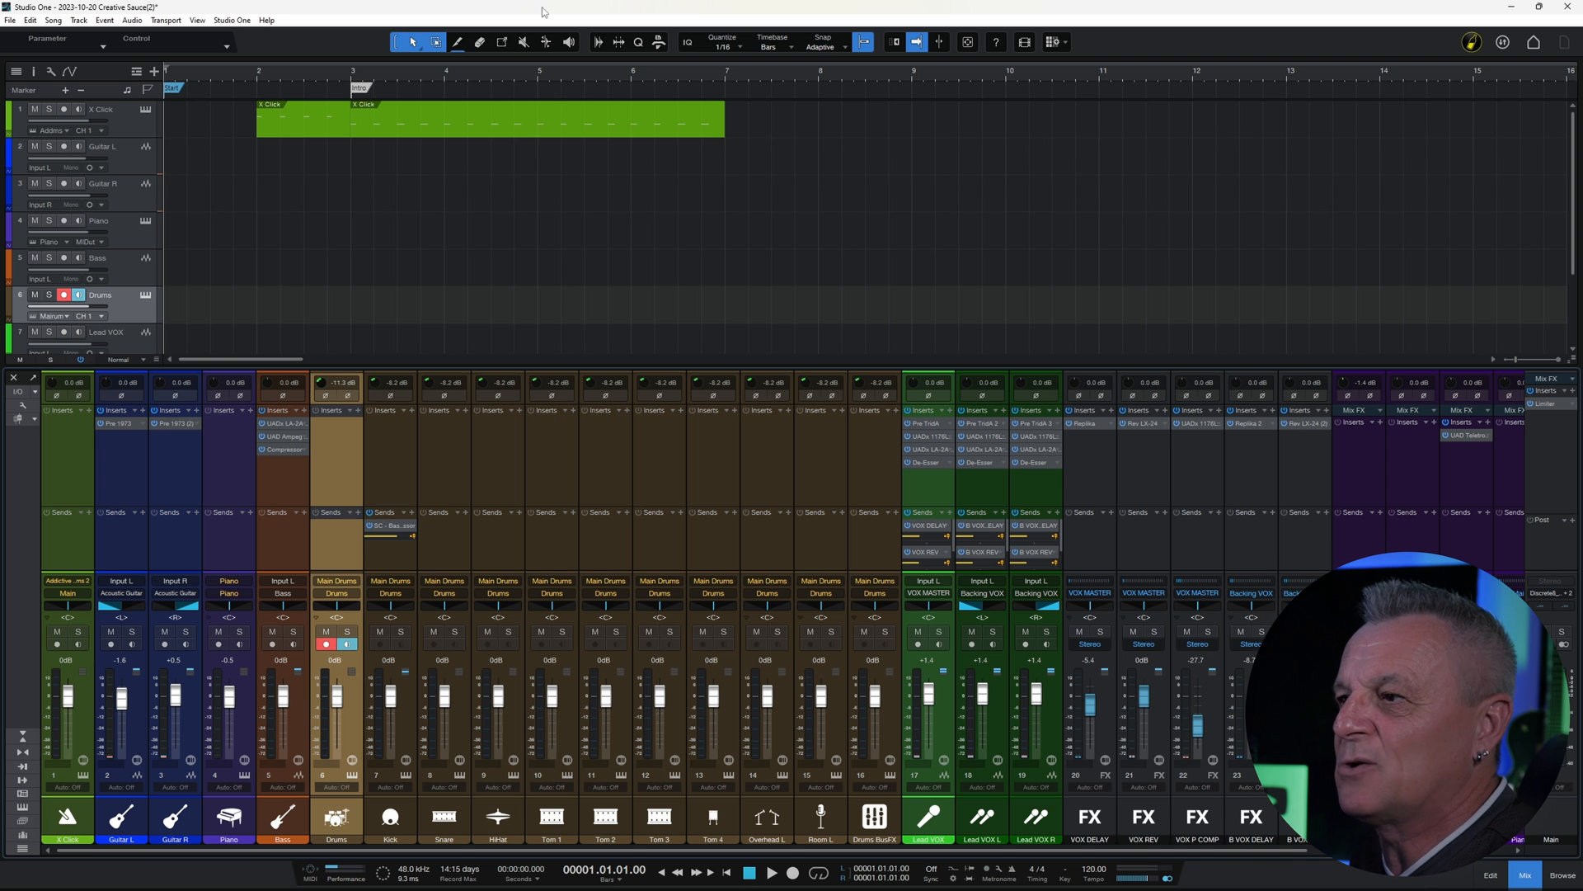
mouse_move(306, 104)
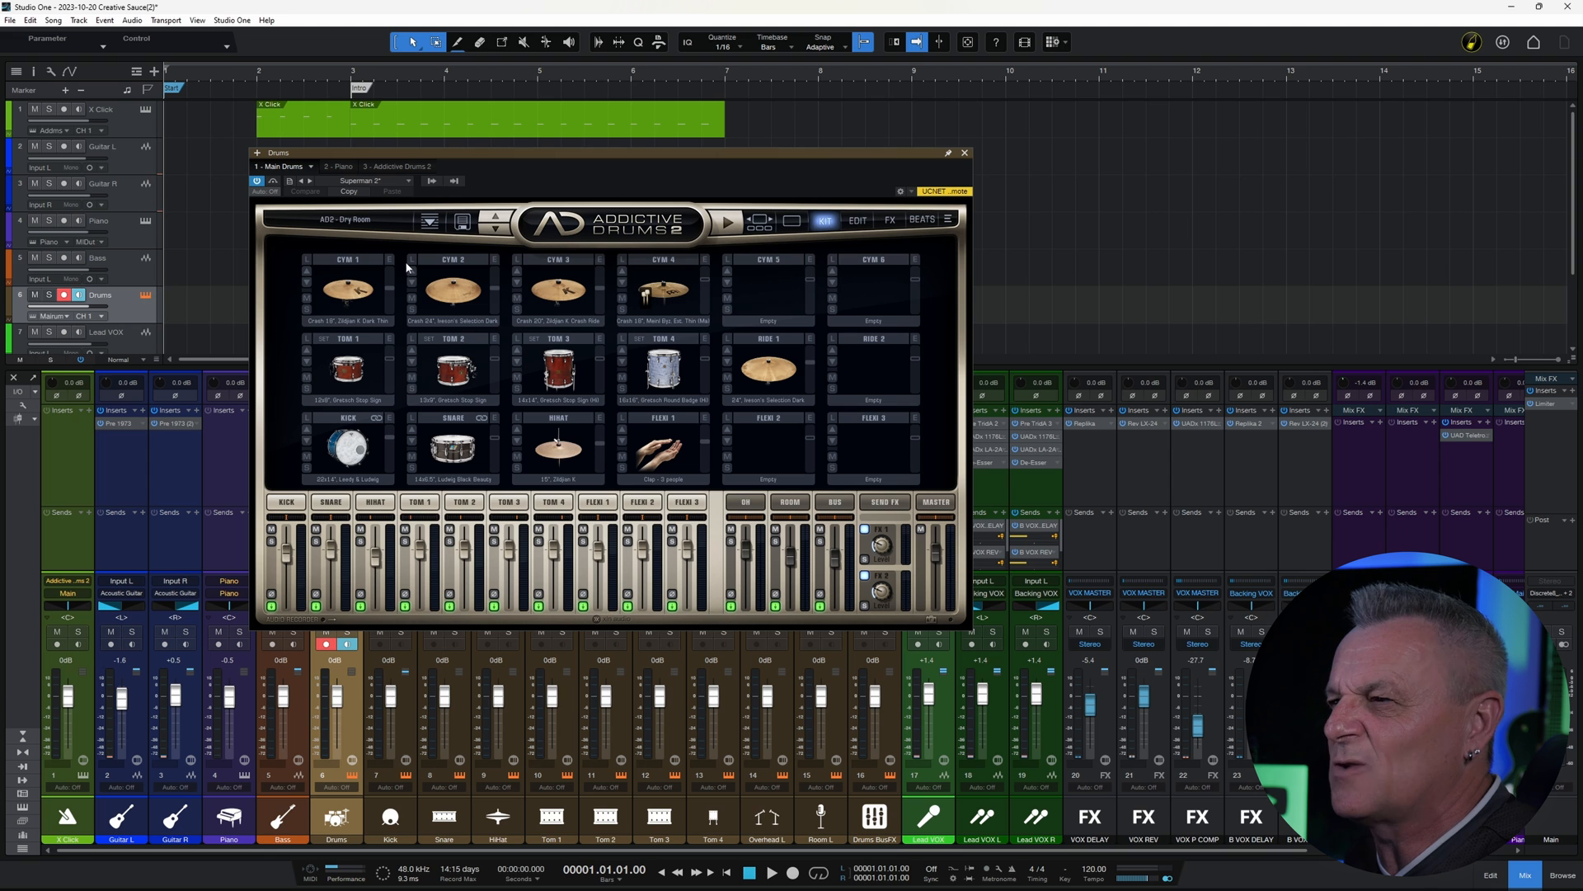
mouse_move(608, 188)
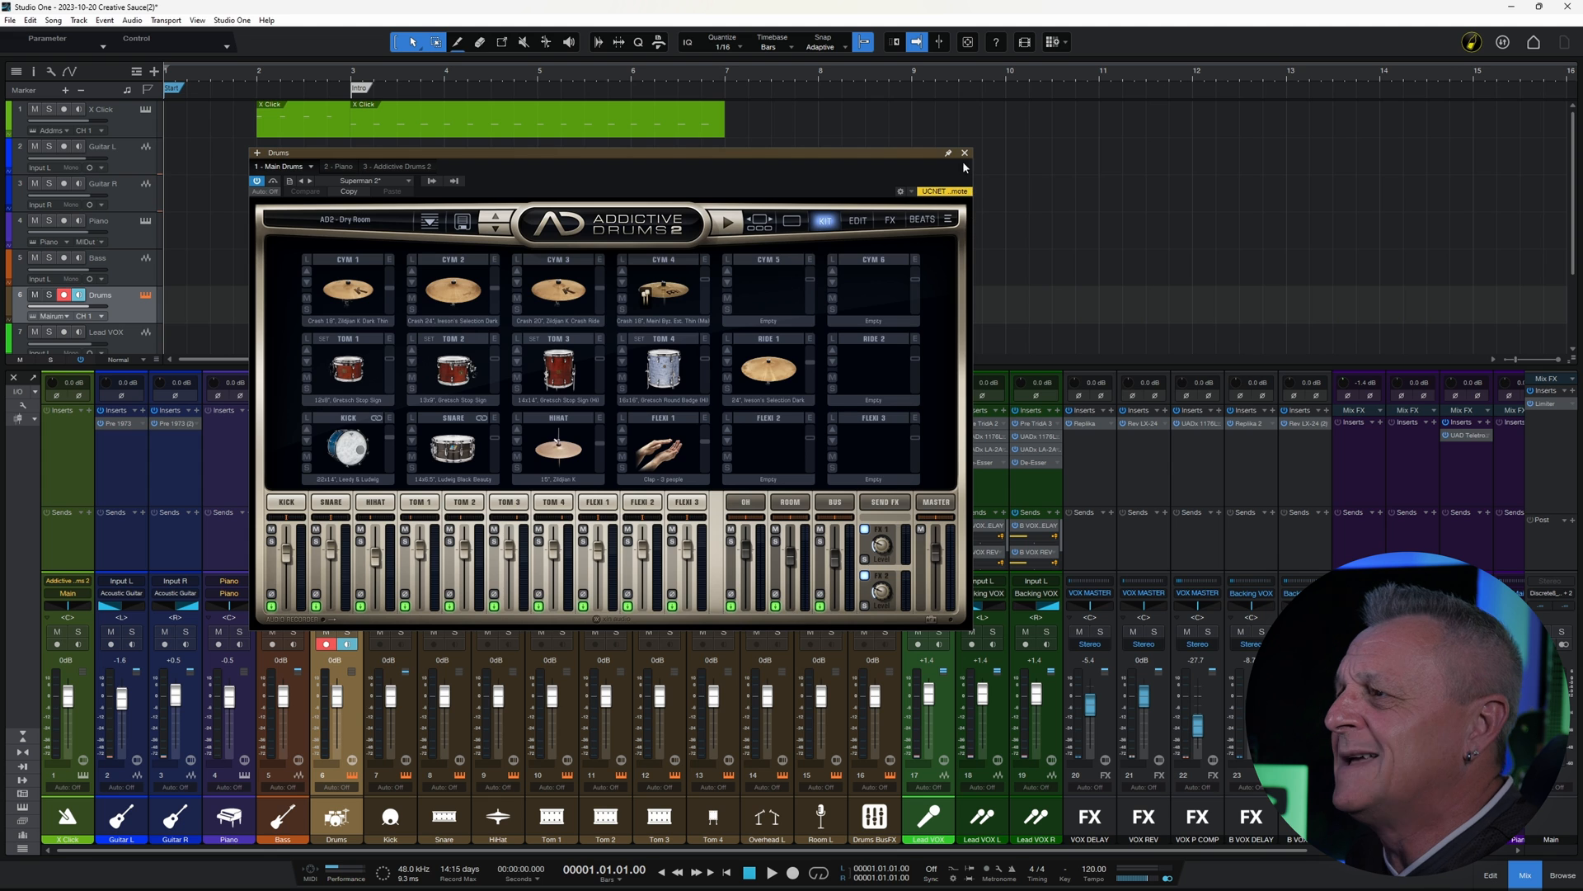
- Close the Addictive Drums and Pianoteq instrument windows
click(963, 152)
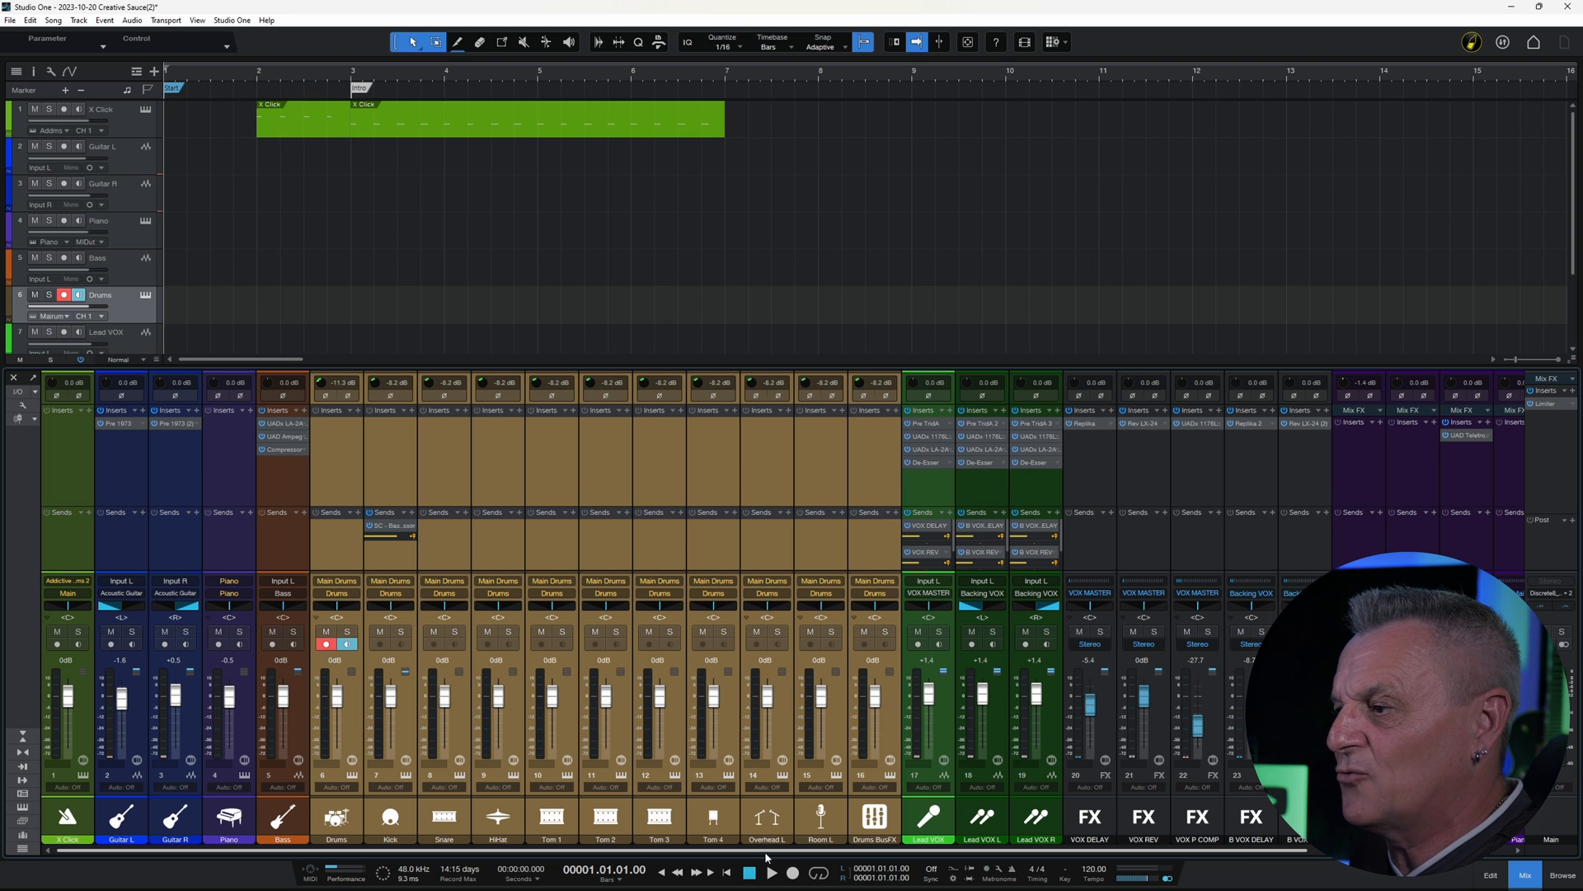
scroll(right, 3)
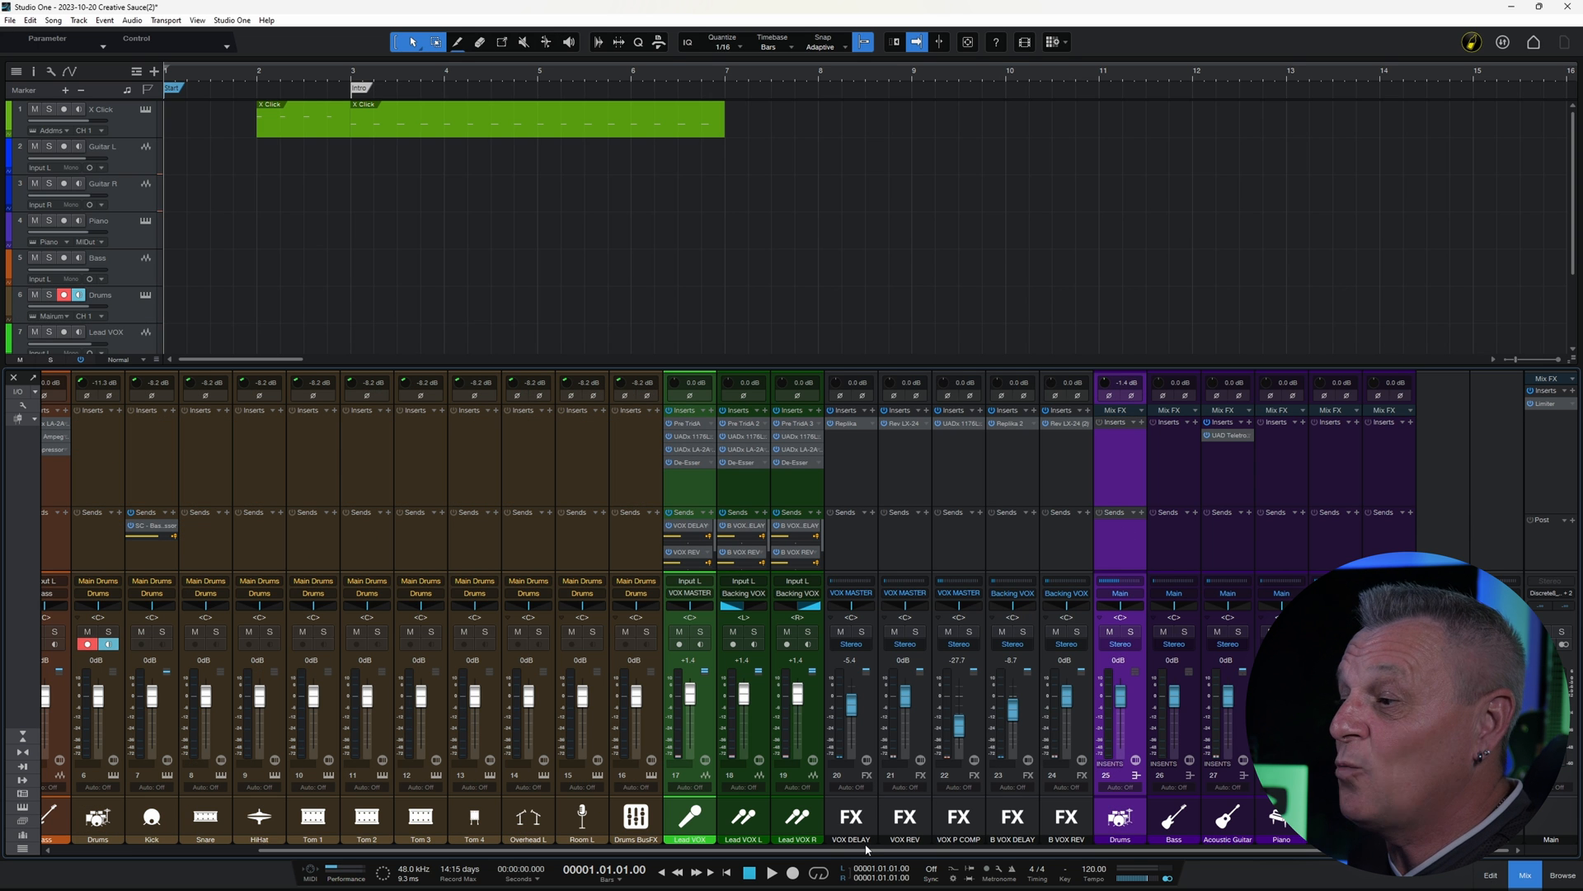
scroll(left, 3)
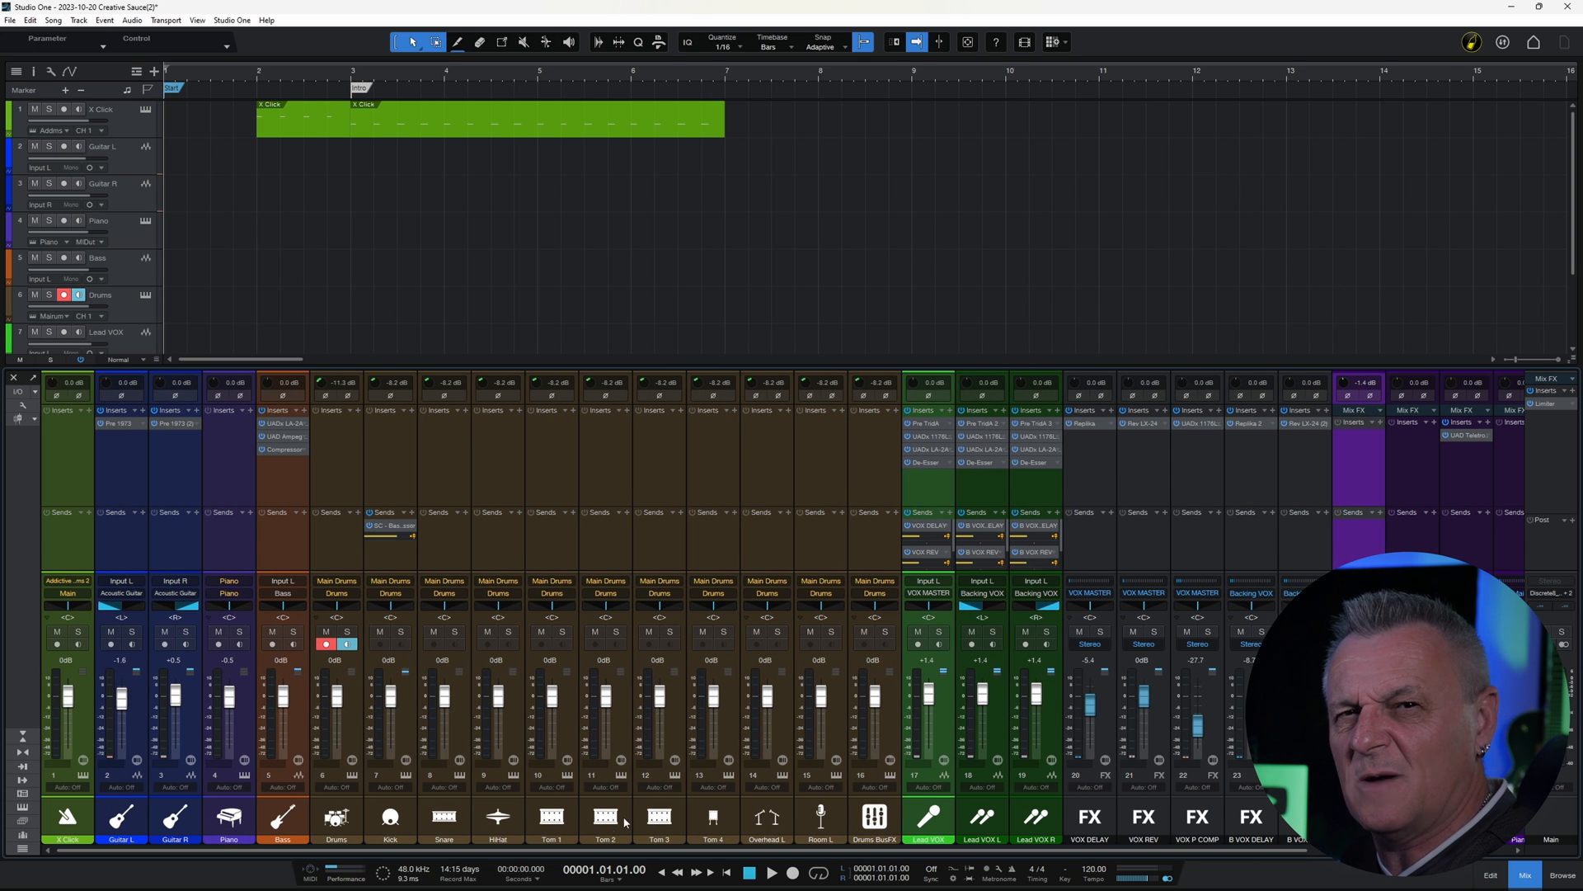
mouse_move(485, 553)
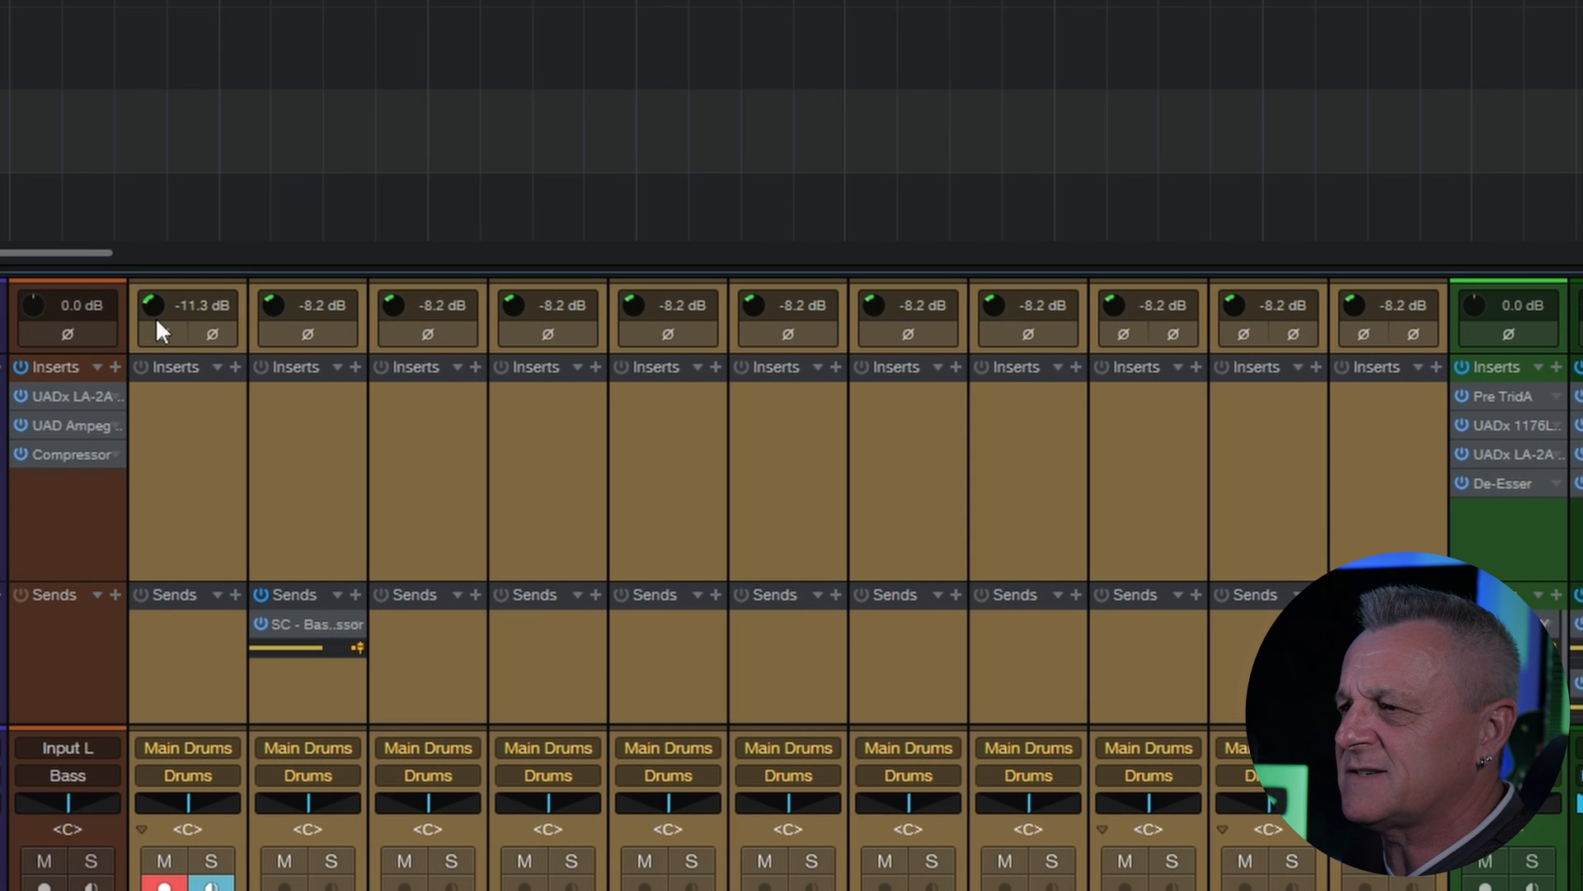
mouse_move(170, 414)
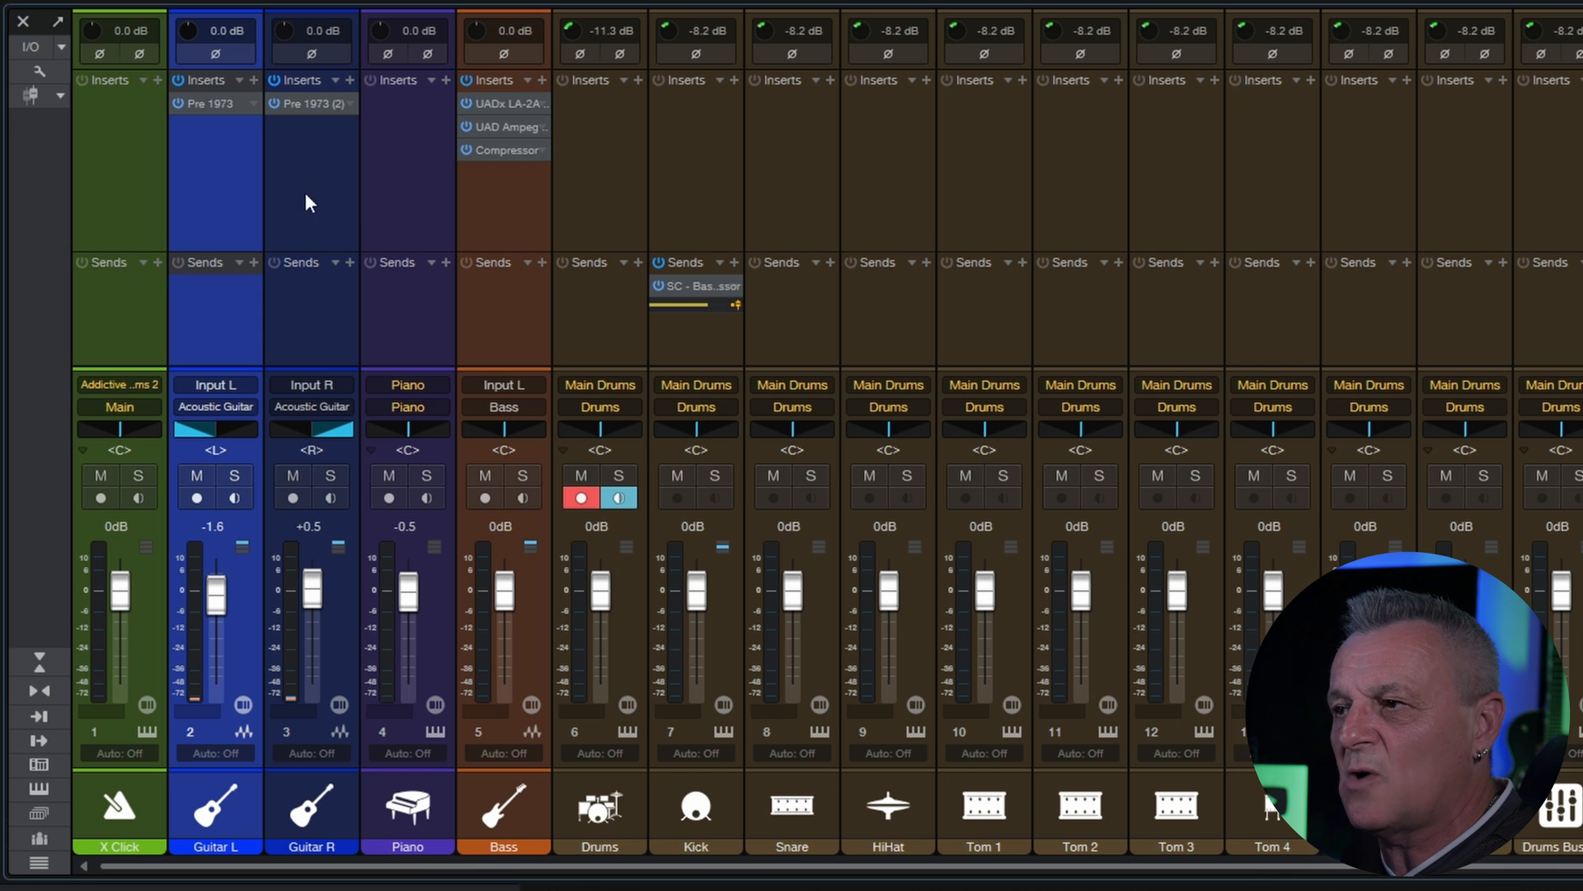
mouse_move(311, 210)
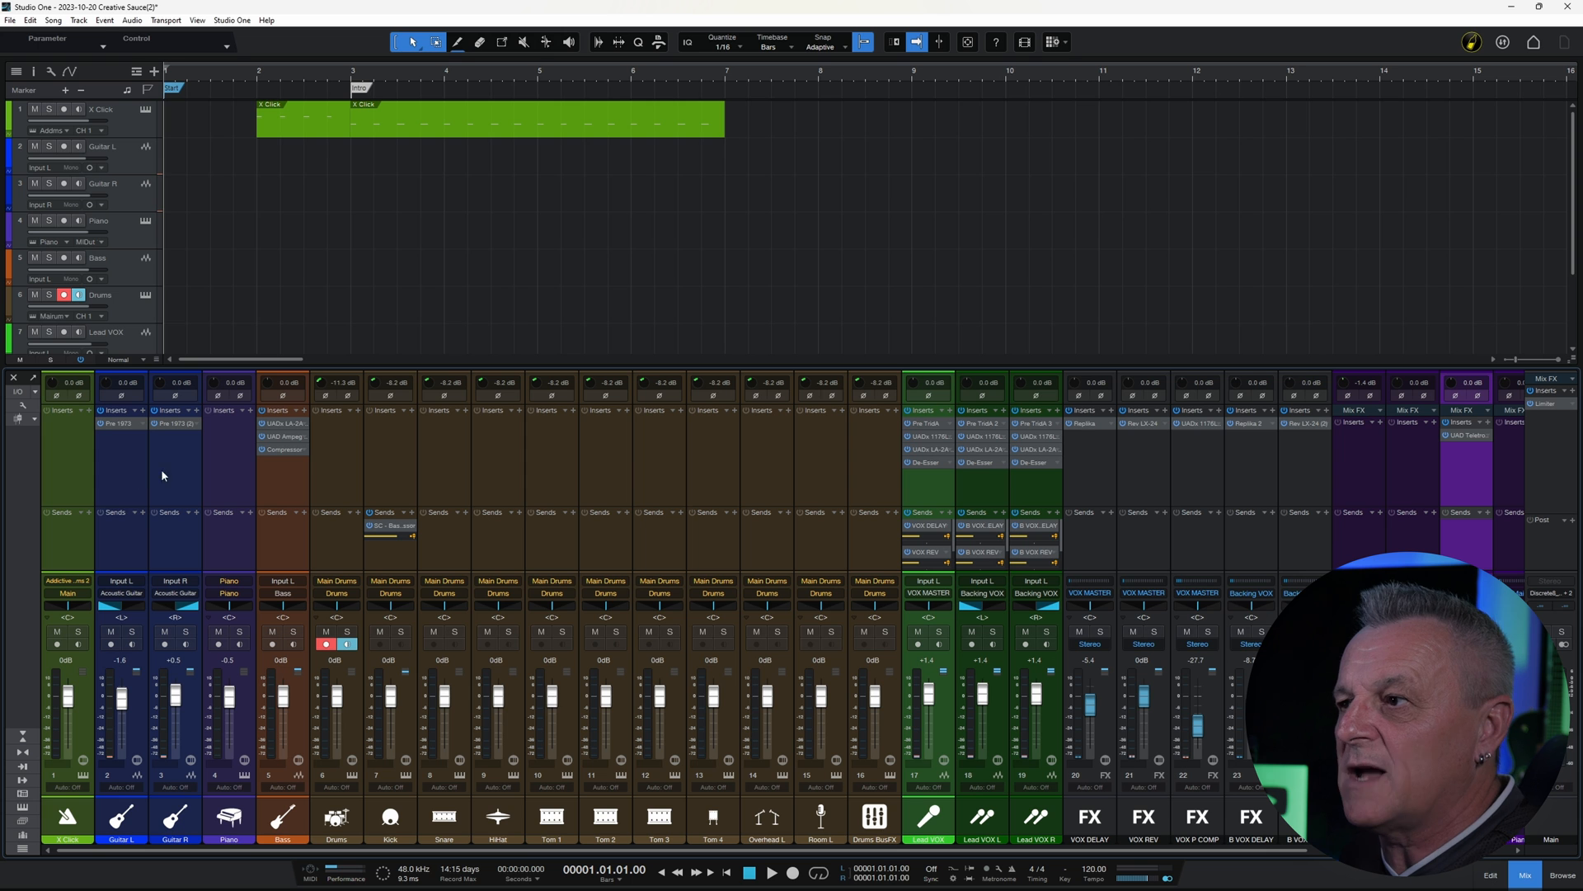
mouse_move(545, 854)
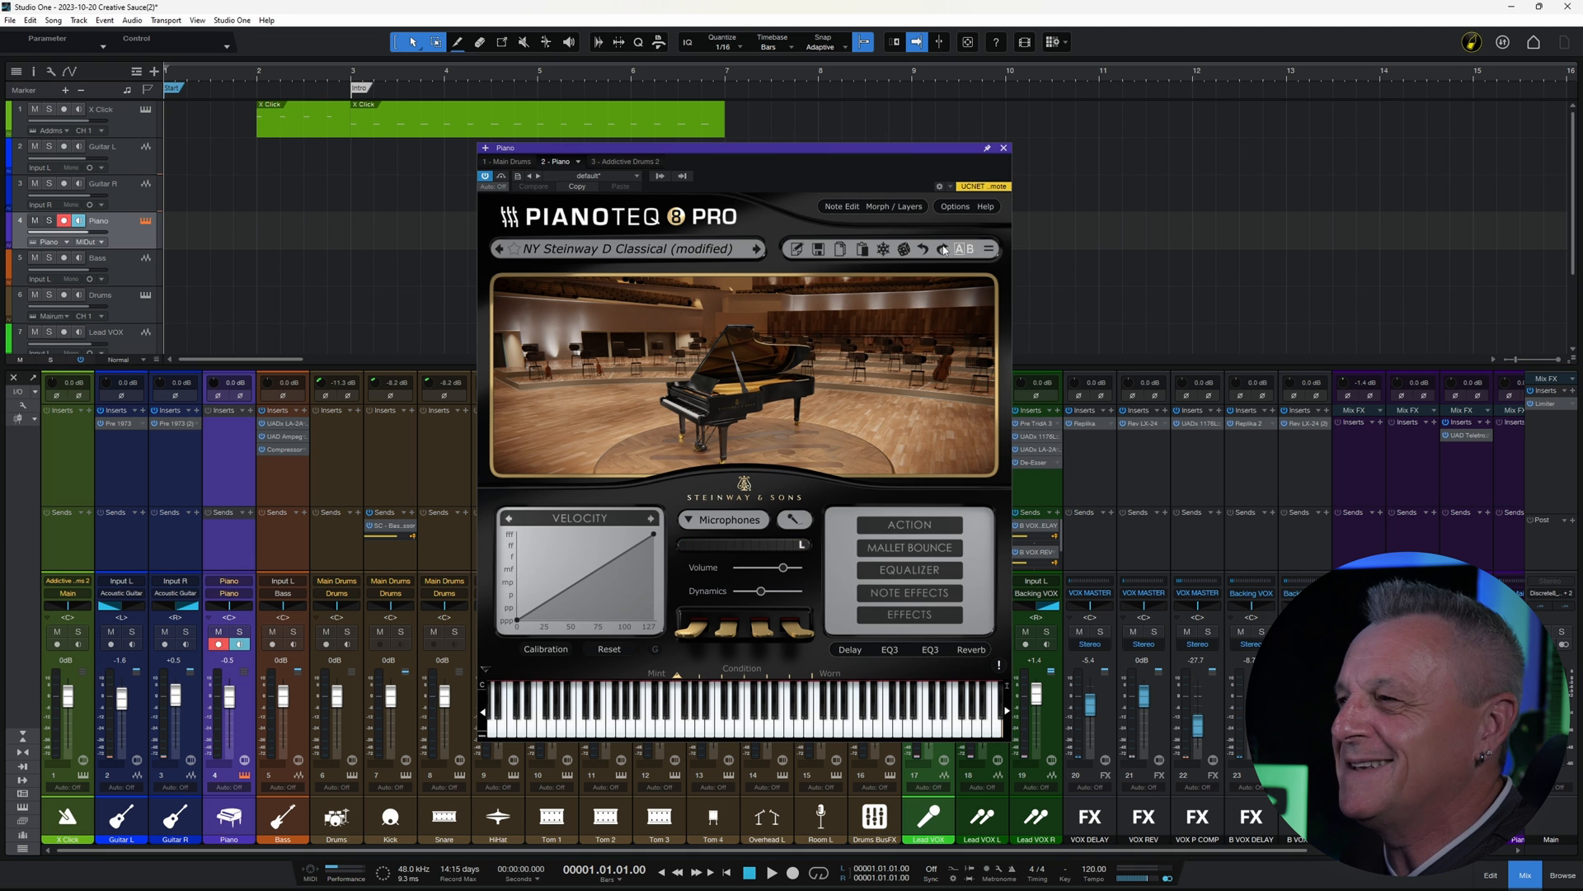
mouse_move(769, 187)
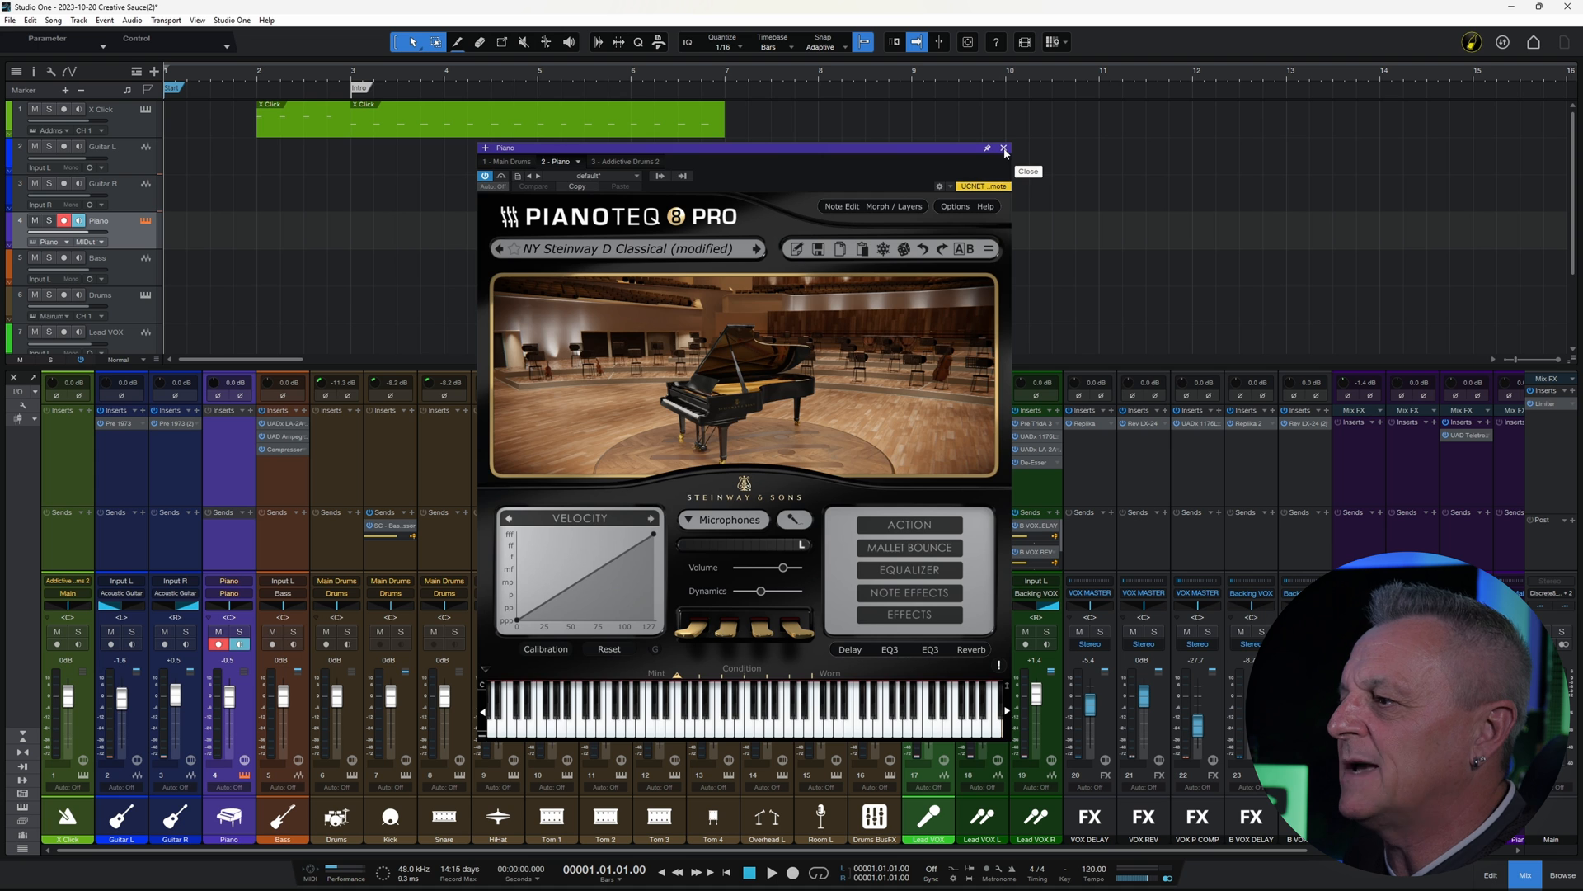
click(1004, 149)
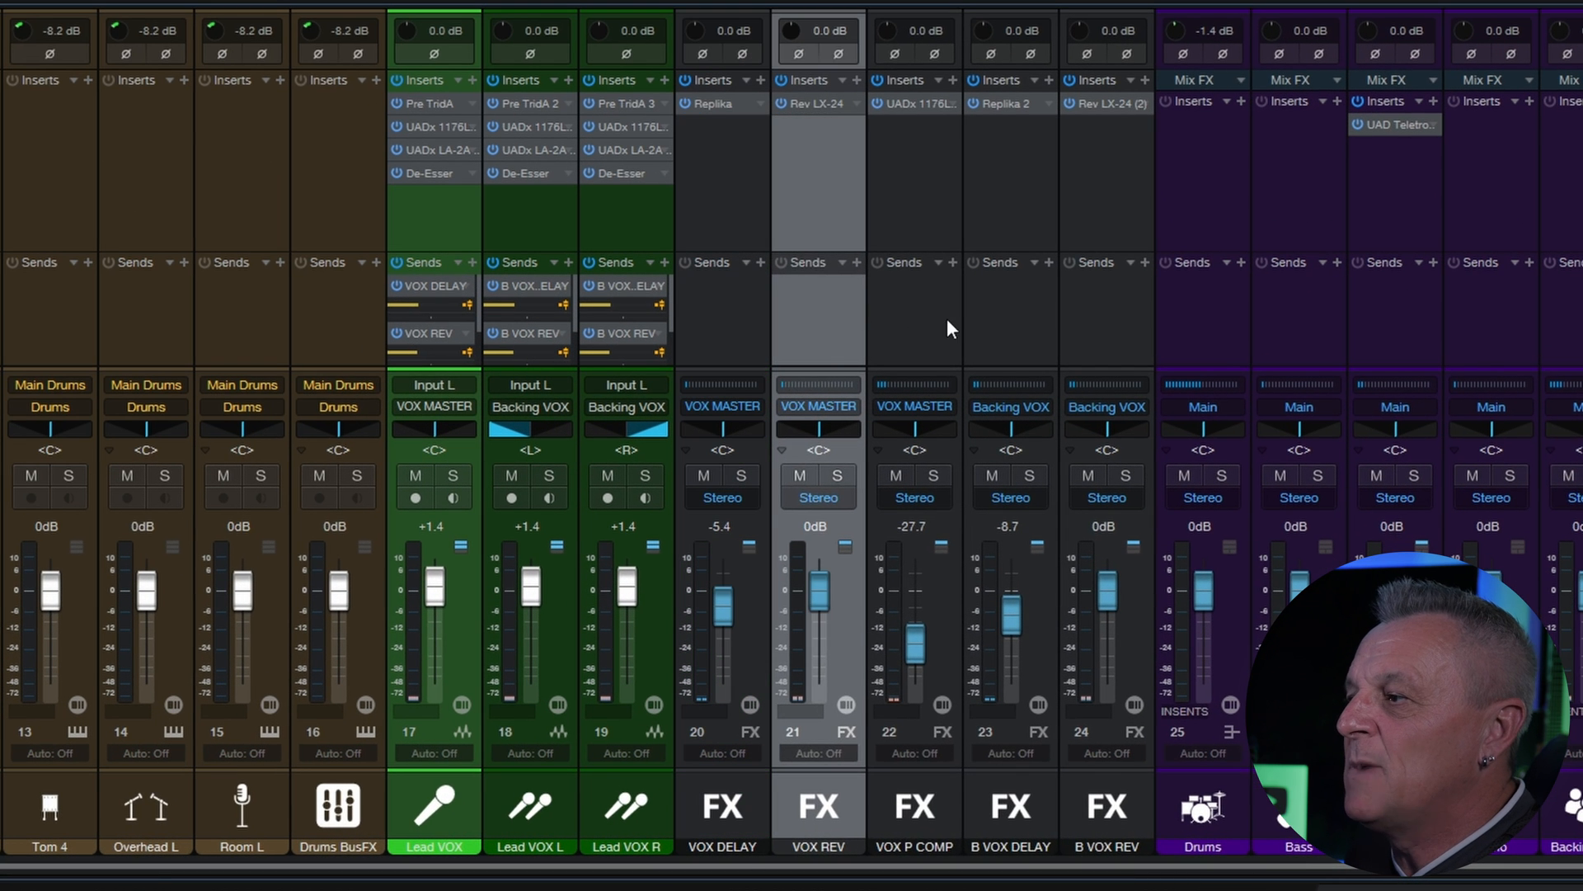
- Inspect the B VOX DELAY and Lead VOX channels, then arm the X Click track
click(1008, 808)
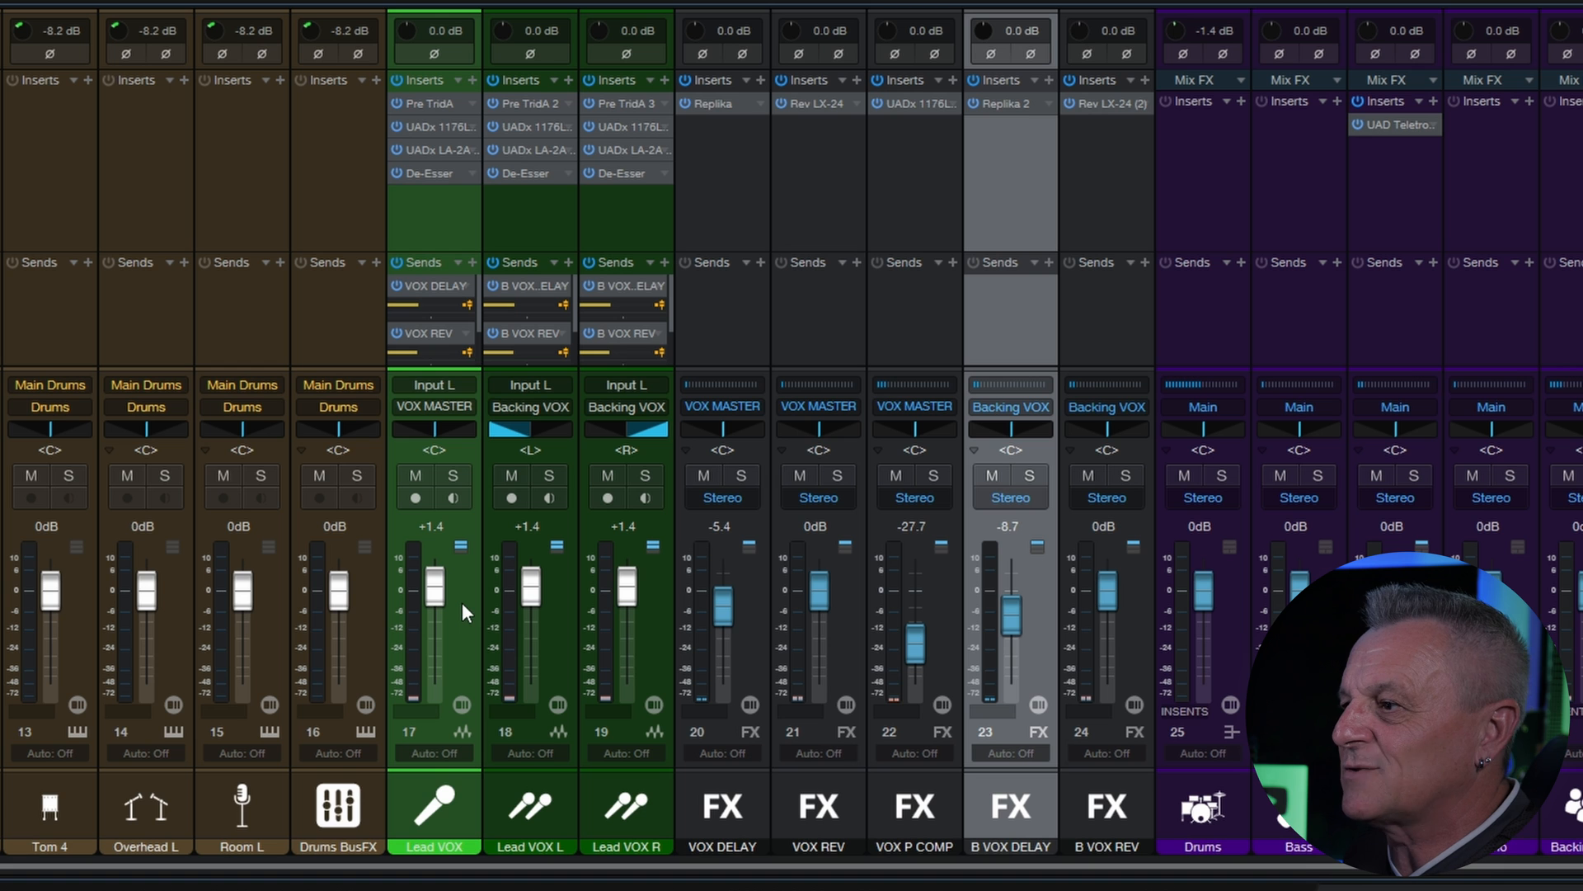
click(433, 449)
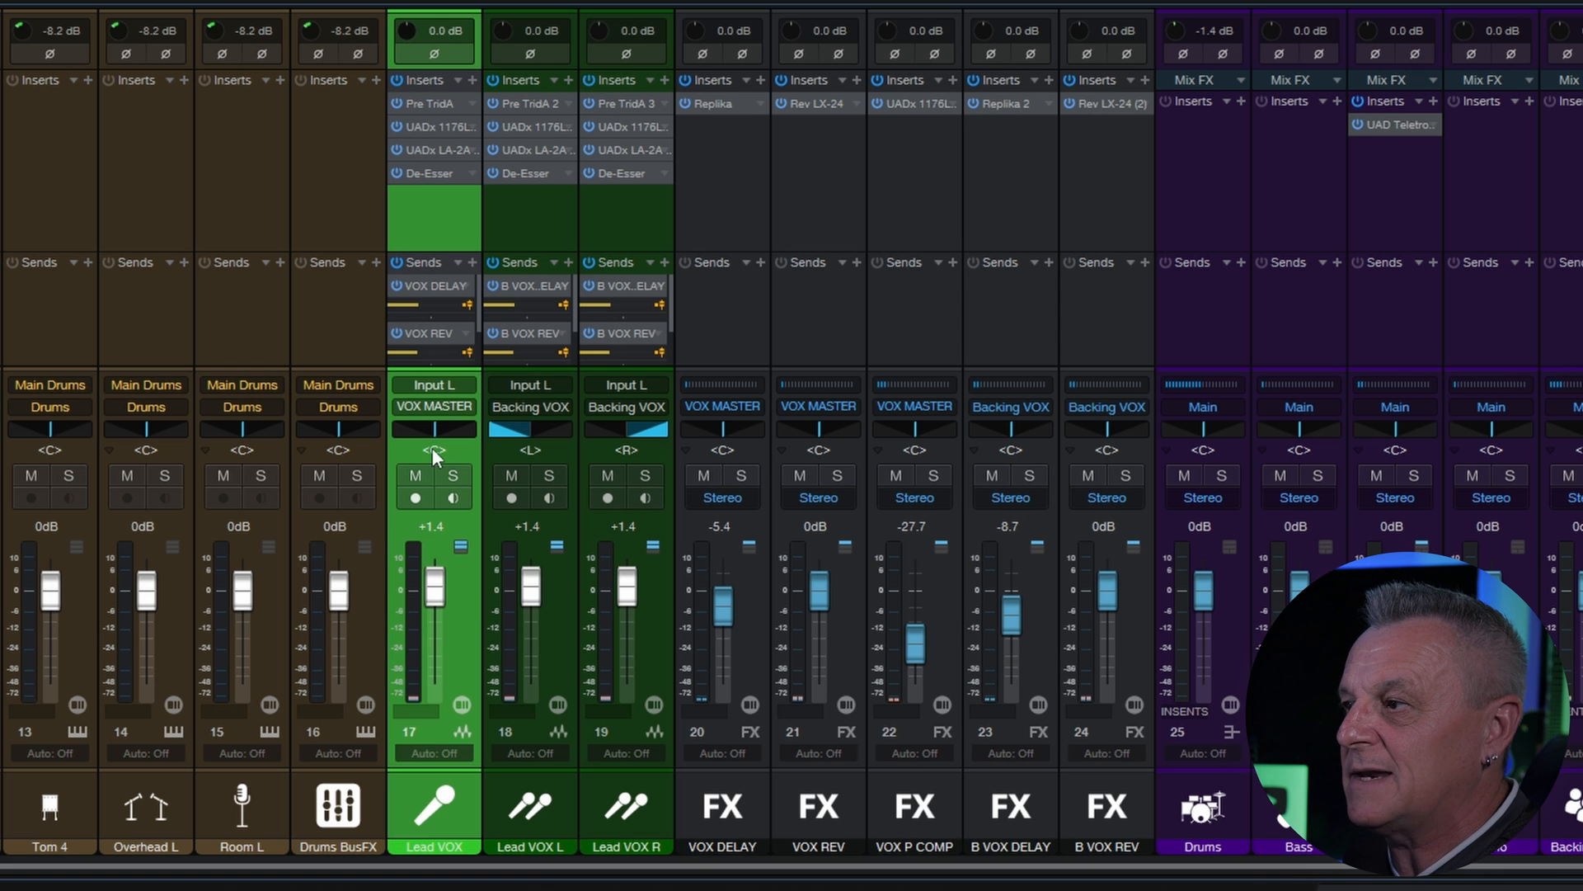
mouse_move(431, 216)
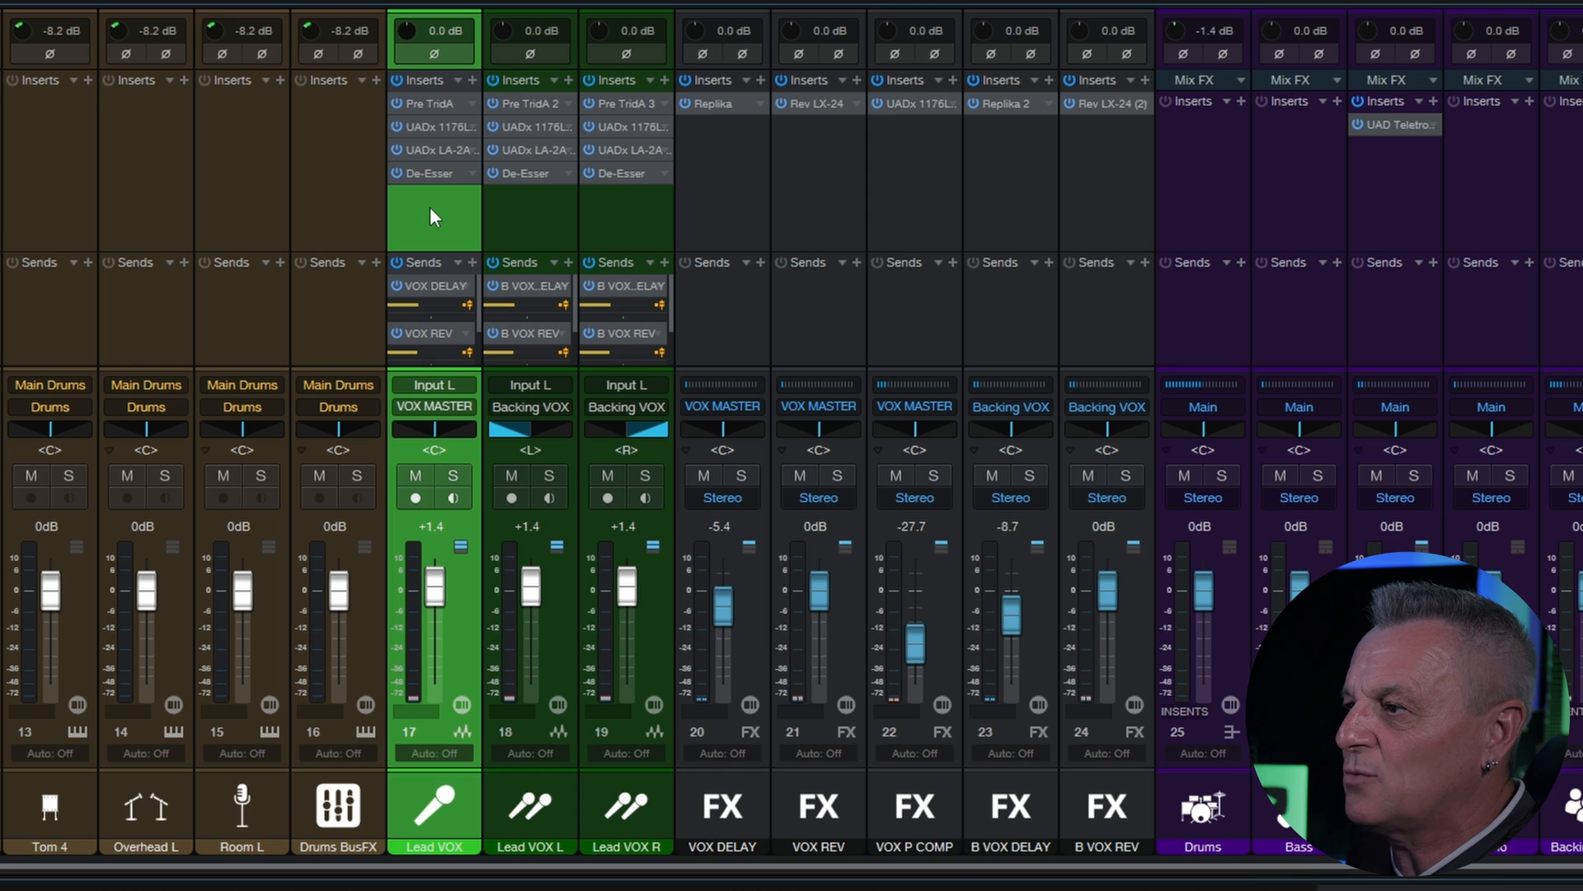
mouse_move(543, 229)
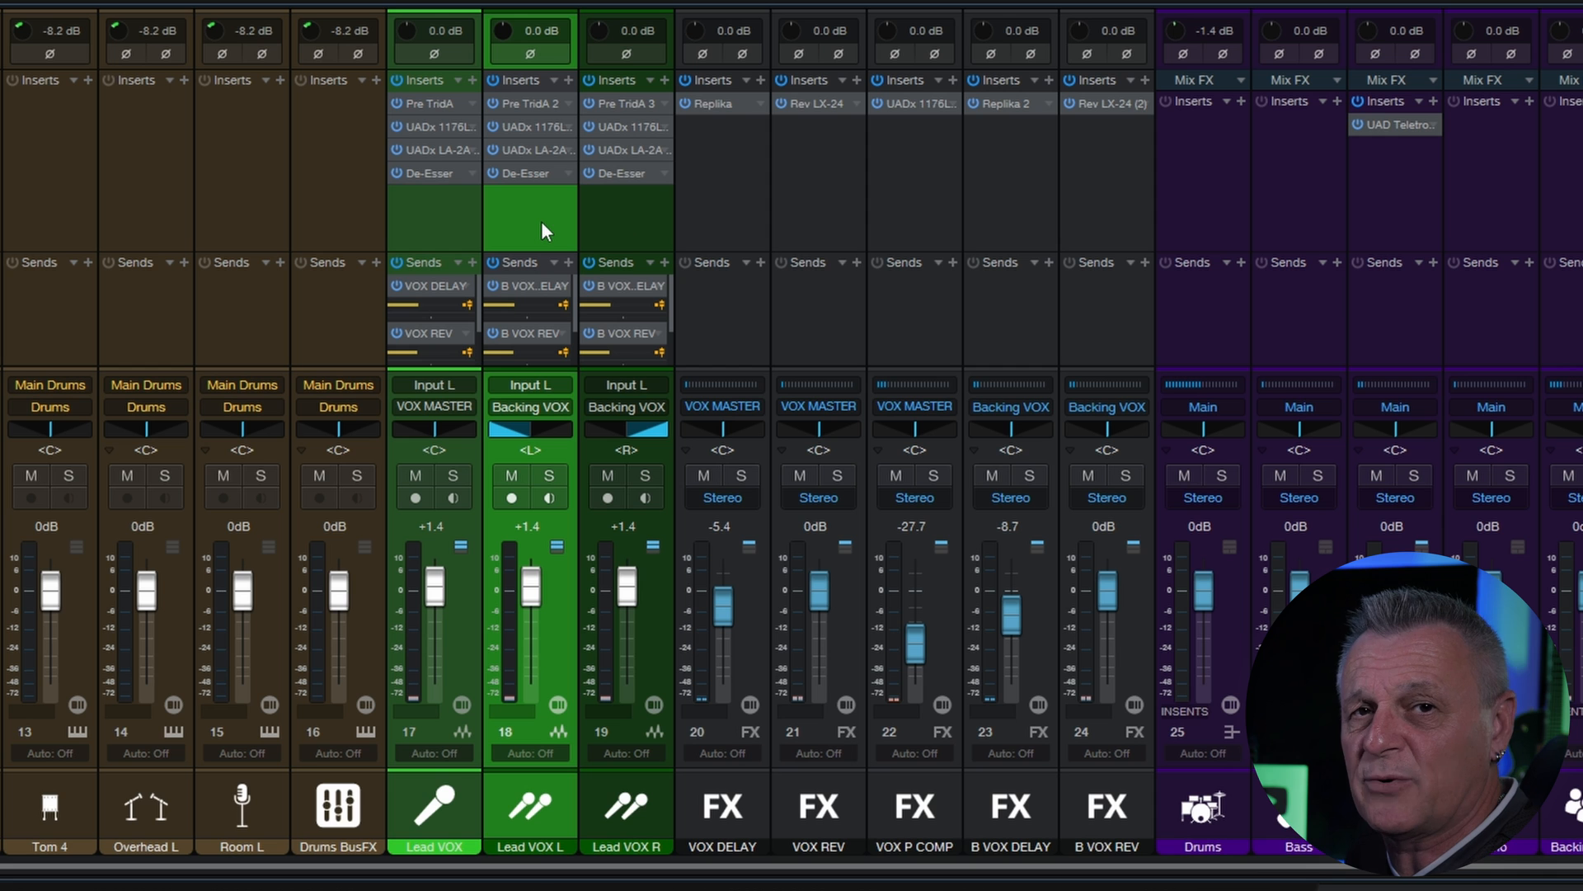
mouse_move(554, 230)
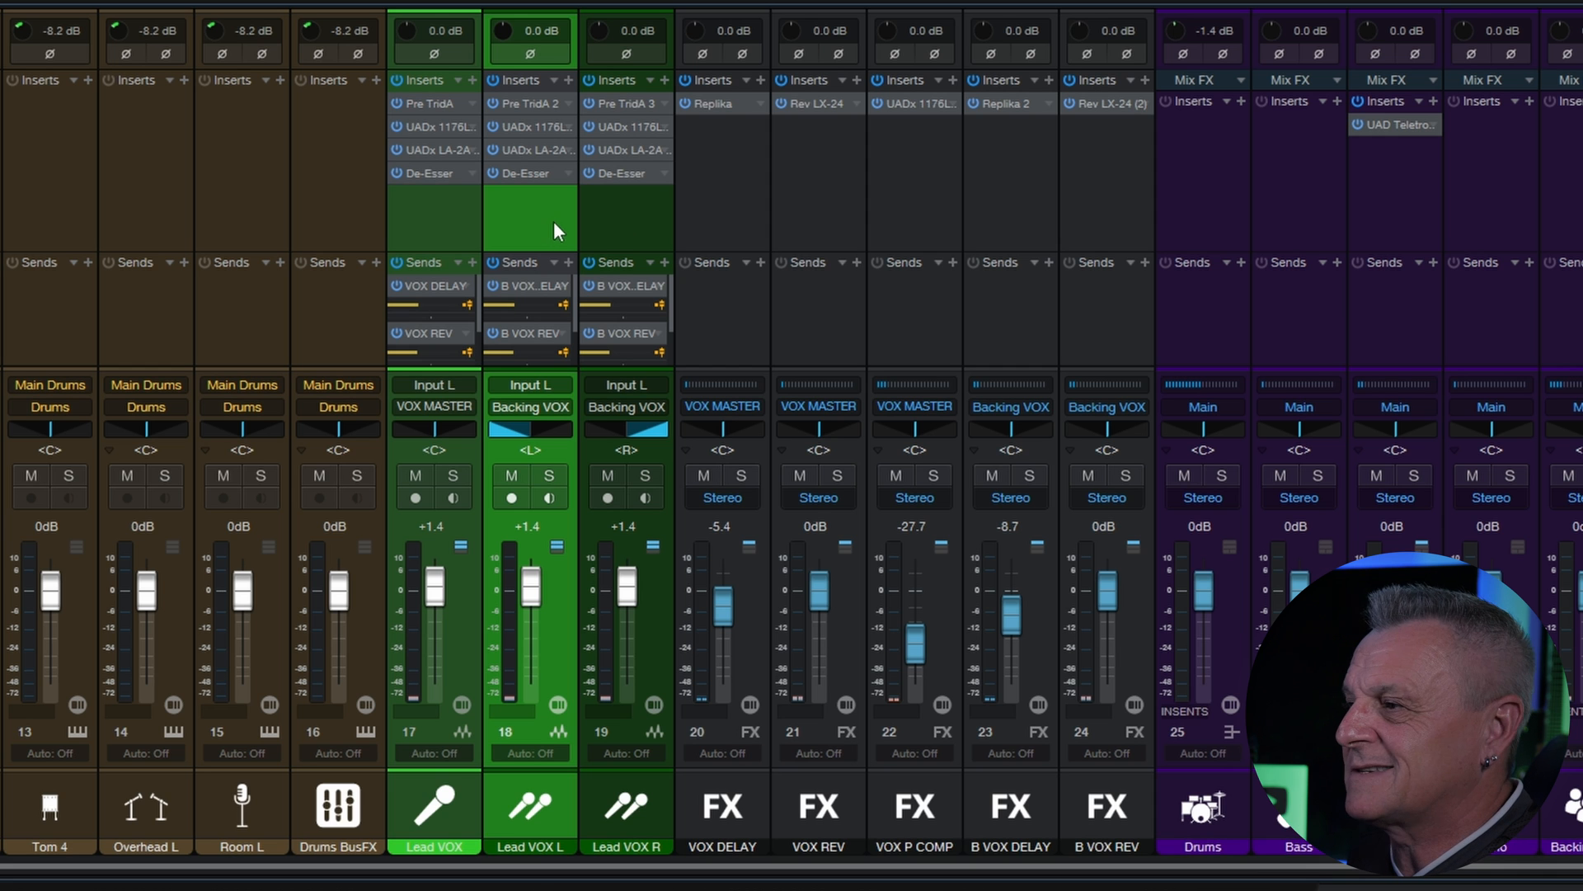
mouse_move(540, 444)
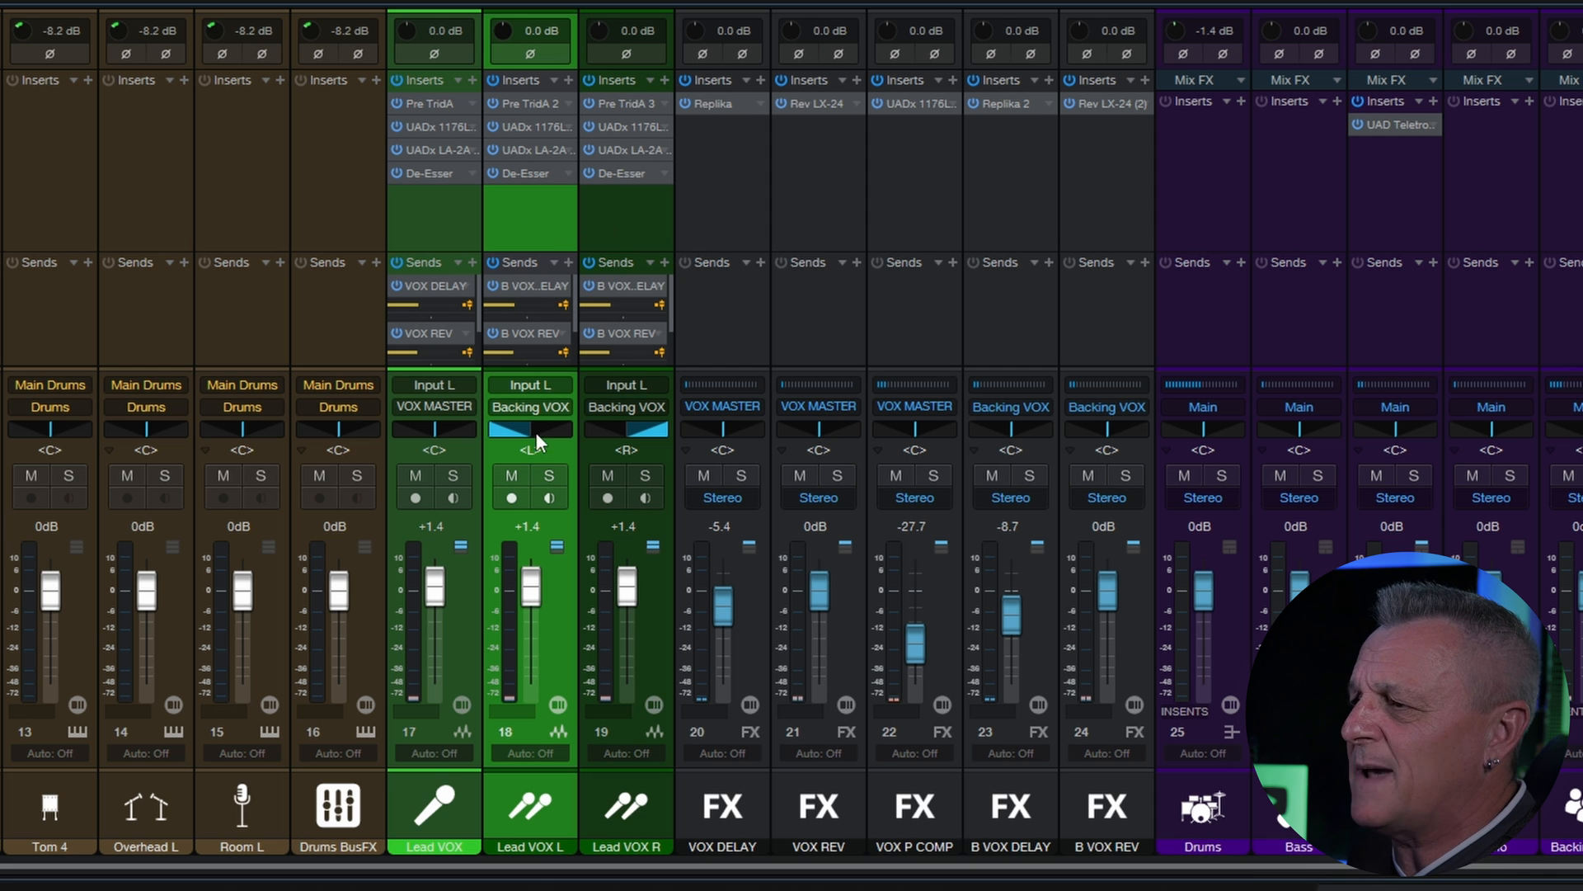
mouse_move(589, 170)
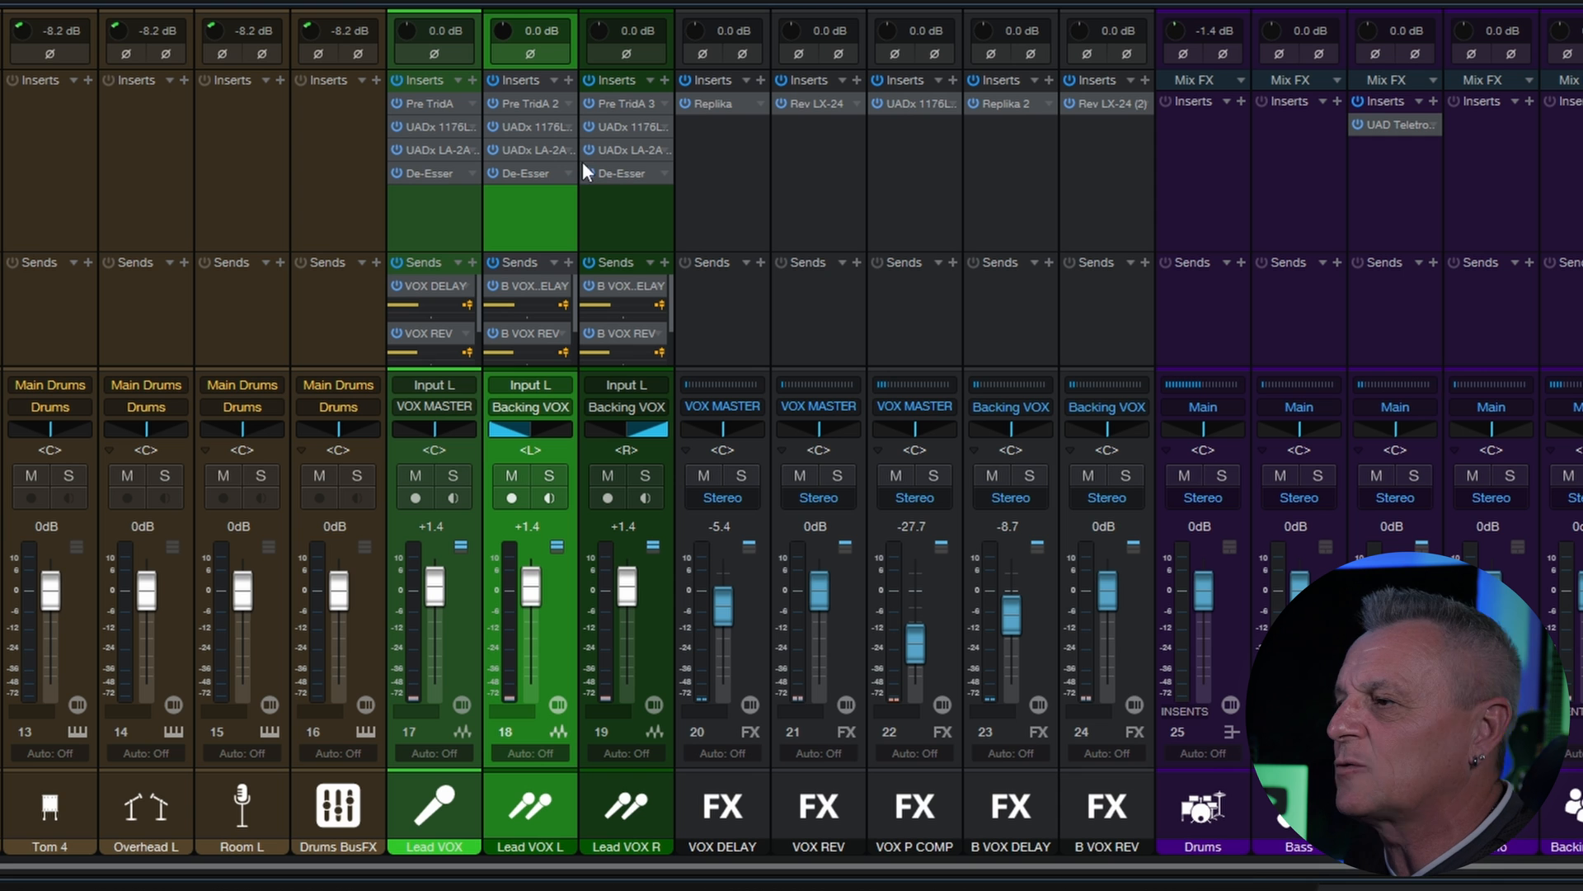
mouse_move(509, 246)
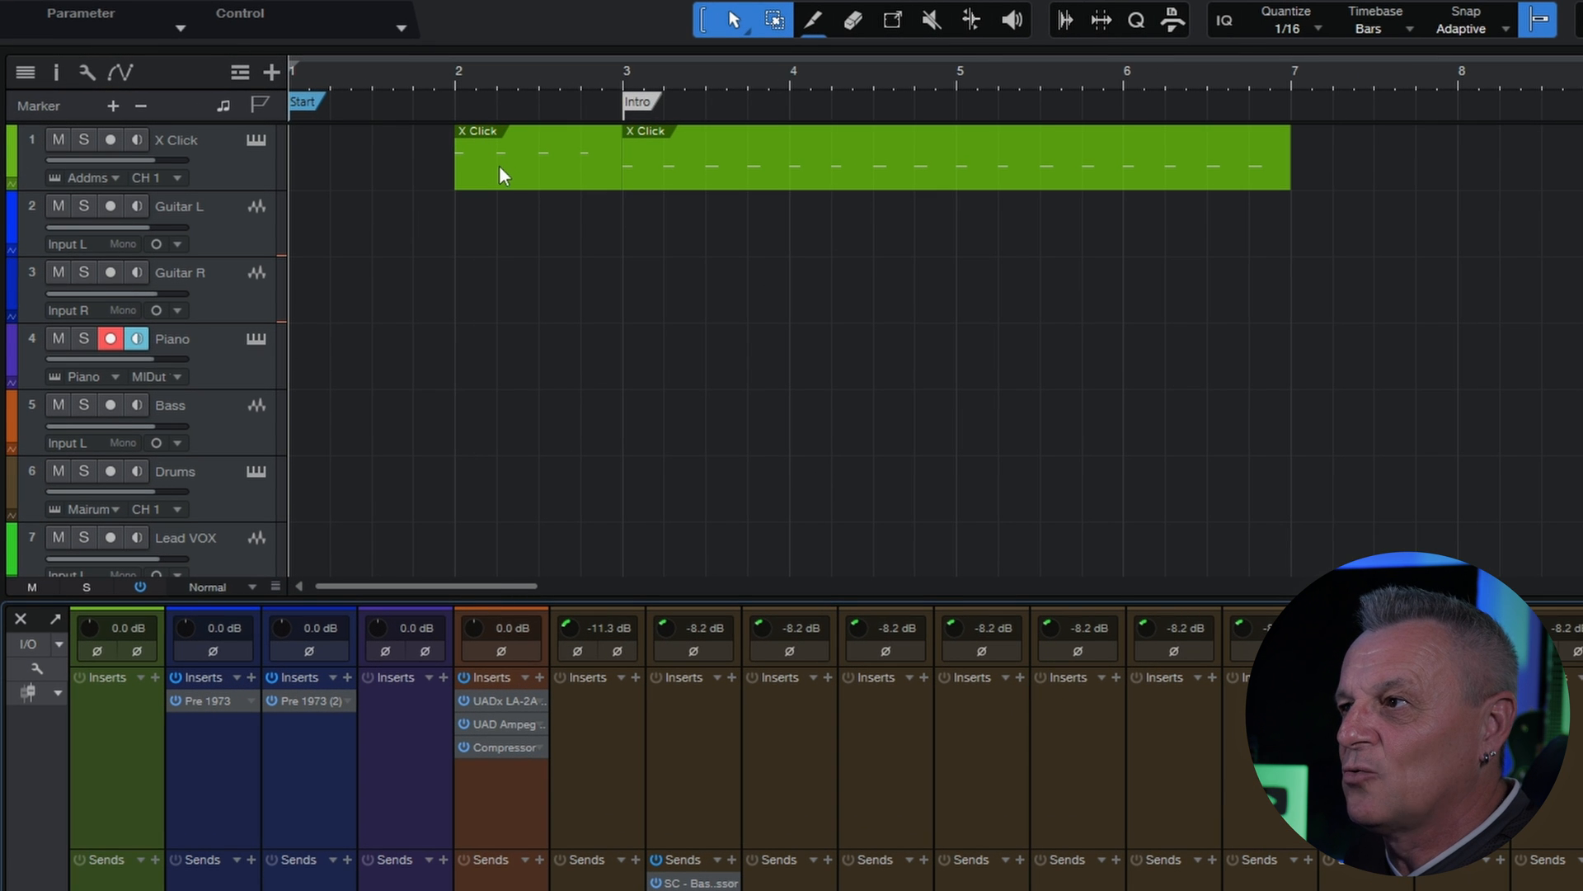
mouse_move(233, 175)
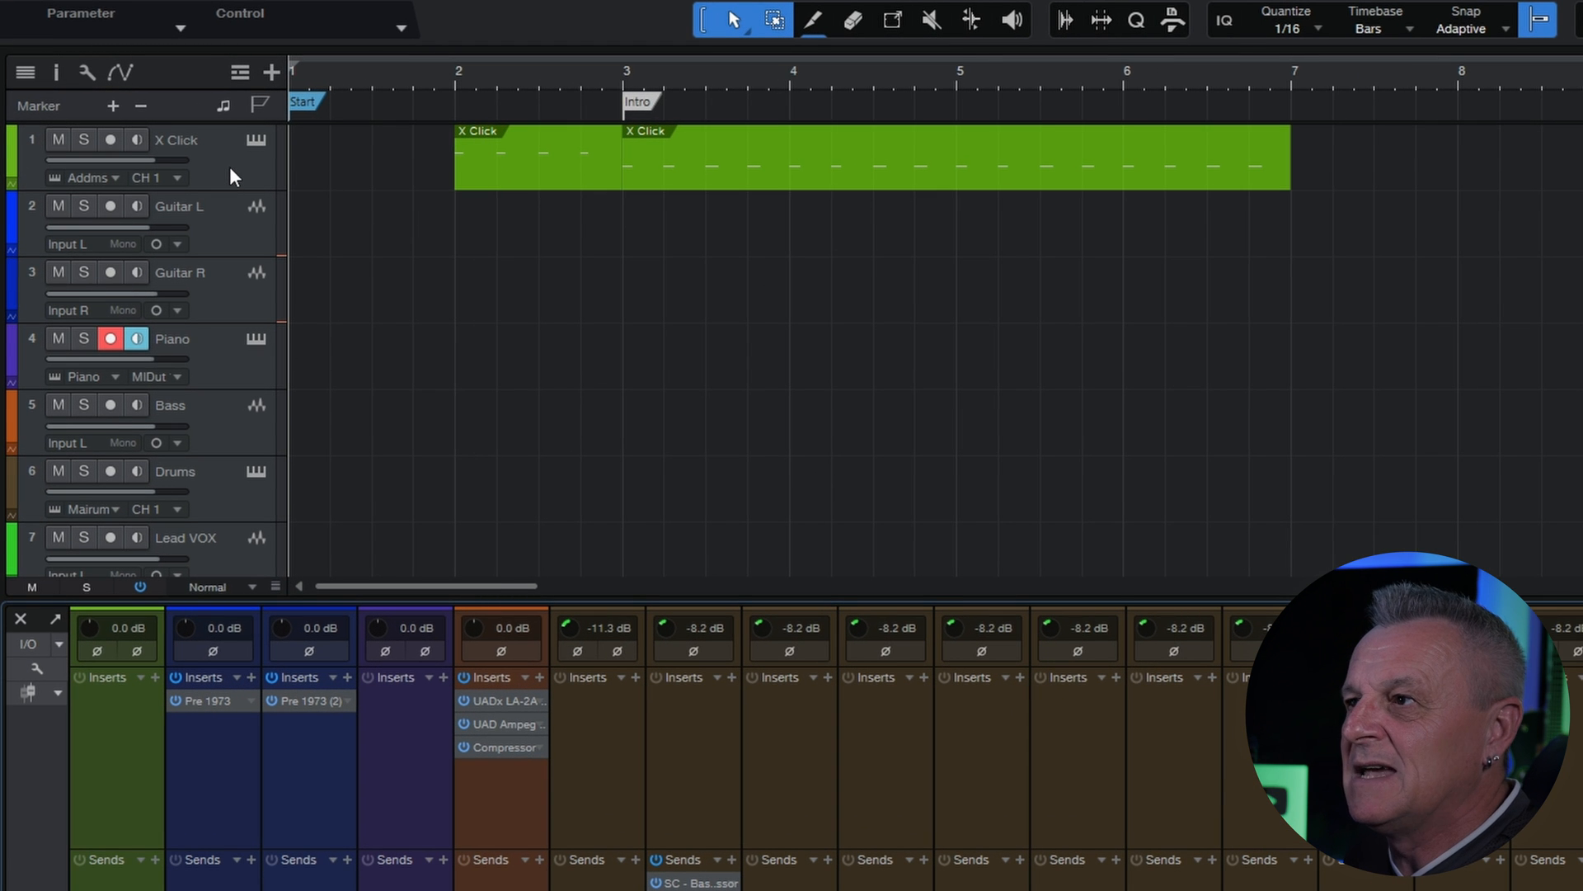
click(109, 139)
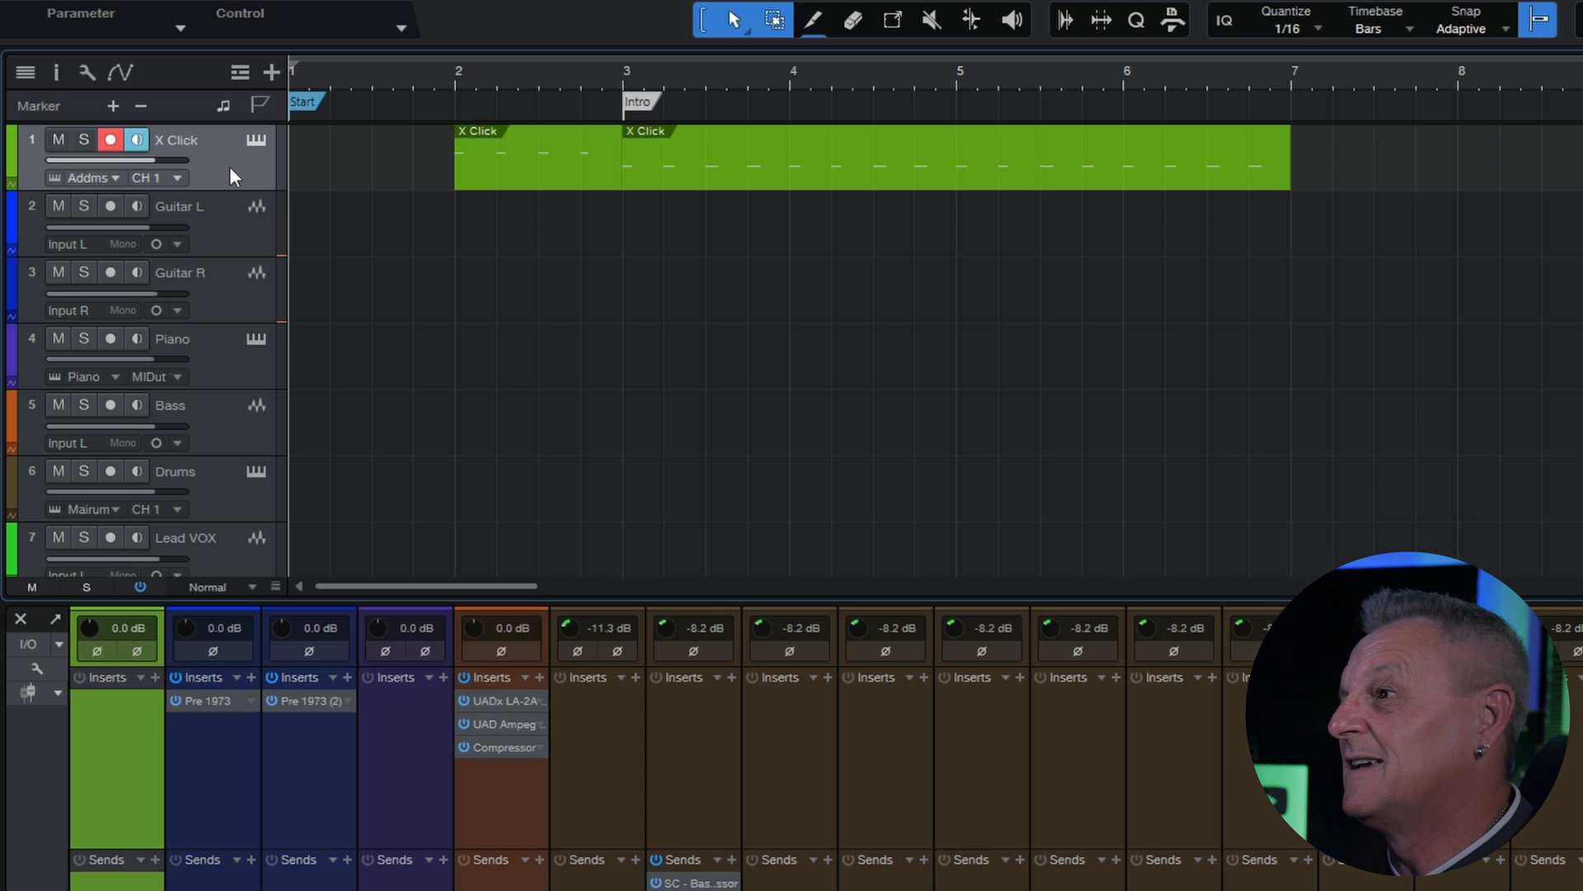
mouse_move(209, 170)
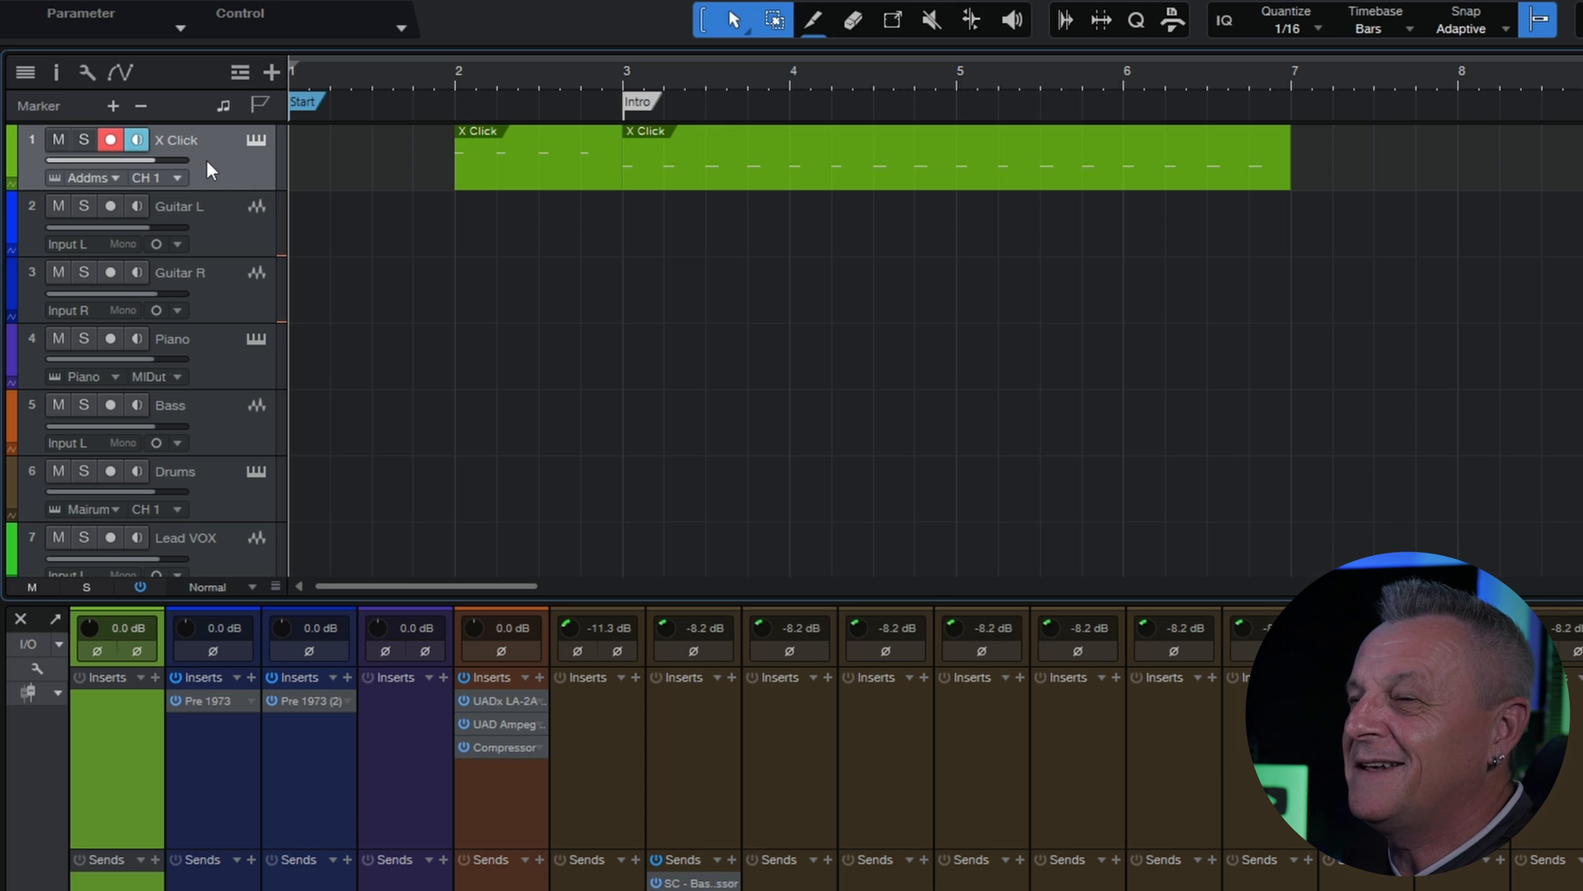
mouse_move(369, 129)
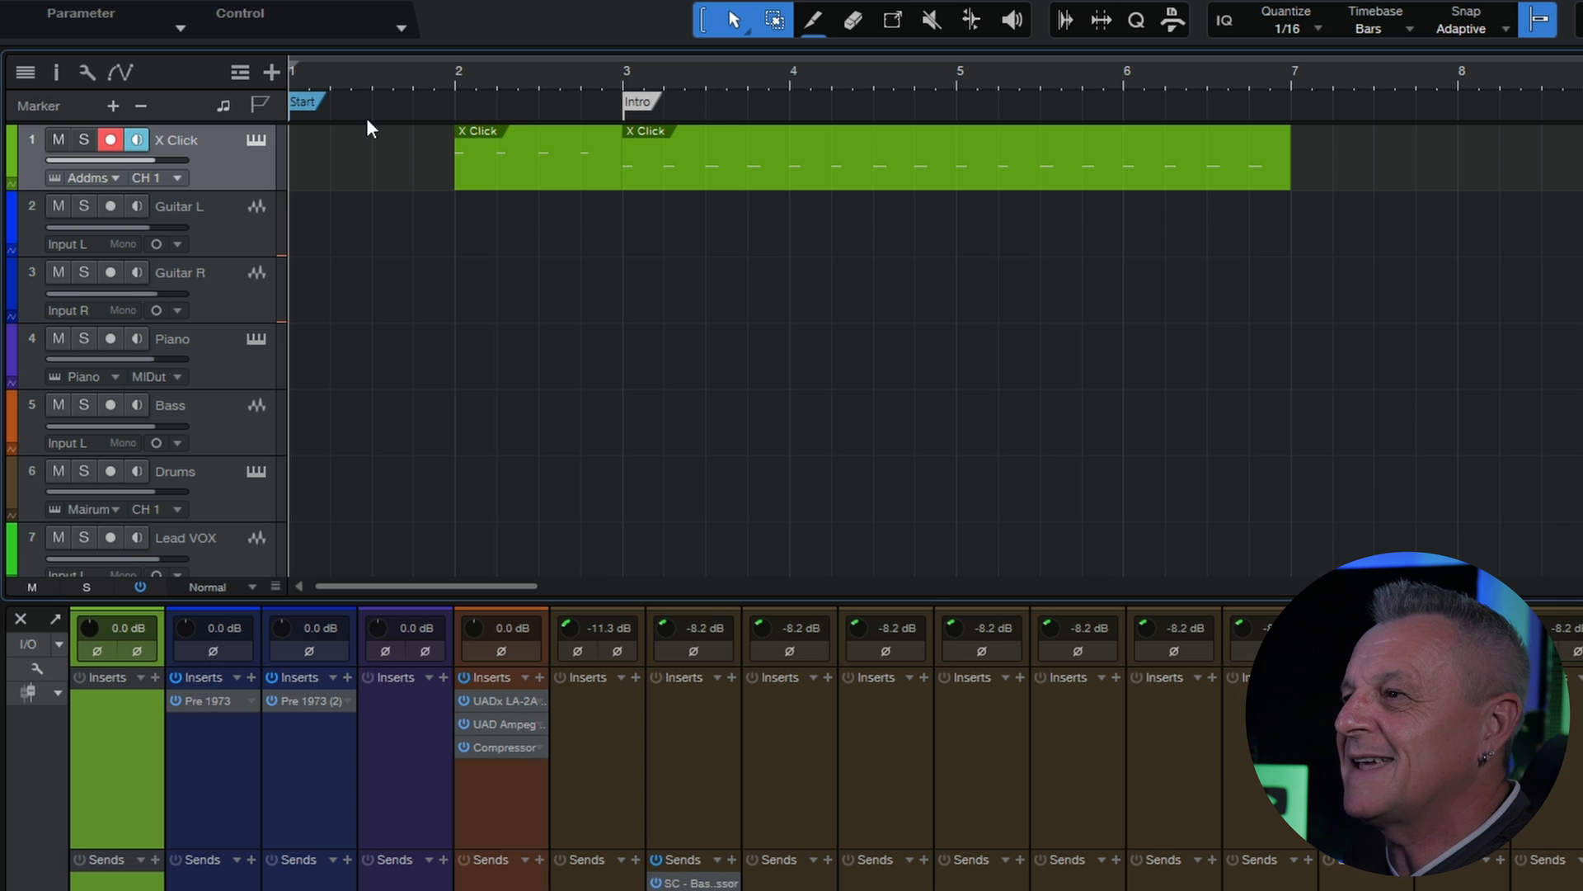
mouse_move(456, 83)
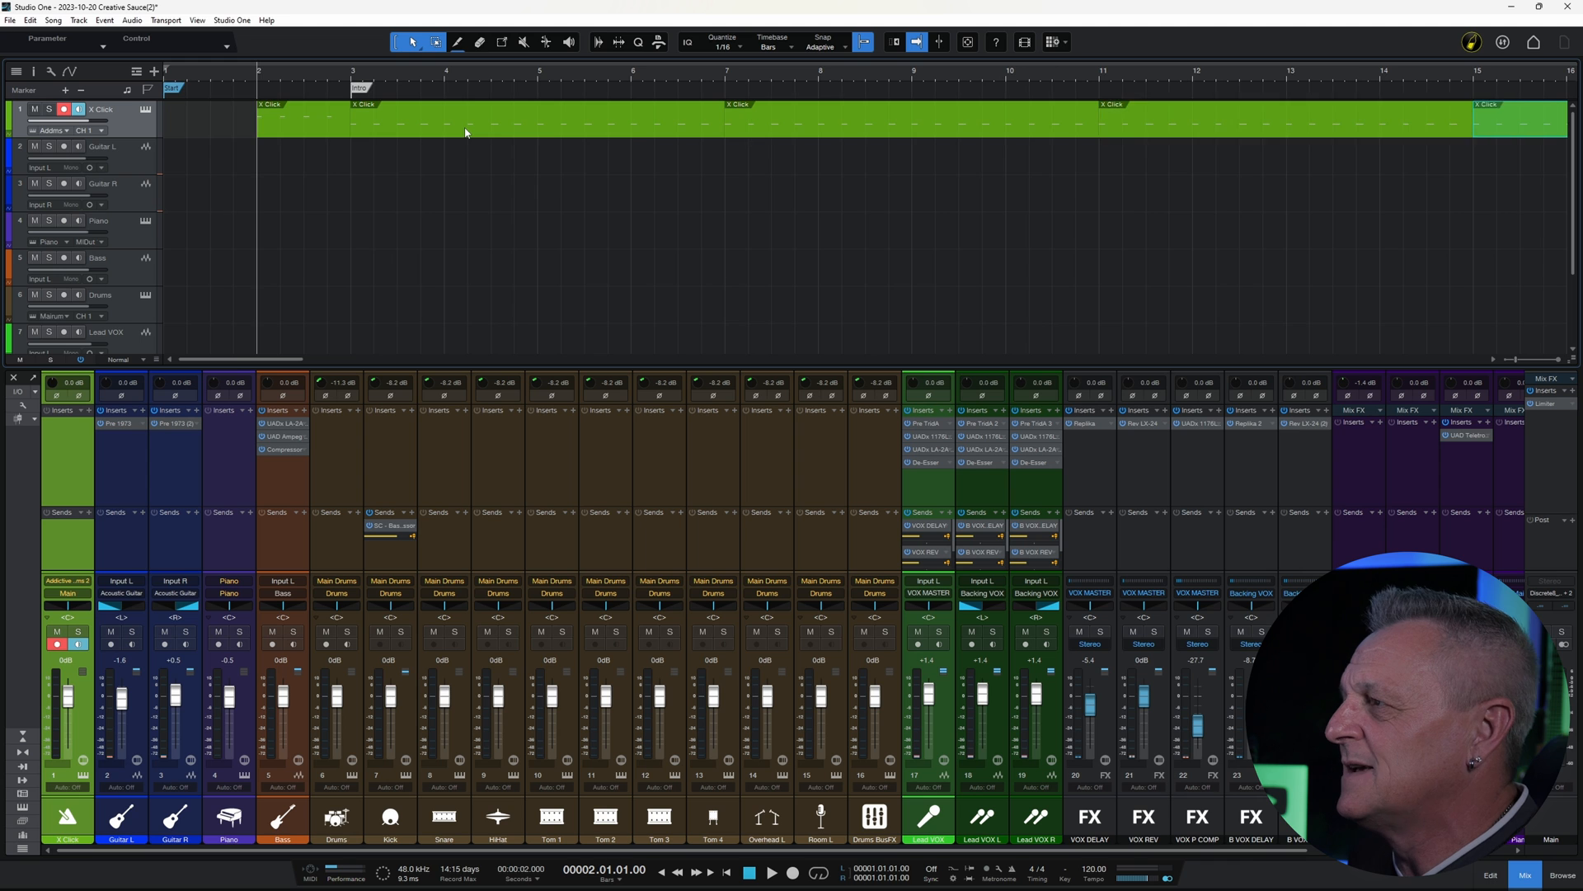
- Scroll the arrangement right while the save-changes prompt comes up
scroll(right, 3)
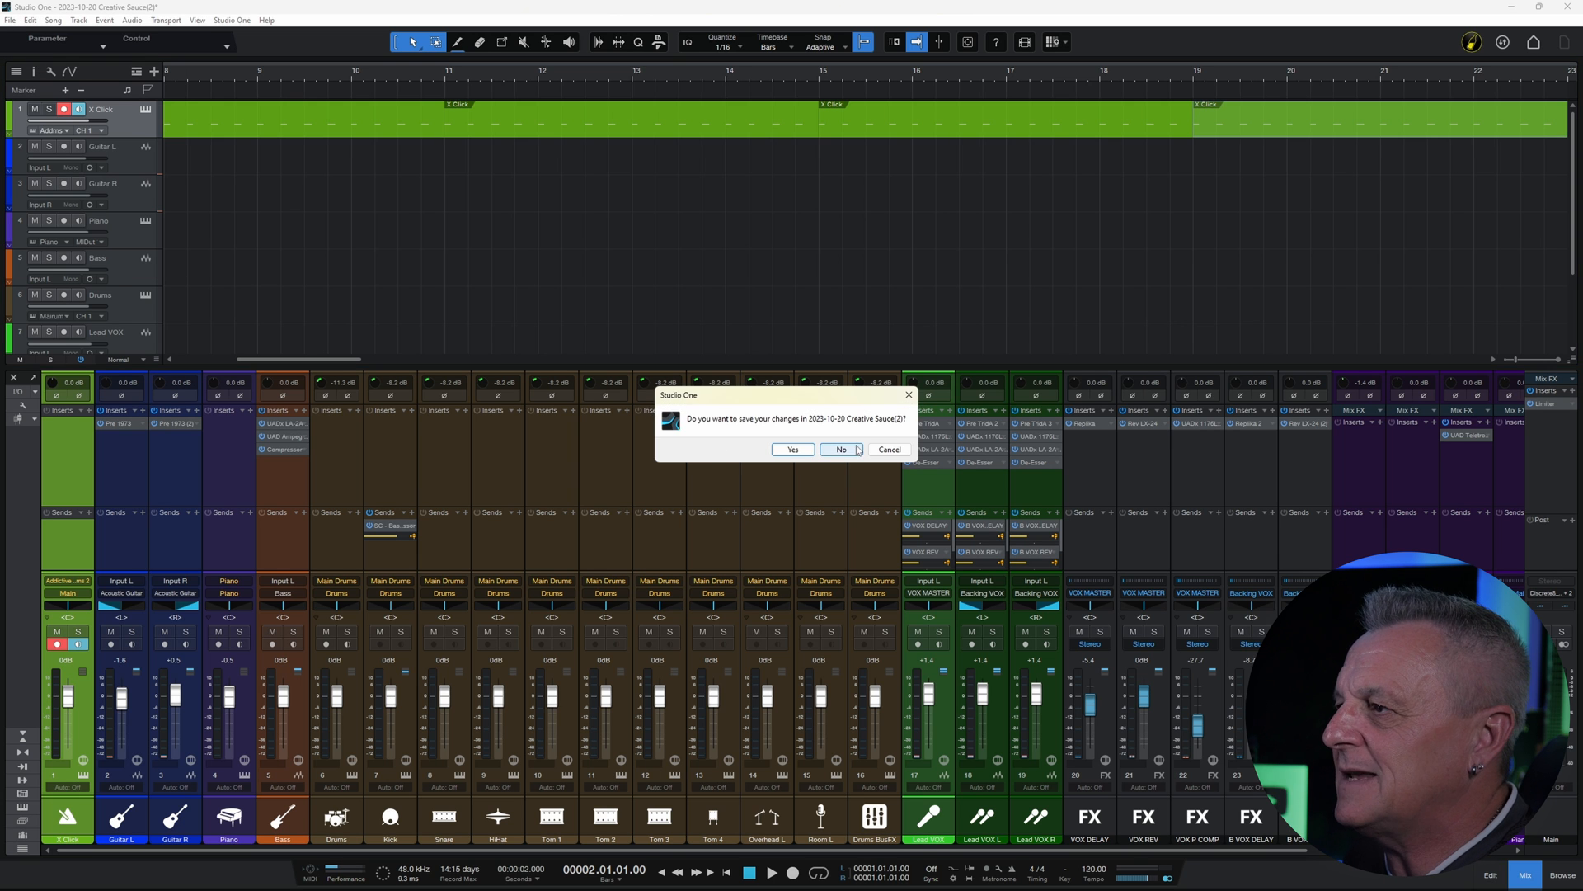
- Close the song without saving and show the New dialog's User templates
click(840, 449)
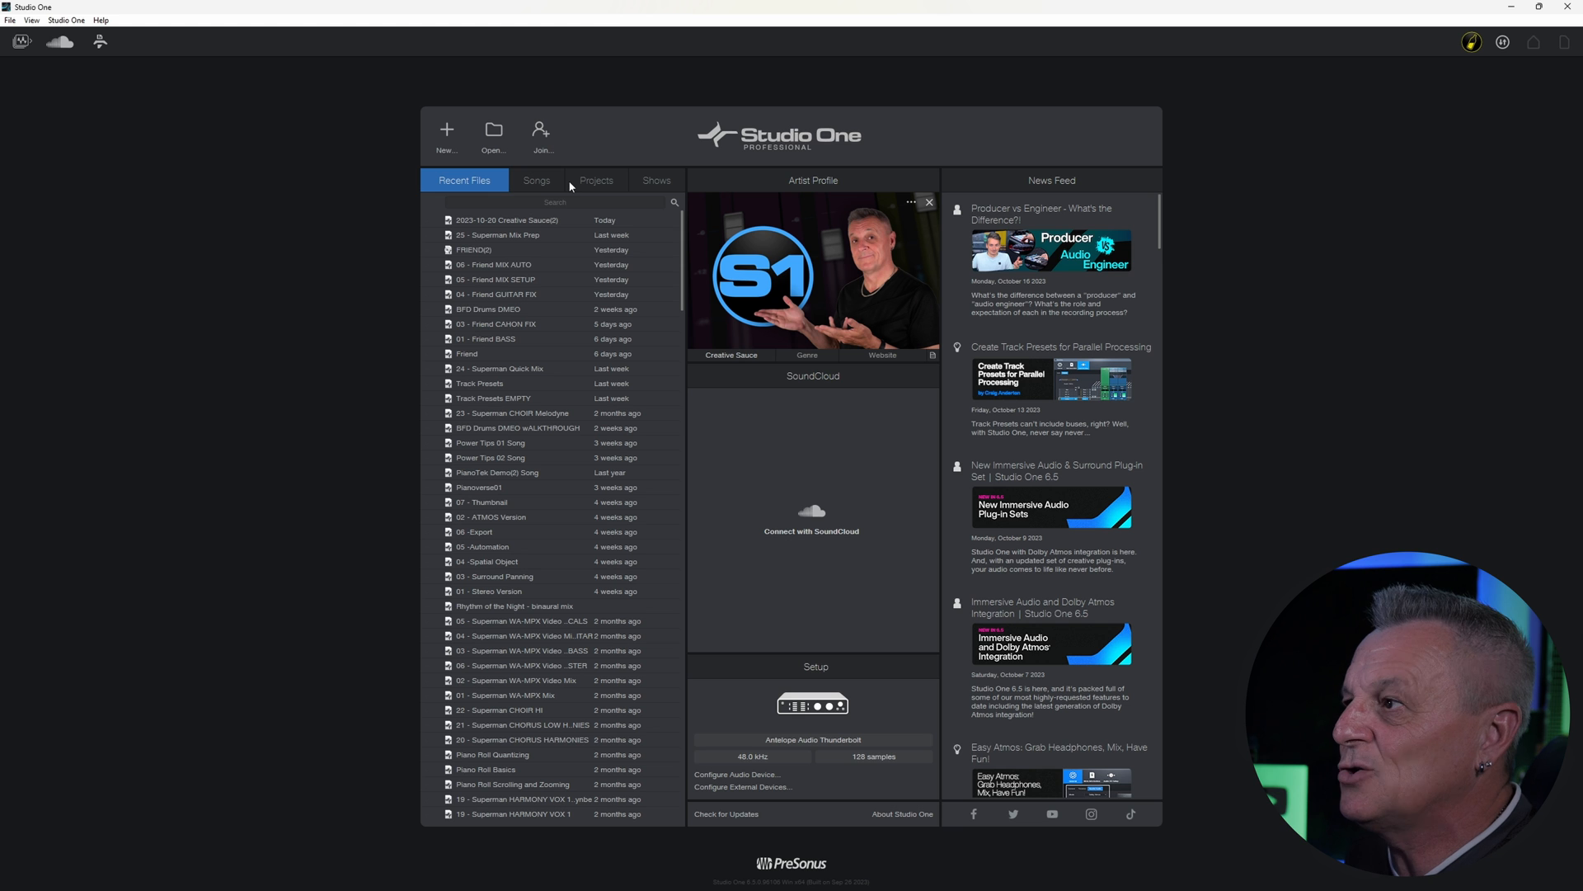
mouse_move(444, 157)
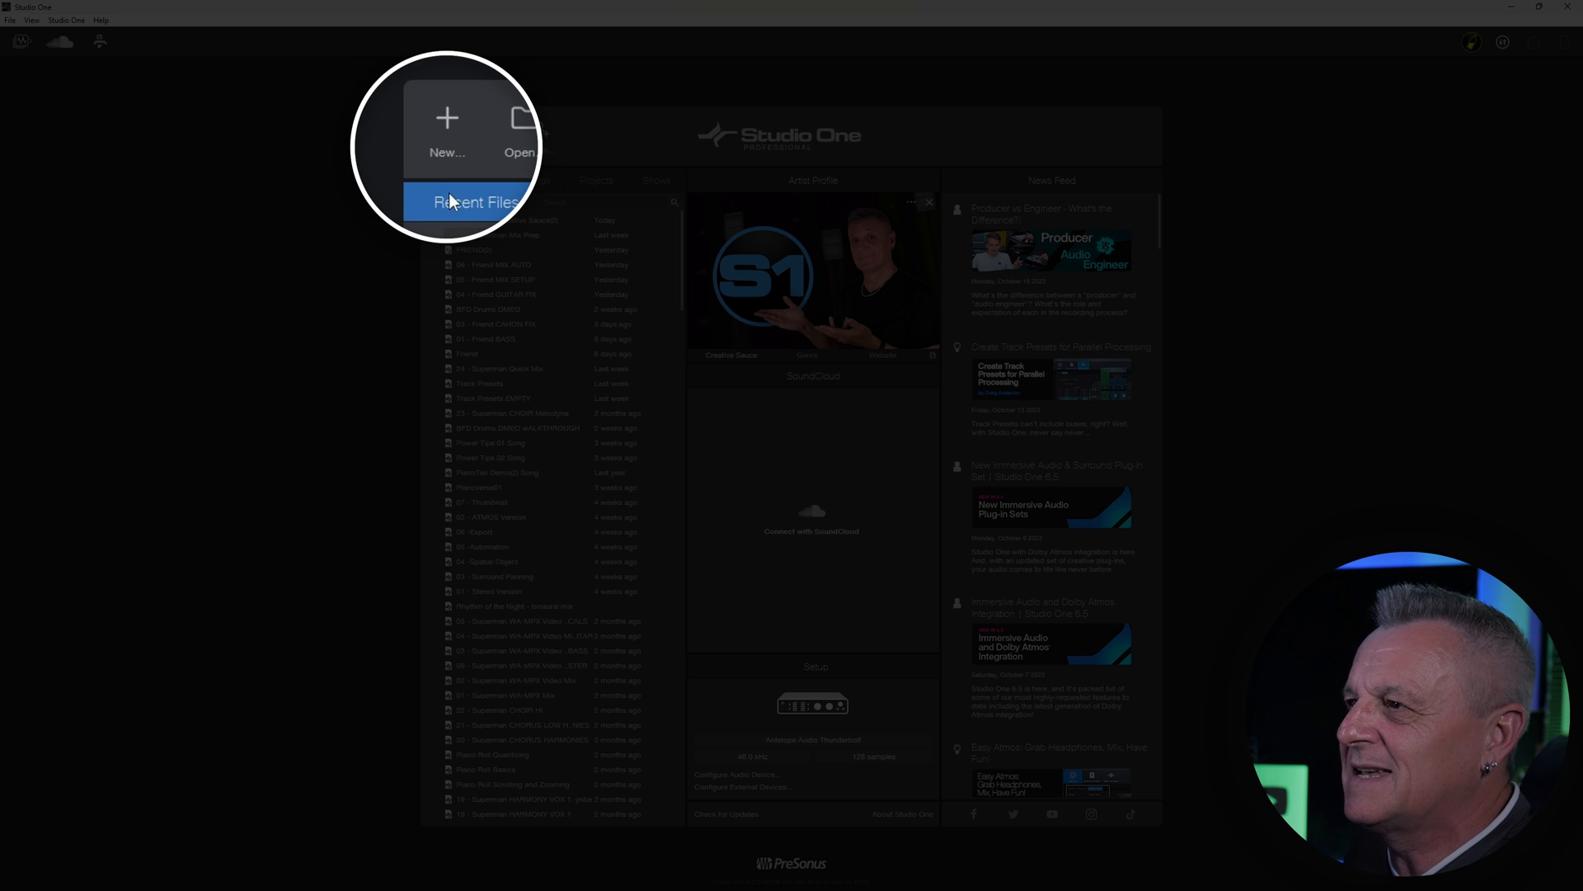
click(445, 131)
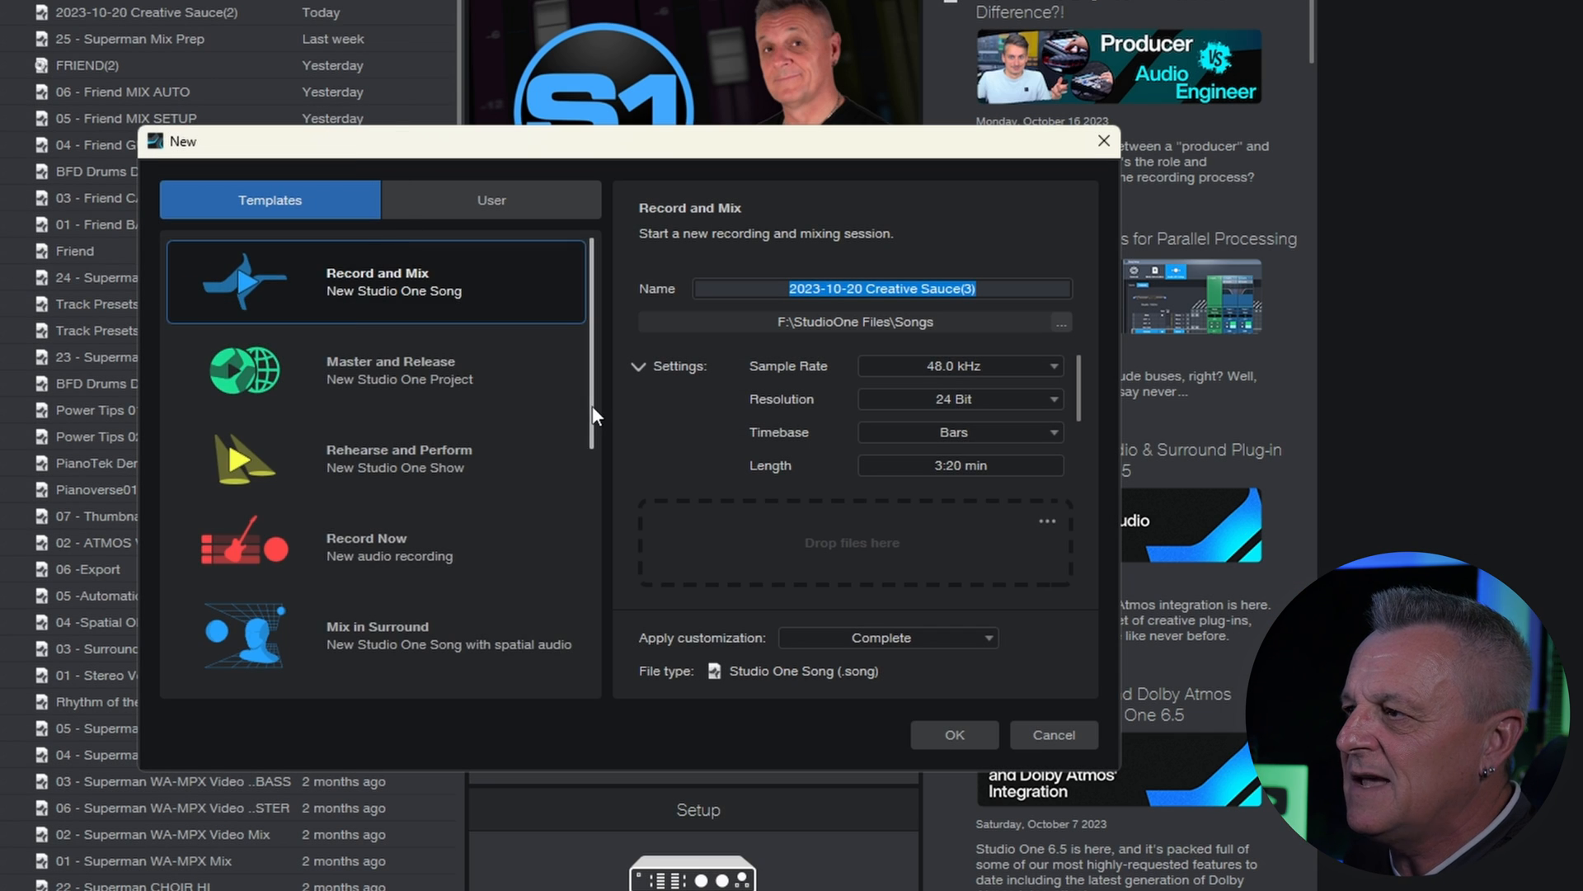
scroll(down, 3)
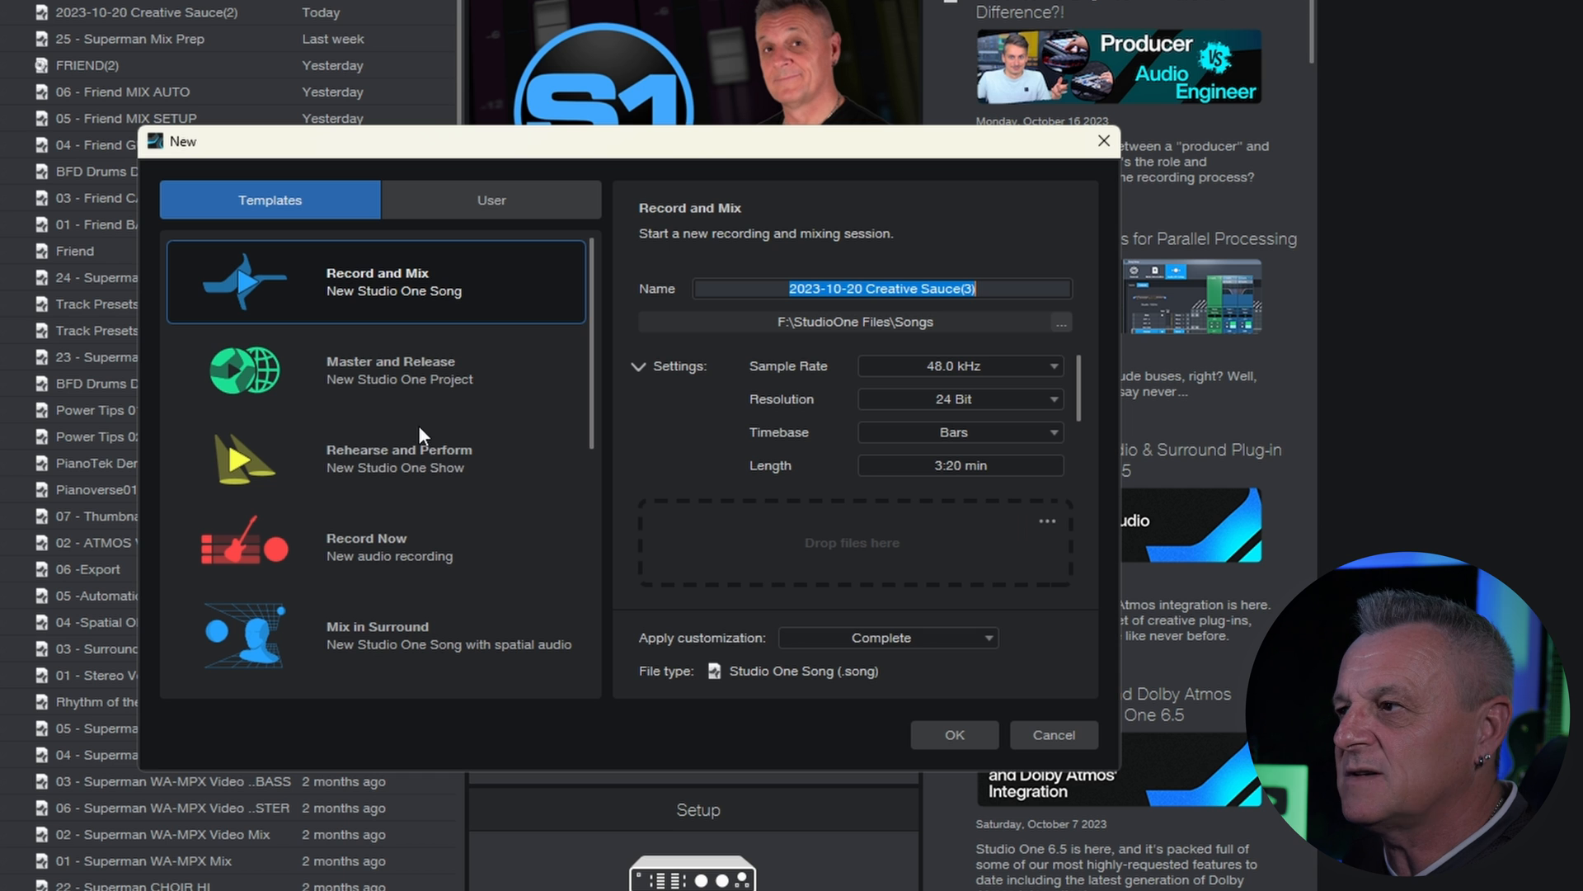
mouse_move(315, 396)
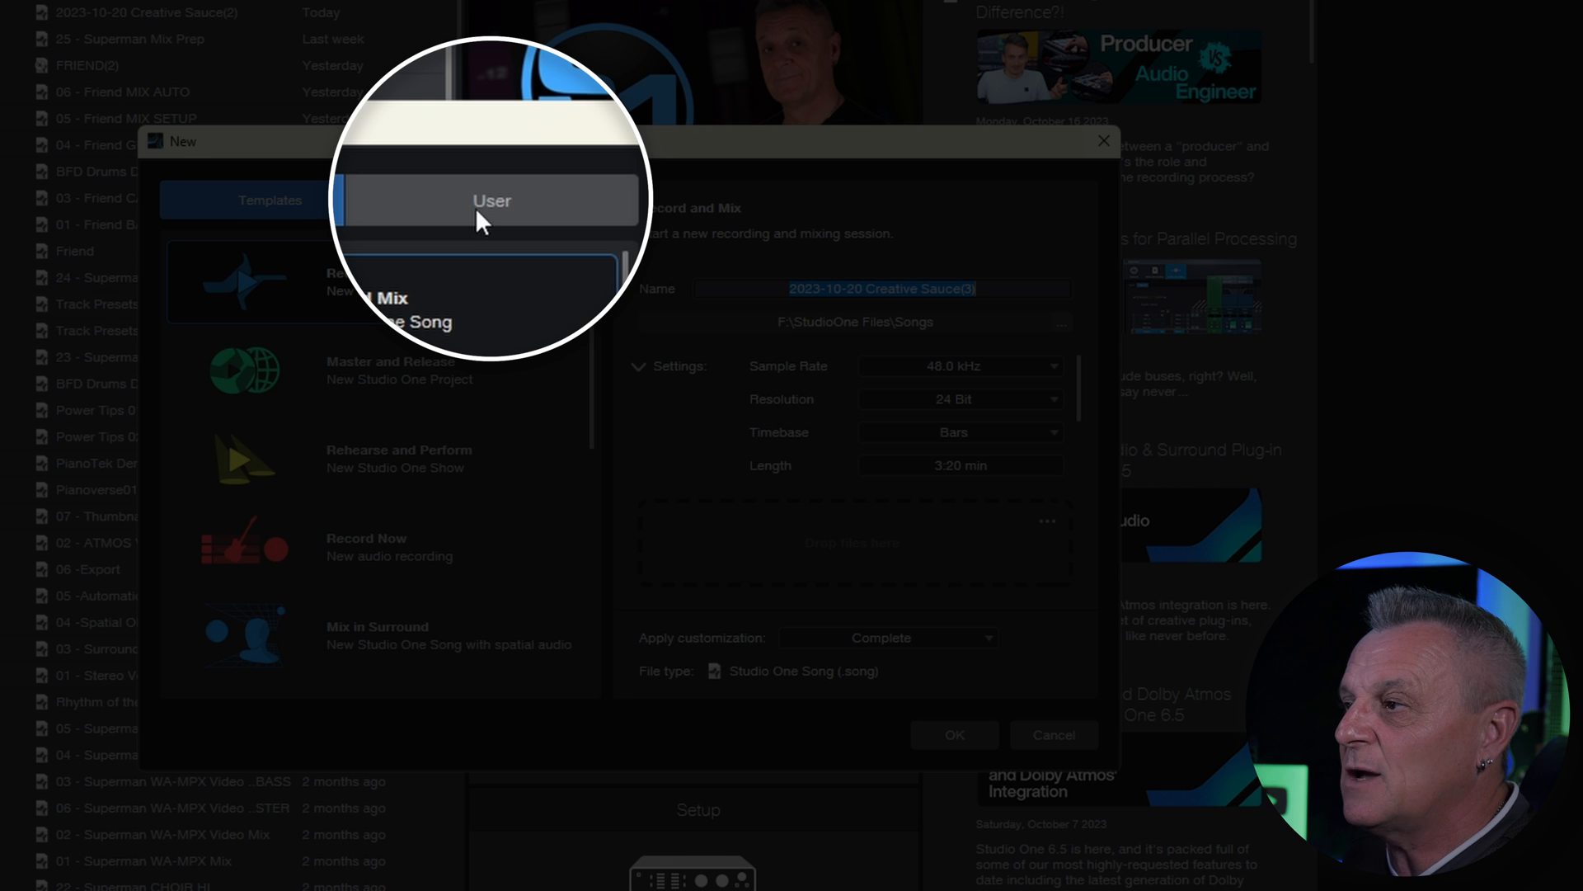
click(491, 199)
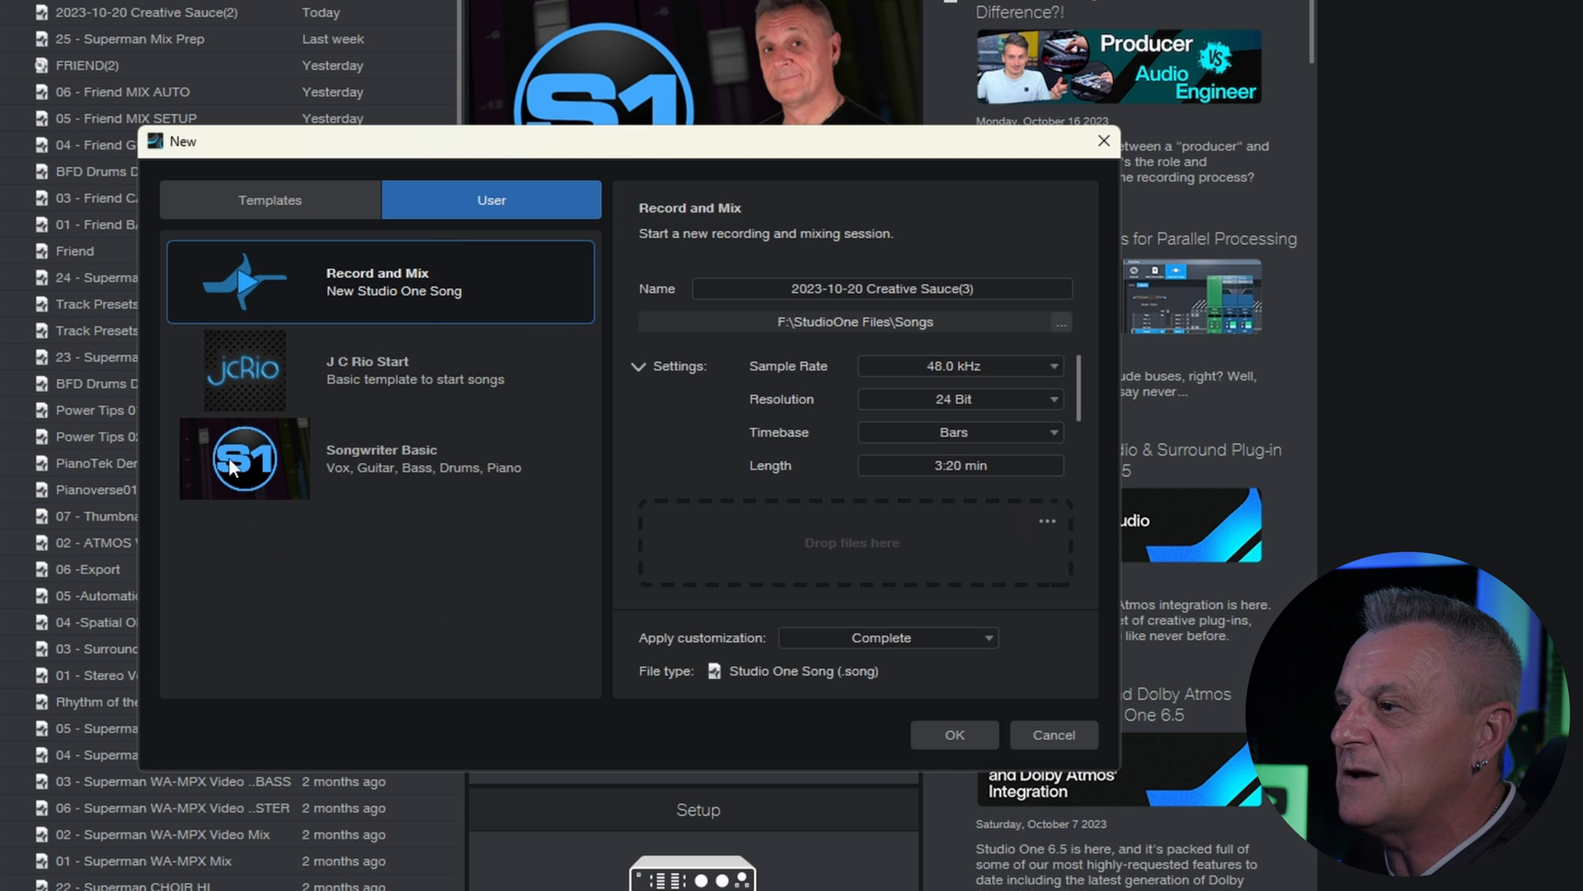
- Dismiss the New dialog to return to the Creative Sauce(2) song
click(952, 734)
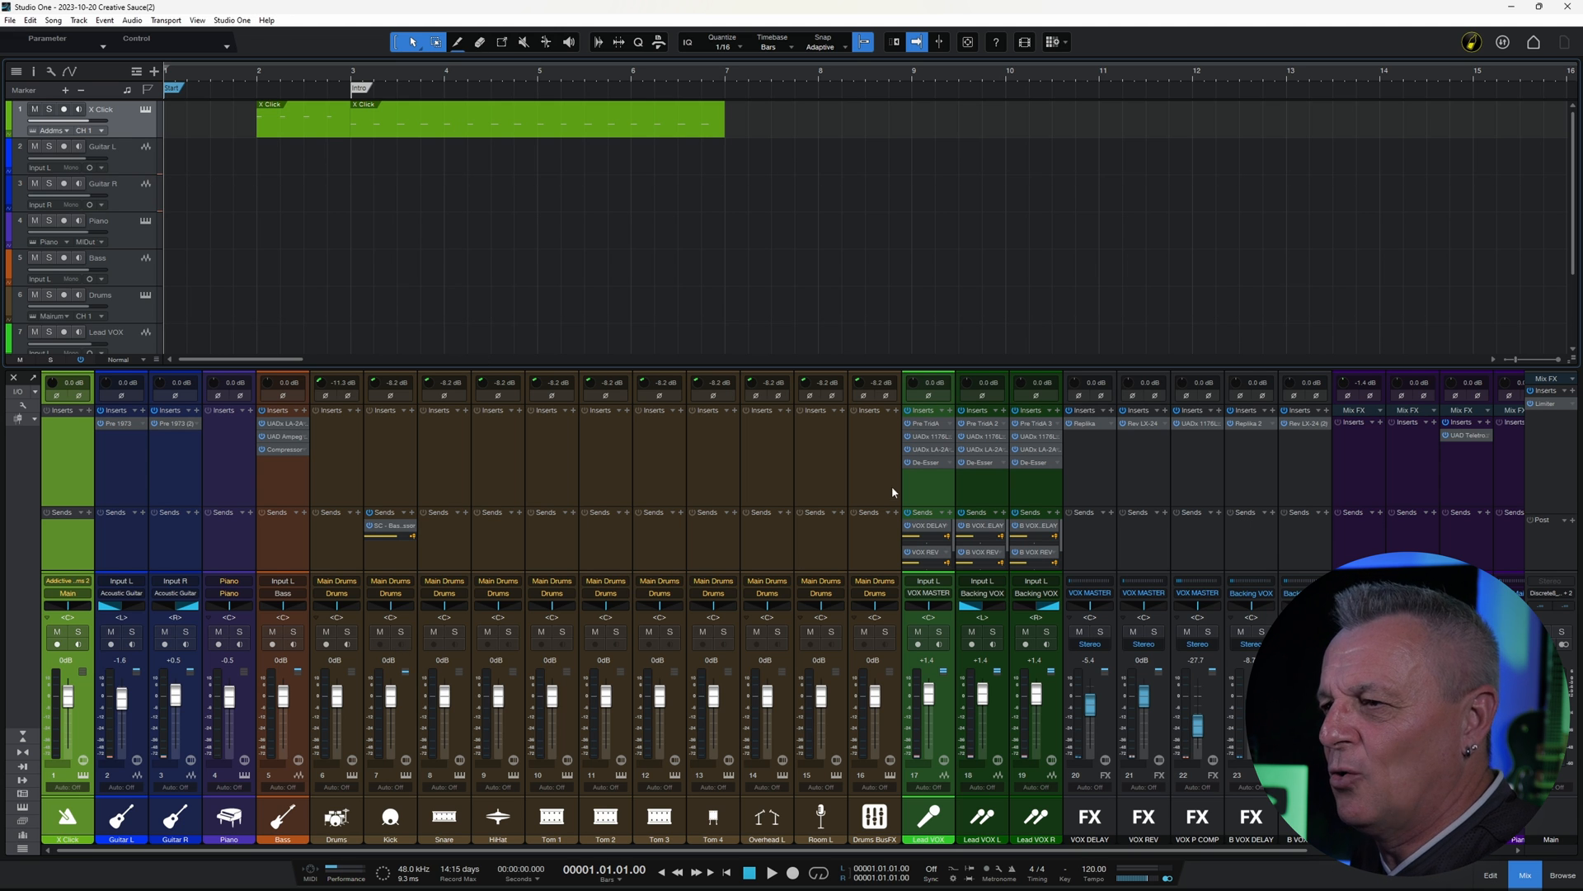
mouse_move(478, 264)
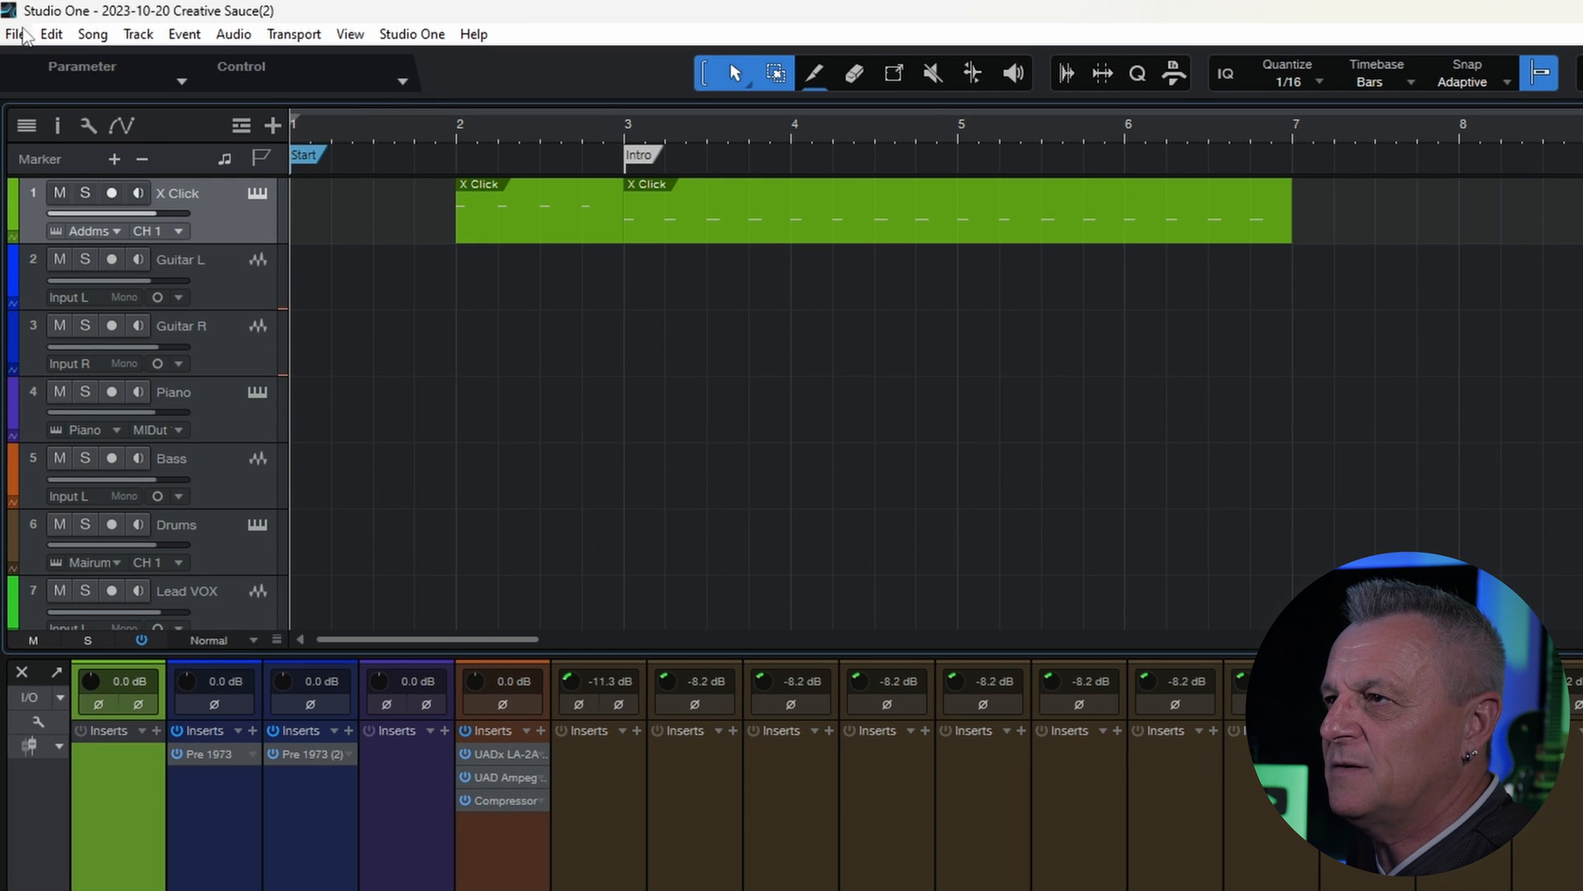
- Open Save As Template, title it 'My Tem', and select the subtitle and description fields
click(14, 33)
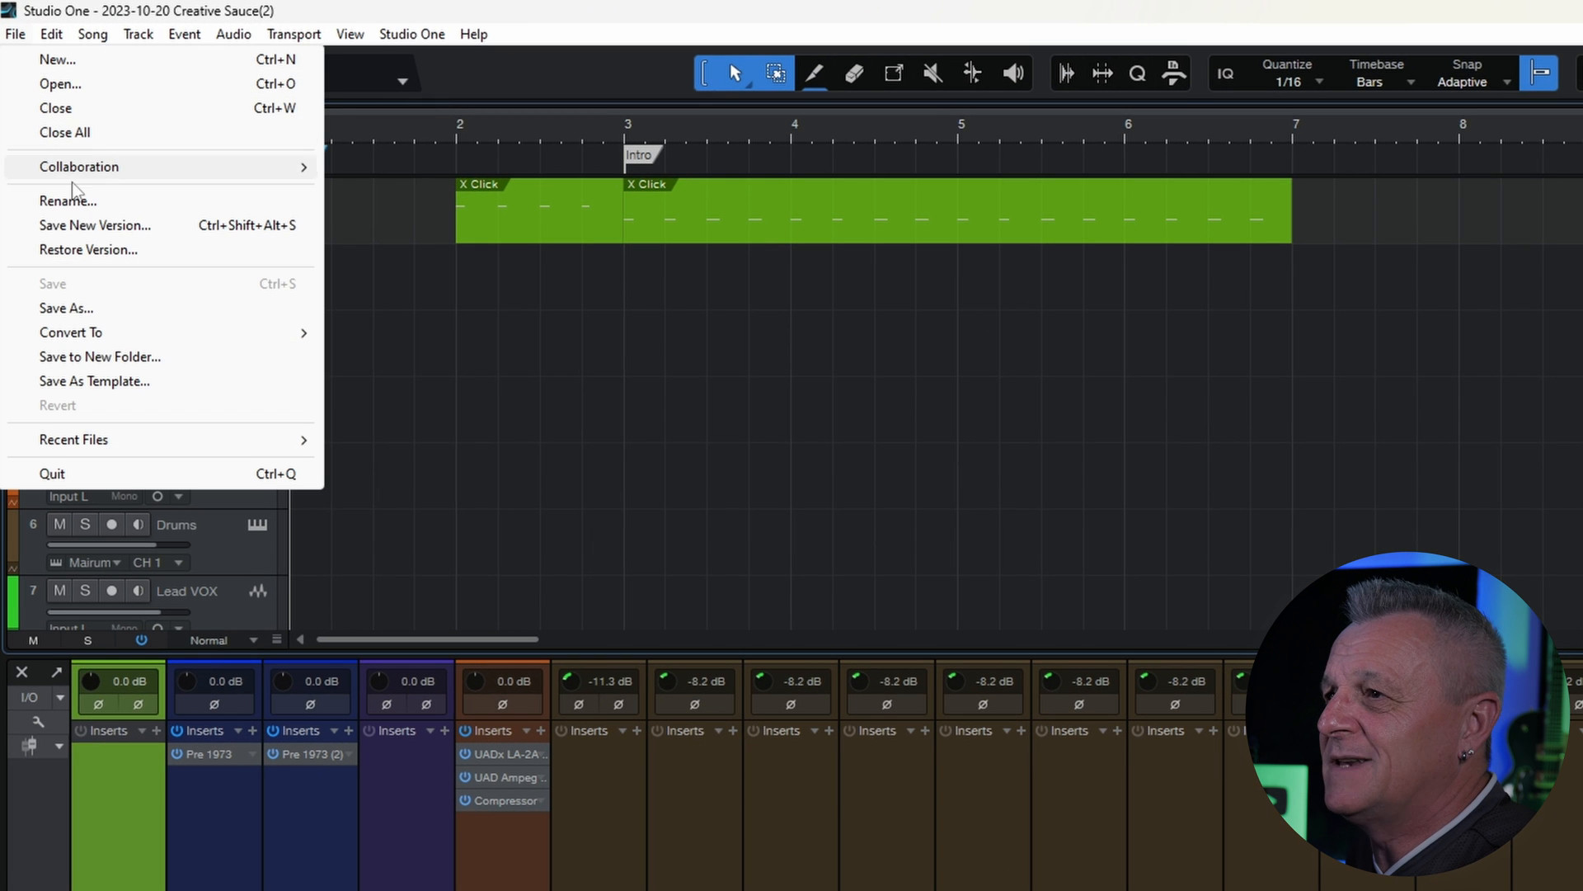
mouse_move(111, 386)
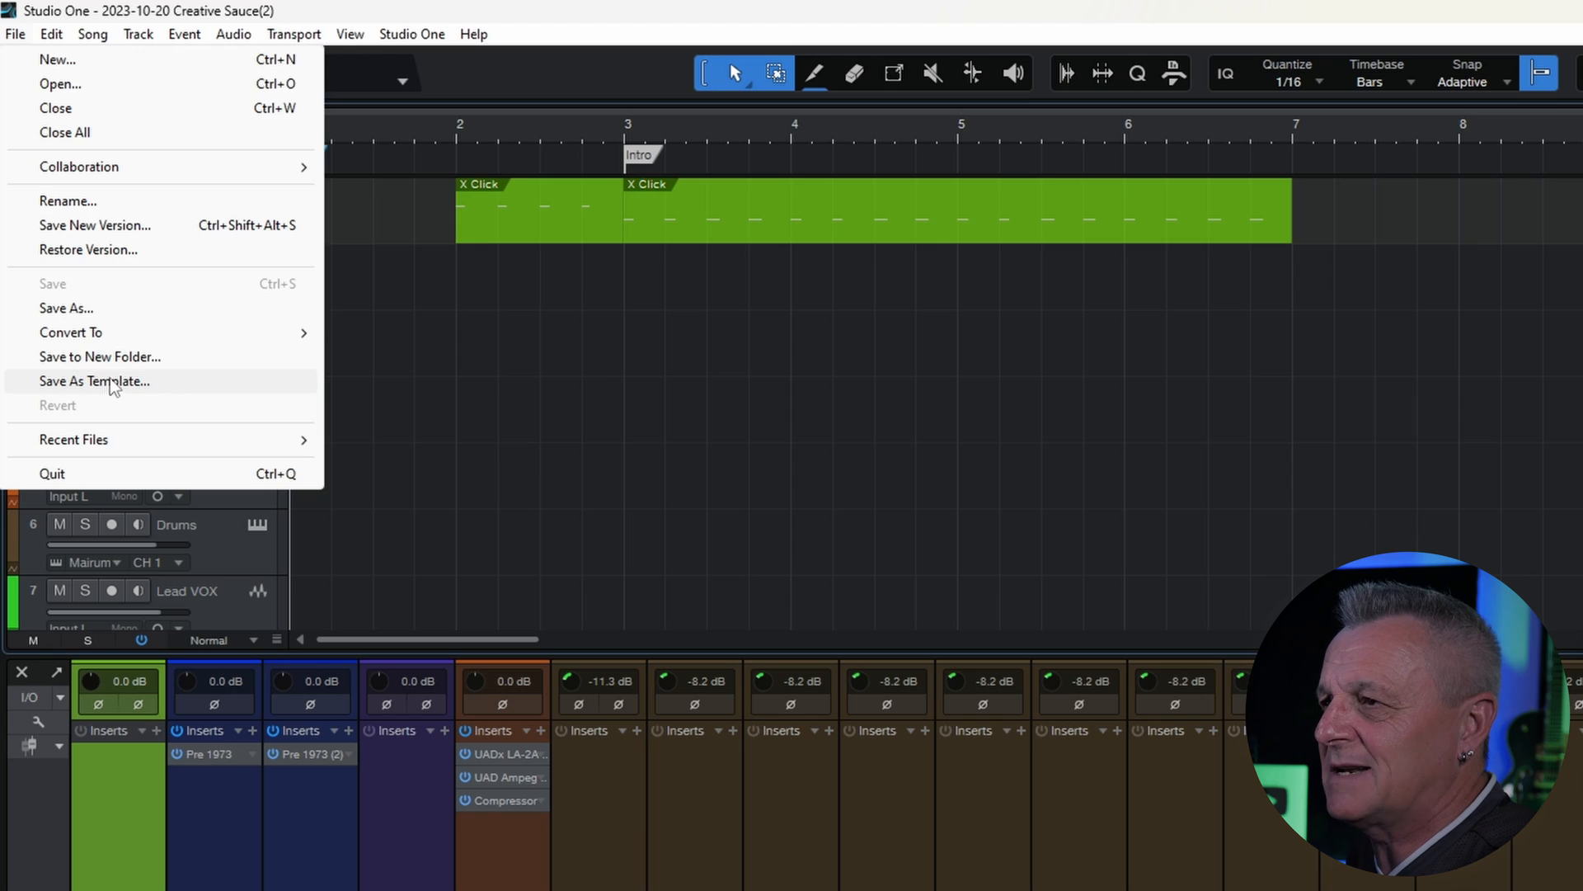
click(94, 381)
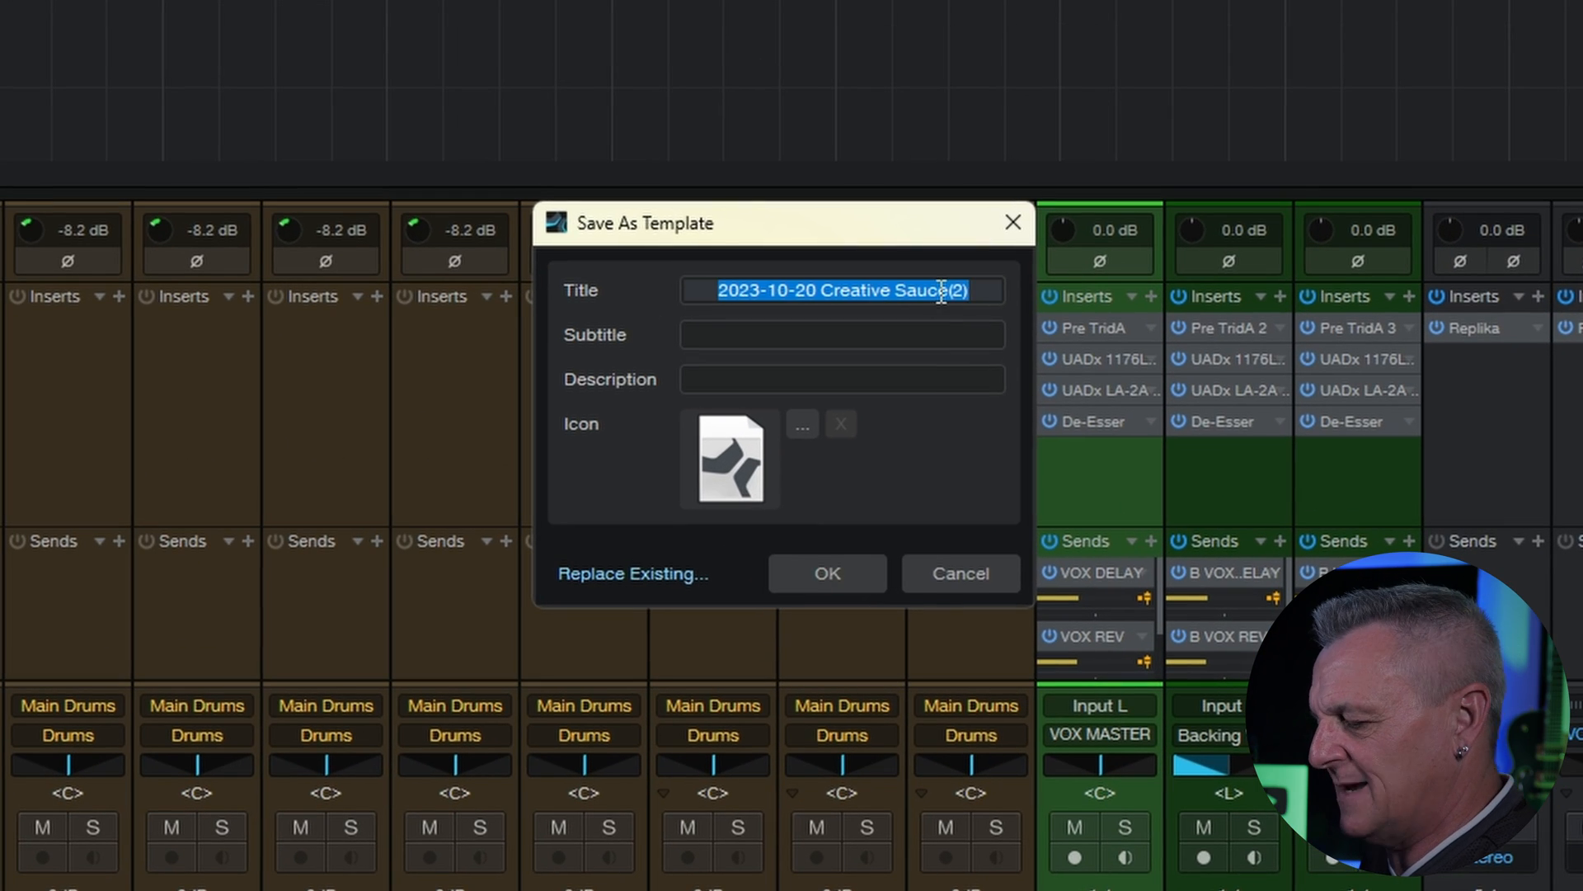
text(My)
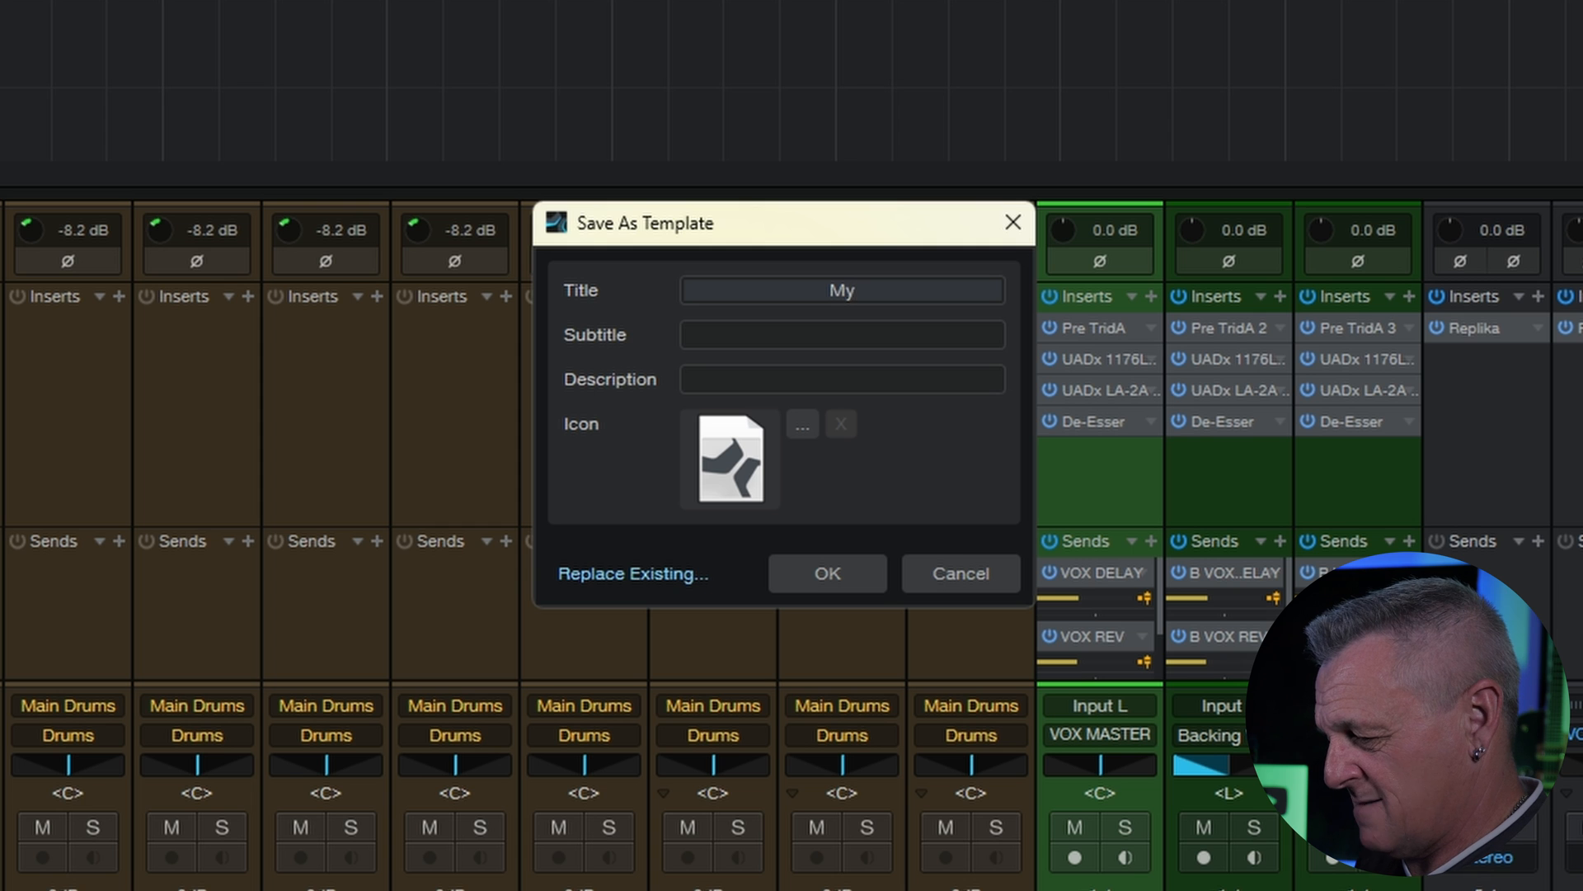
text(Tem)
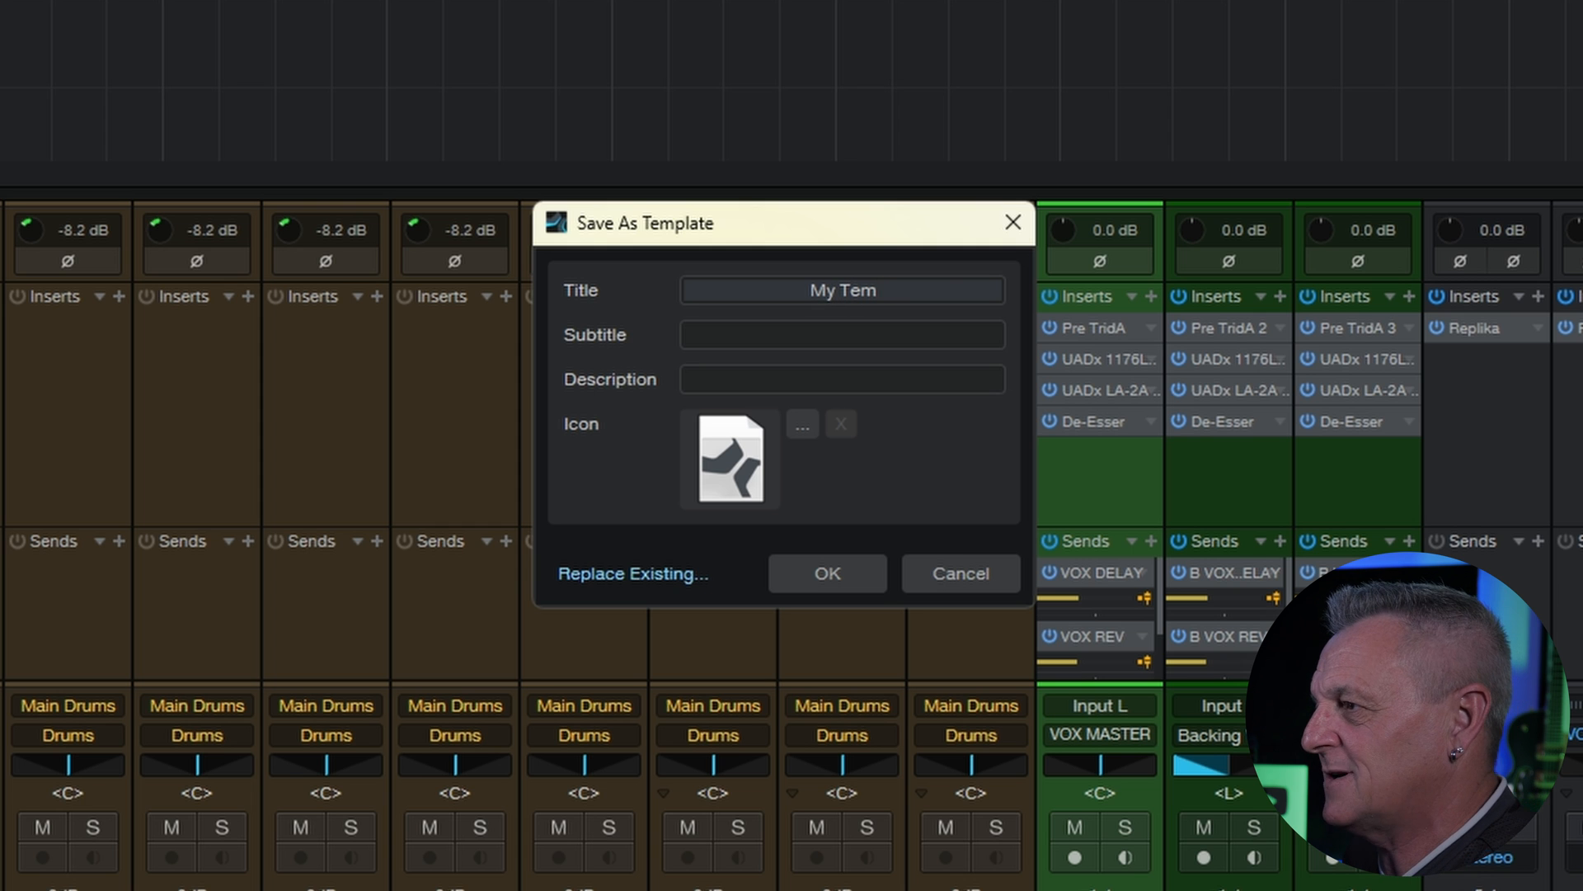
click(842, 334)
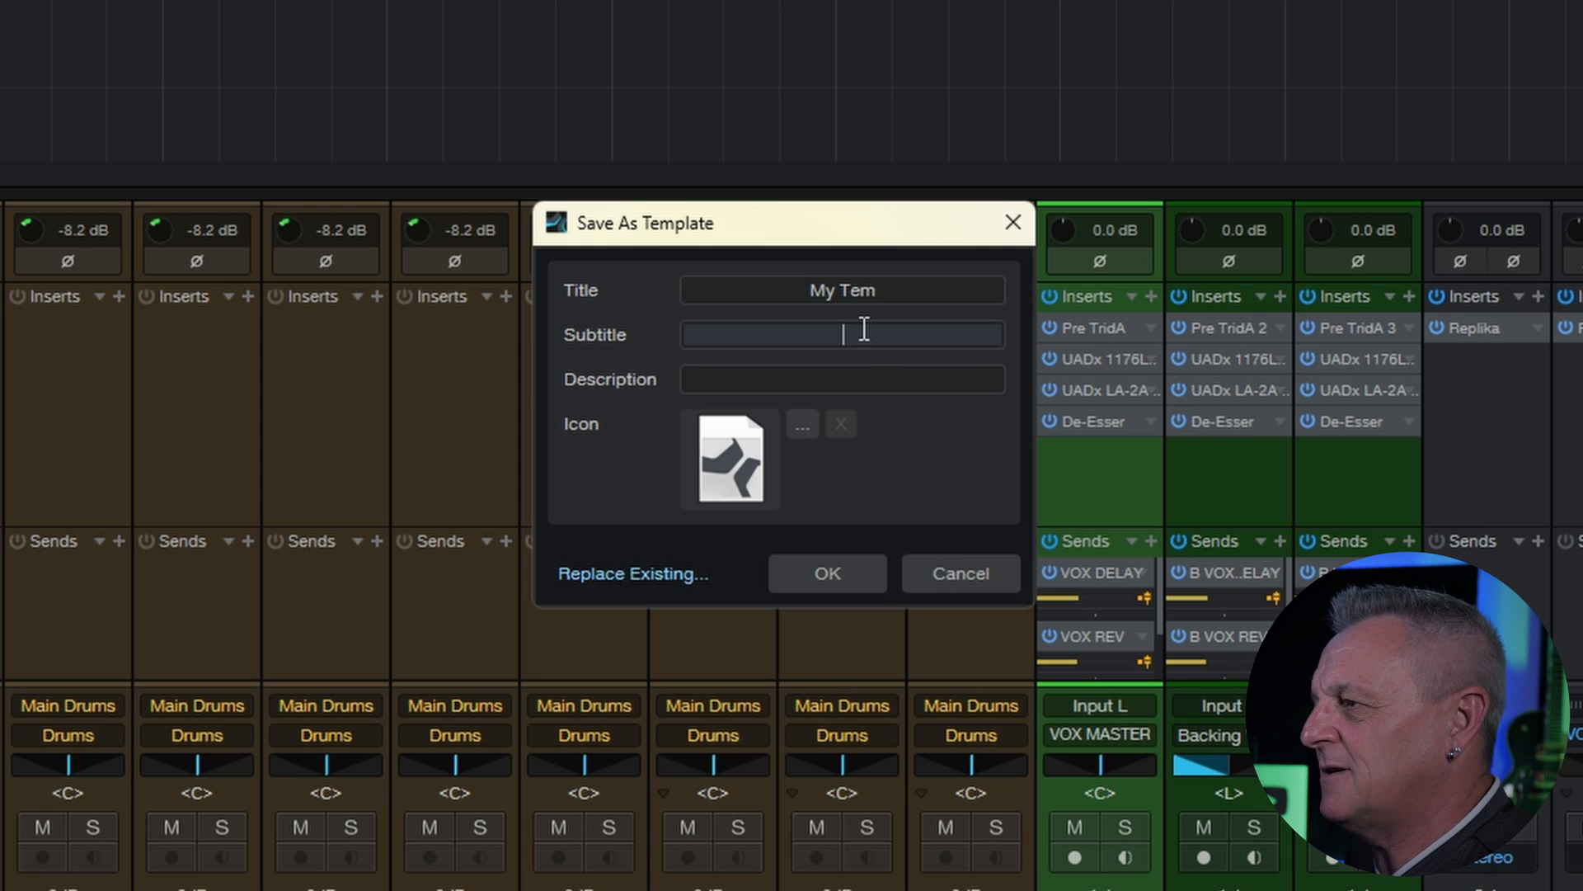
click(841, 379)
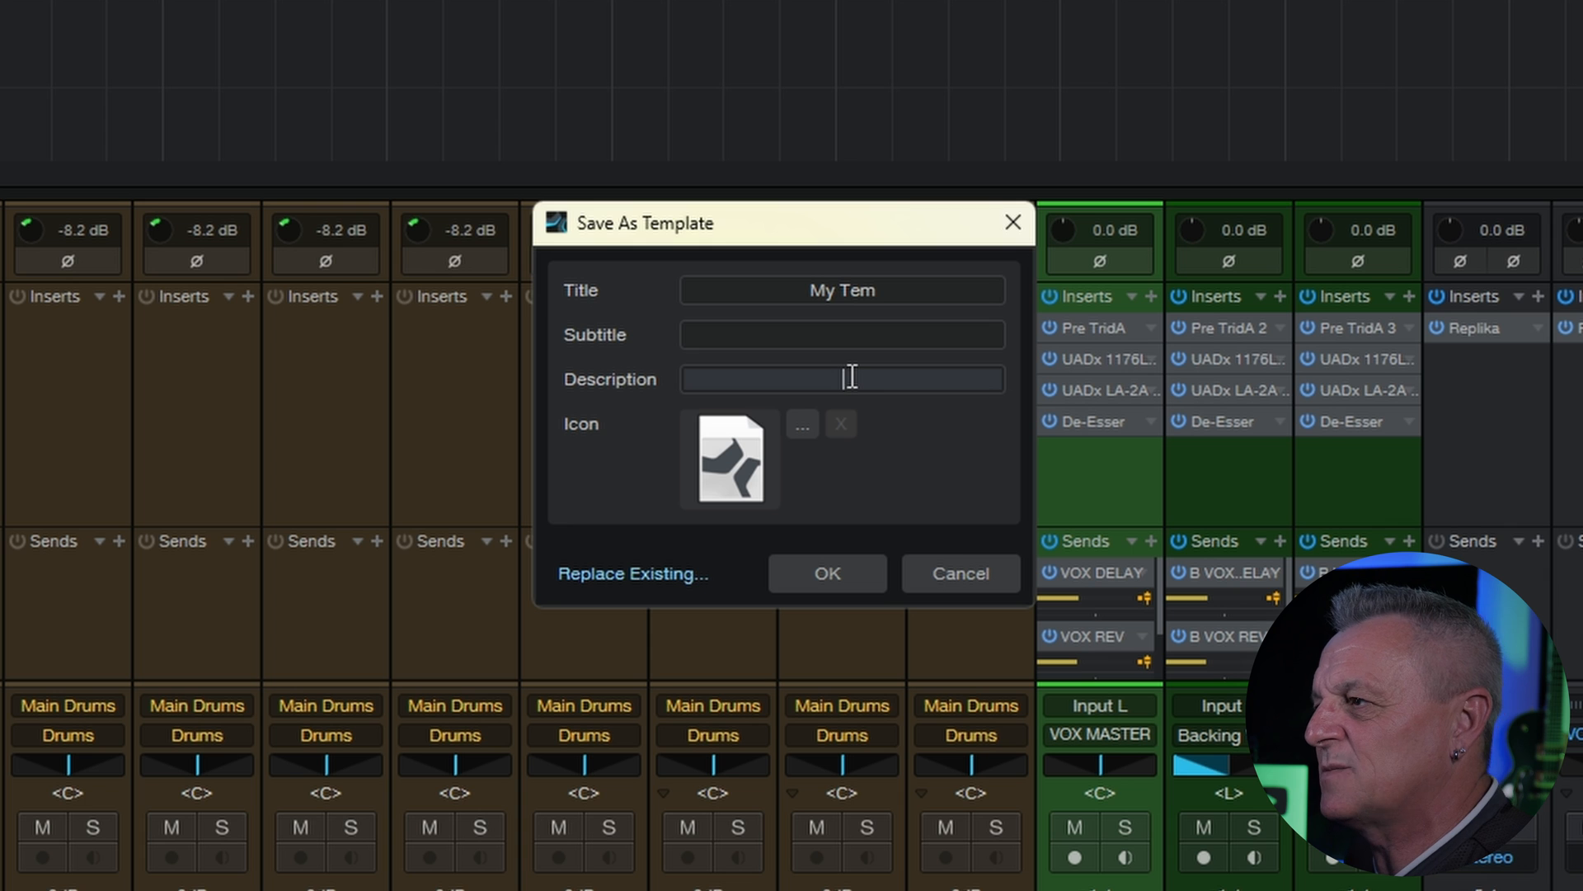
mouse_move(870, 377)
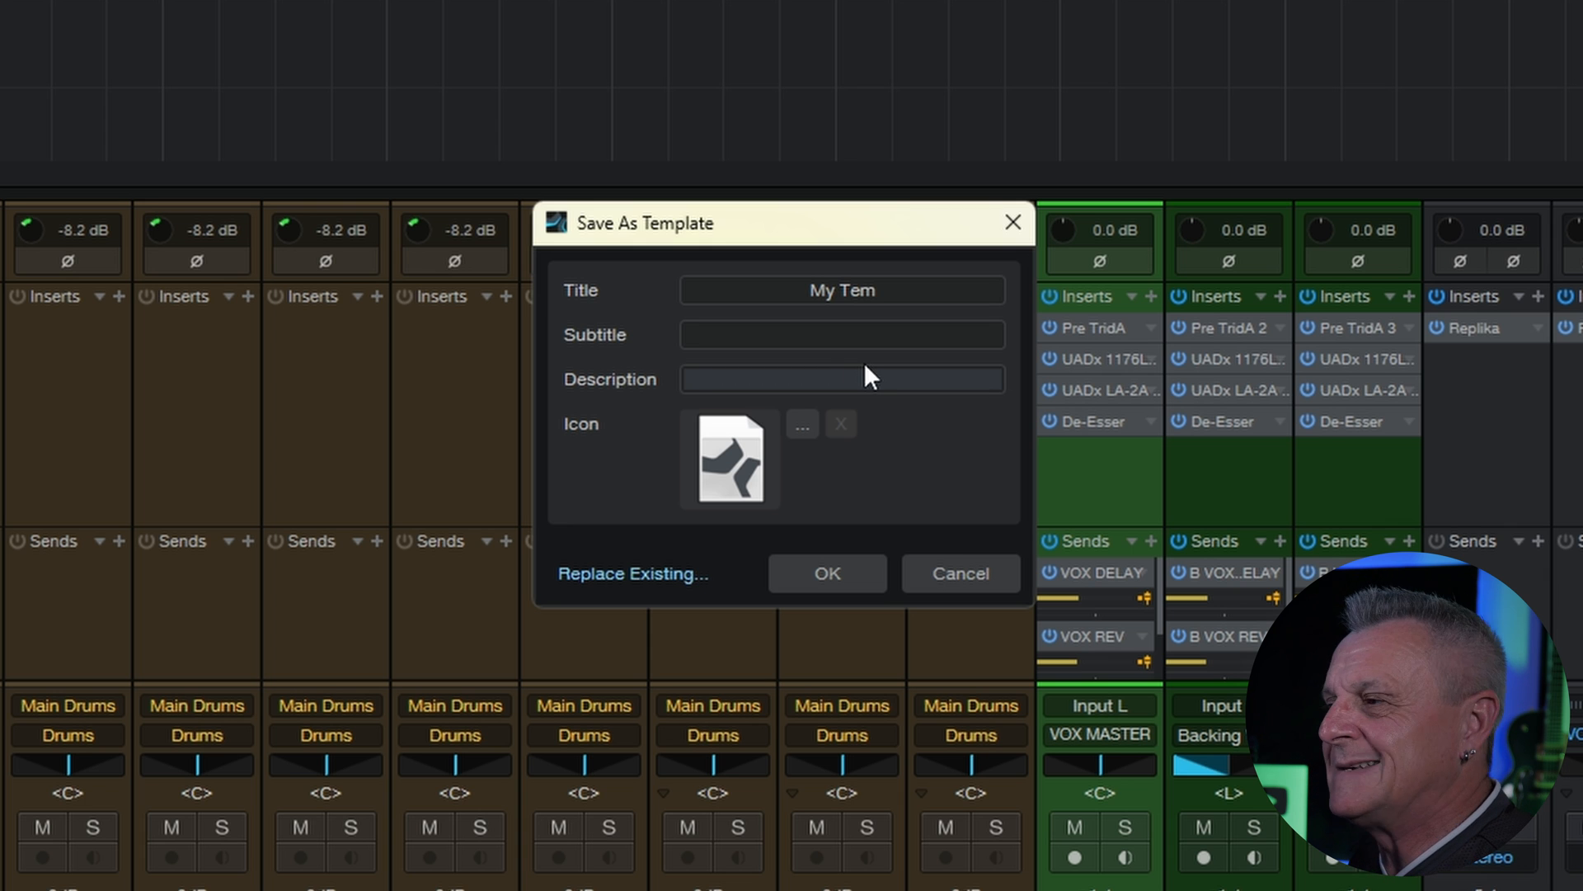
click(842, 379)
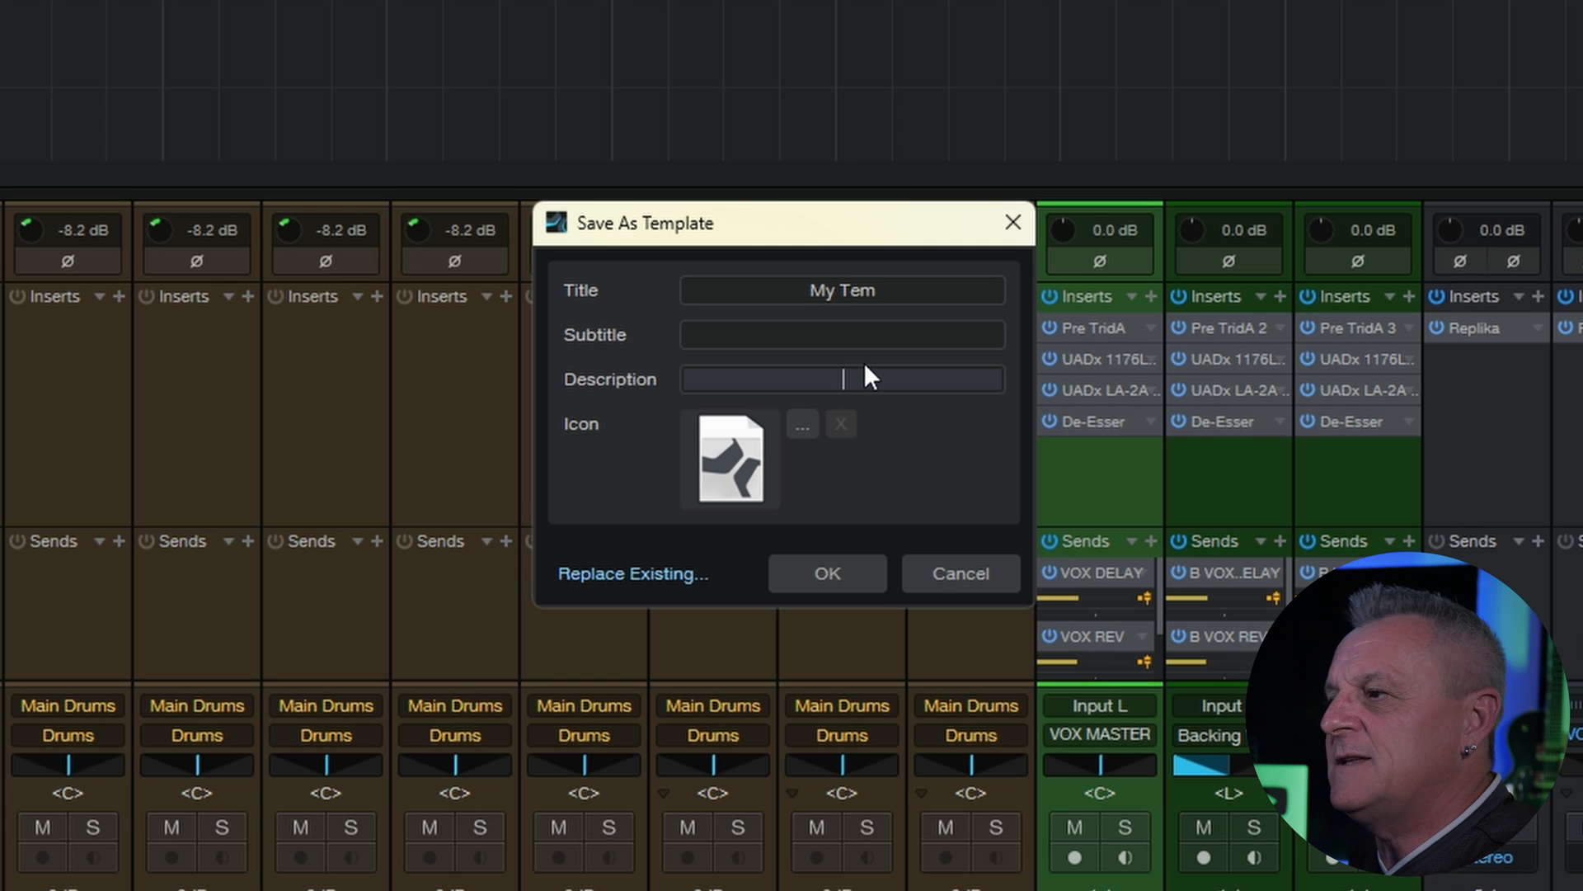
mouse_move(750, 487)
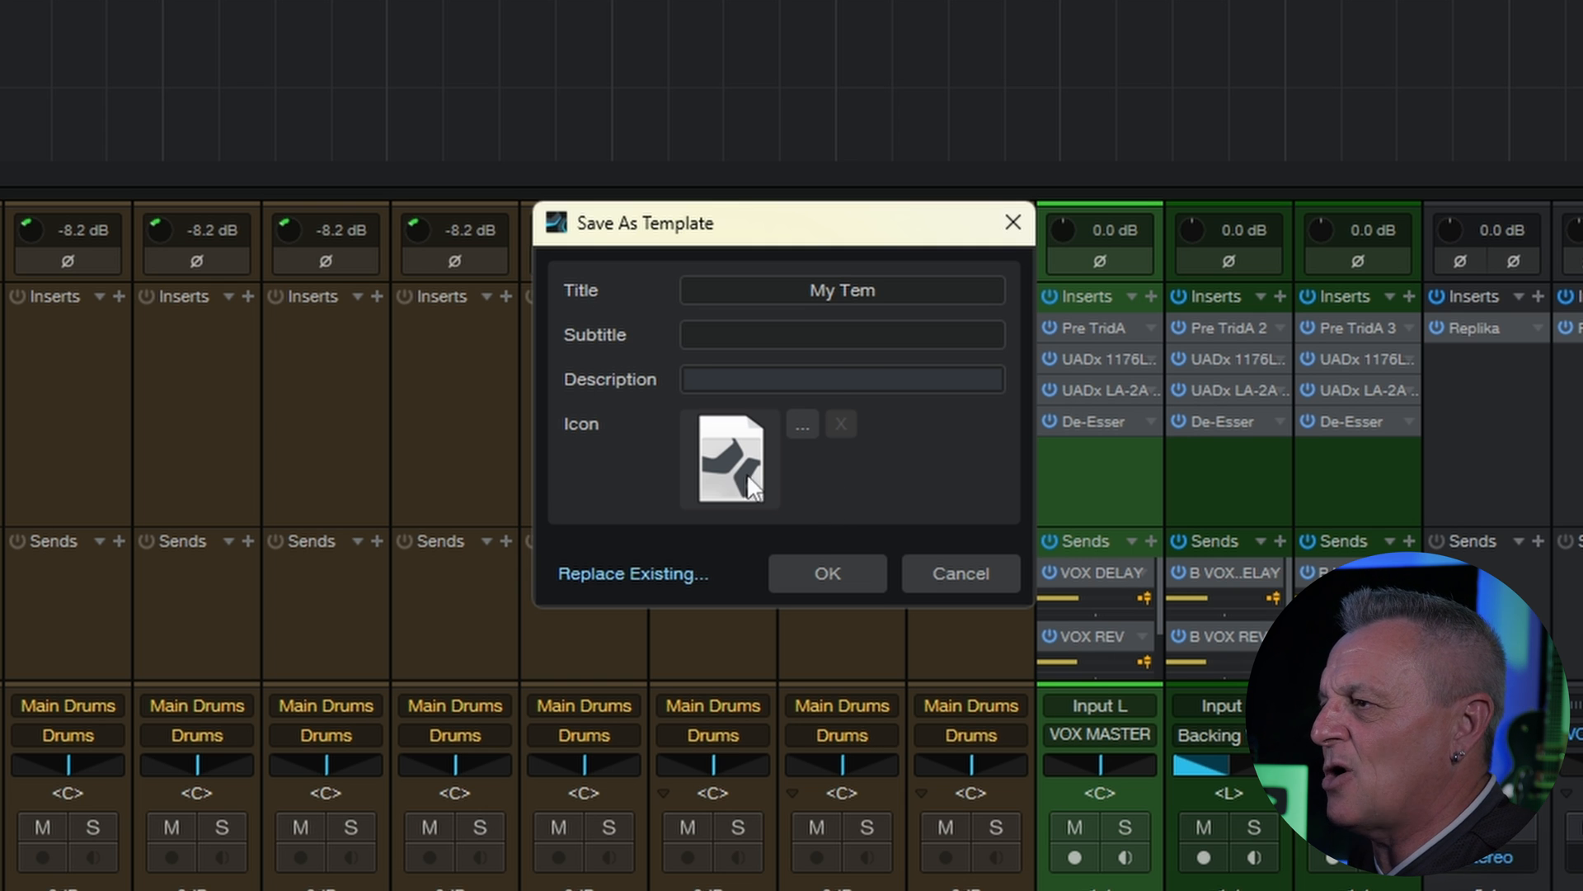
mouse_move(802, 424)
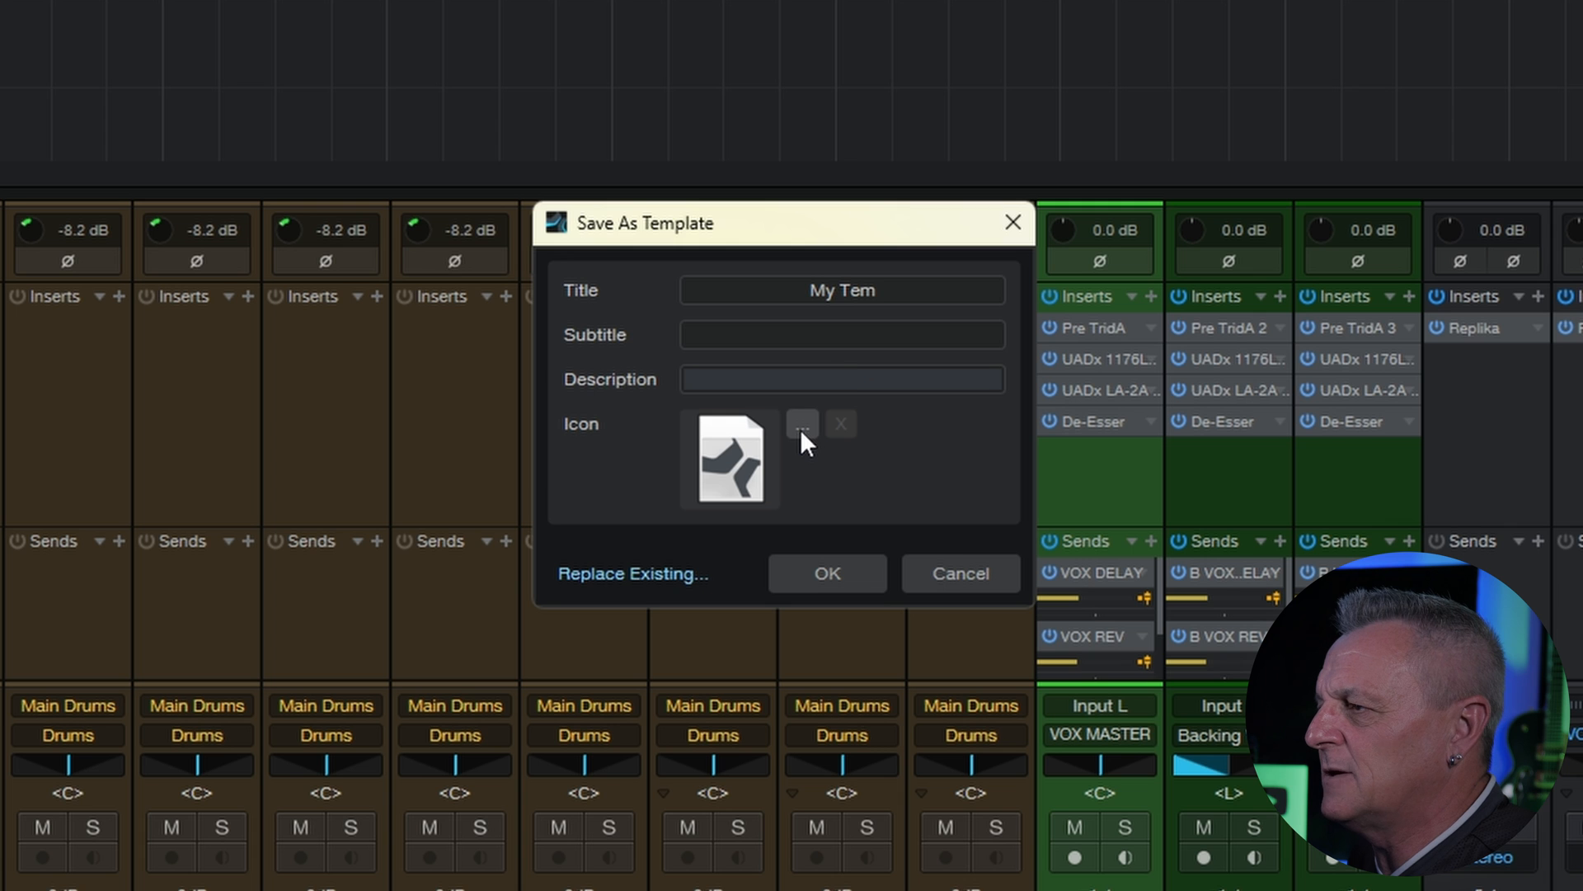
- Set S1 Template.jpg as the template icon, scaled to 512 x 512
click(803, 424)
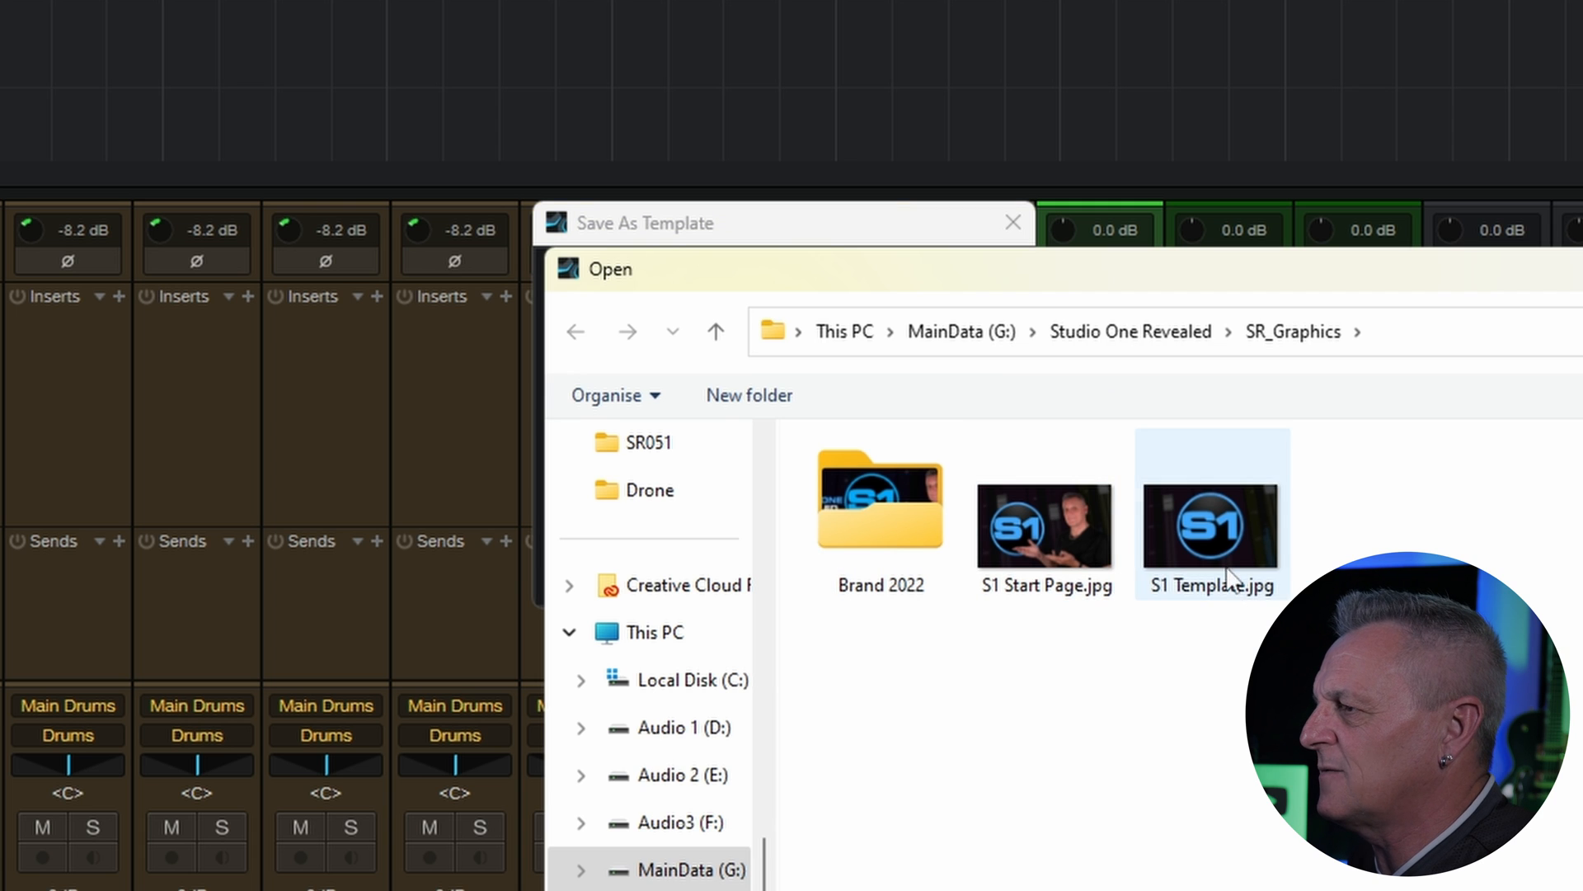
double_click(1210, 525)
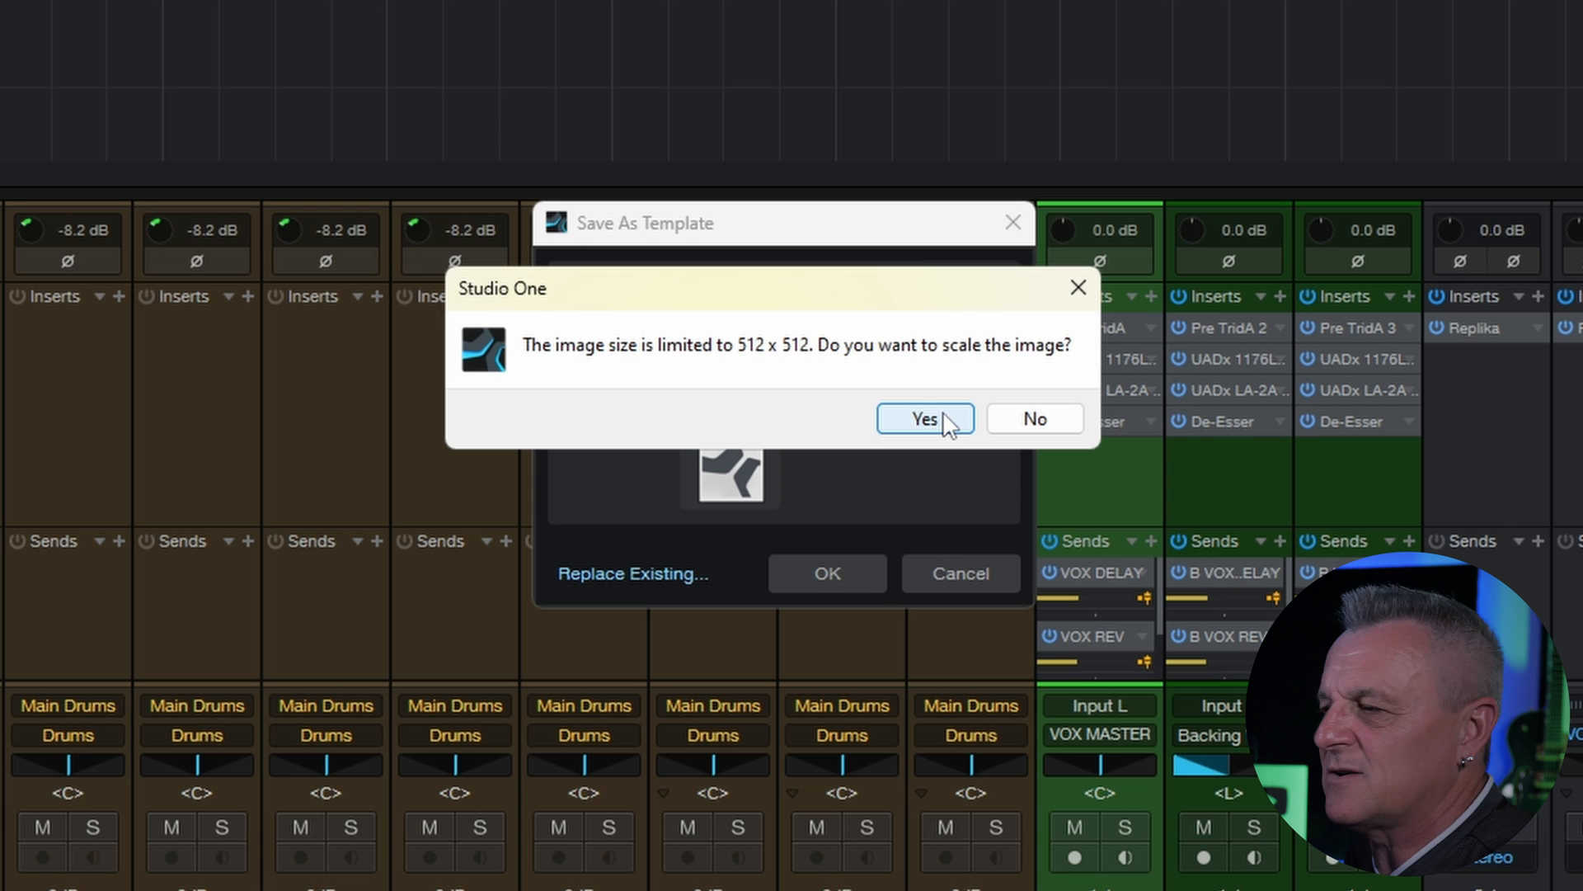
click(923, 418)
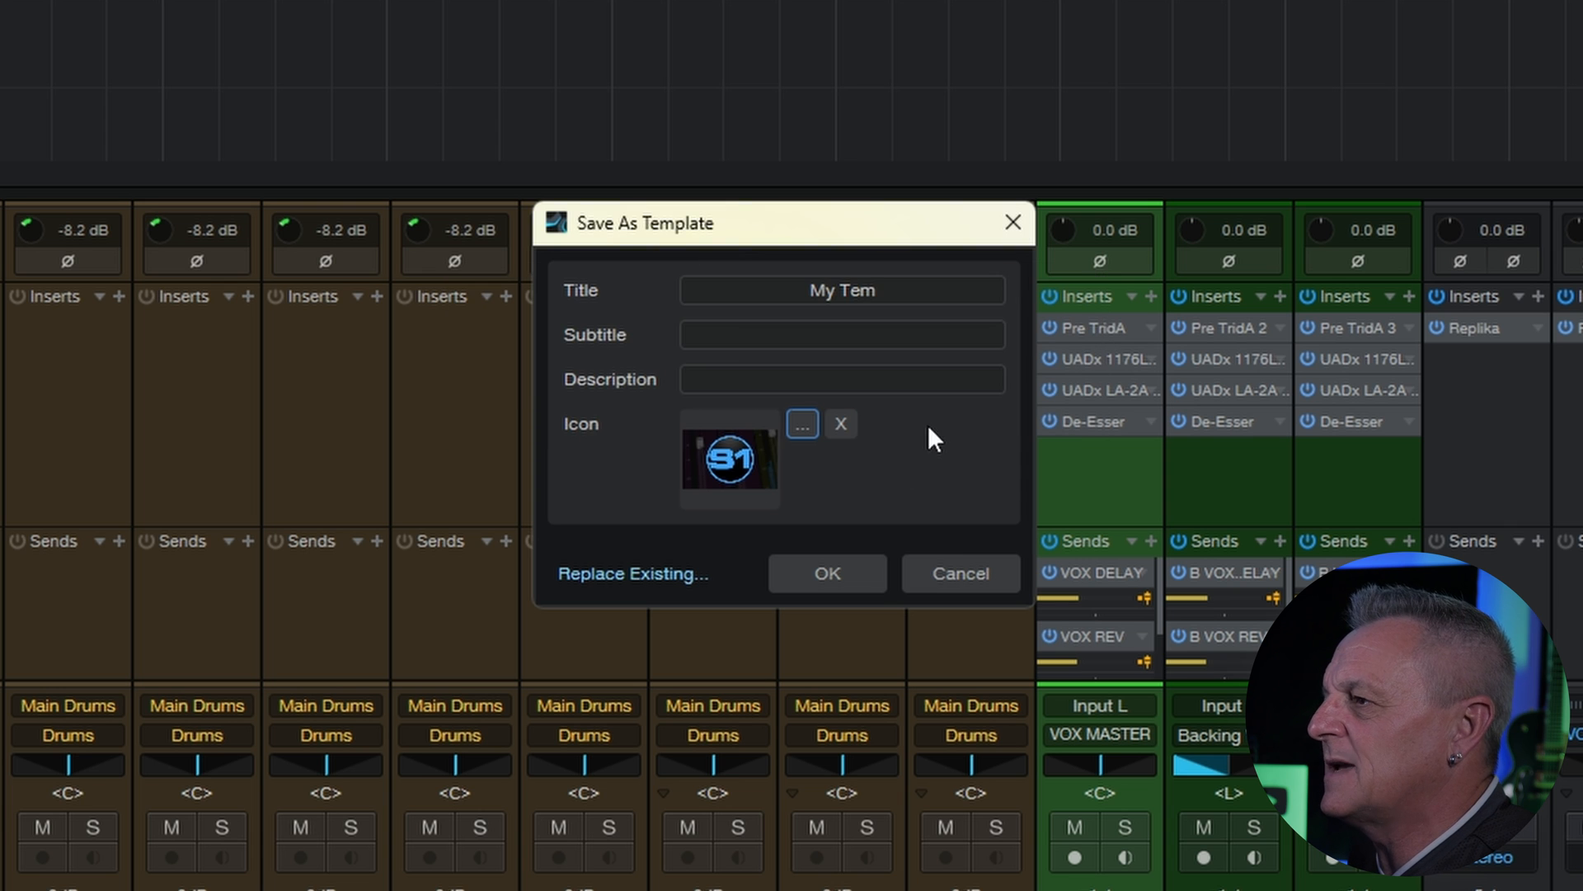
mouse_move(898, 492)
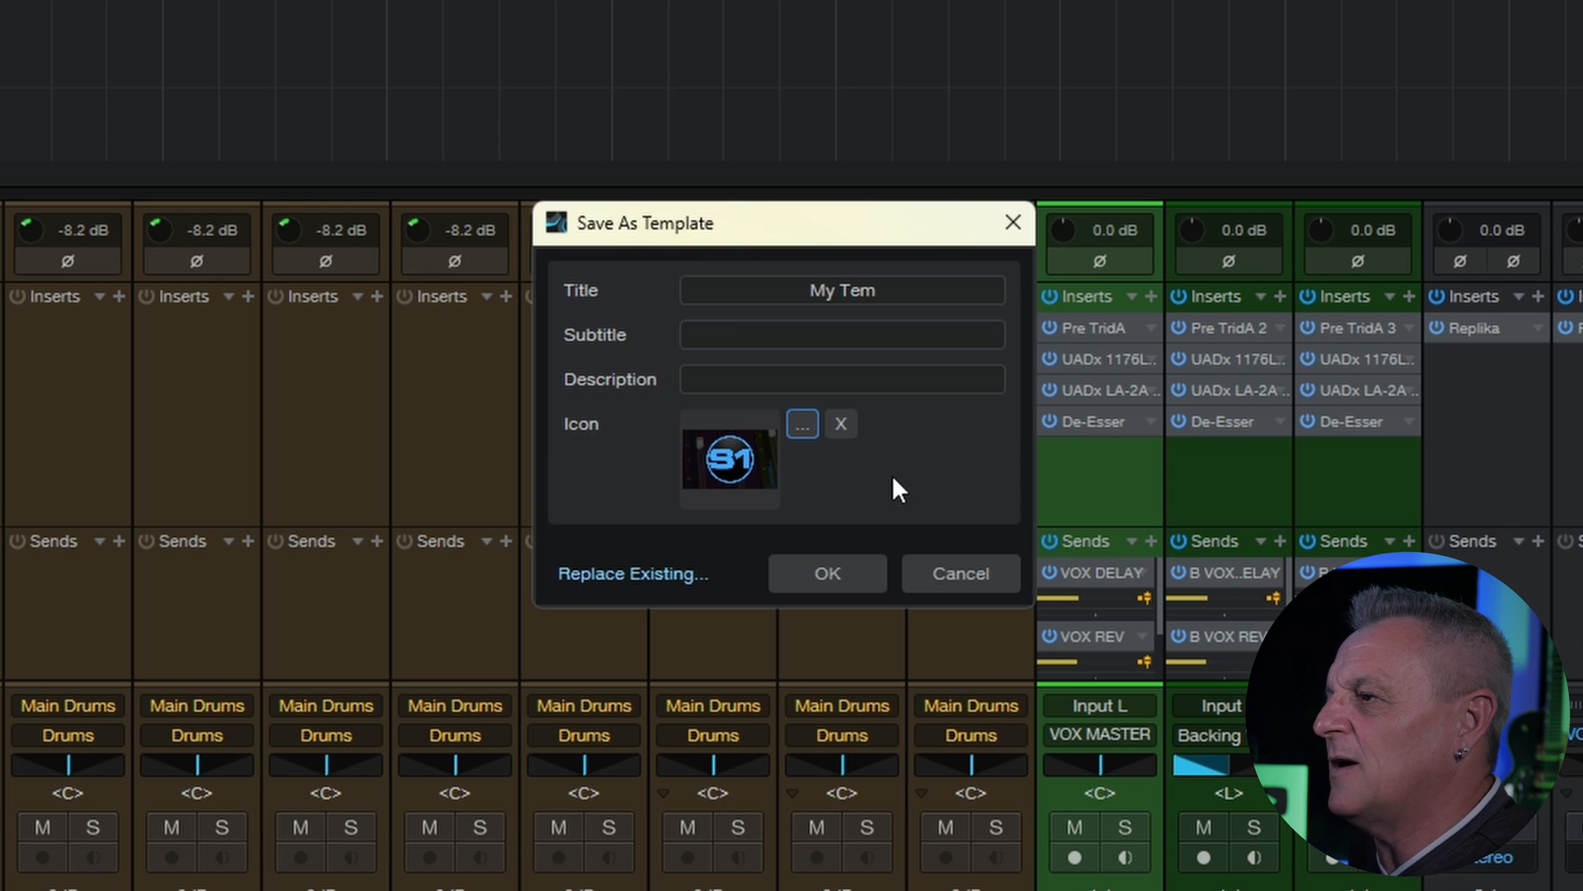
mouse_move(906, 463)
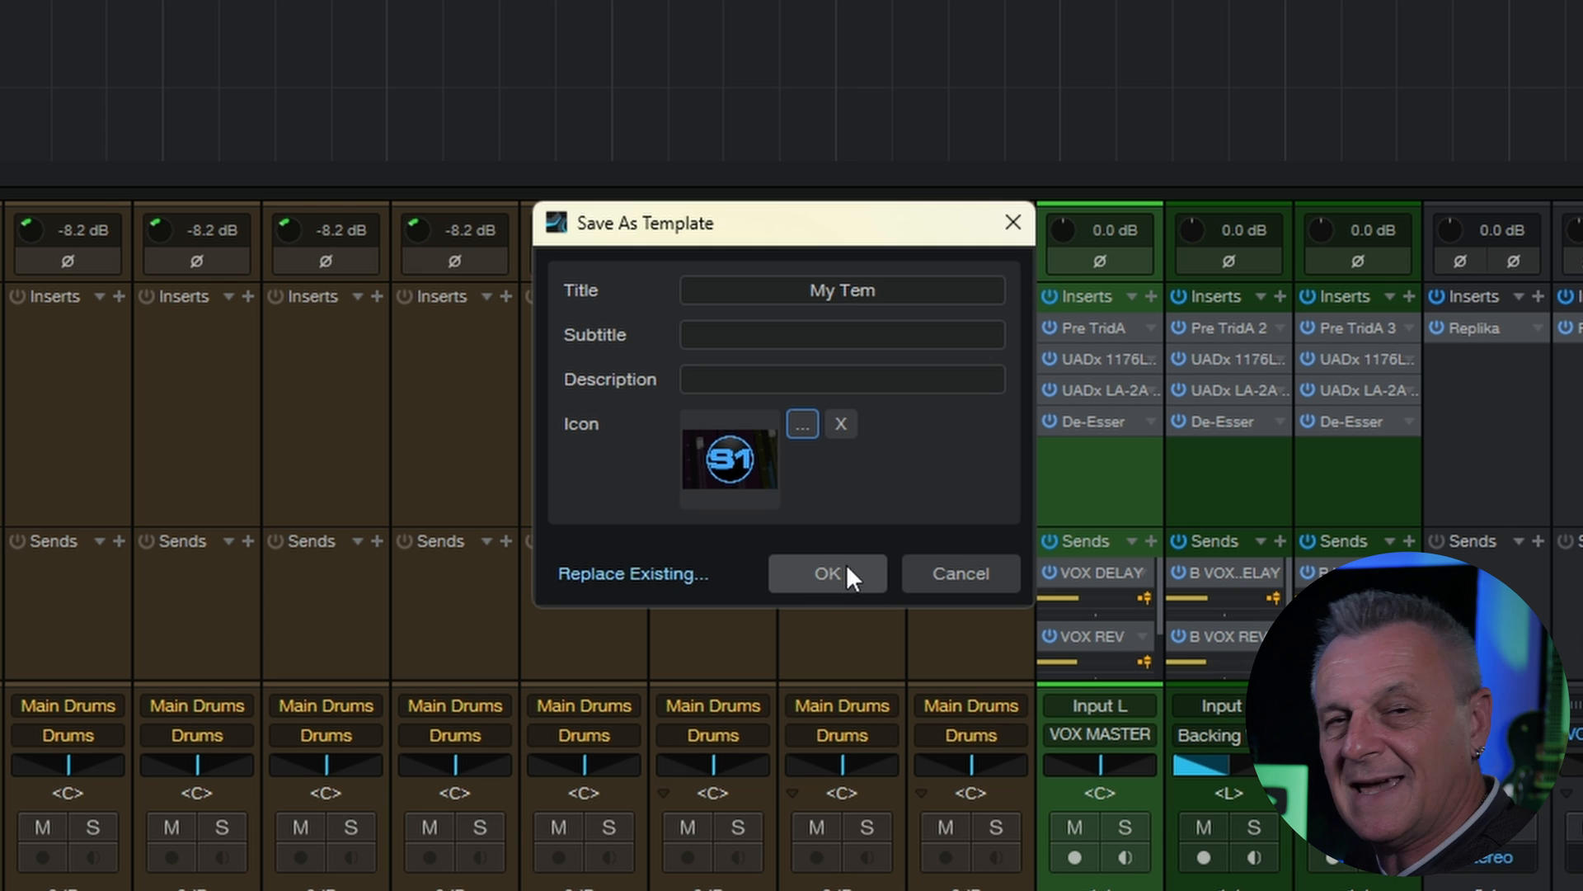
mouse_move(836, 595)
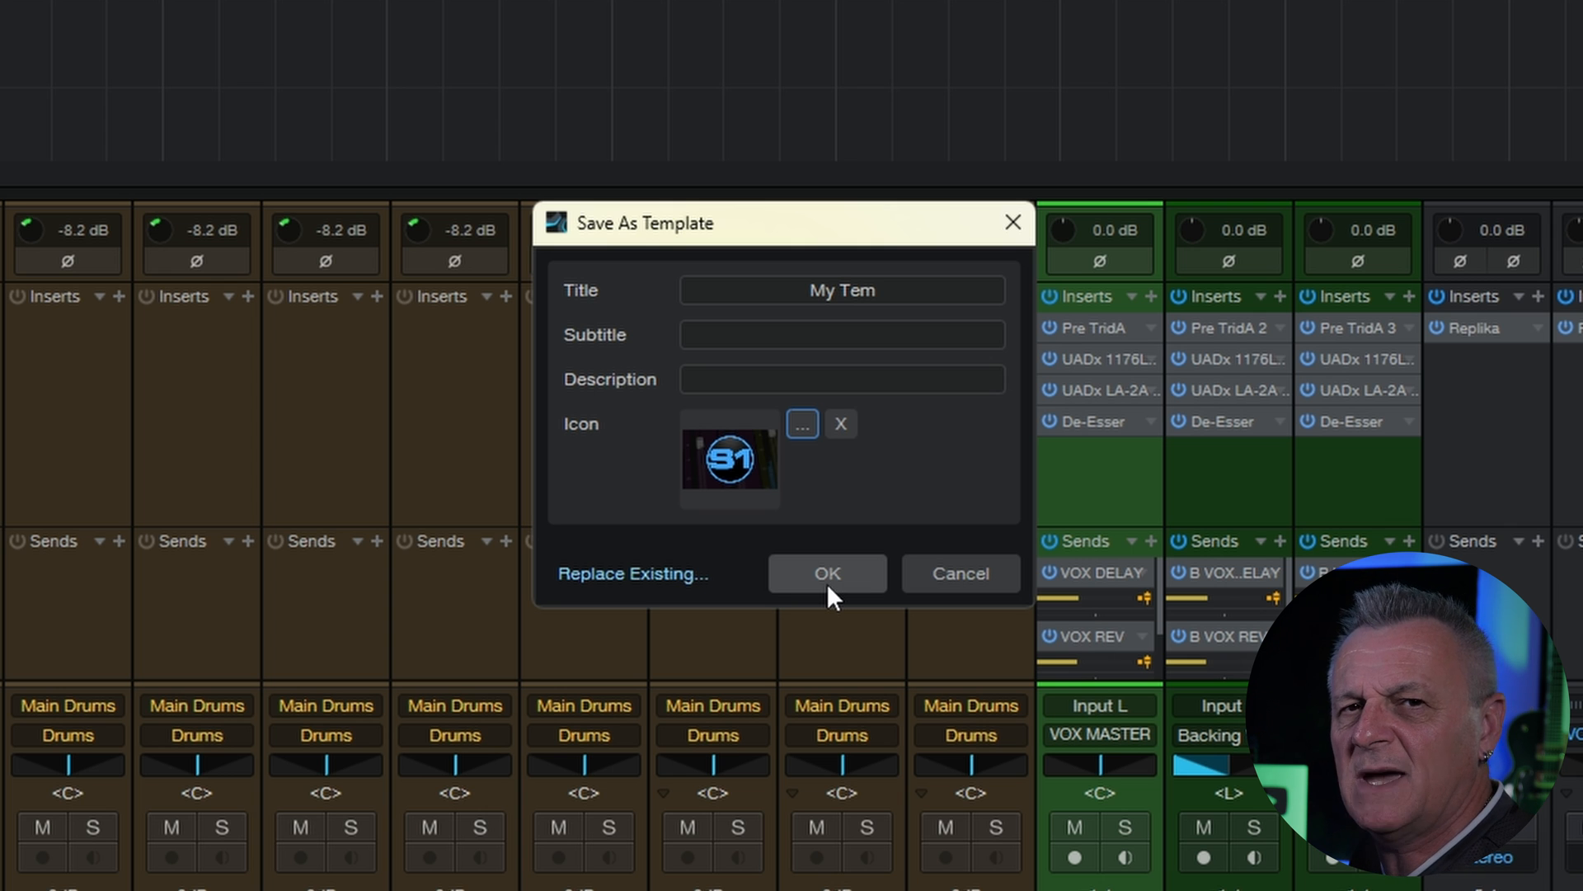
mouse_move(904, 518)
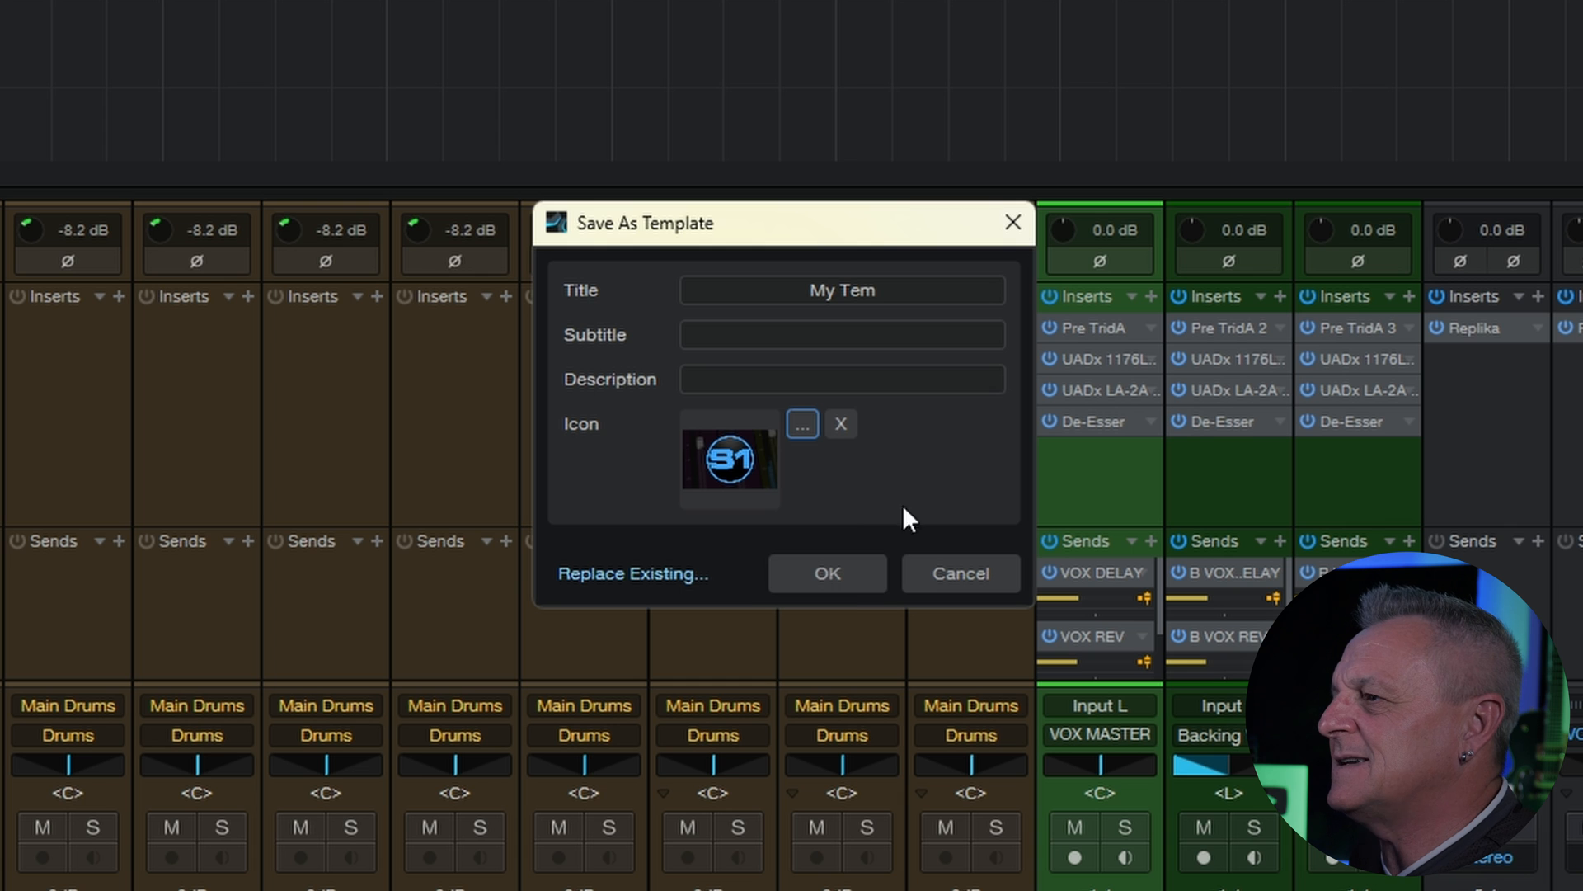
mouse_move(632, 574)
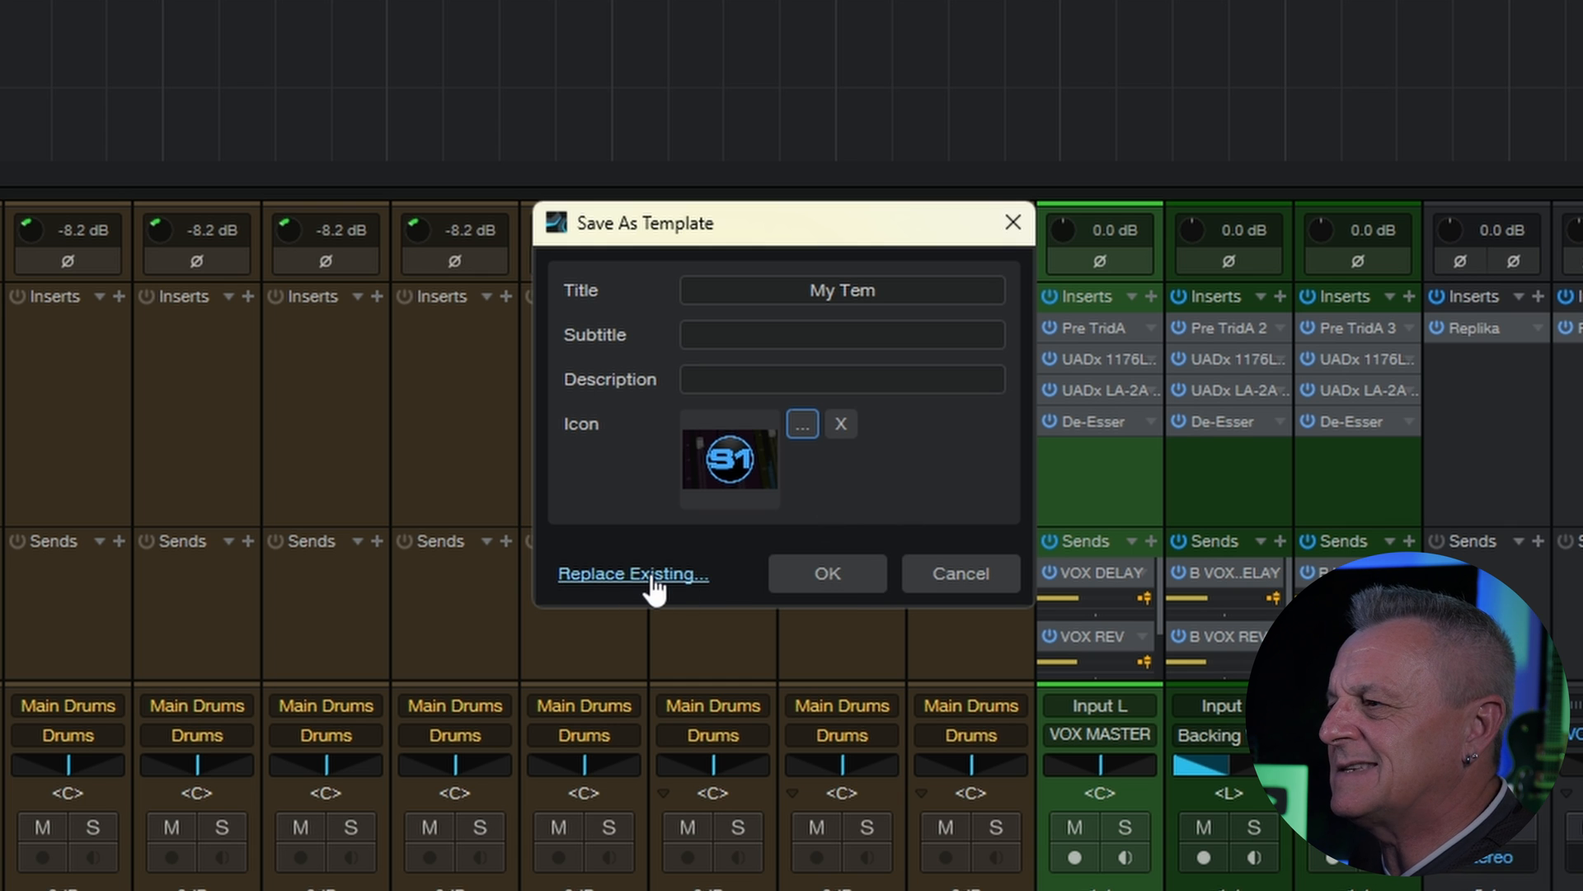
- Choose to overwrite an existing template from the Songs templates folder
click(632, 574)
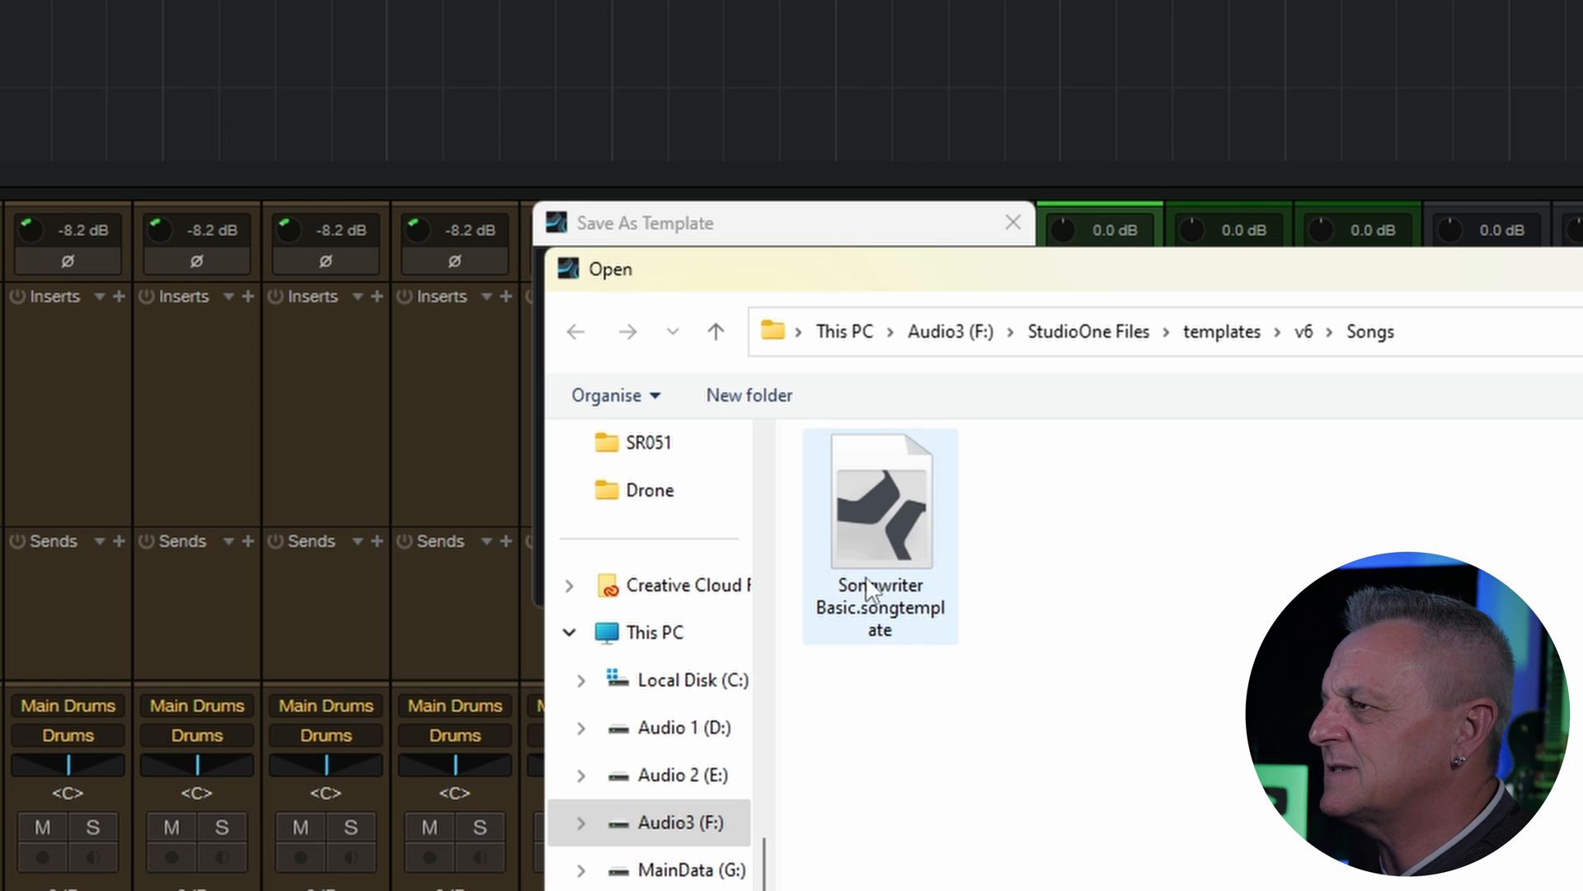
mouse_move(873, 496)
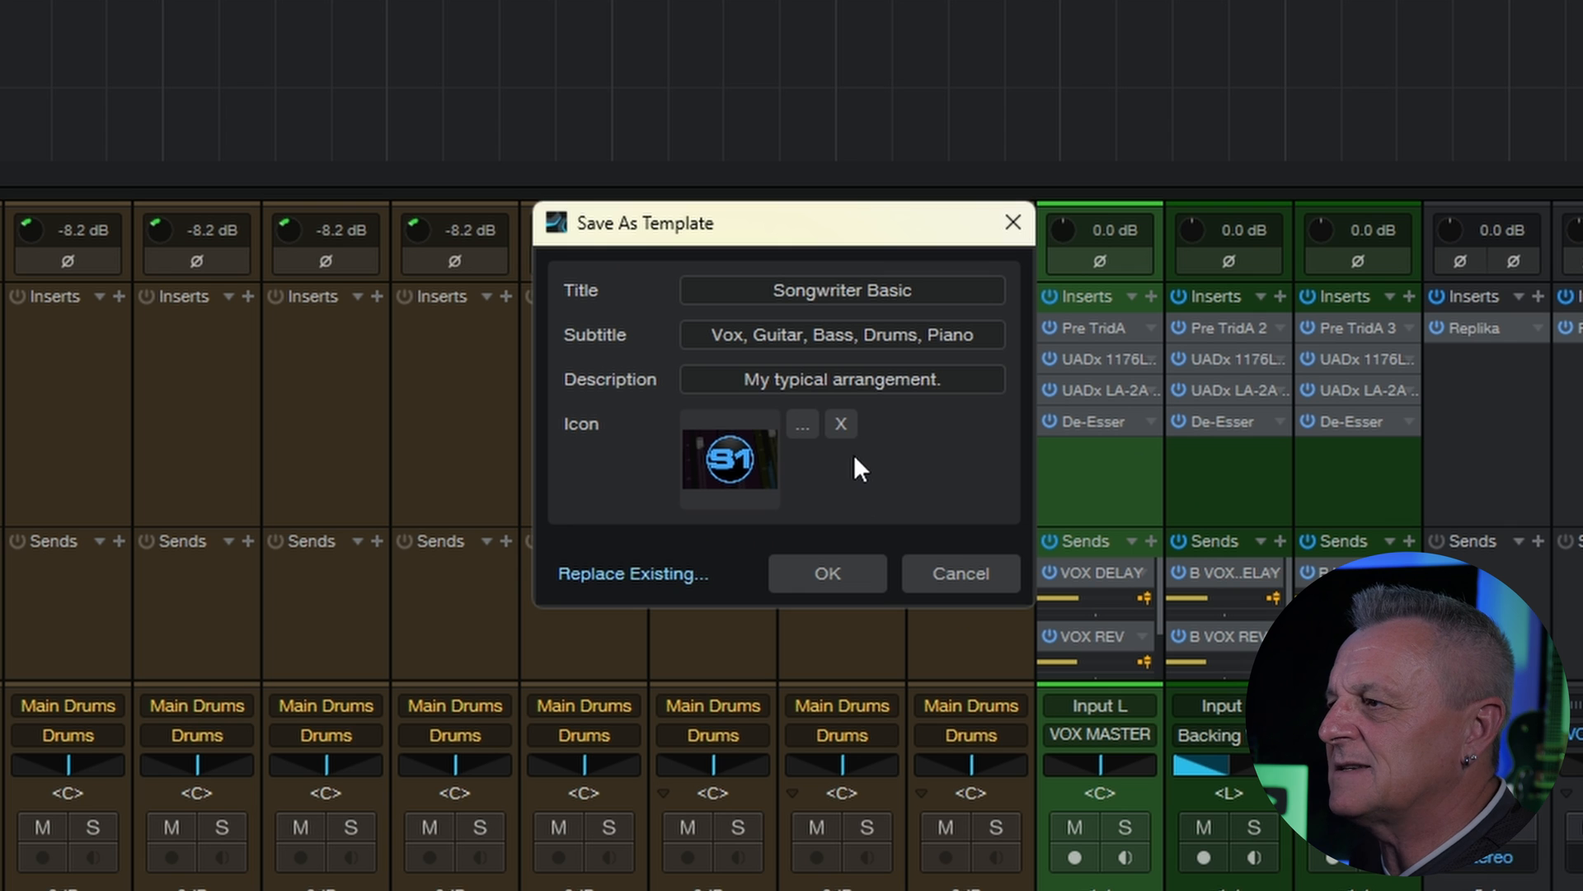
mouse_move(899, 534)
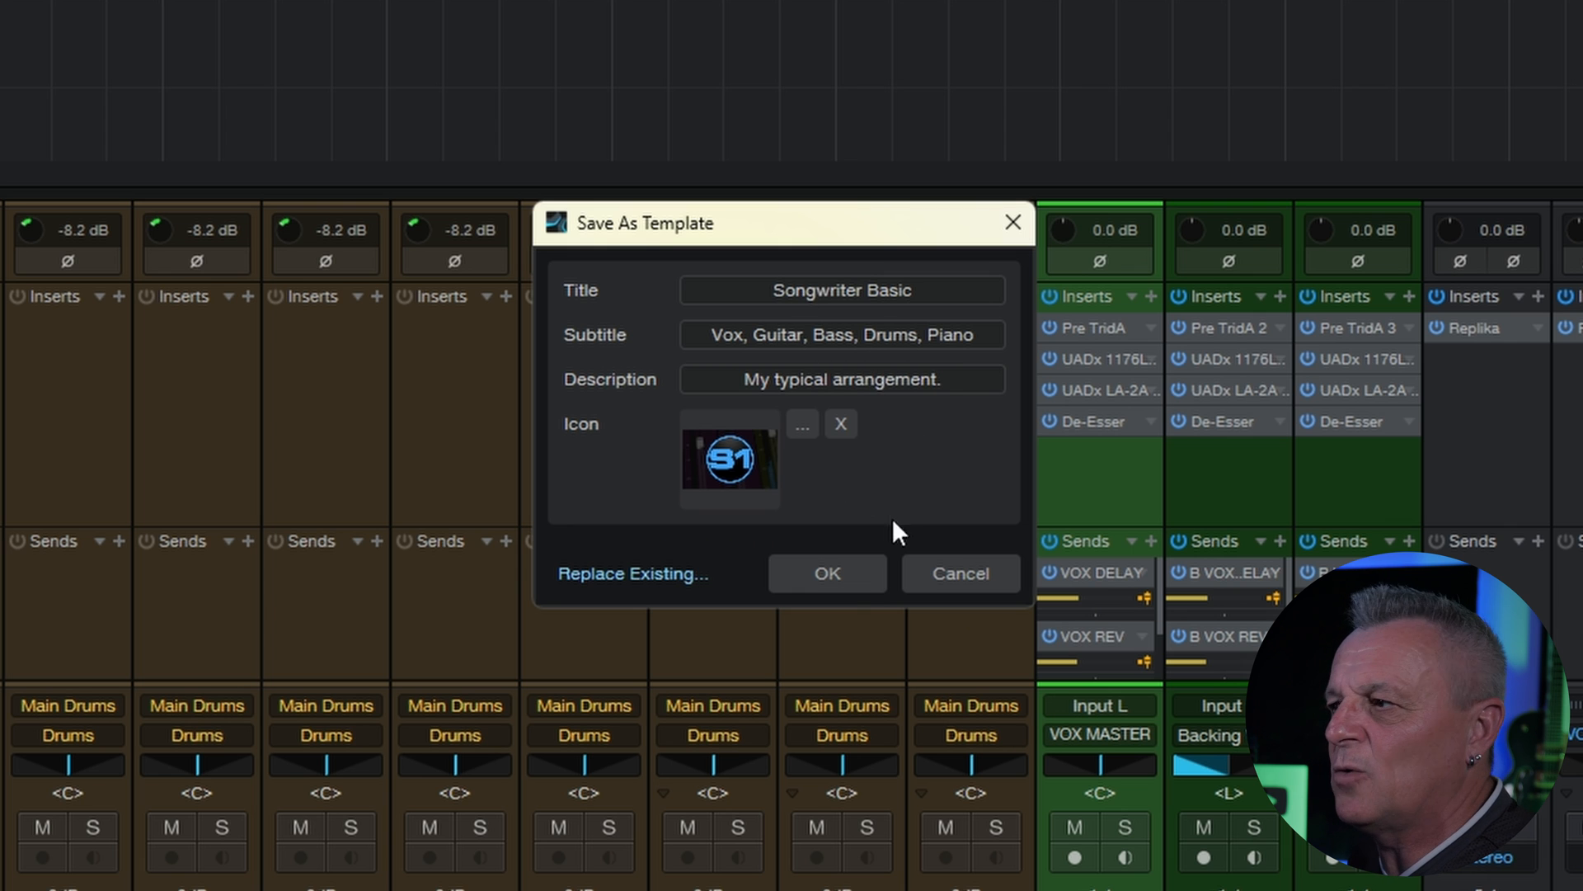
mouse_move(944, 435)
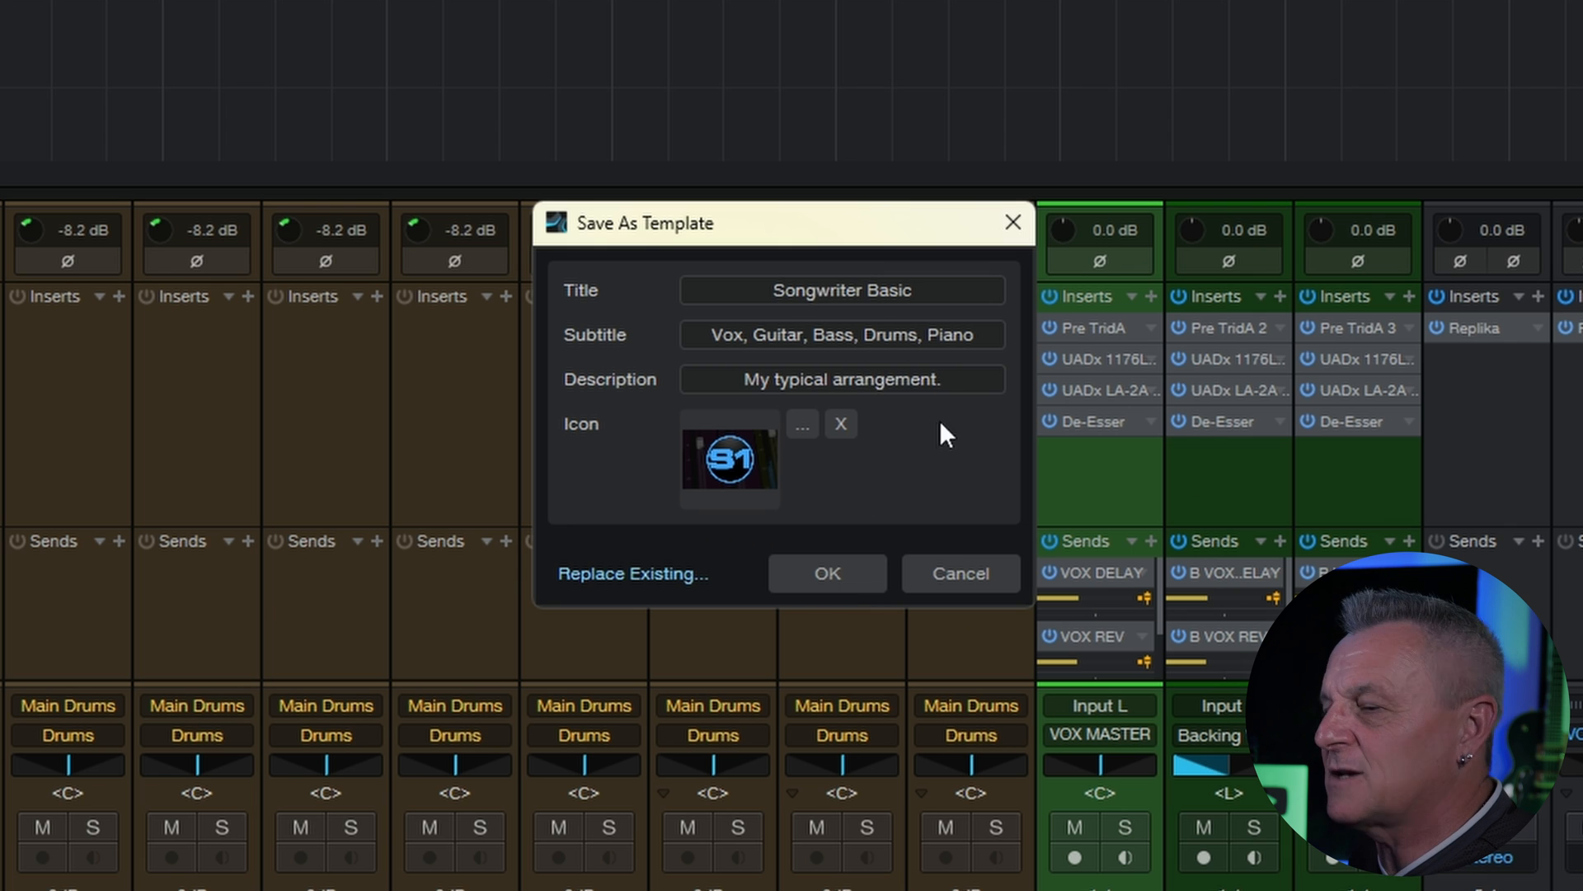
mouse_move(919, 477)
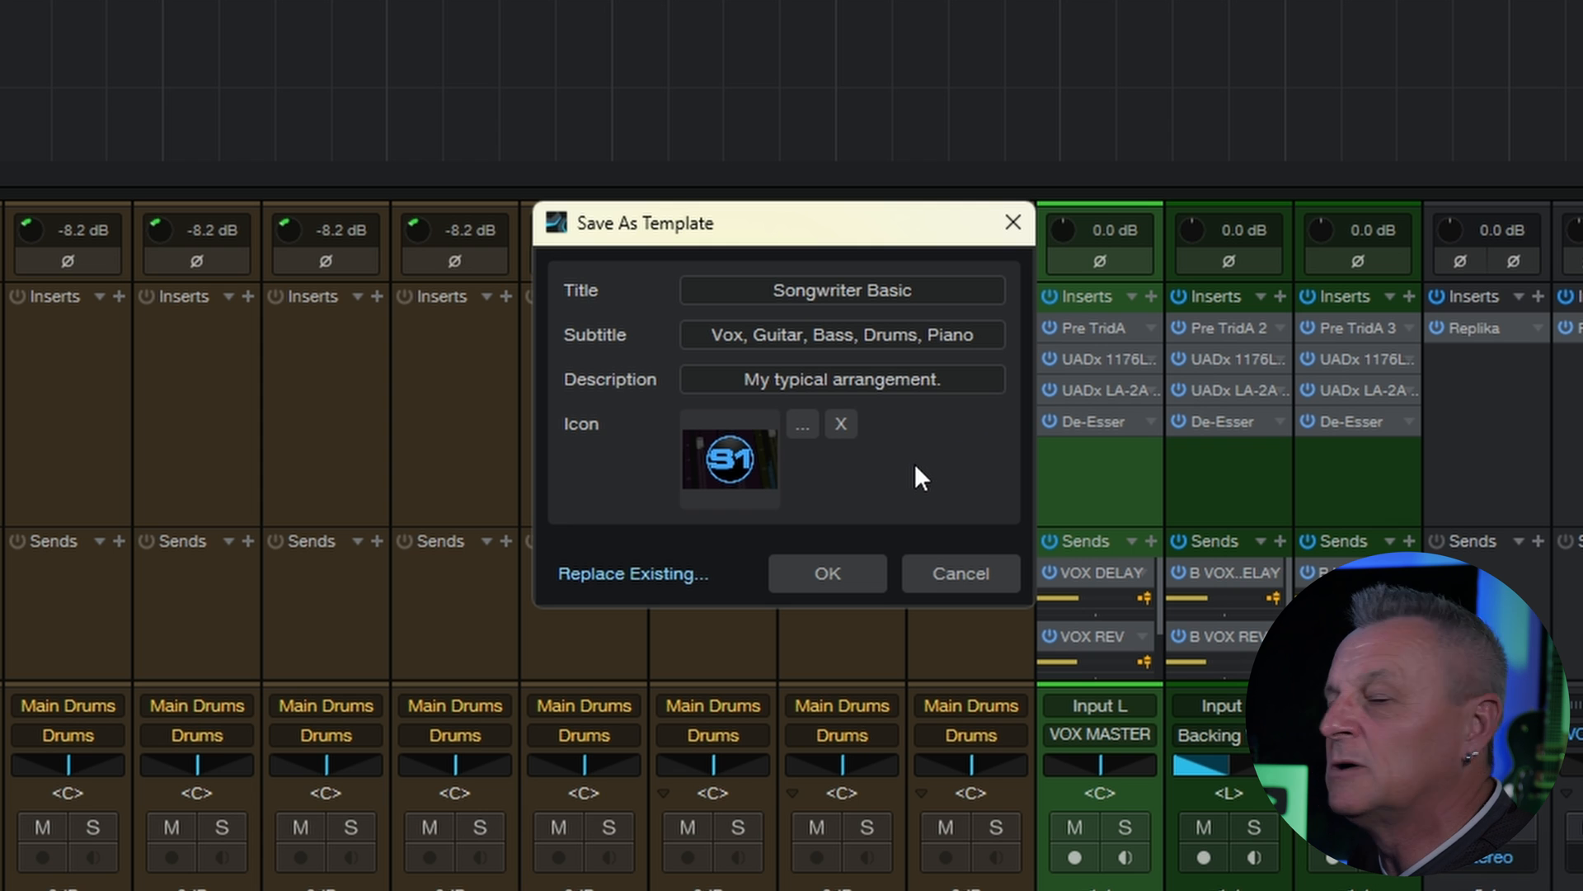
mouse_move(929, 480)
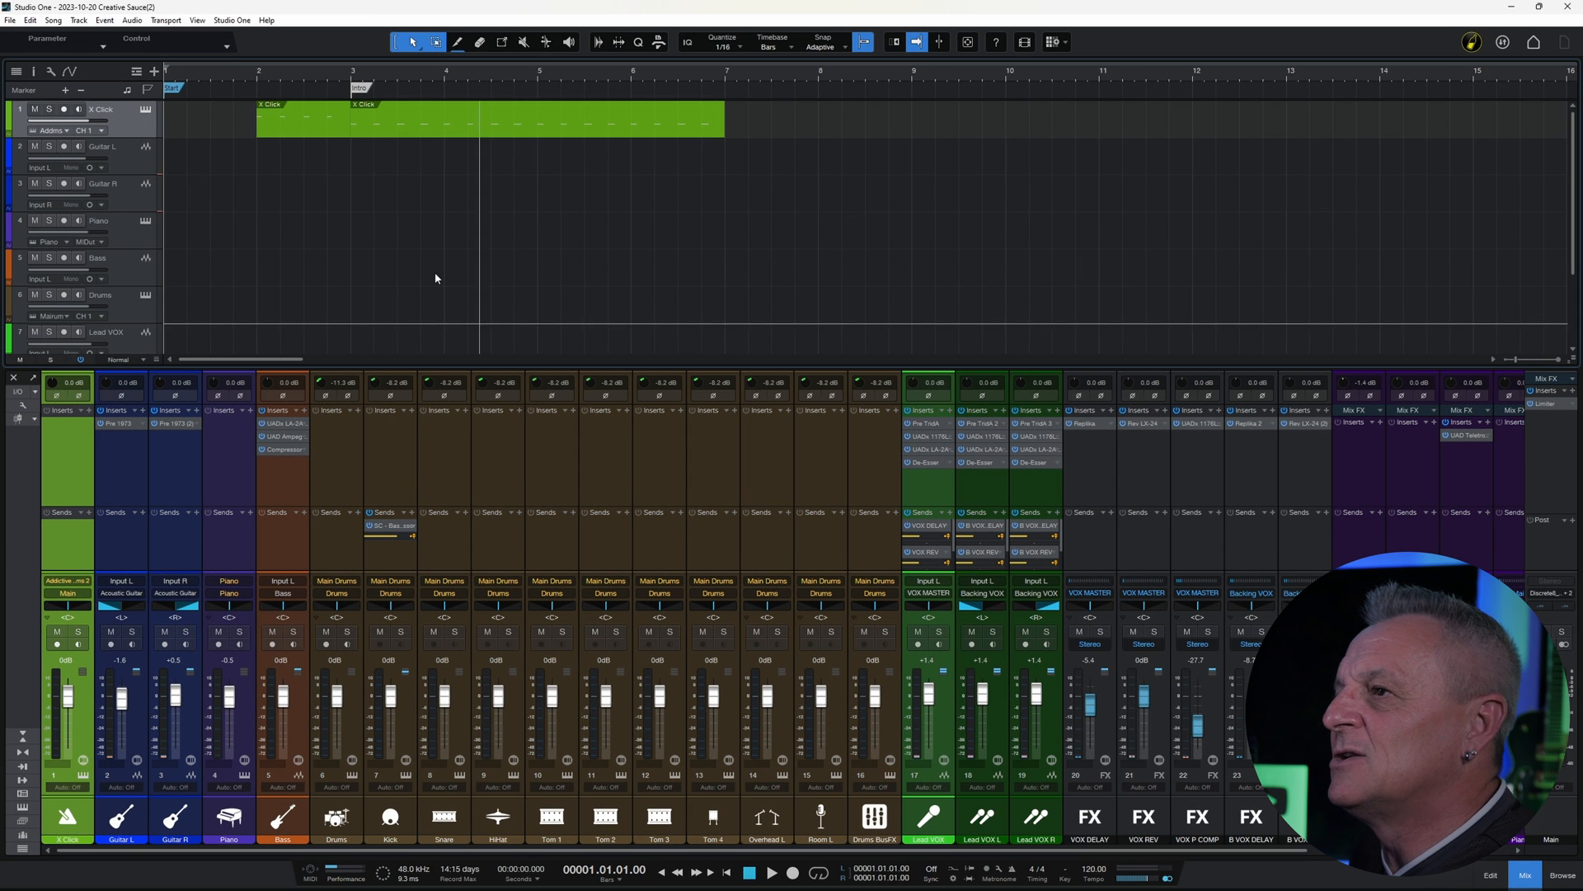
- Close the song, check the New dialog for Songwriter Basic, then cancel
click(9, 19)
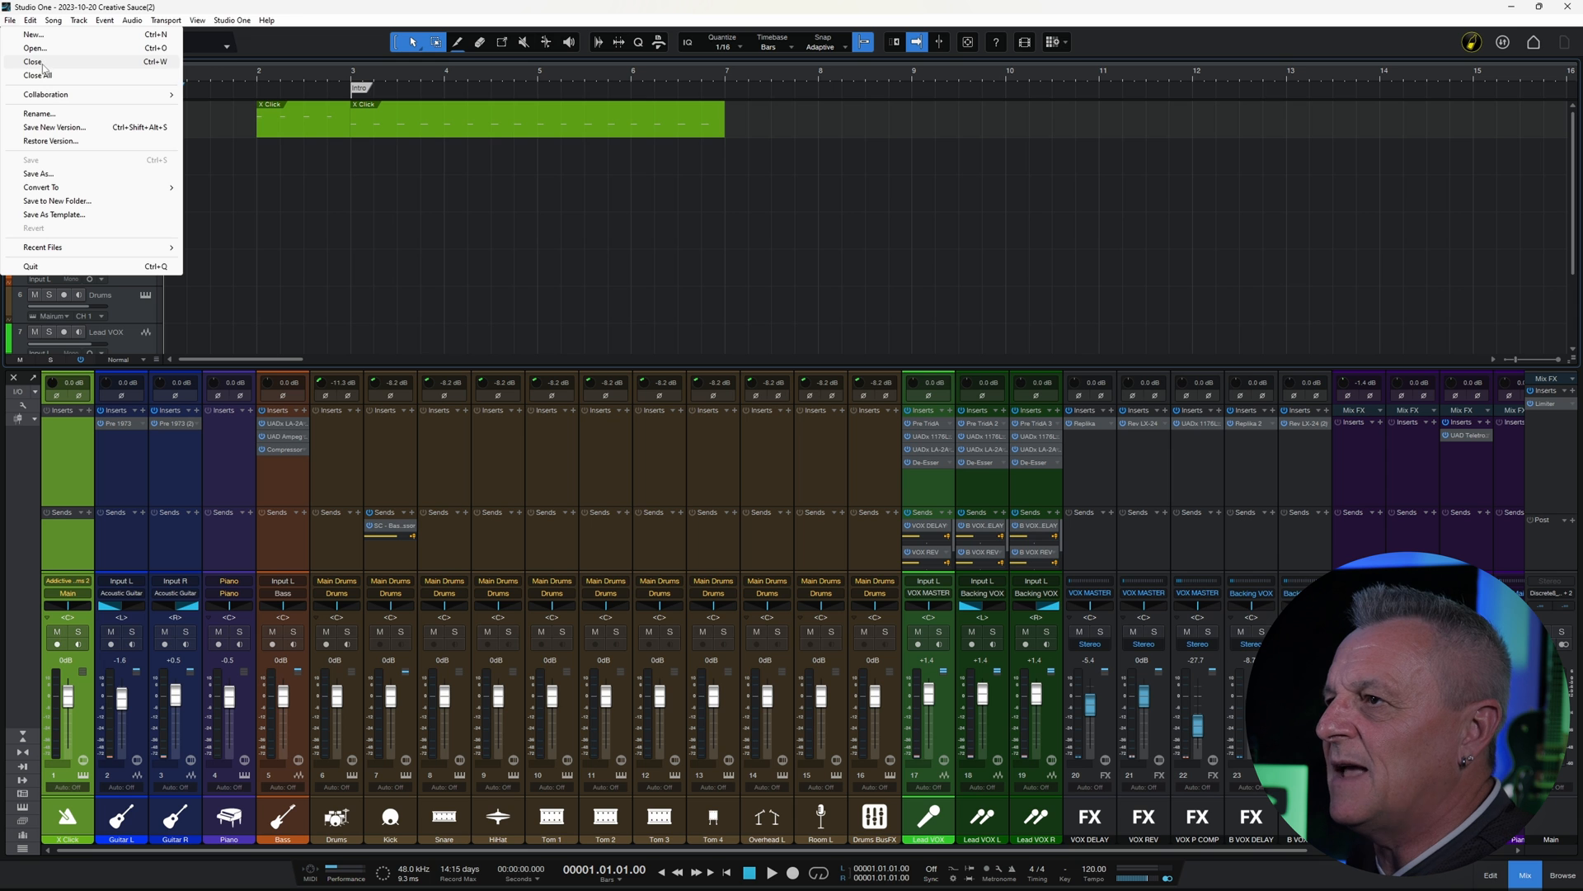
click(33, 62)
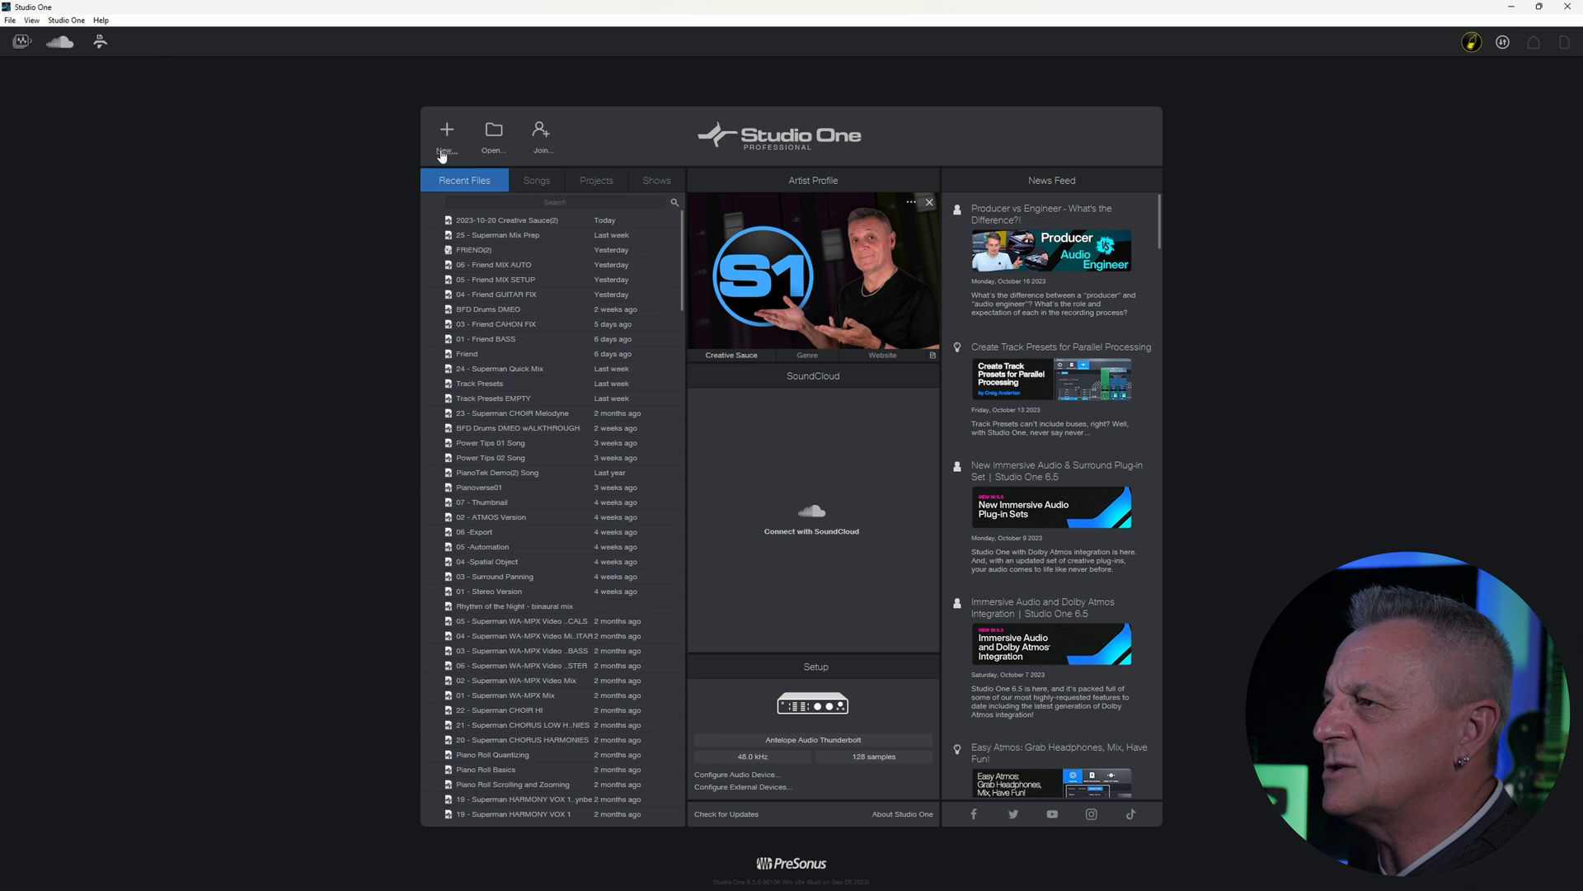
click(446, 136)
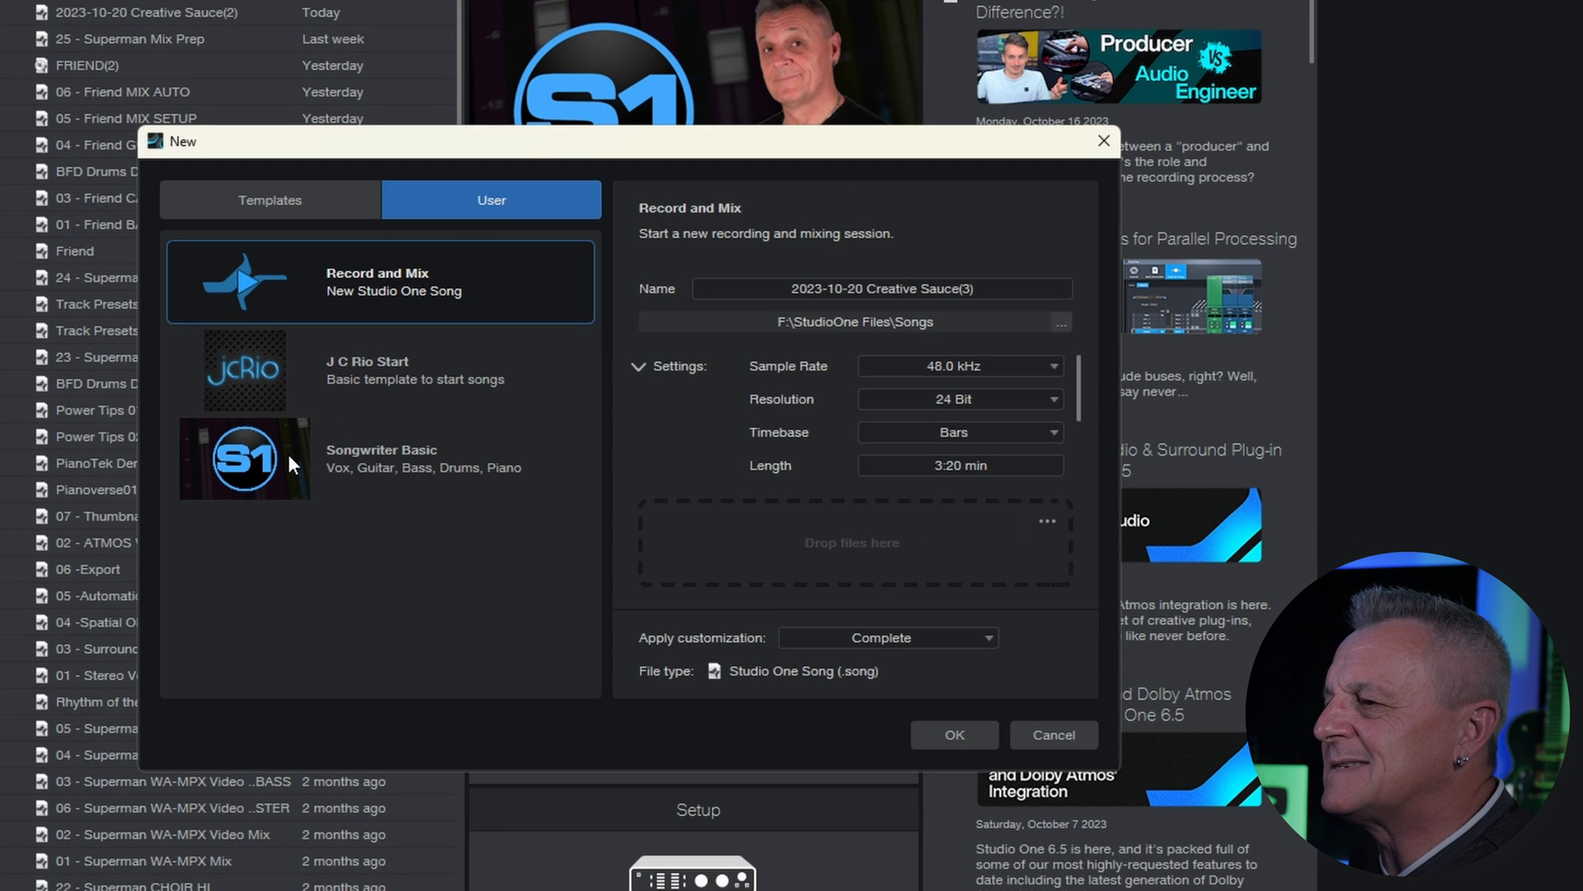
click(1053, 734)
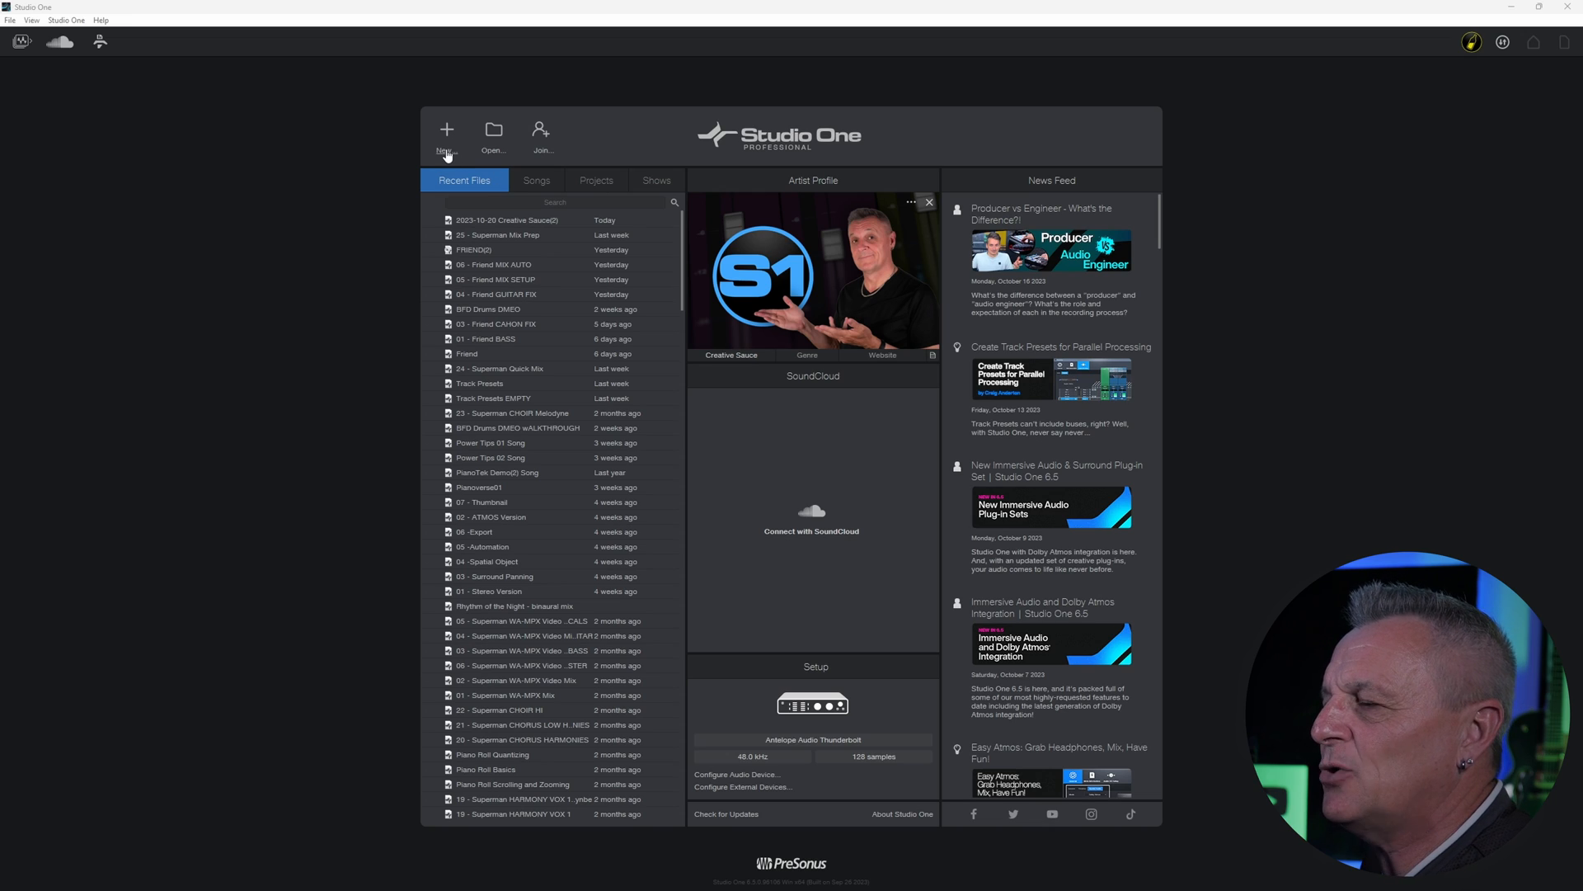
- Reopen the New dialog and scroll through the built-in templates down to PreSonus Interfaces
click(446, 133)
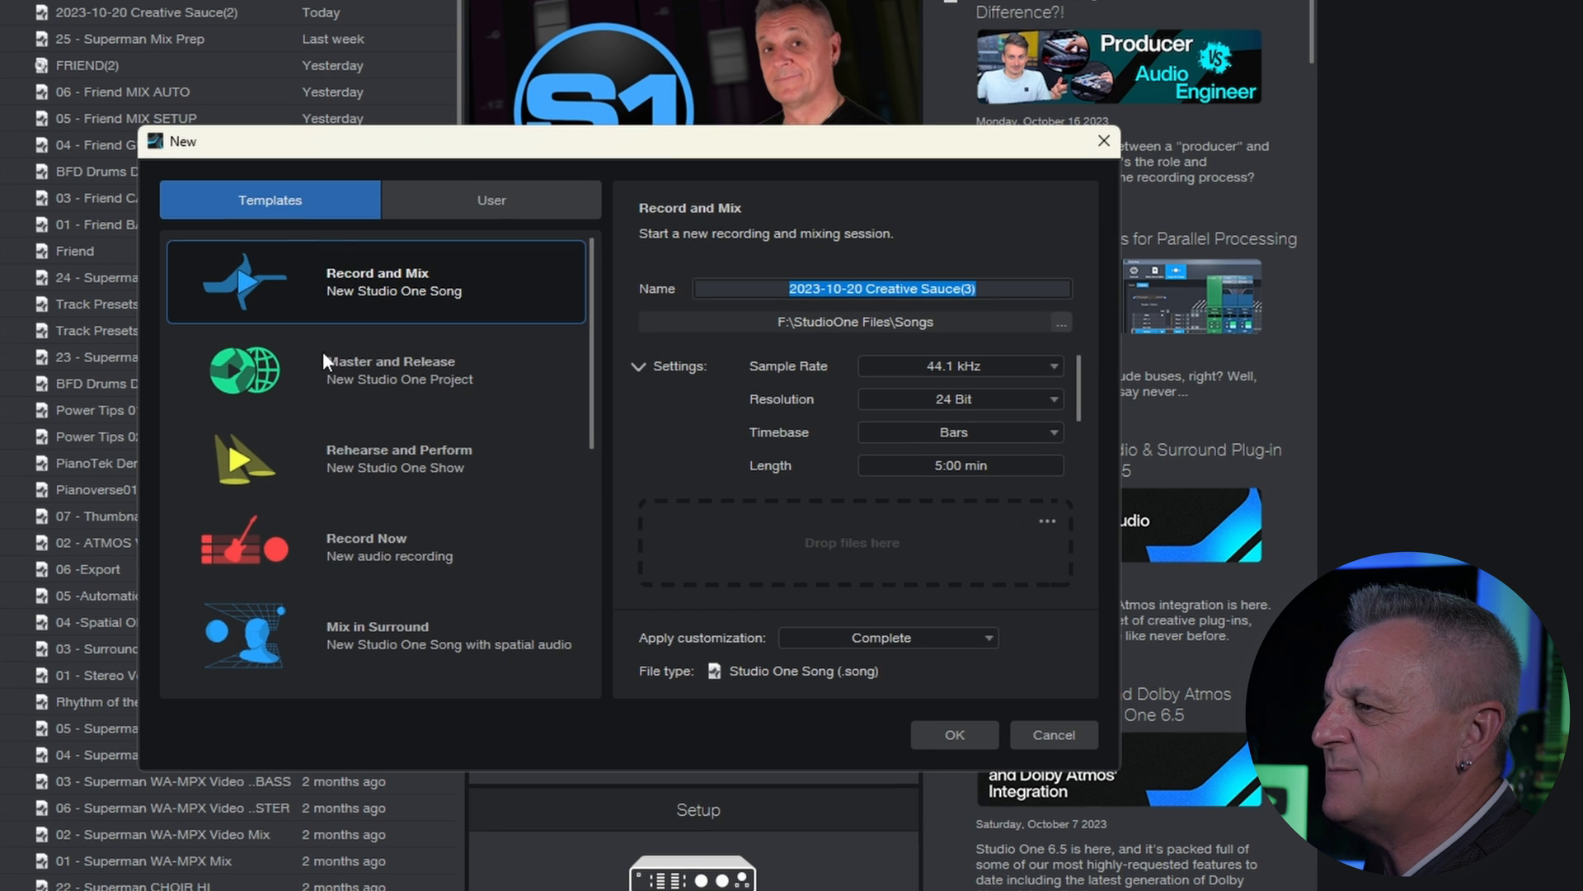
mouse_move(314, 429)
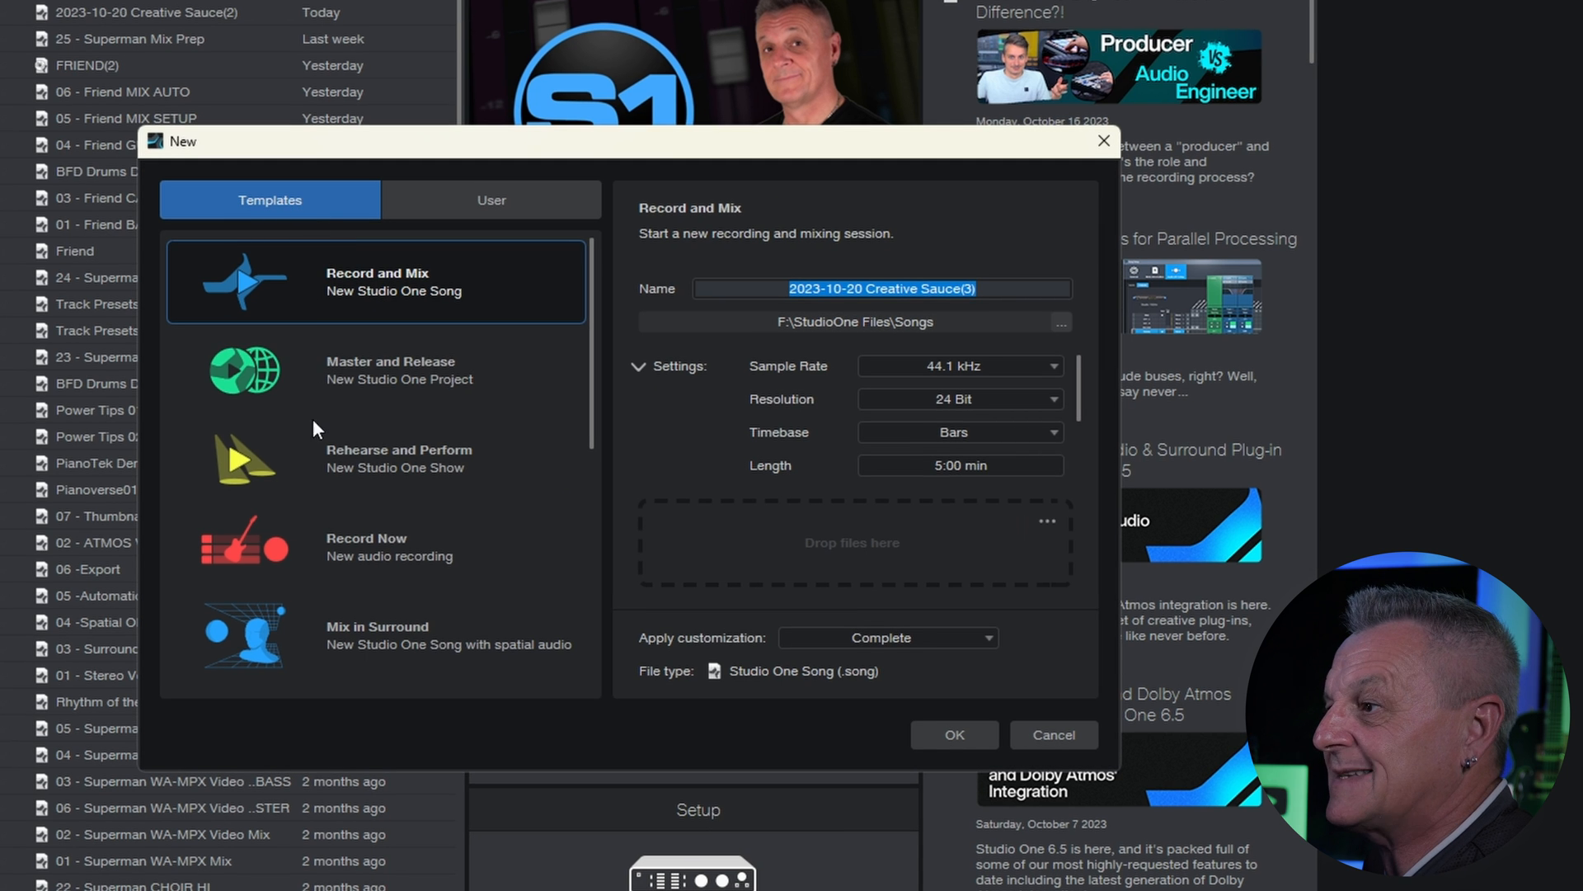
mouse_move(389, 459)
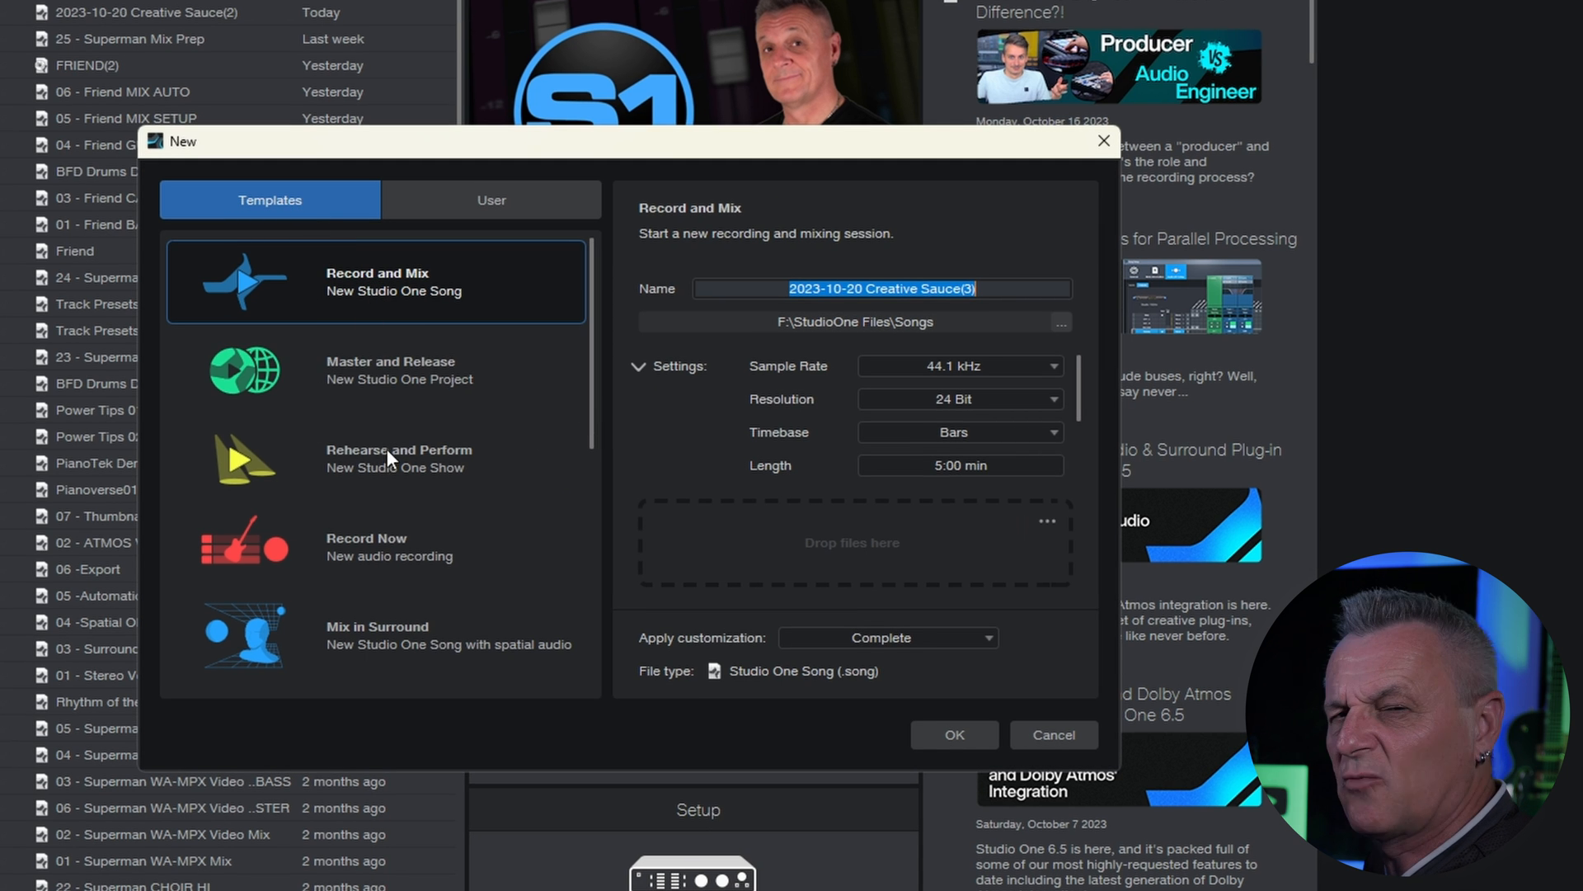
mouse_move(323, 185)
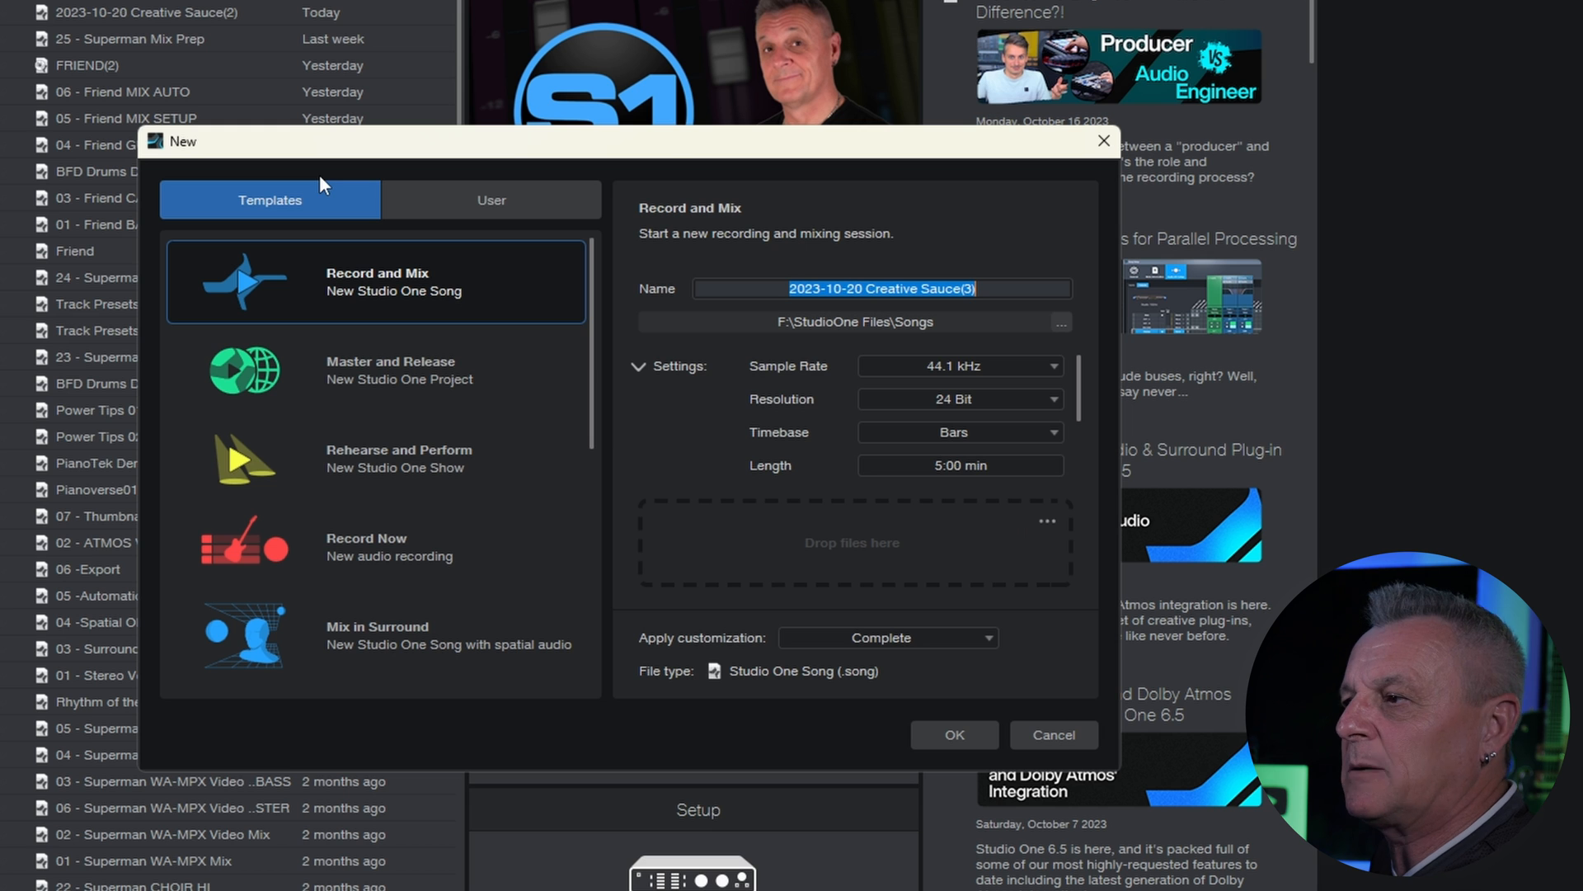
mouse_move(594, 420)
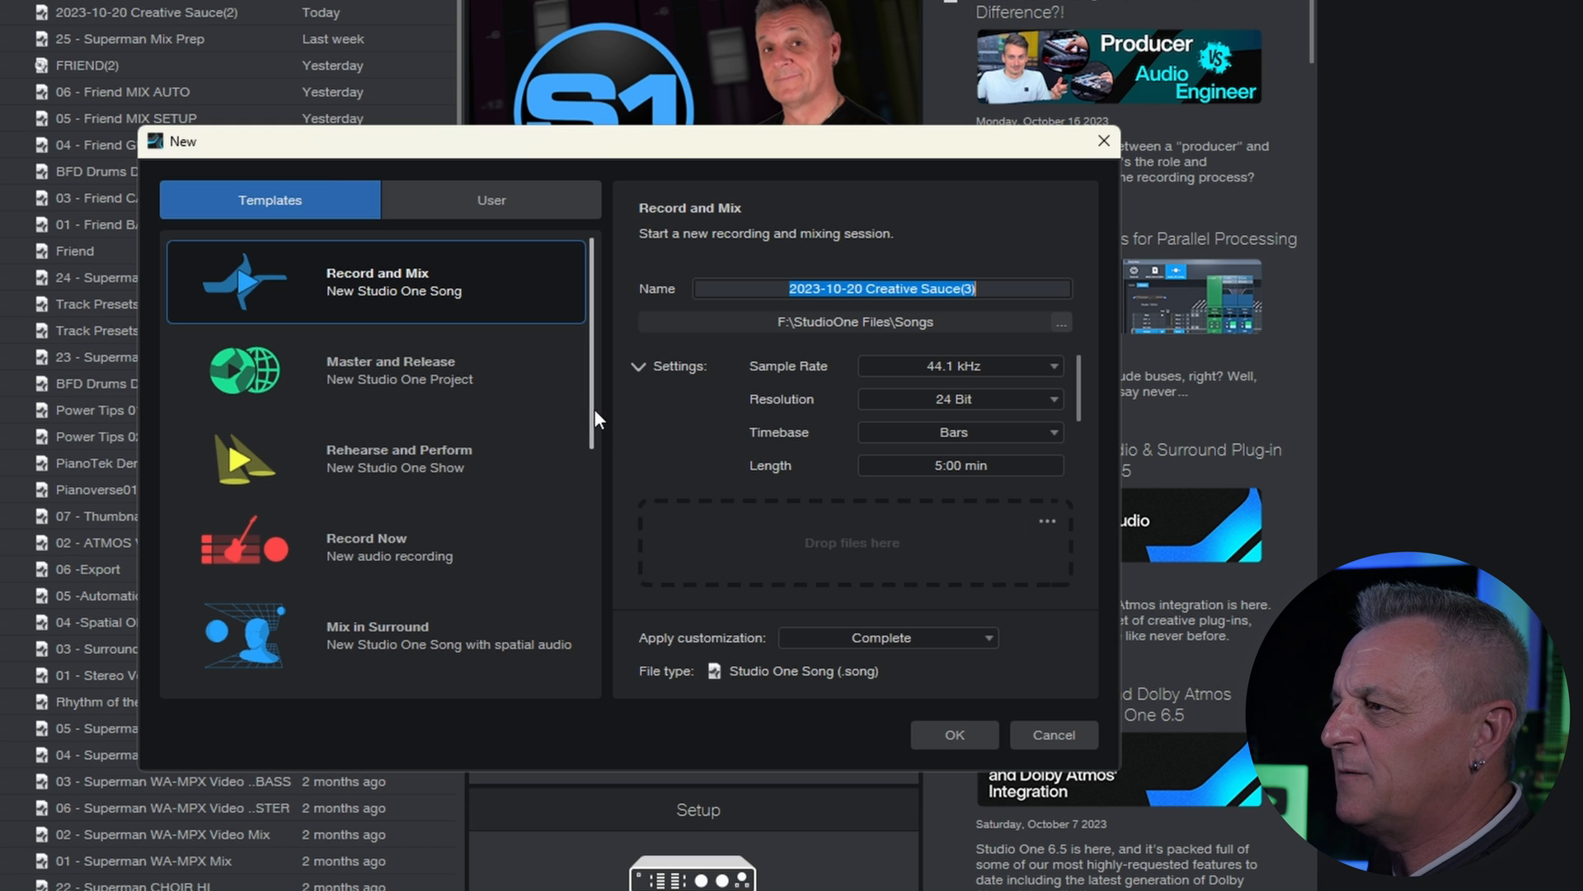
scroll(down, 3)
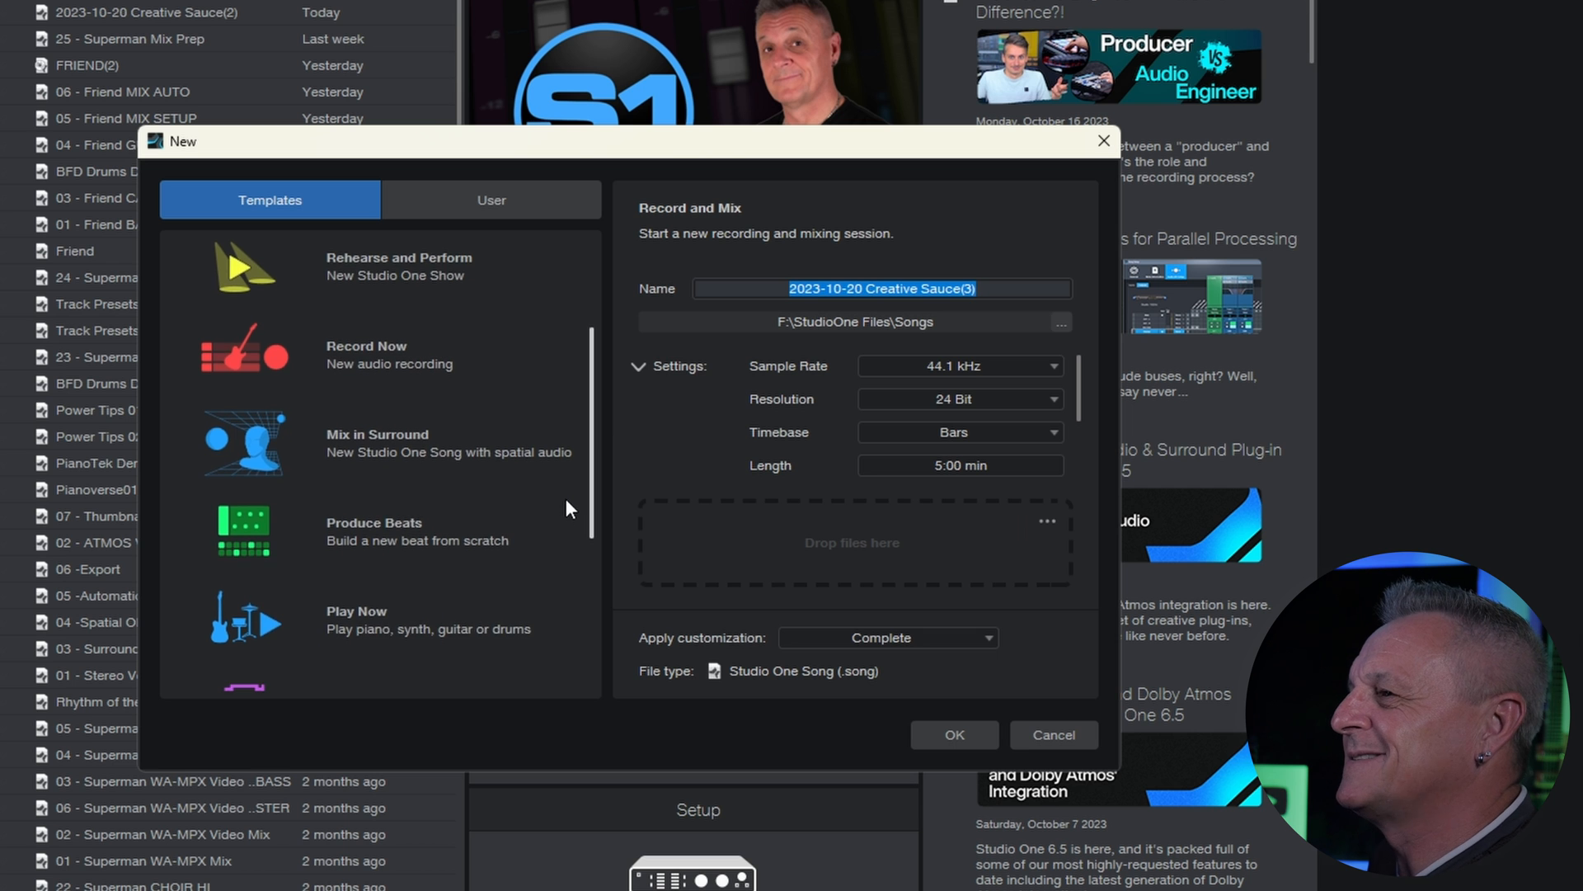
scroll(down, 3)
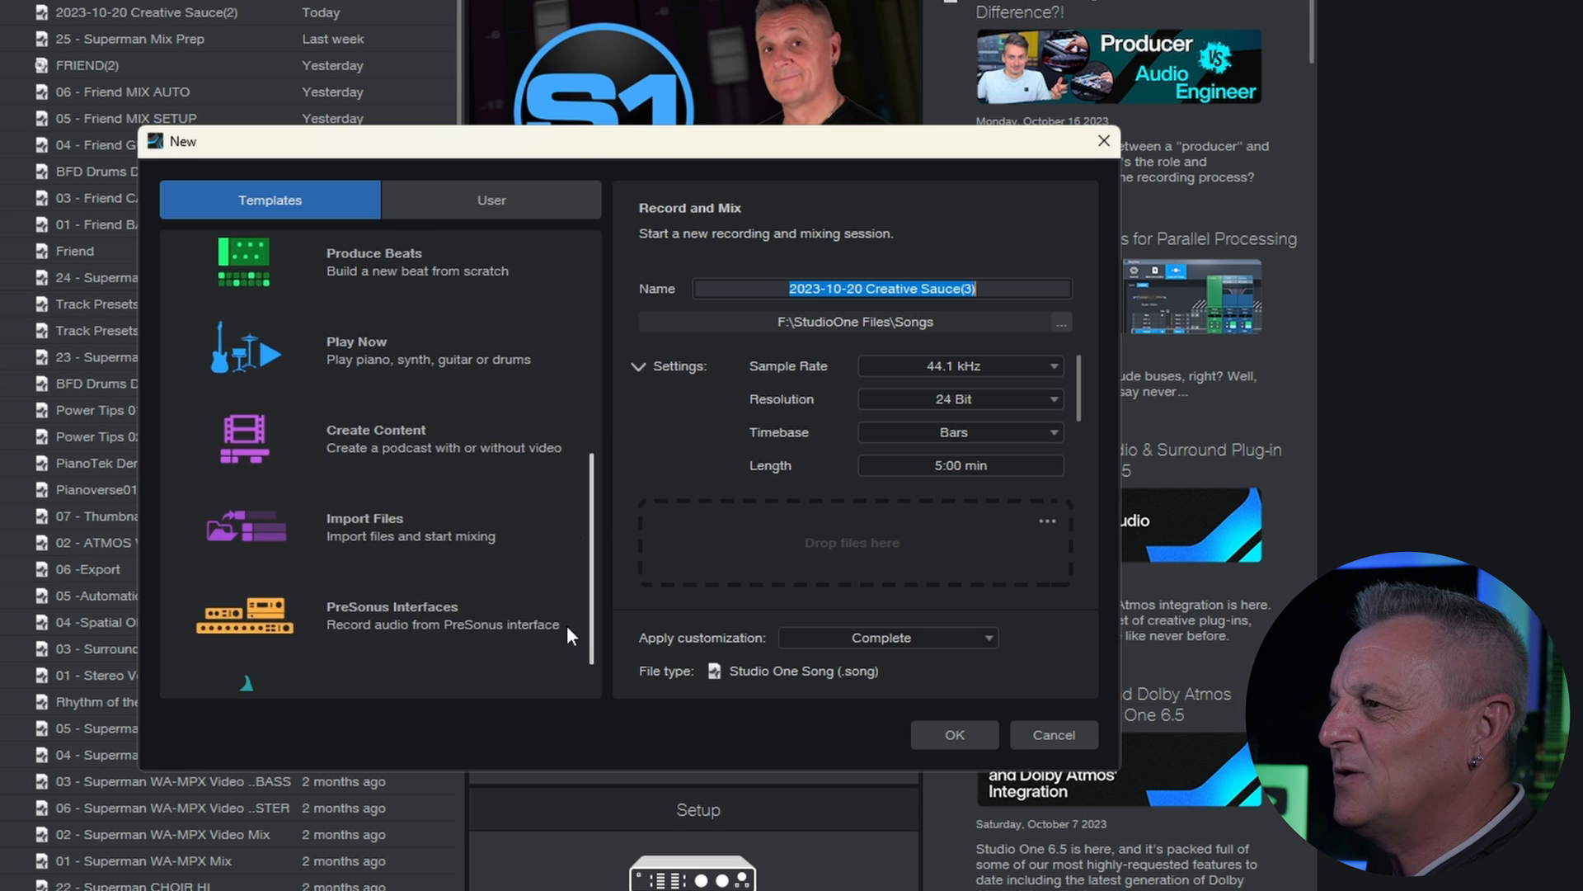
scroll(up, 3)
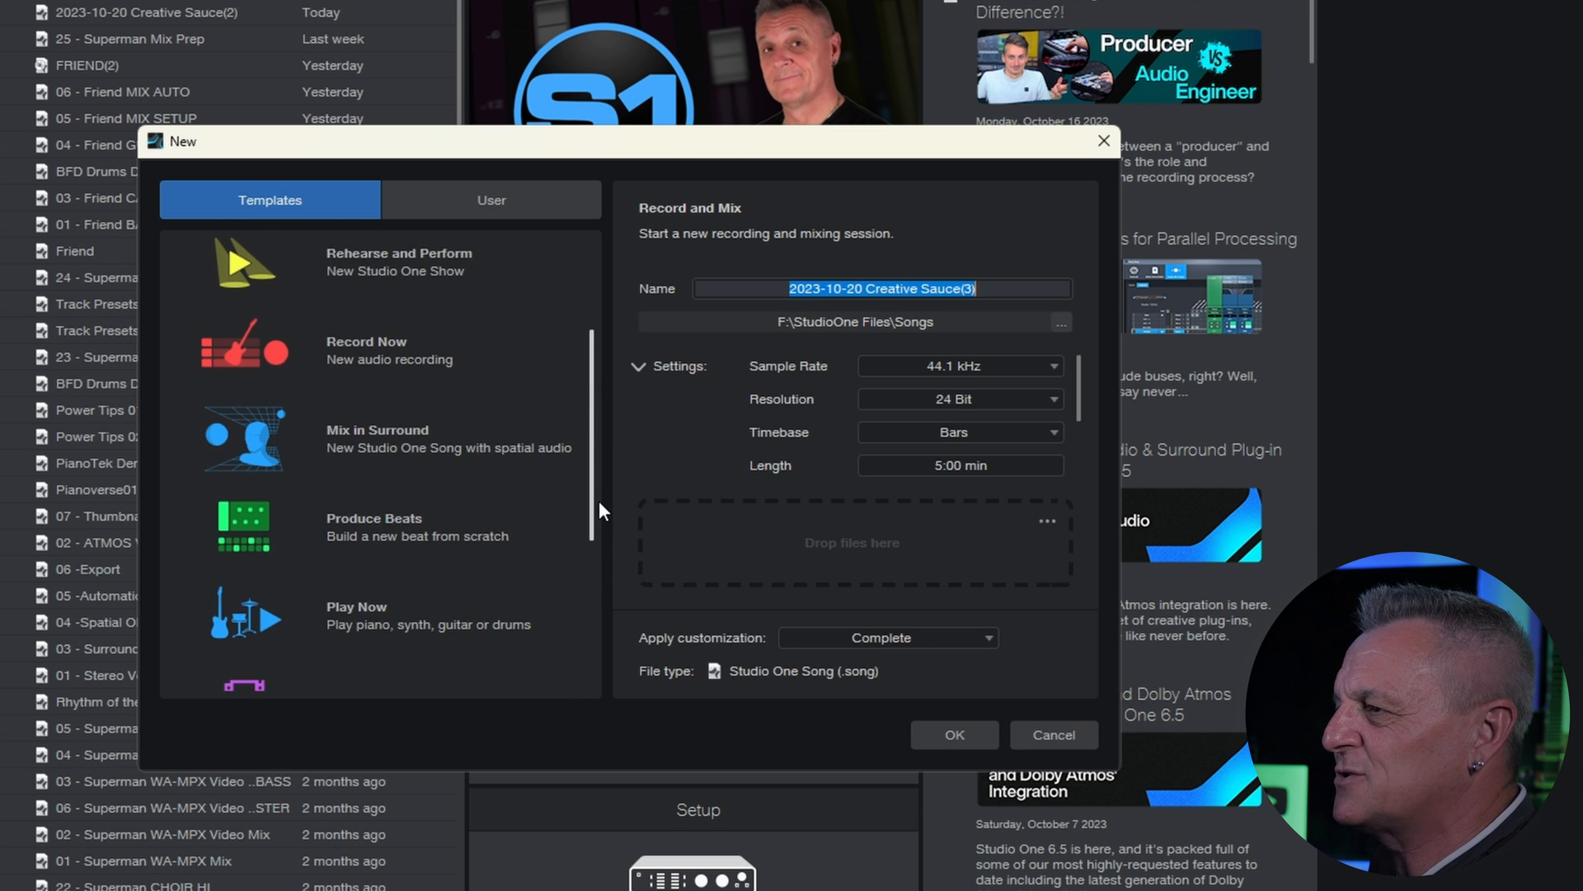
scroll(down, 3)
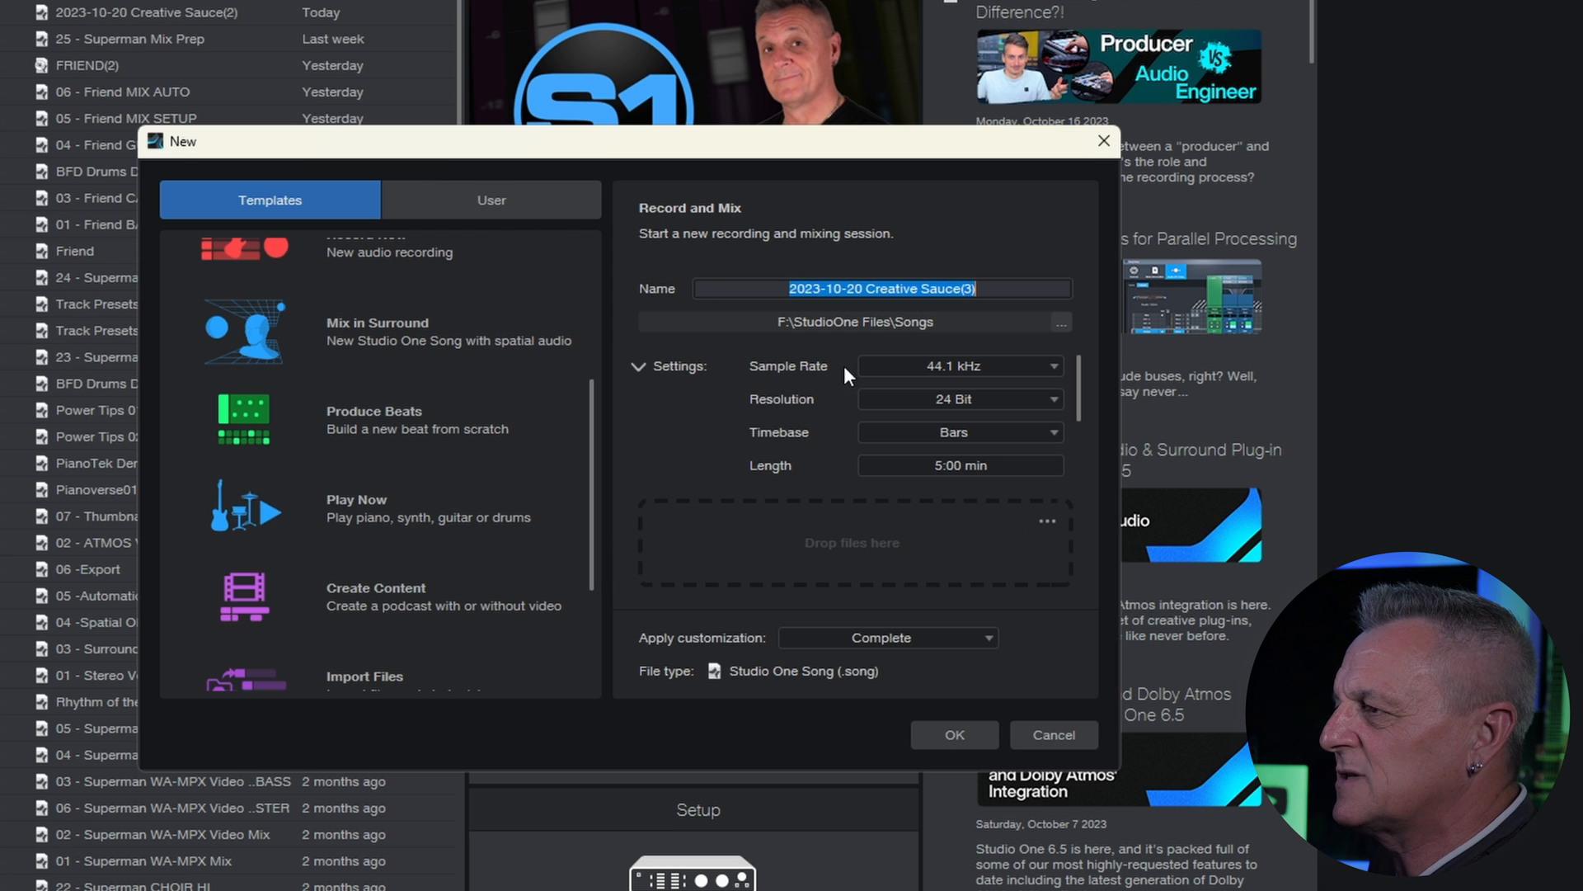
mouse_move(451, 375)
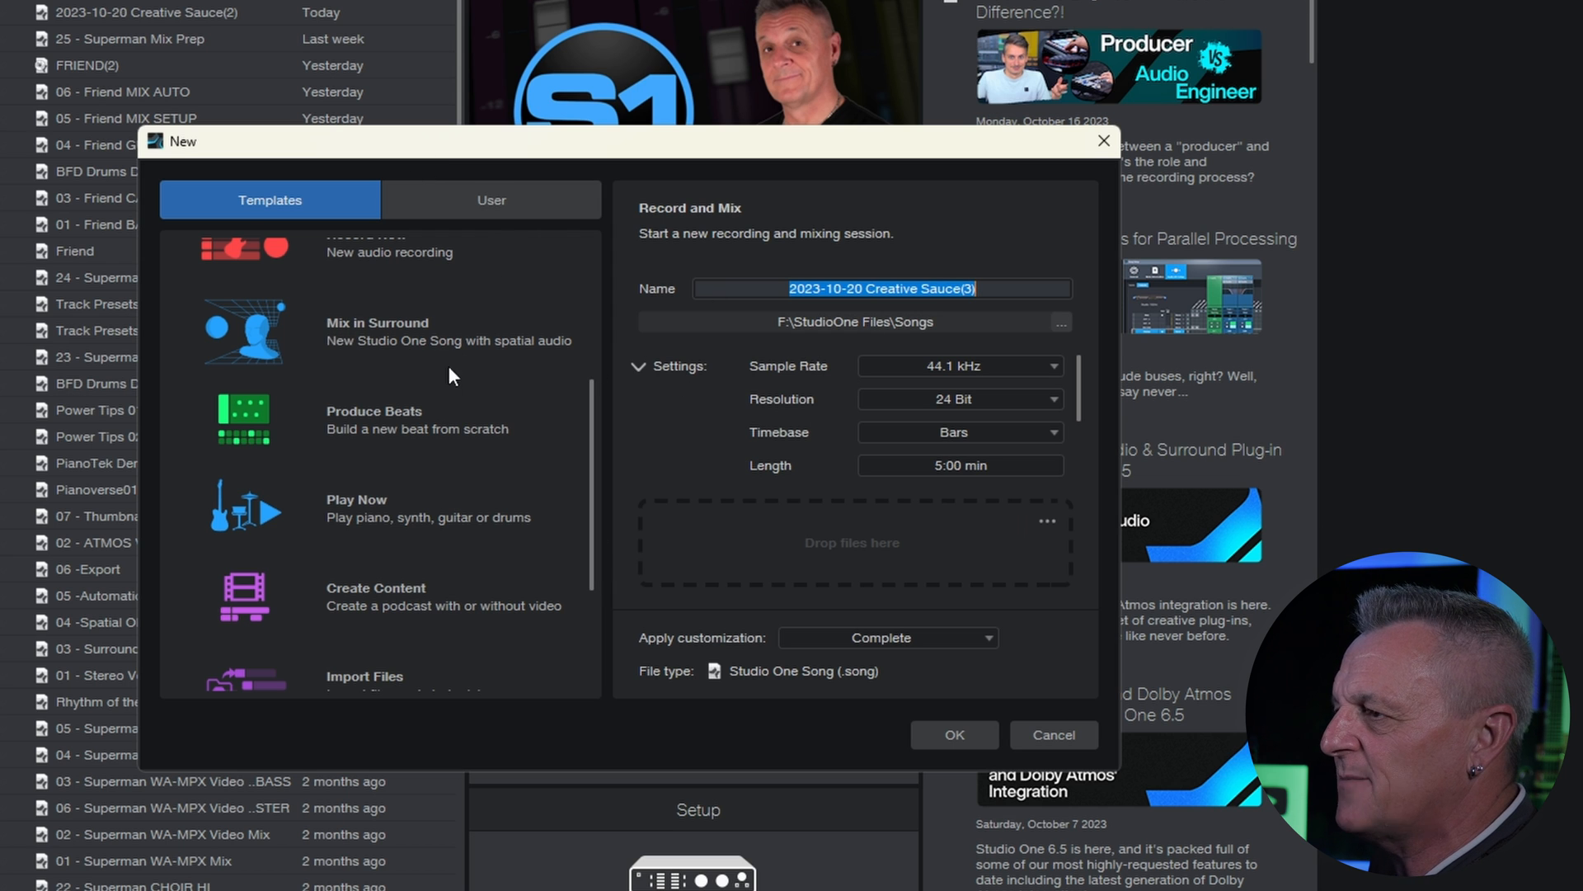
- Select the Play Now template to show its piano, synth, guitar and drums options
click(373, 508)
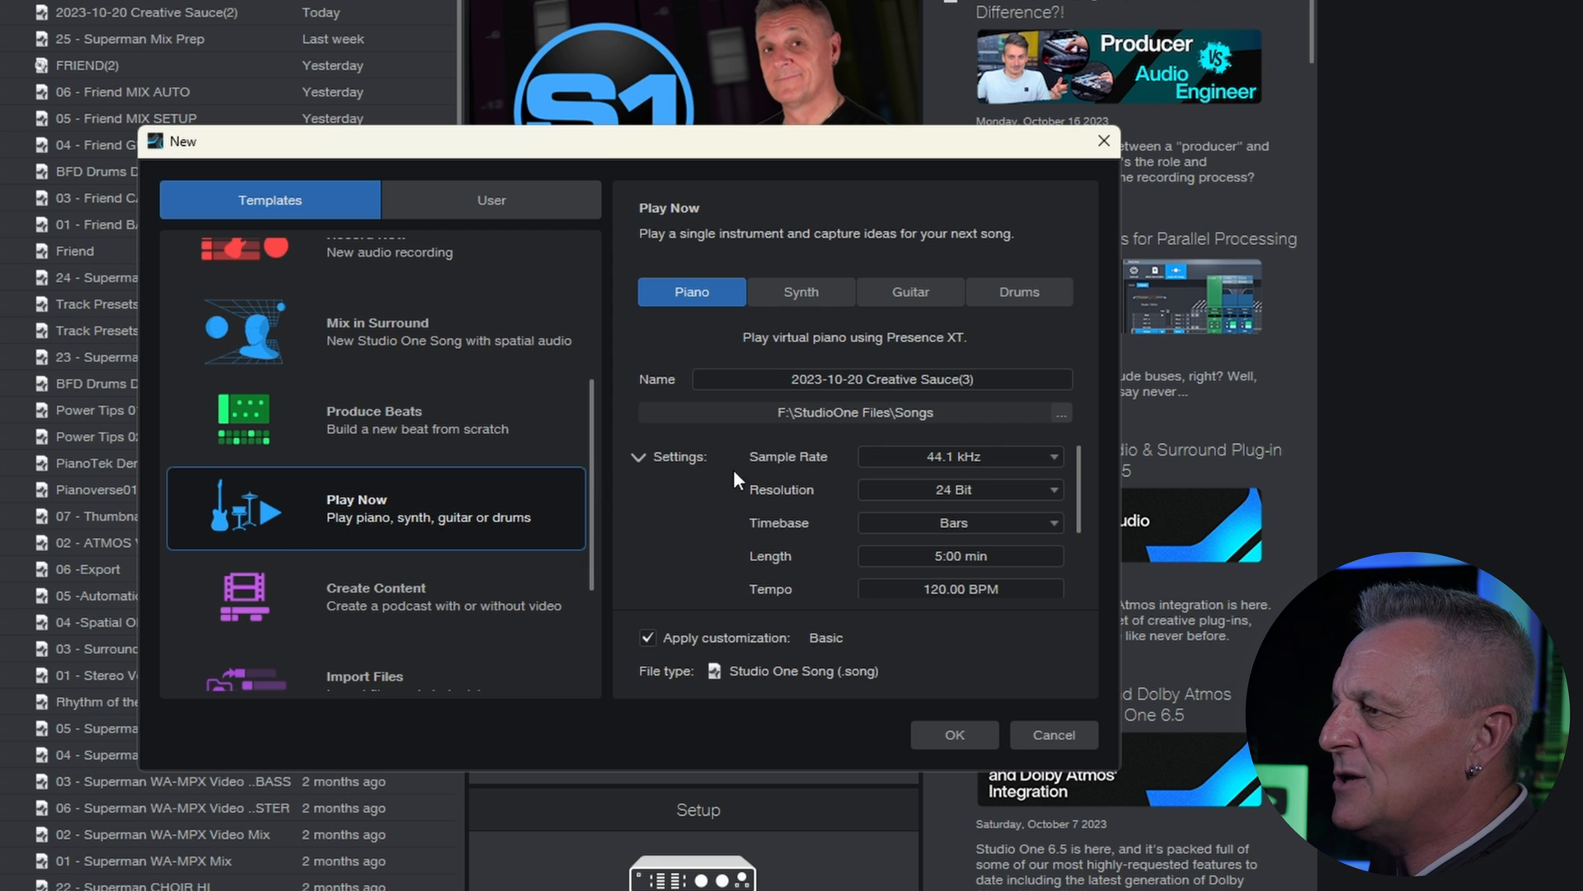
mouse_move(1019, 292)
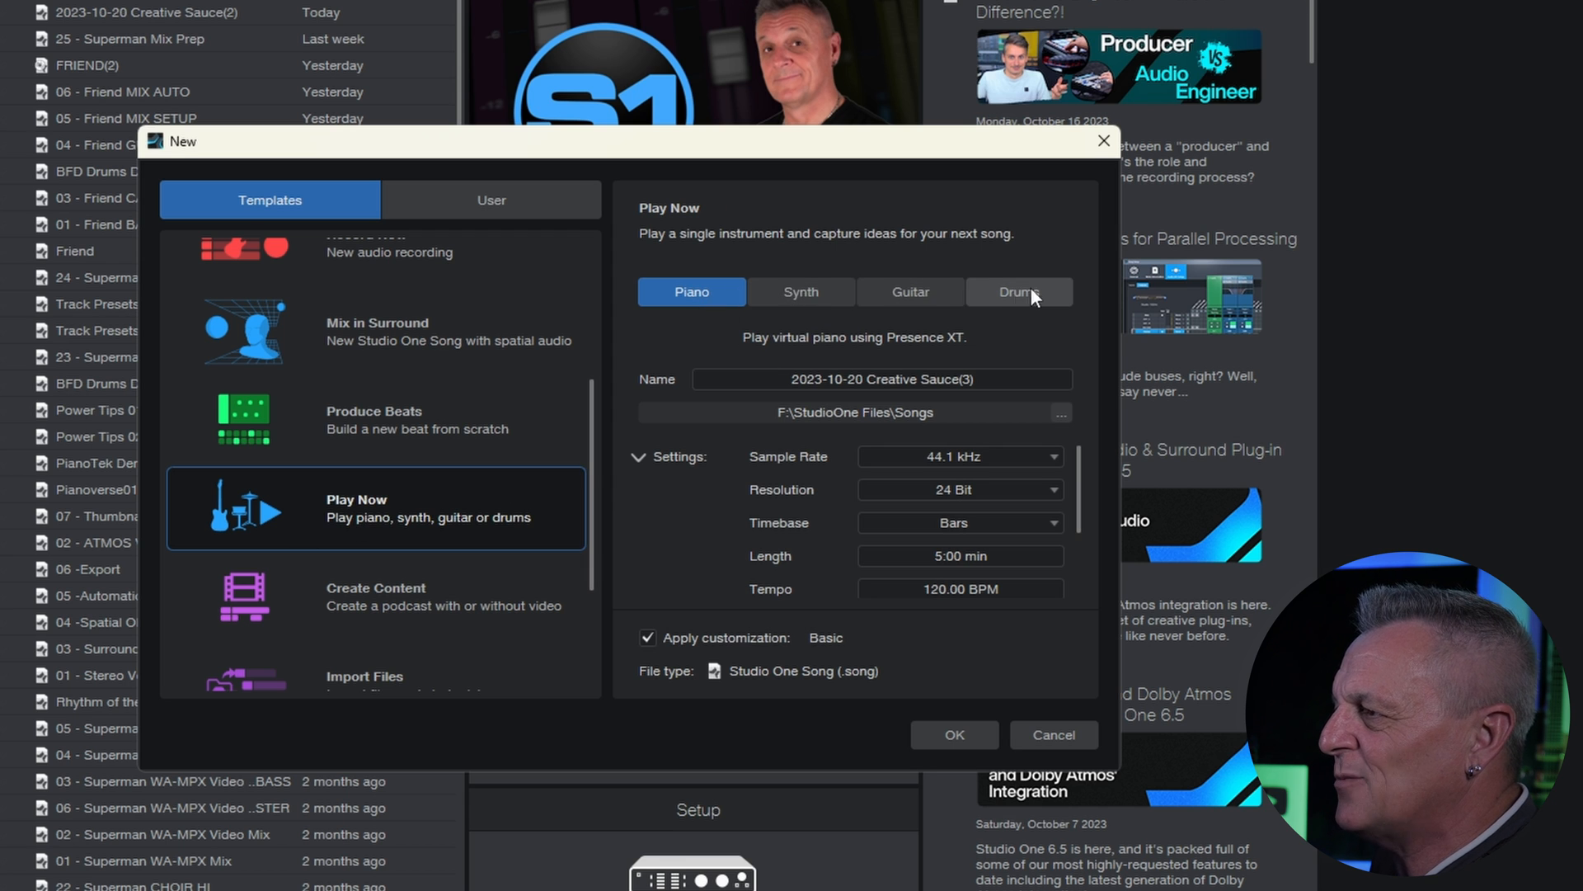
mouse_move(692, 292)
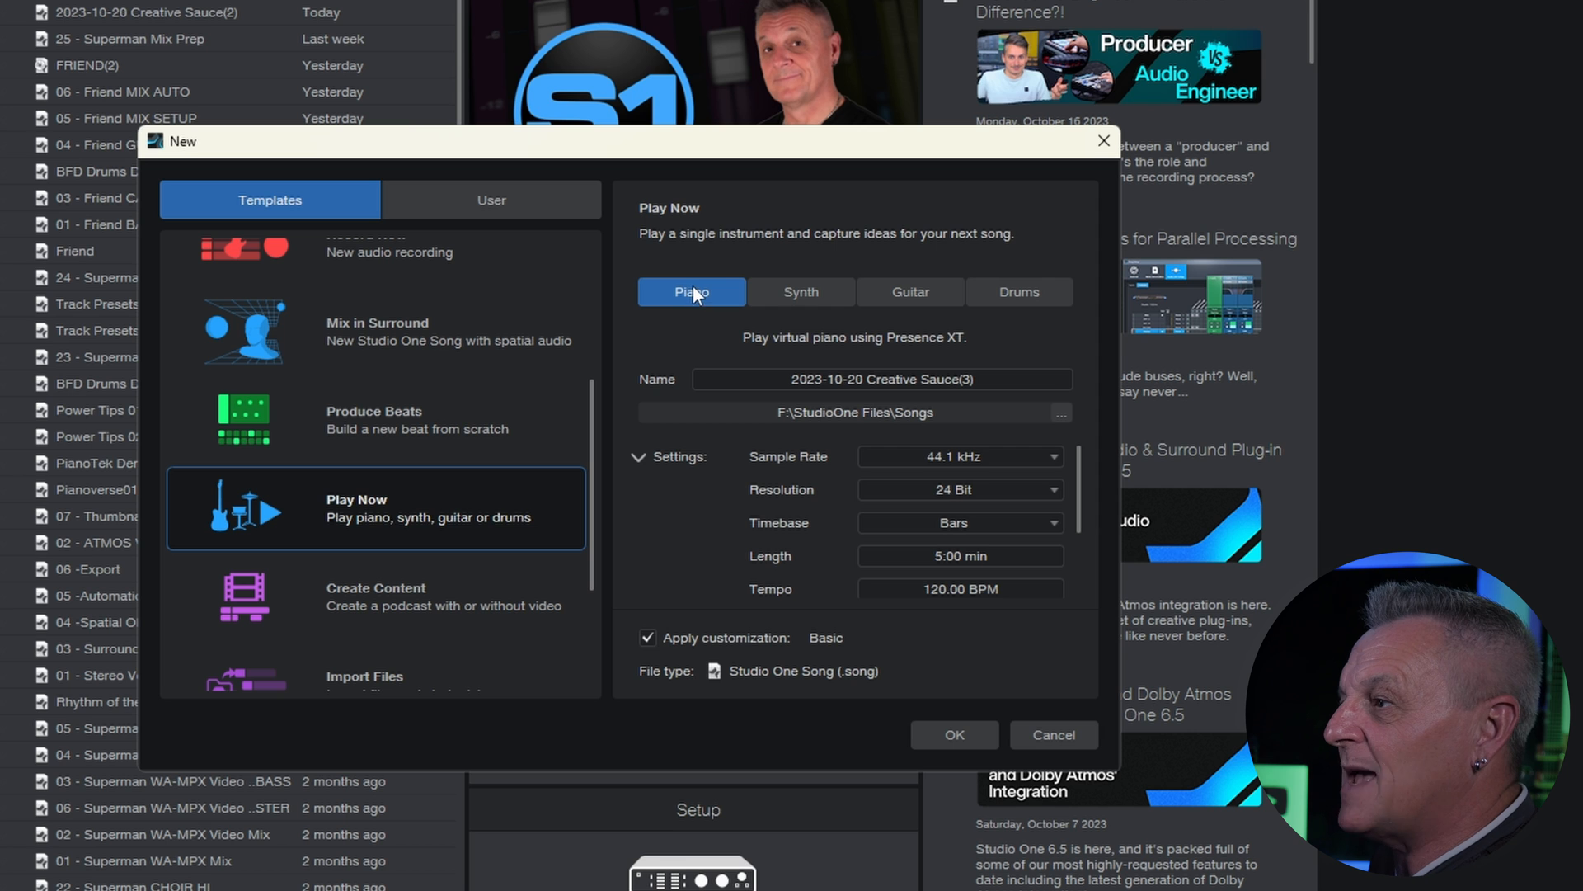
mouse_move(801, 292)
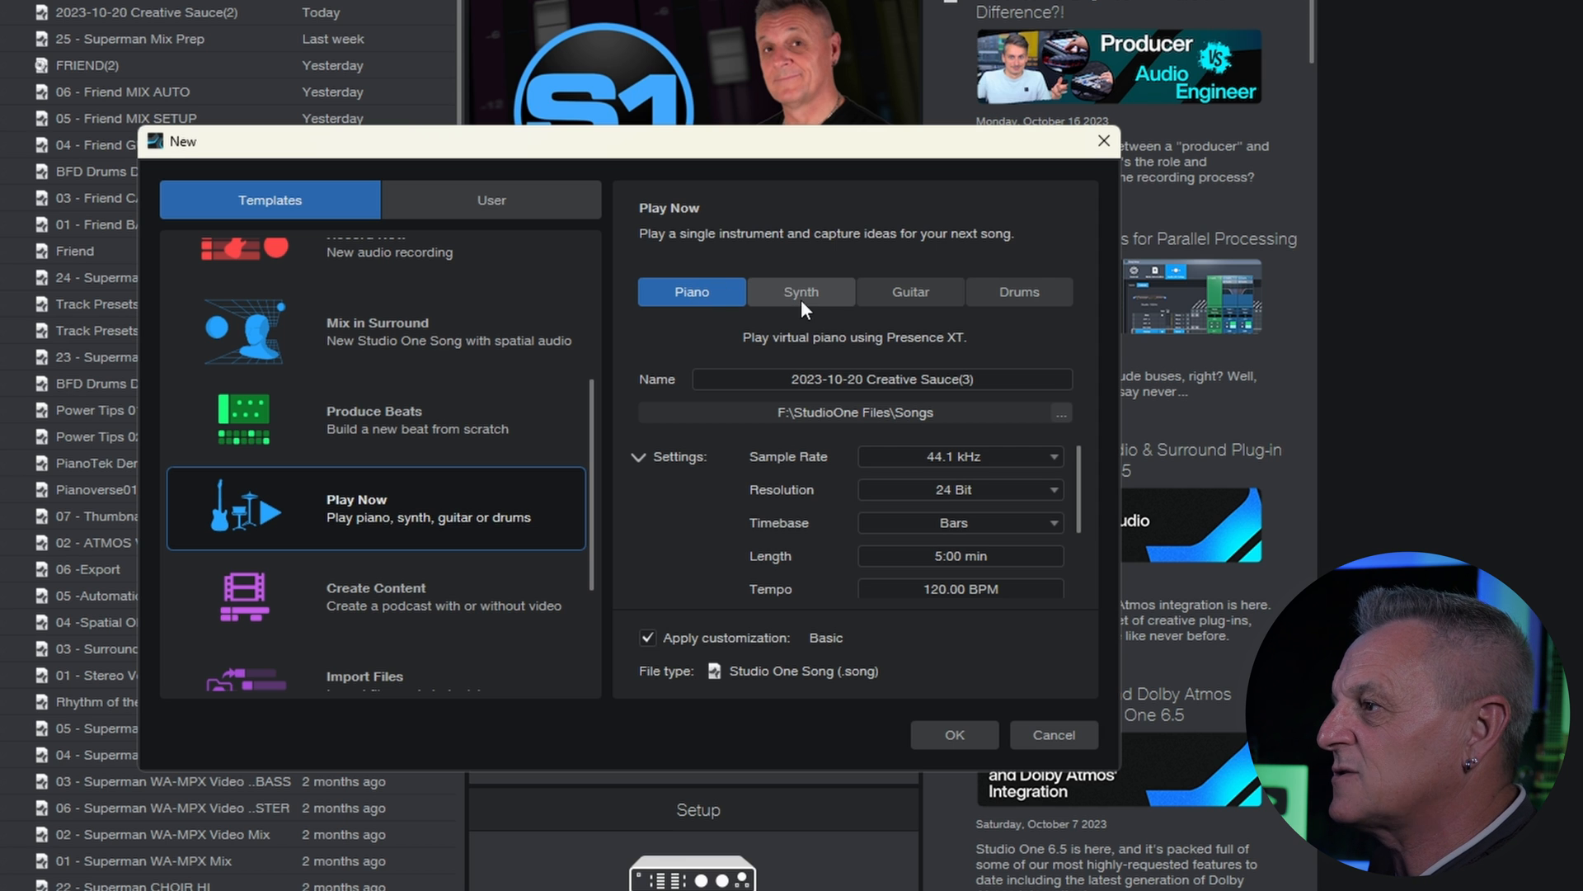
mouse_move(816, 298)
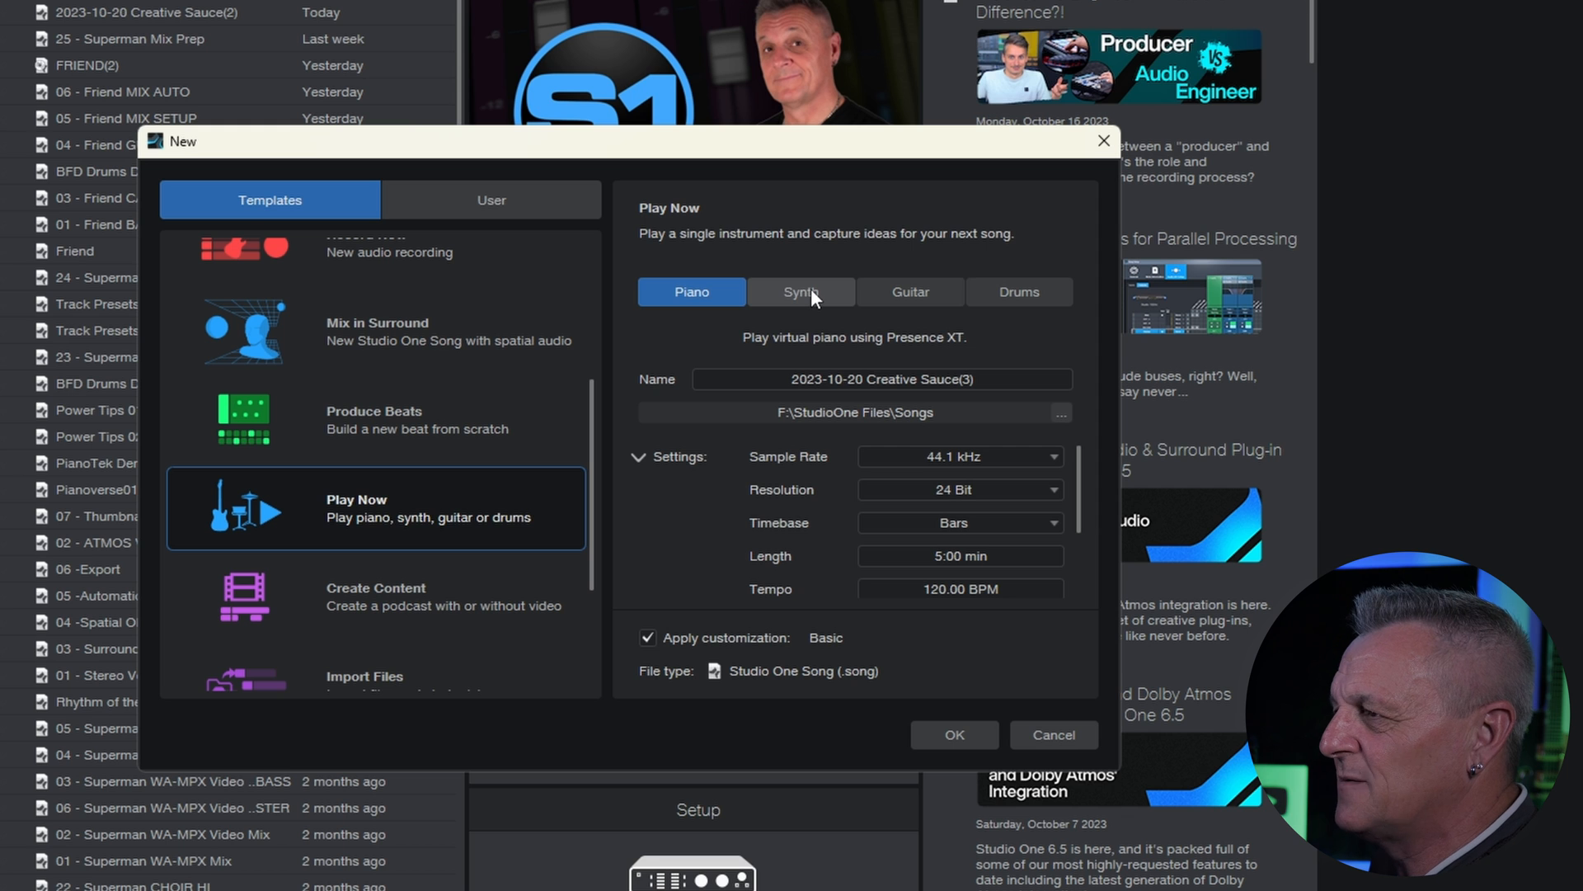
- Pick the Synth Play Now template, name the song 'TEst', and set 48.0 kHz sample rate
click(801, 292)
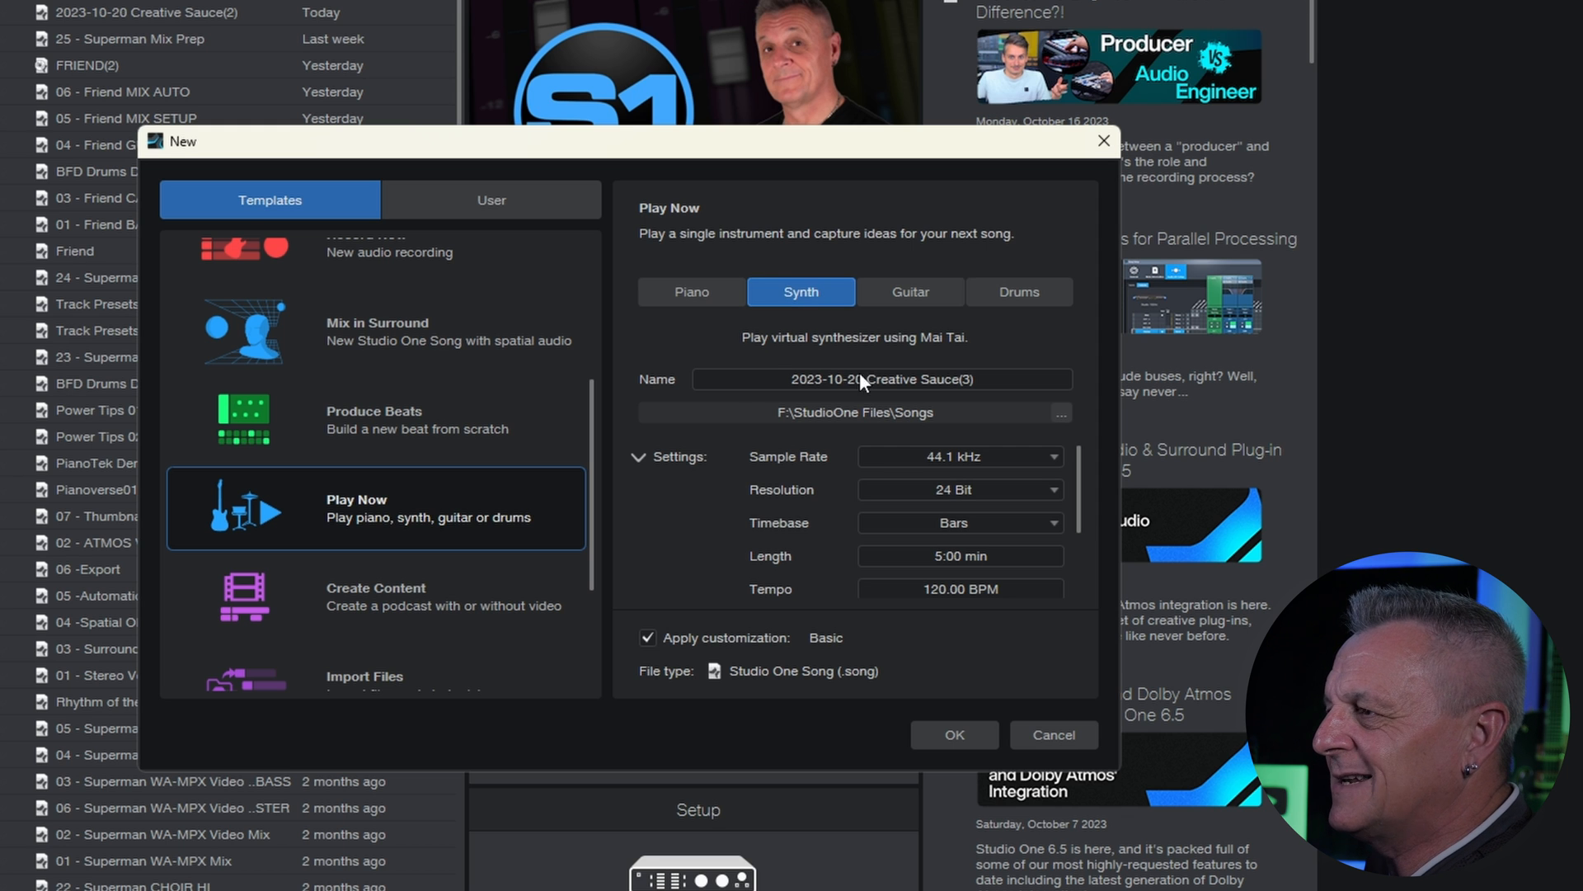
triple_click(881, 379)
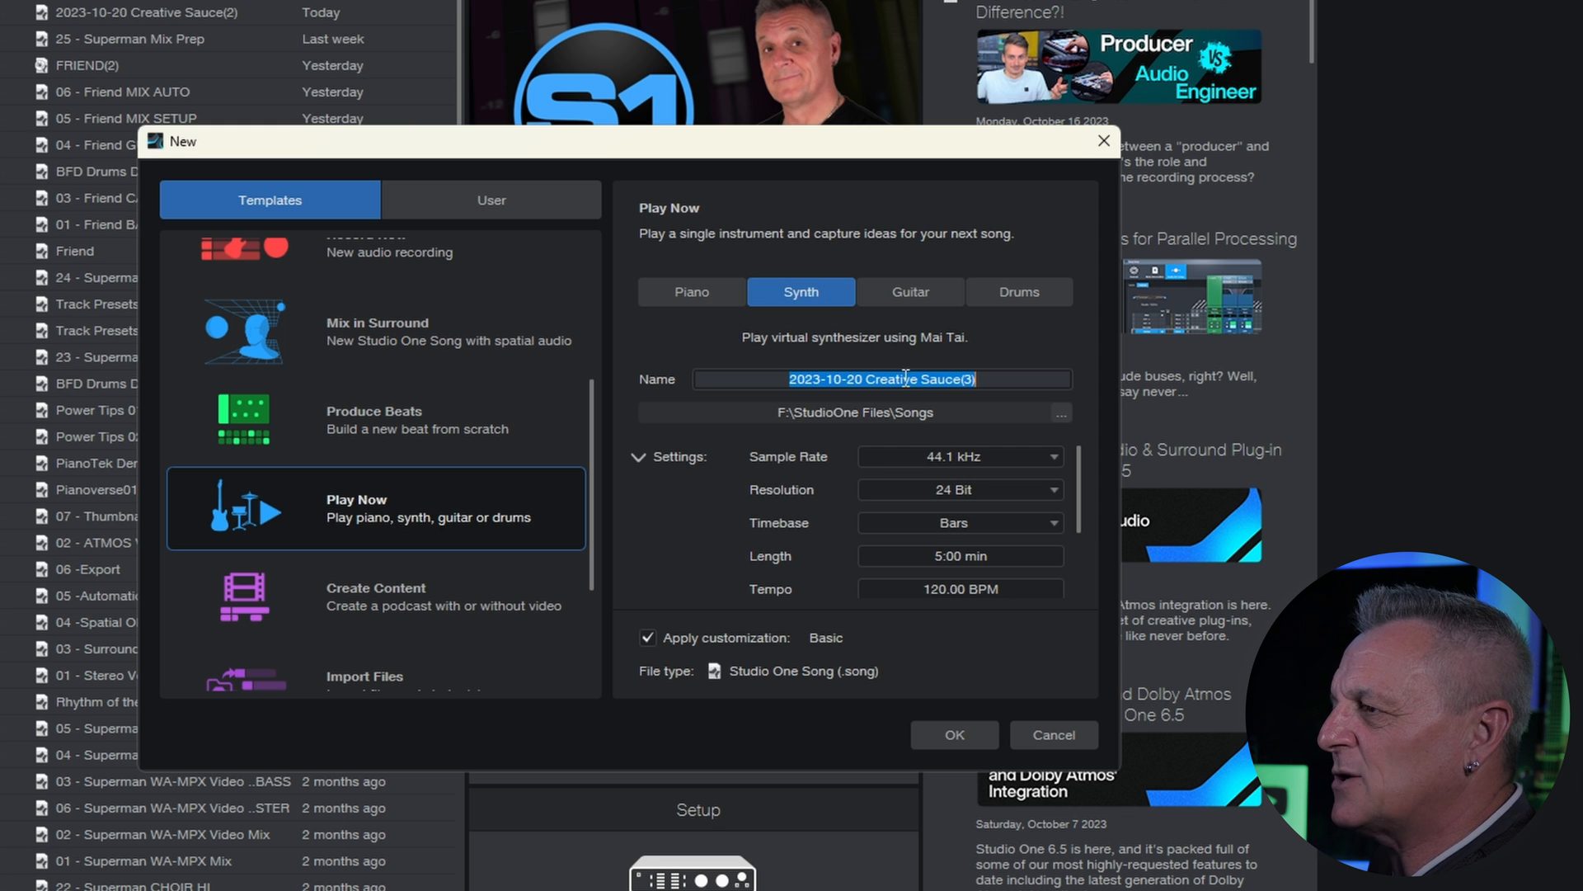
text(TEst)
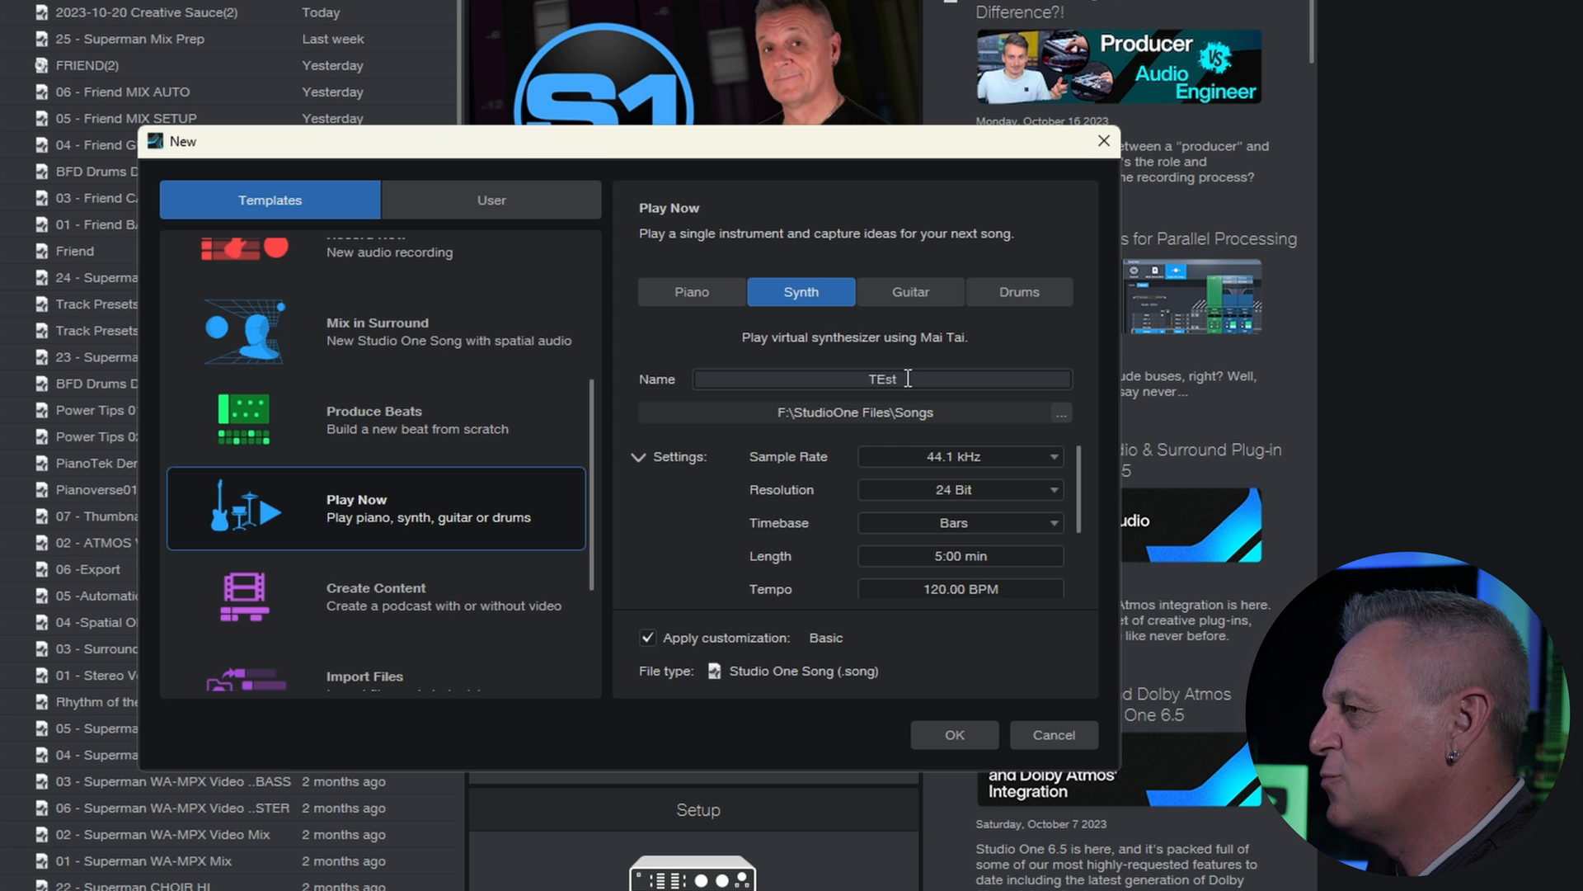
mouse_move(883, 426)
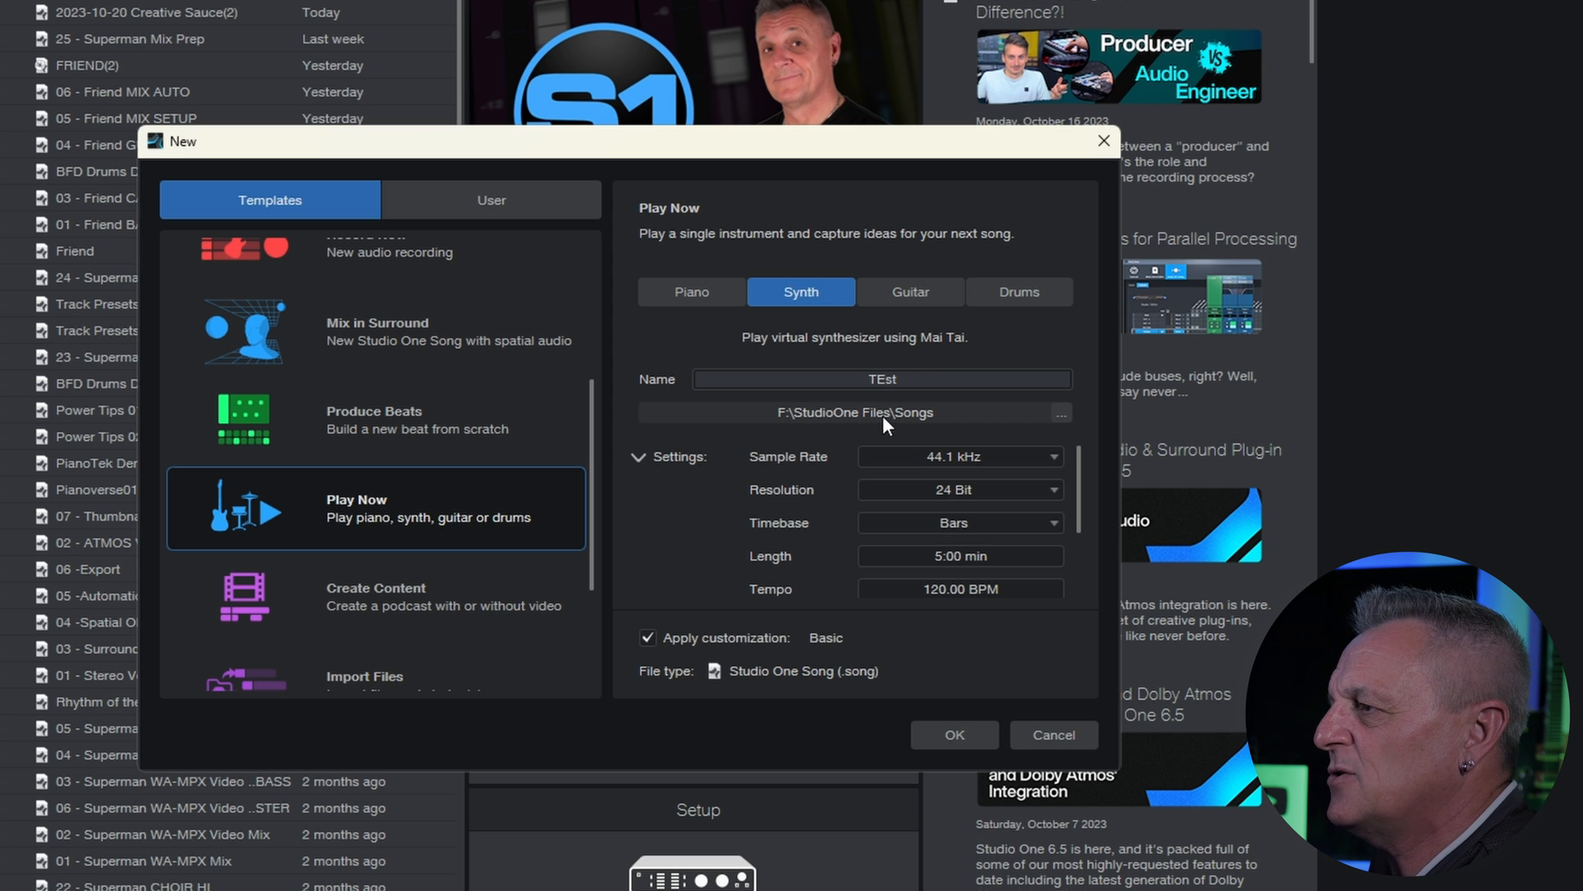
mouse_move(1055, 475)
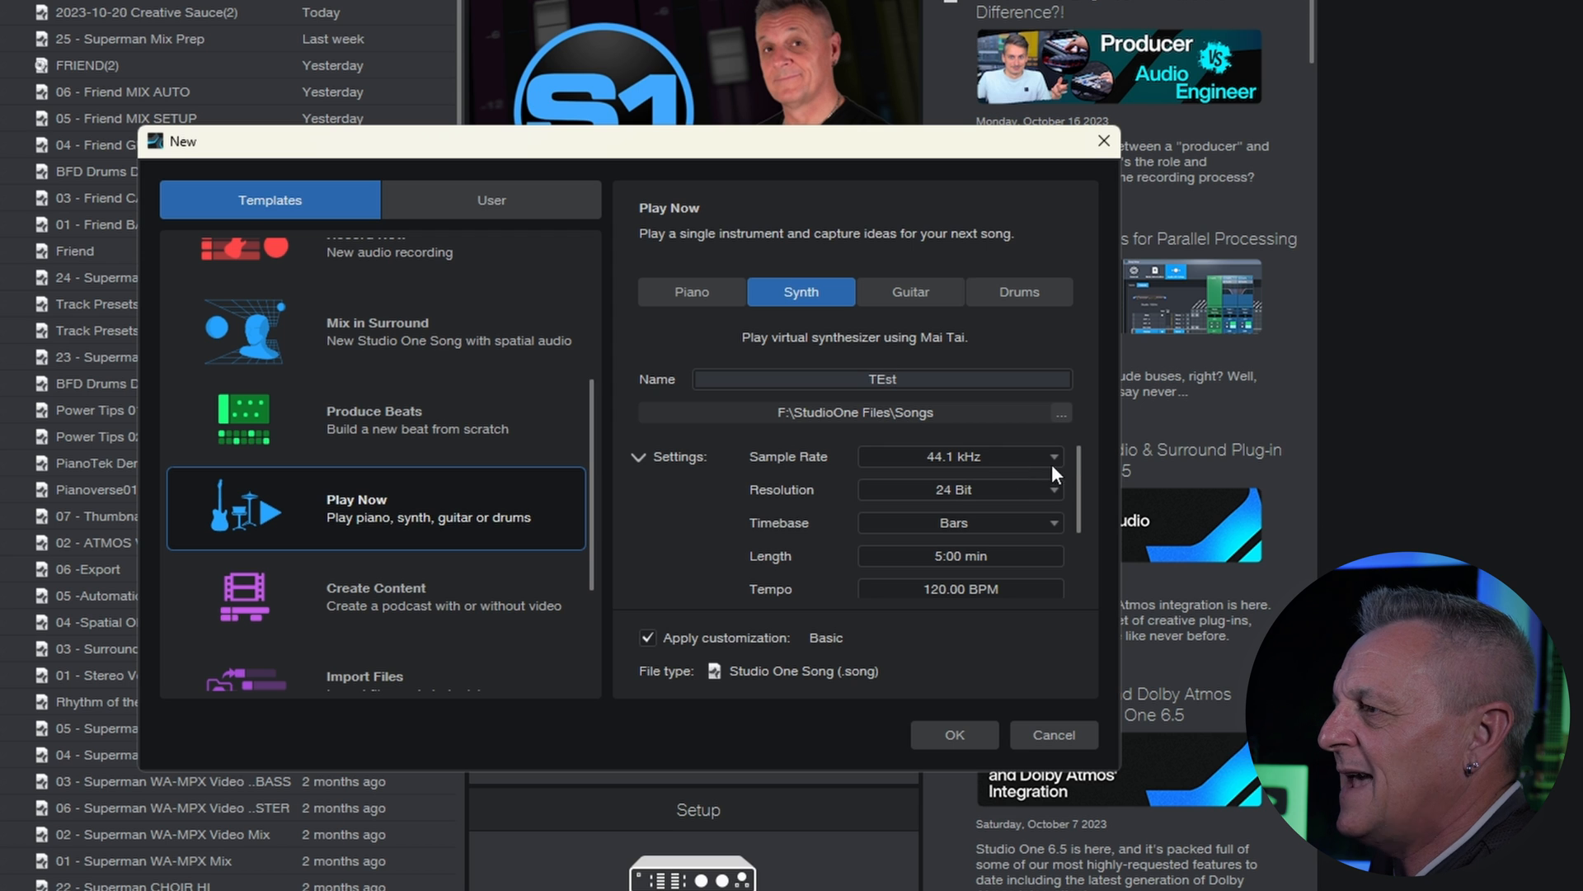
click(1053, 456)
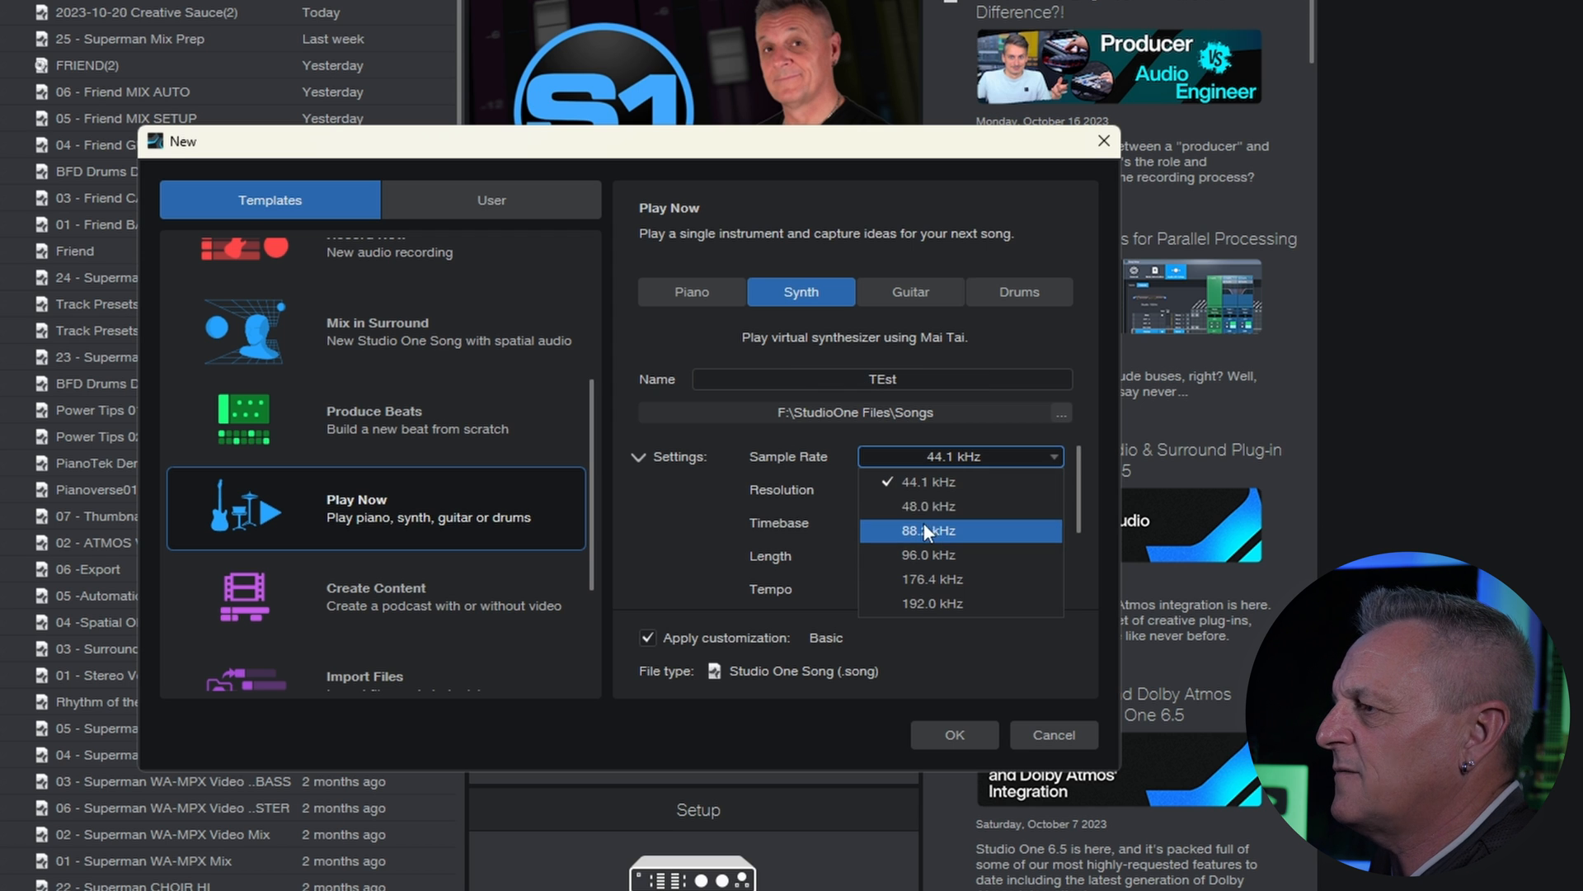
click(927, 505)
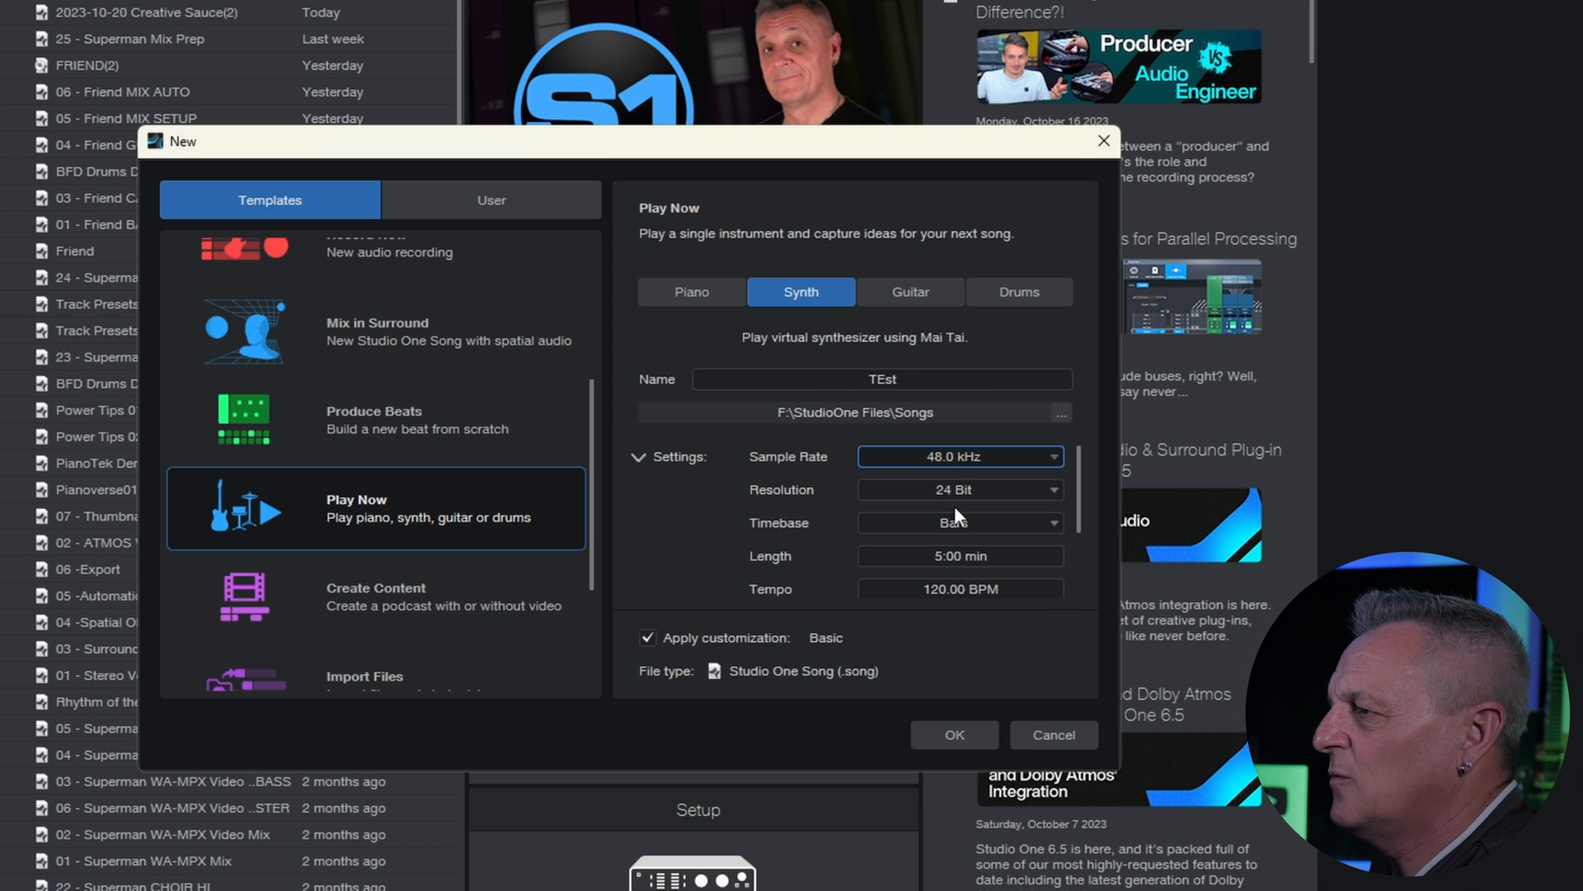
mouse_move(957, 554)
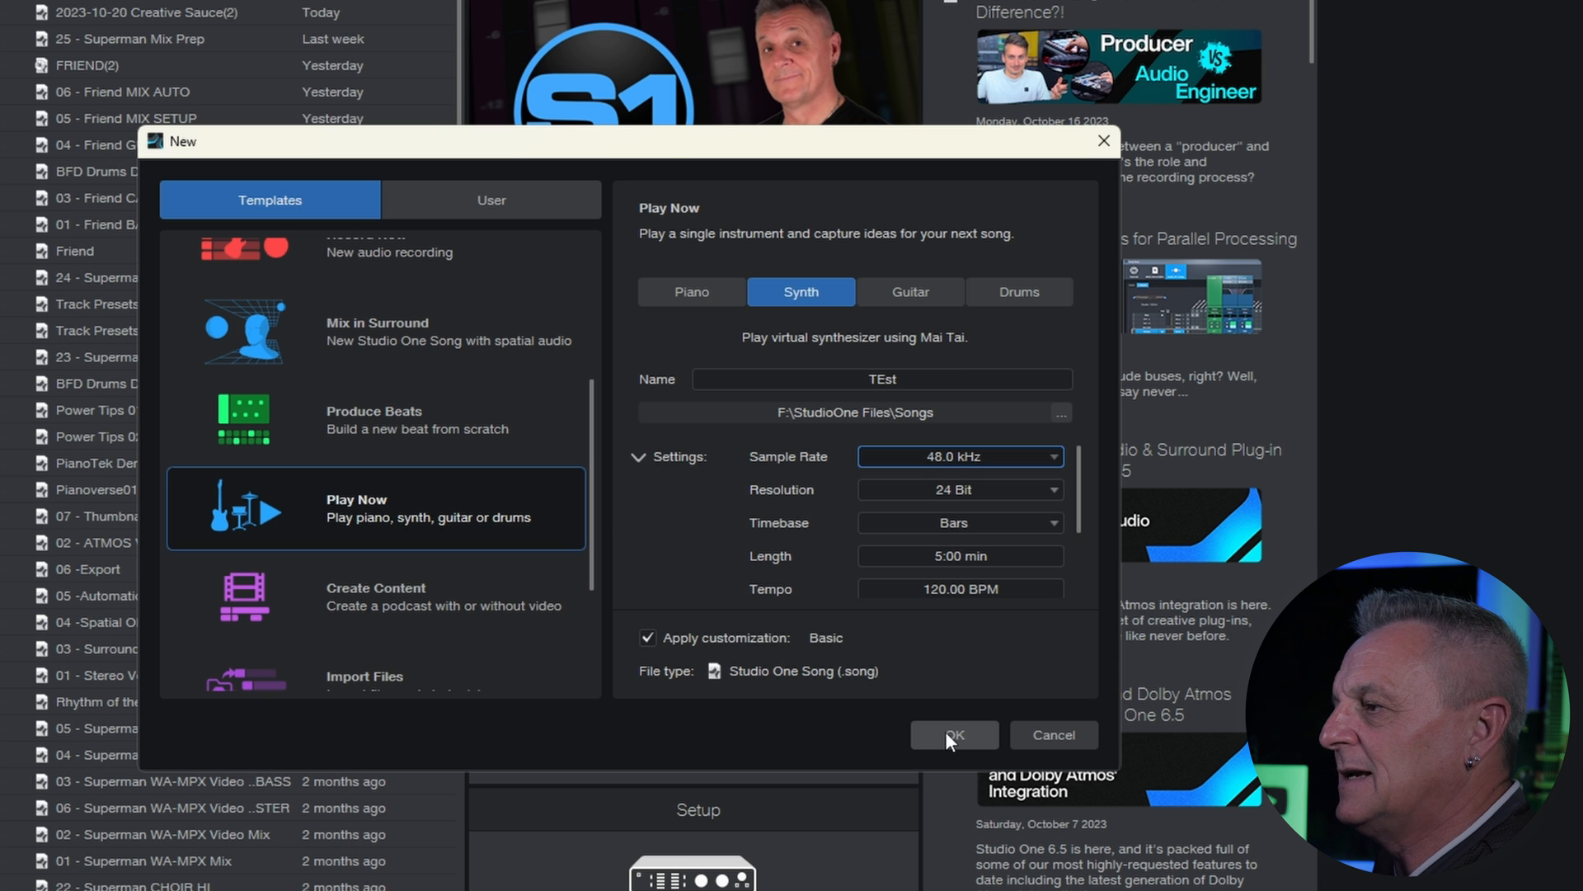
- Create the TEst song, step through the Play Now tour tips, and dismiss the tour
click(951, 735)
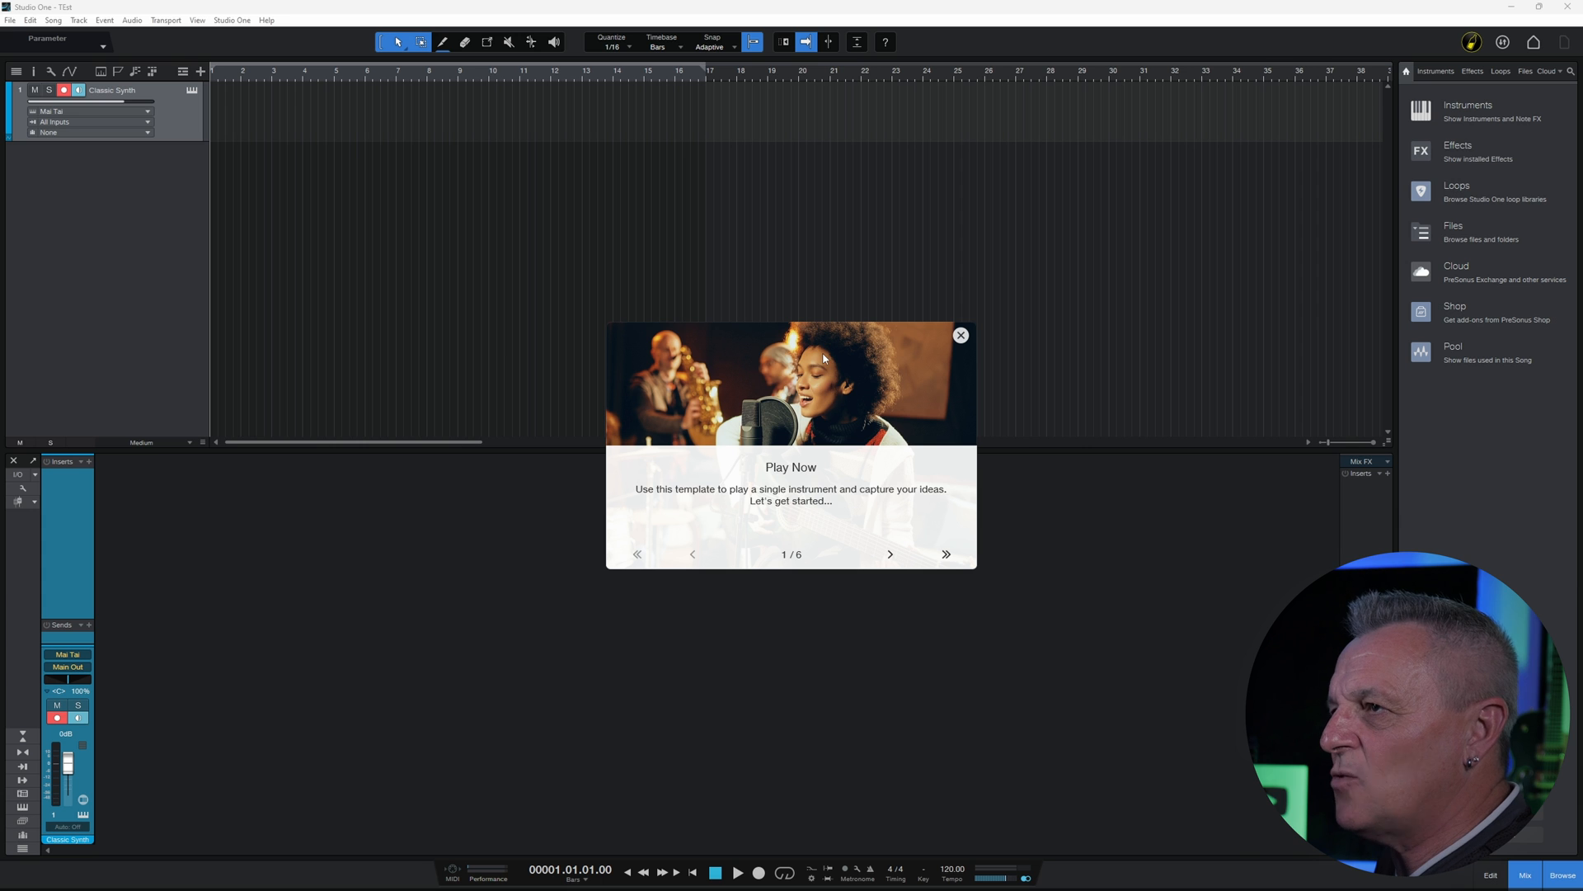
mouse_move(163, 310)
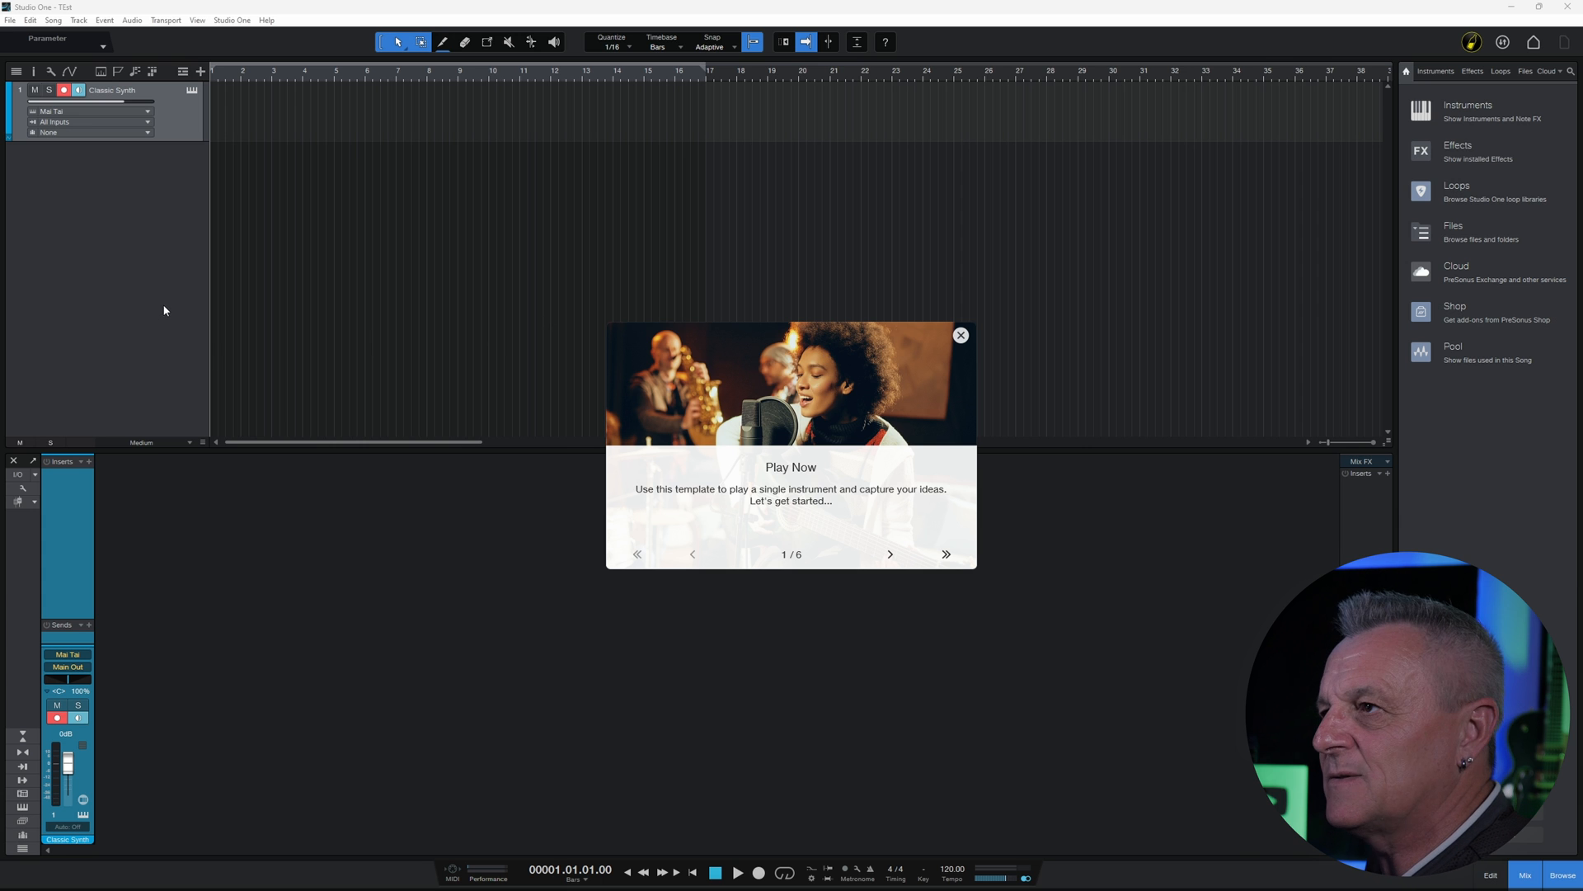
mouse_move(775, 408)
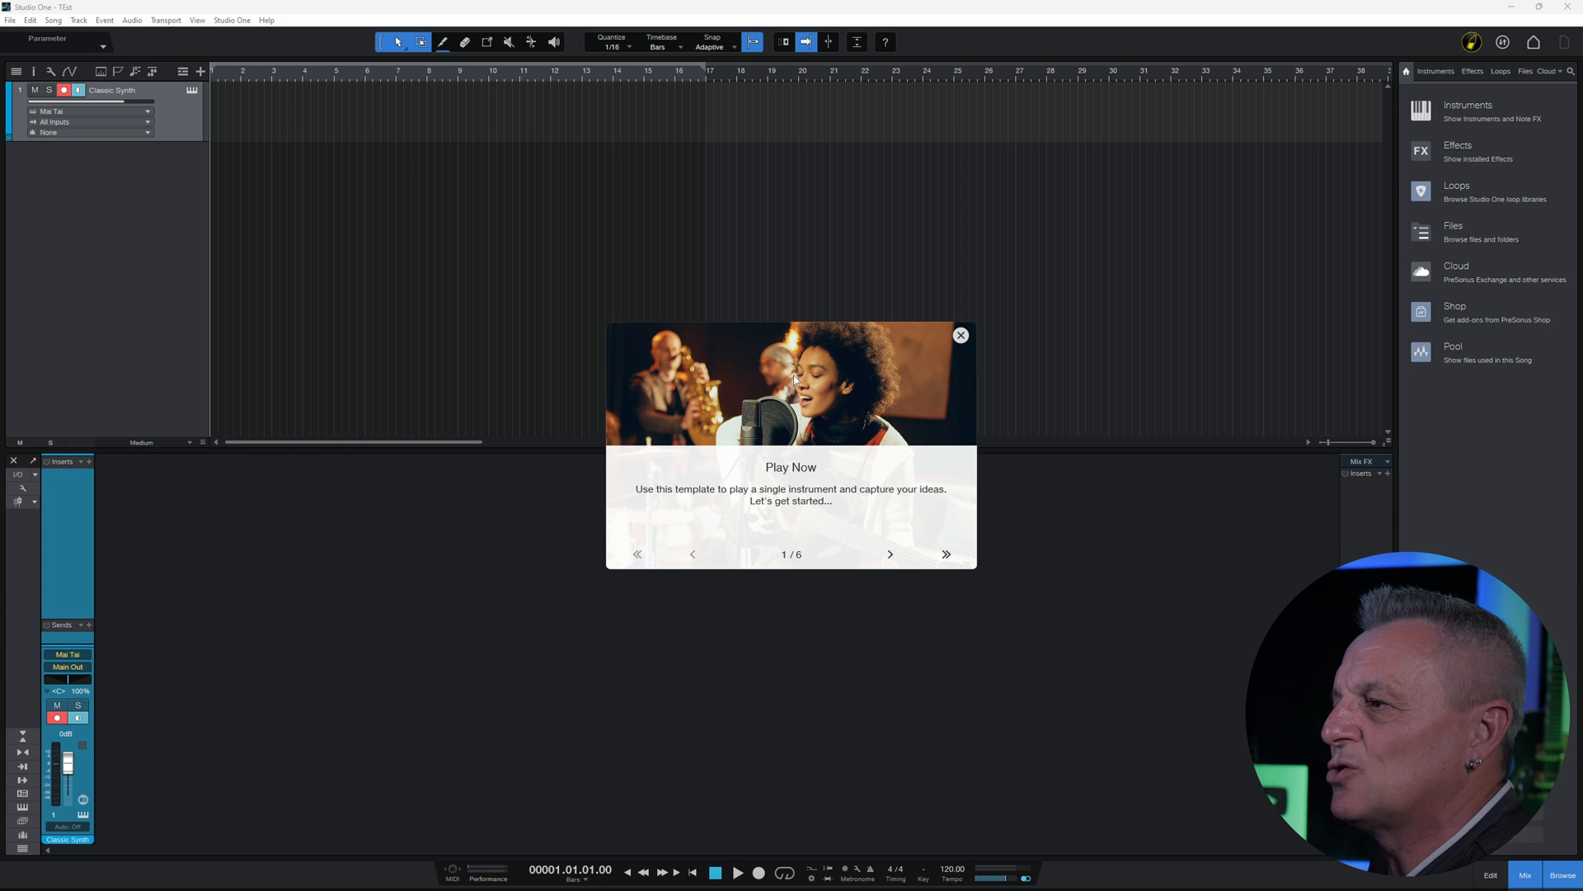
mouse_move(120, 216)
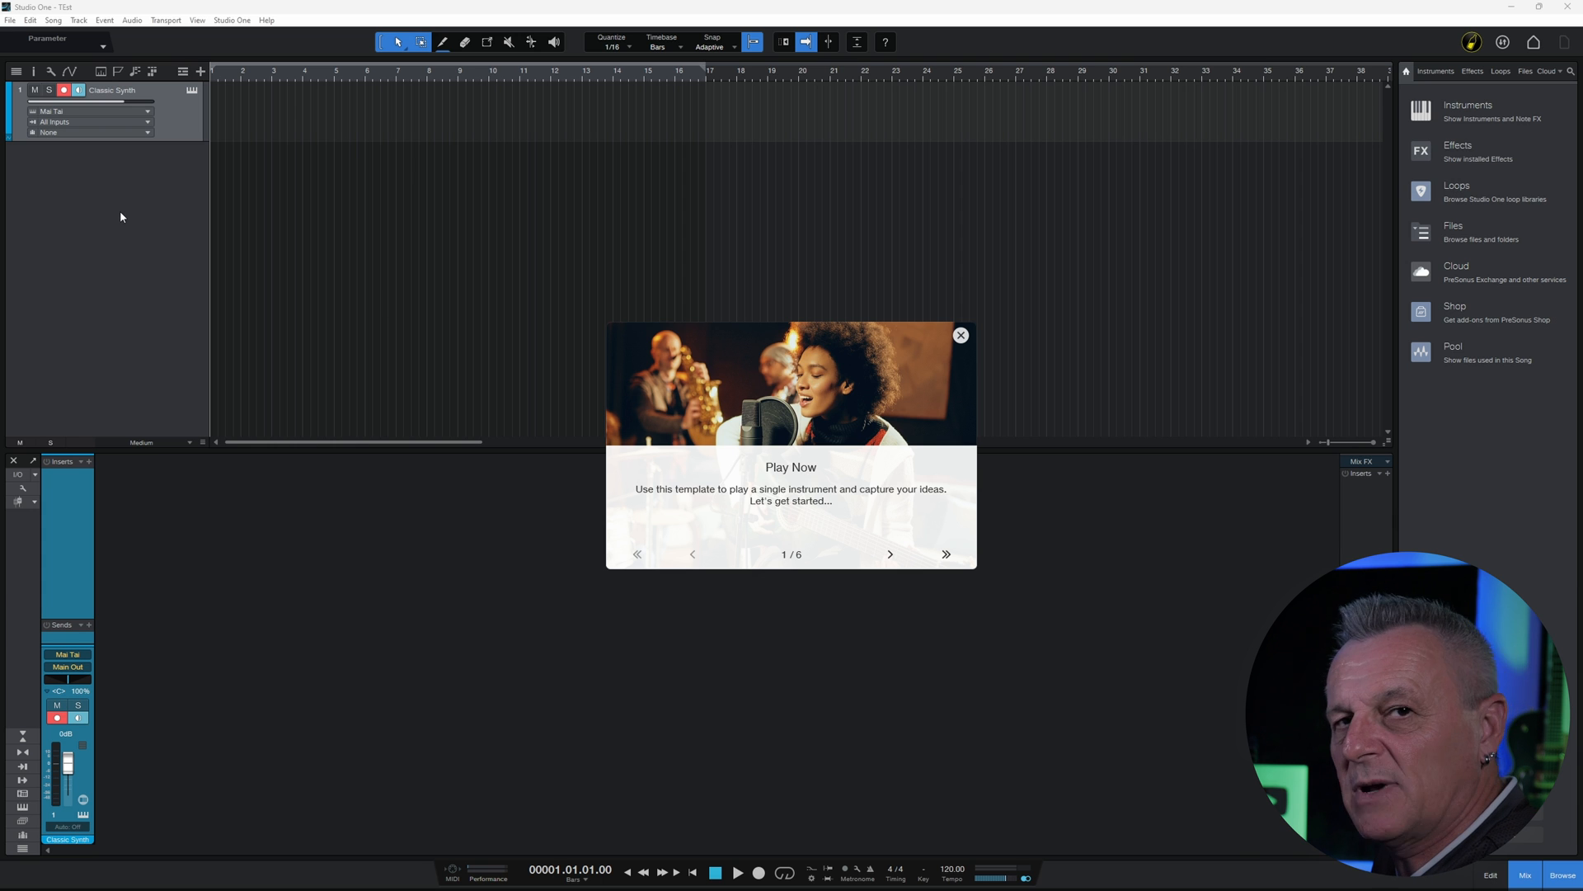
mouse_move(929, 563)
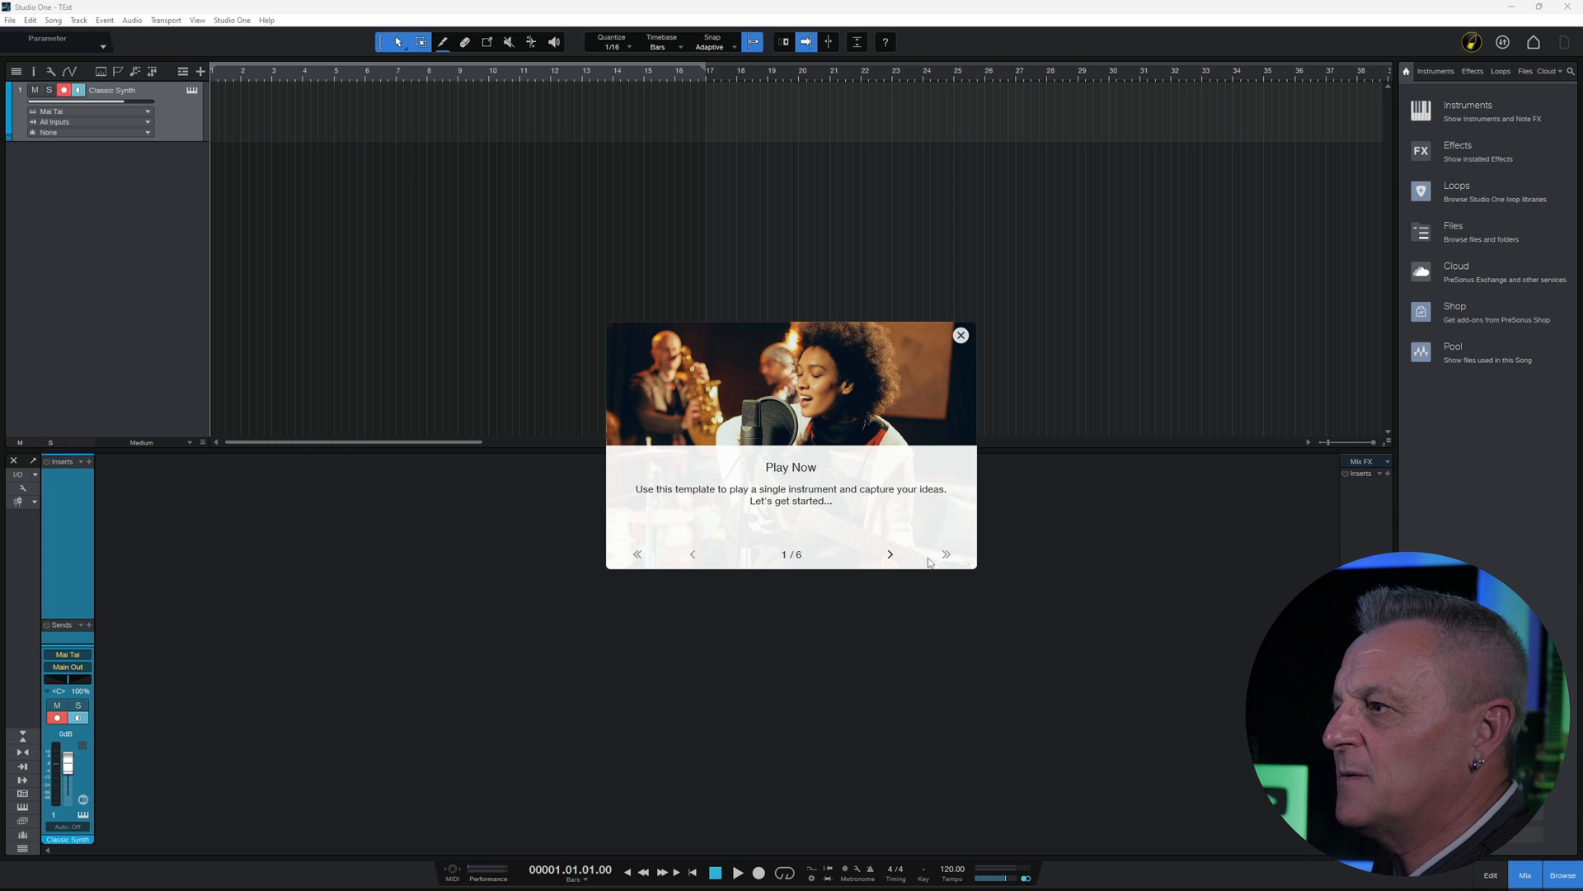
mouse_move(890, 554)
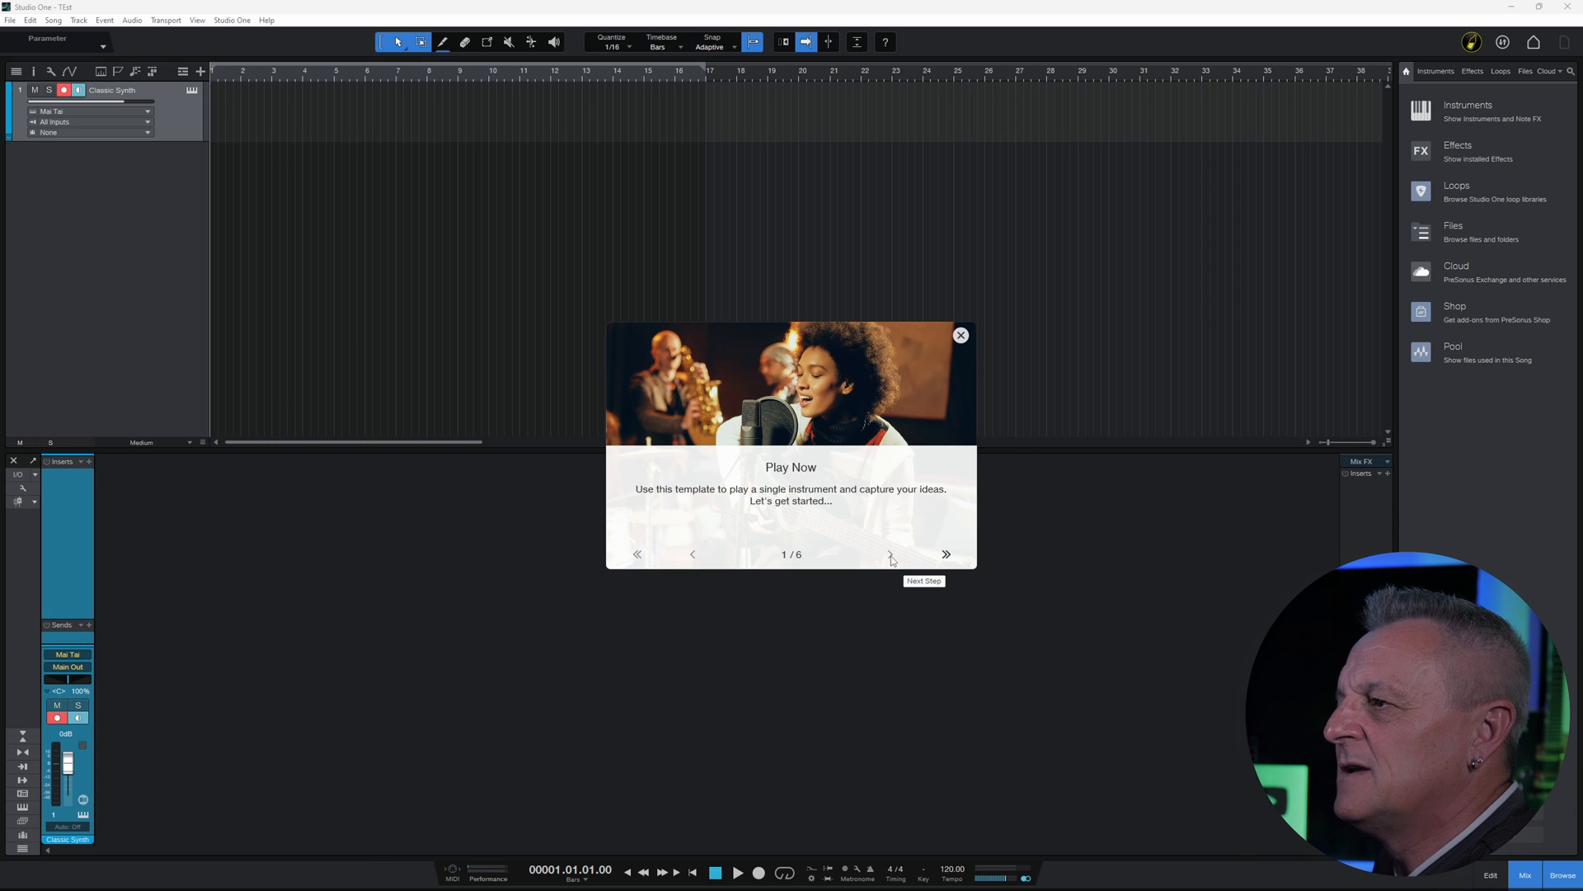
click(890, 558)
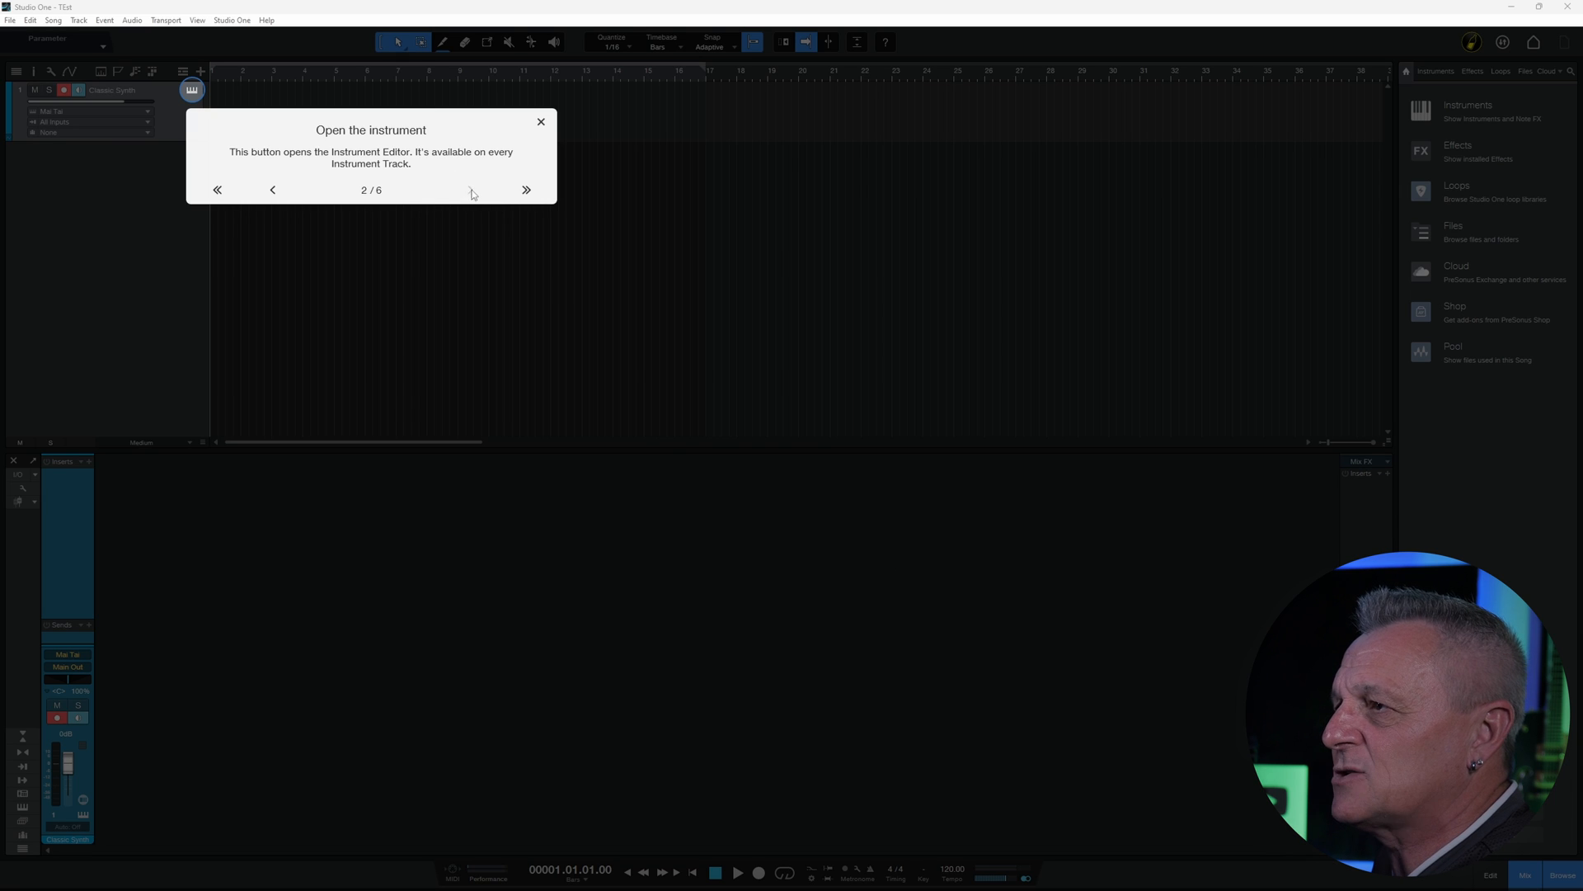
click(525, 189)
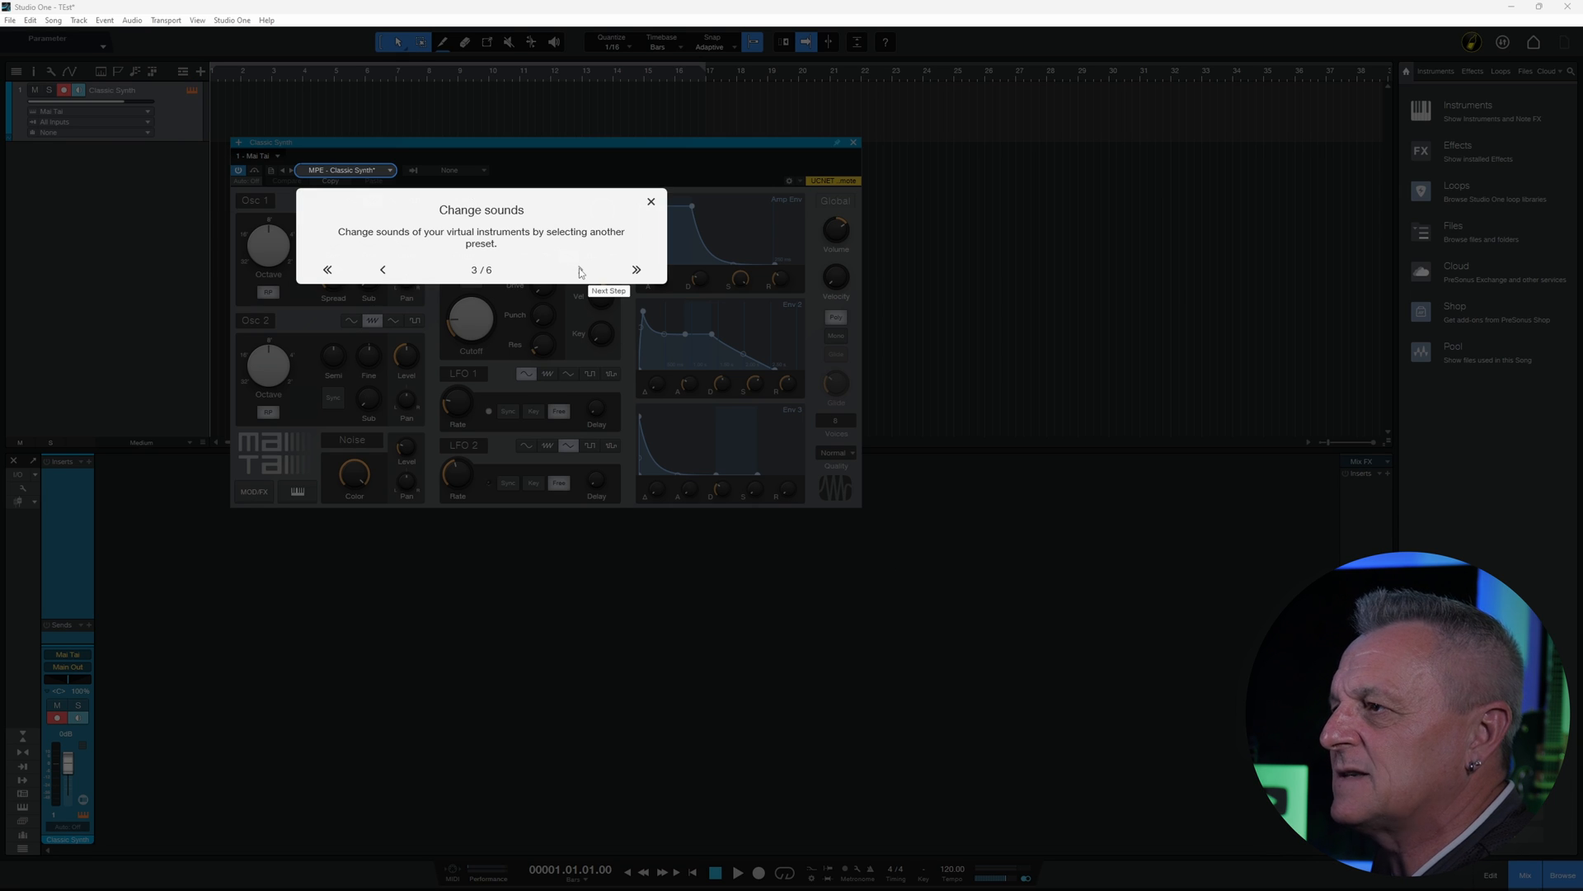
click(636, 269)
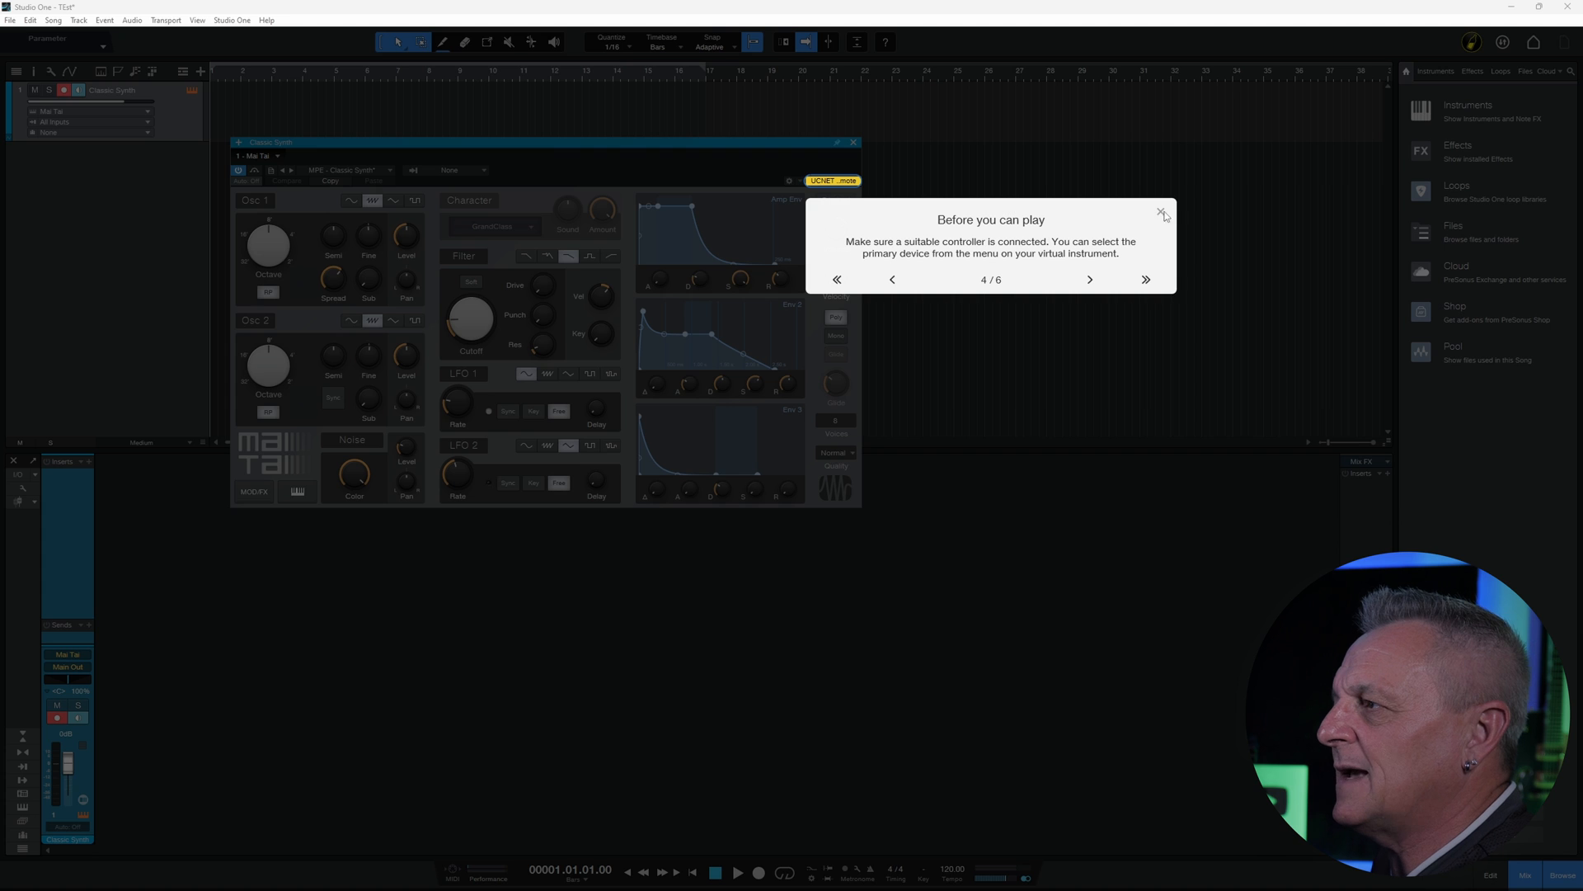
click(1163, 208)
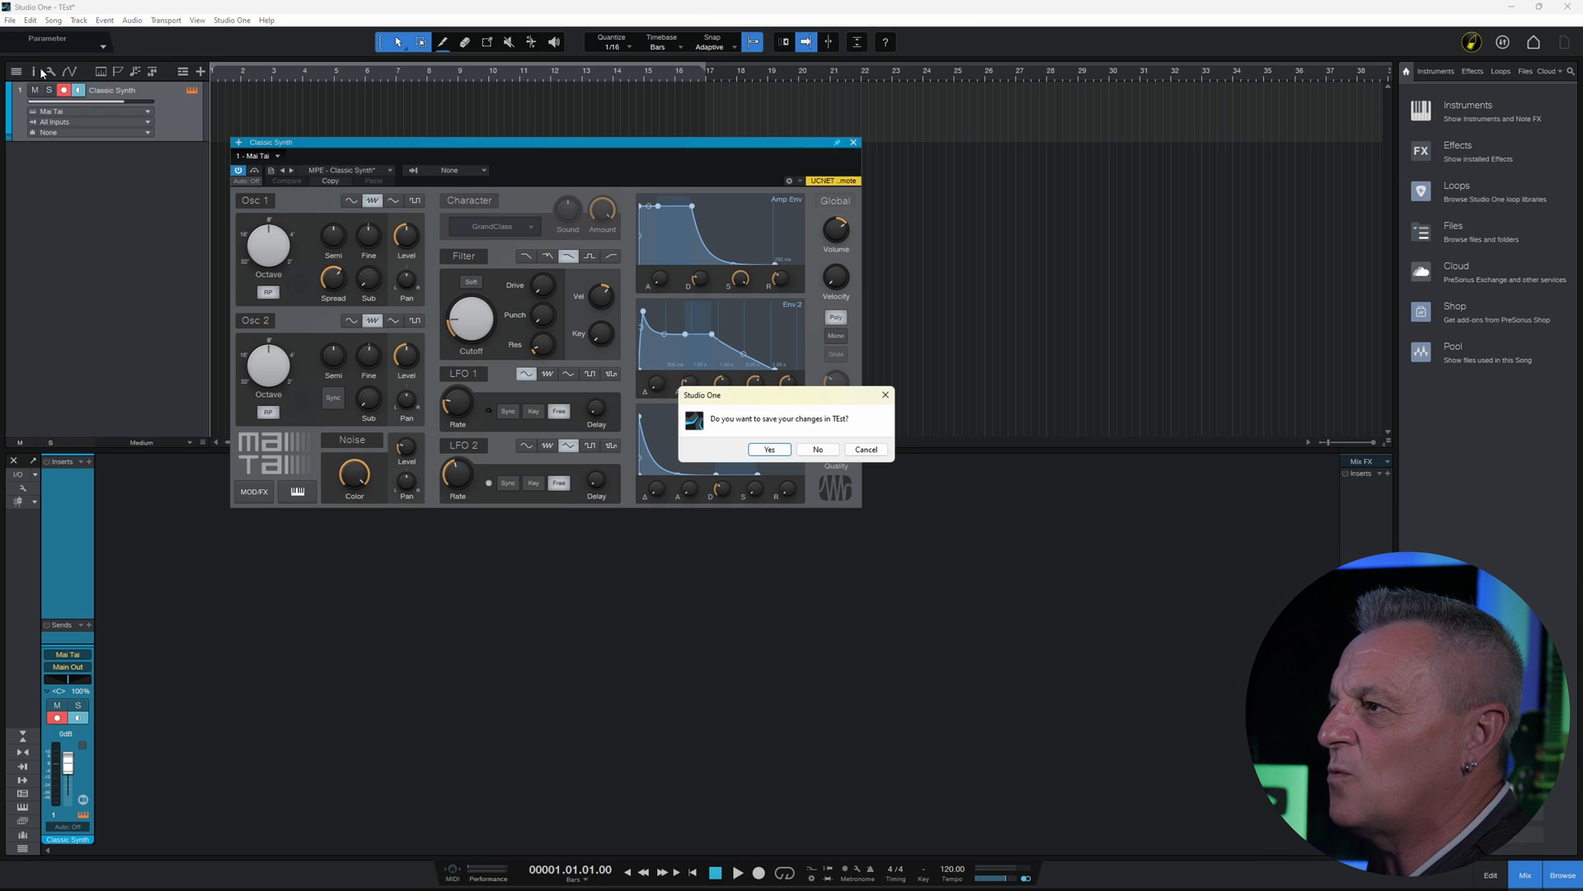
- Close TEst without saving and start a new song from the Start page
click(815, 449)
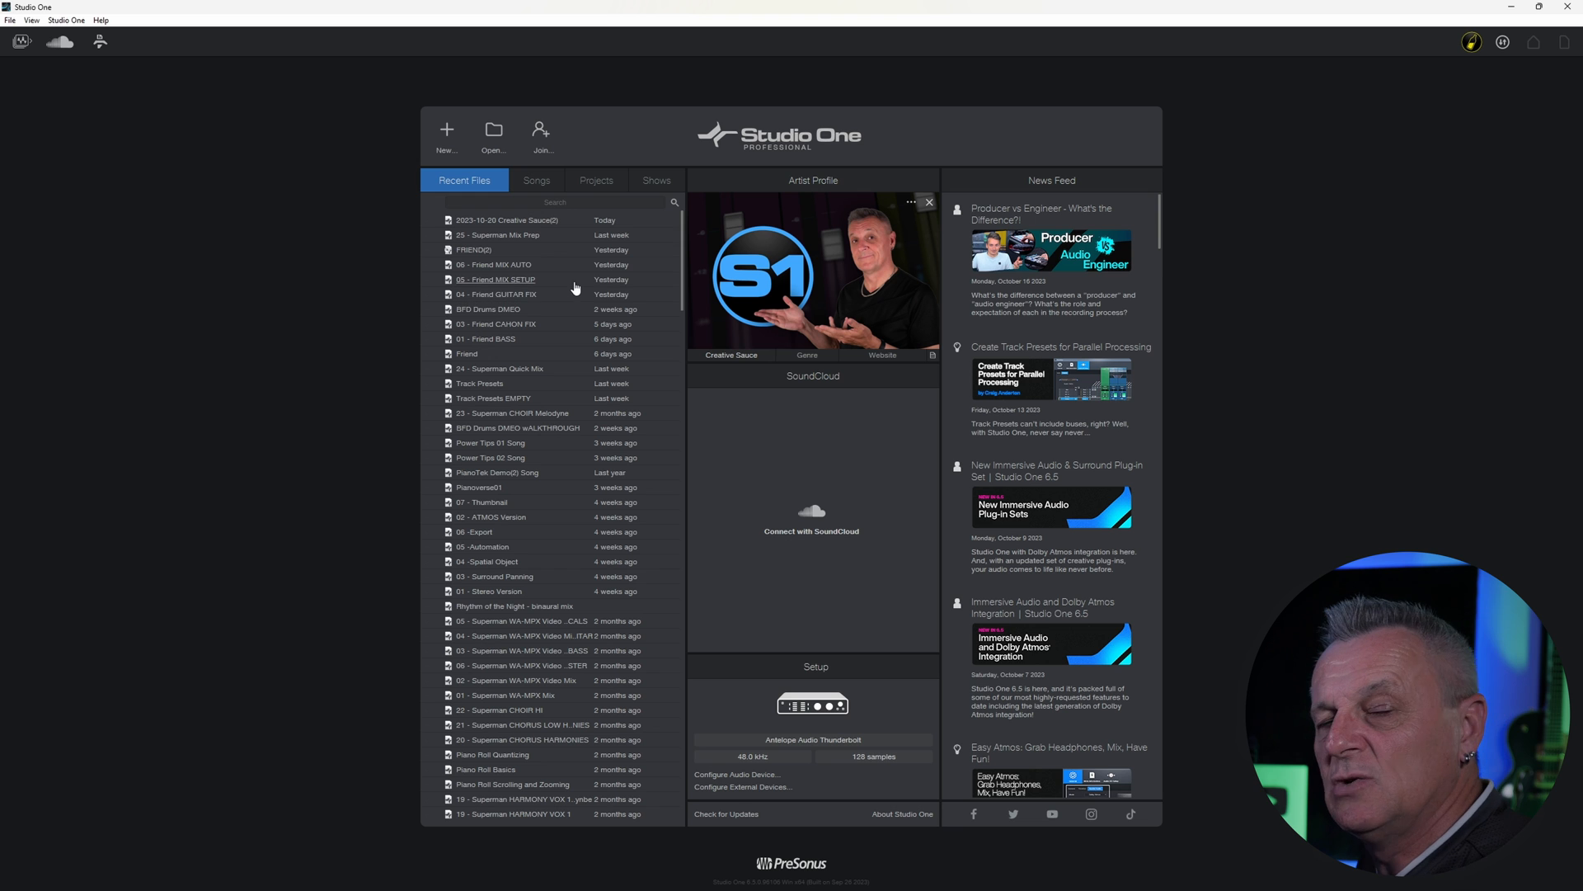
mouse_move(536, 286)
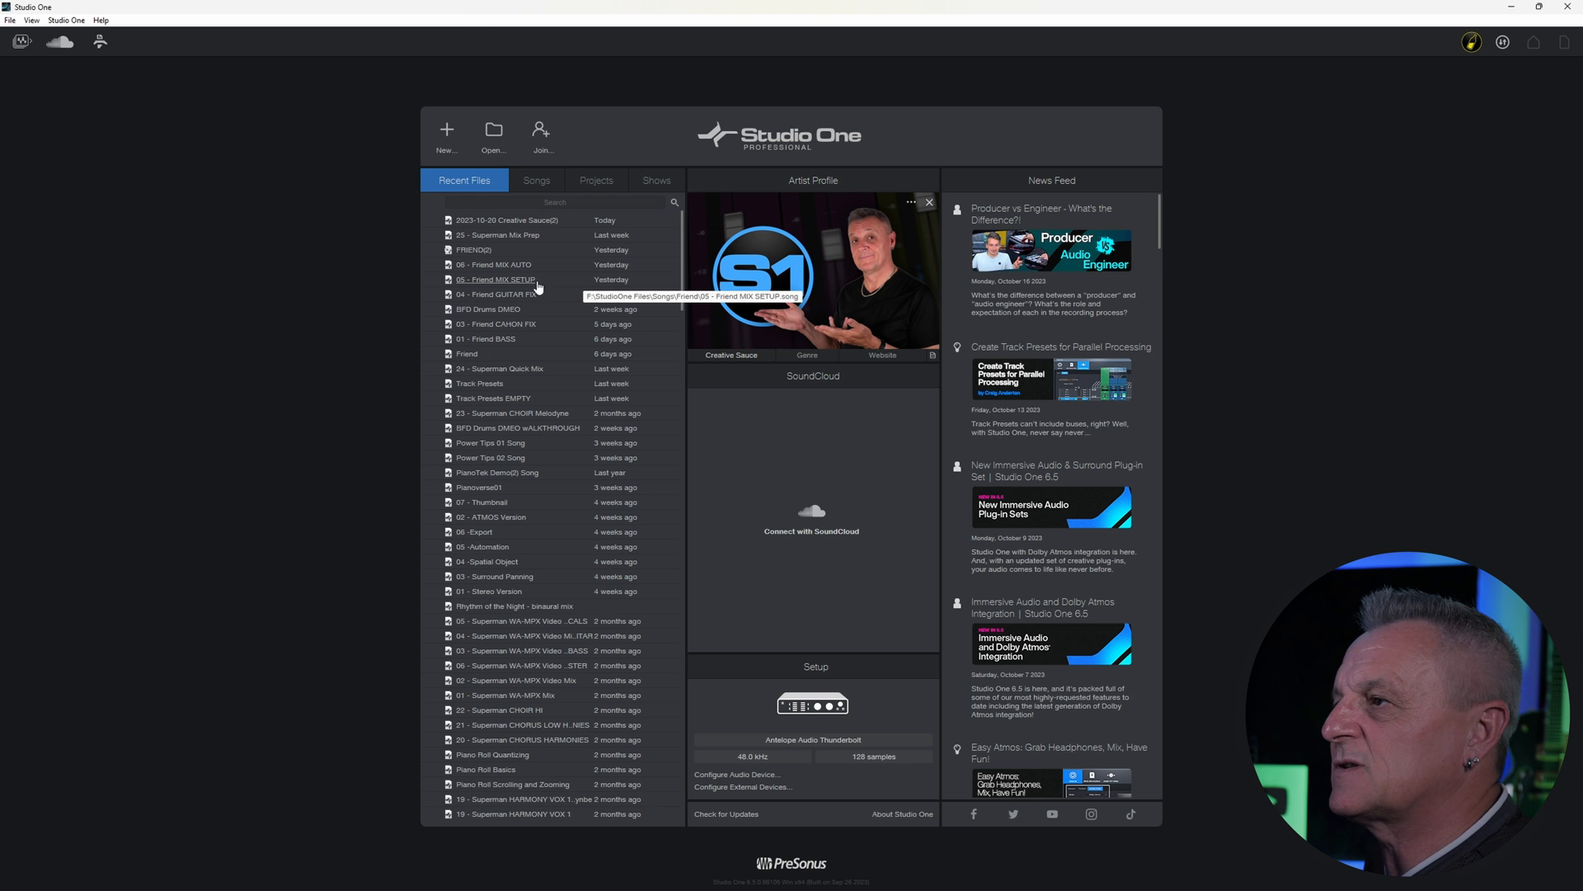
mouse_move(440, 157)
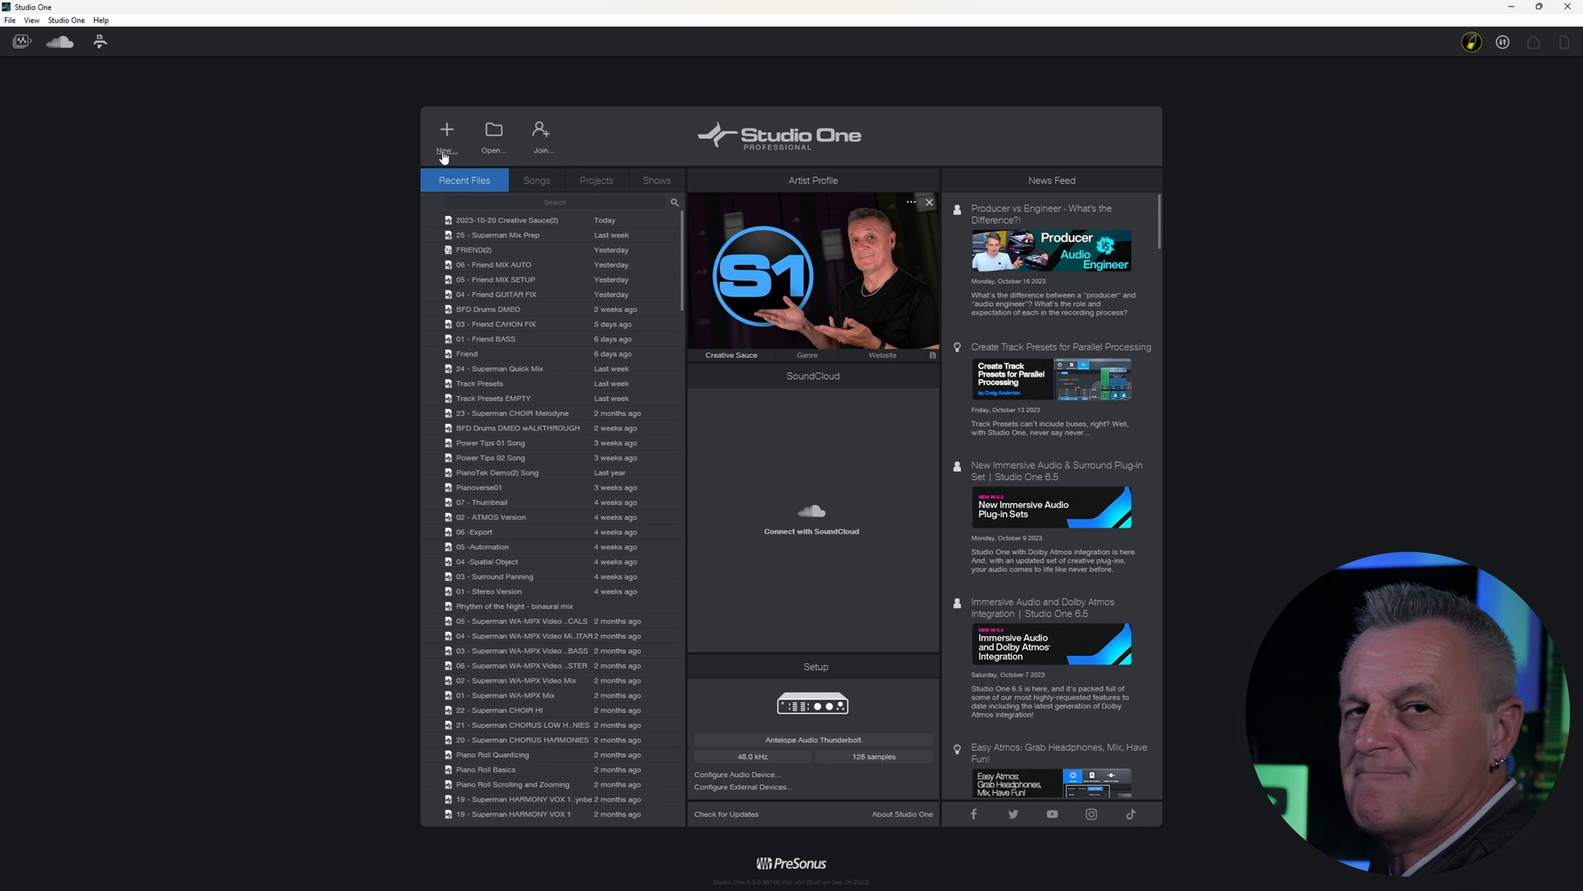
click(446, 136)
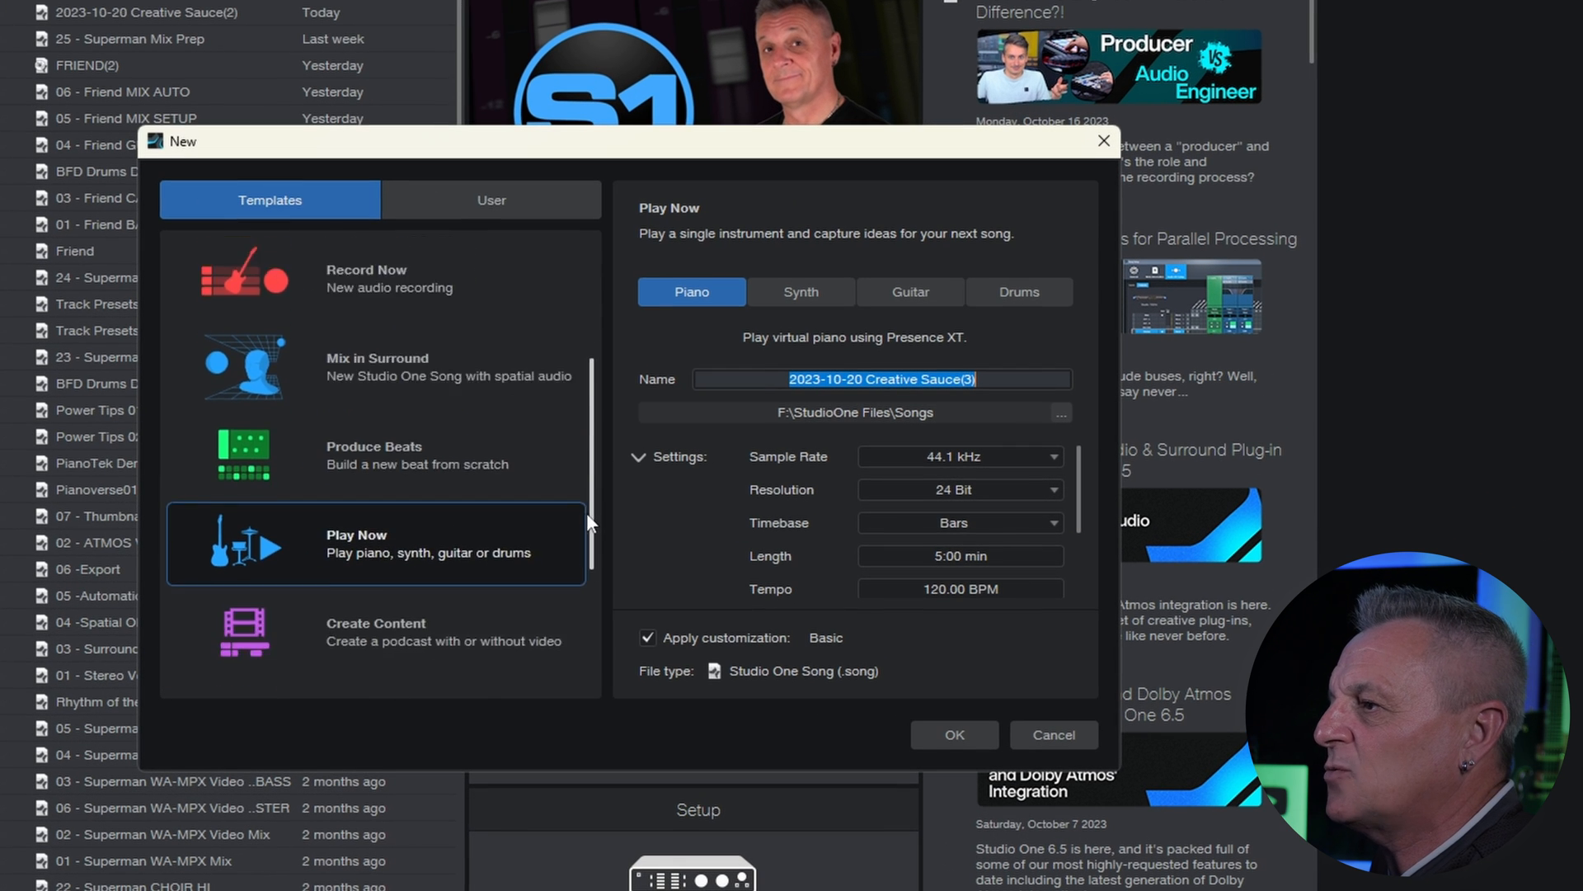
- Select the PreSonus Interfaces template with Studio 192 as the interface template
scroll(down, 3)
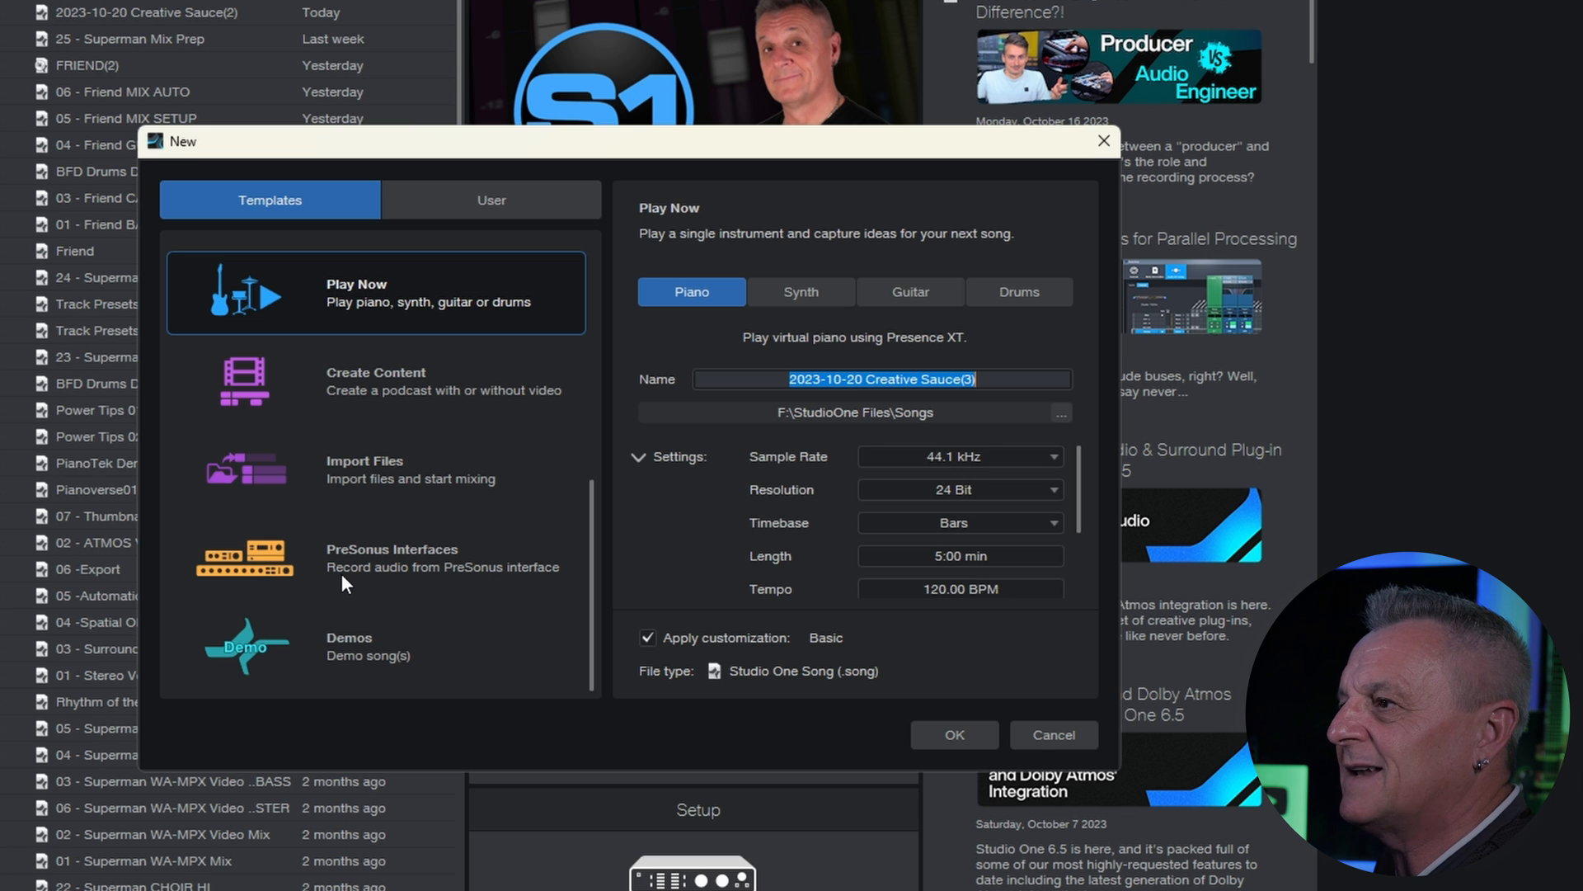
mouse_move(352, 574)
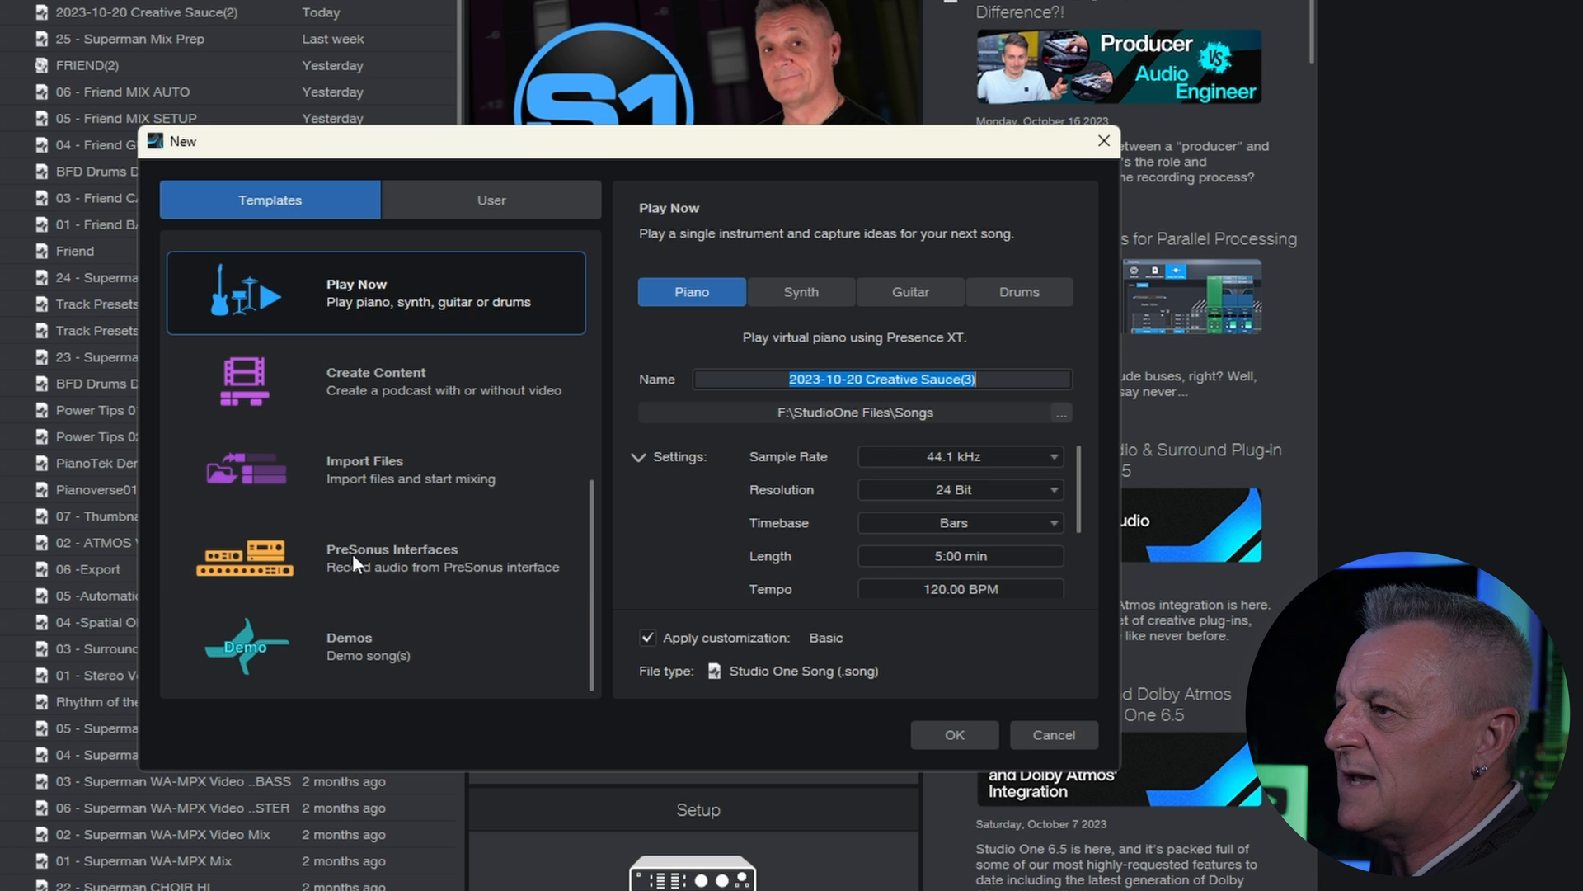
click(376, 557)
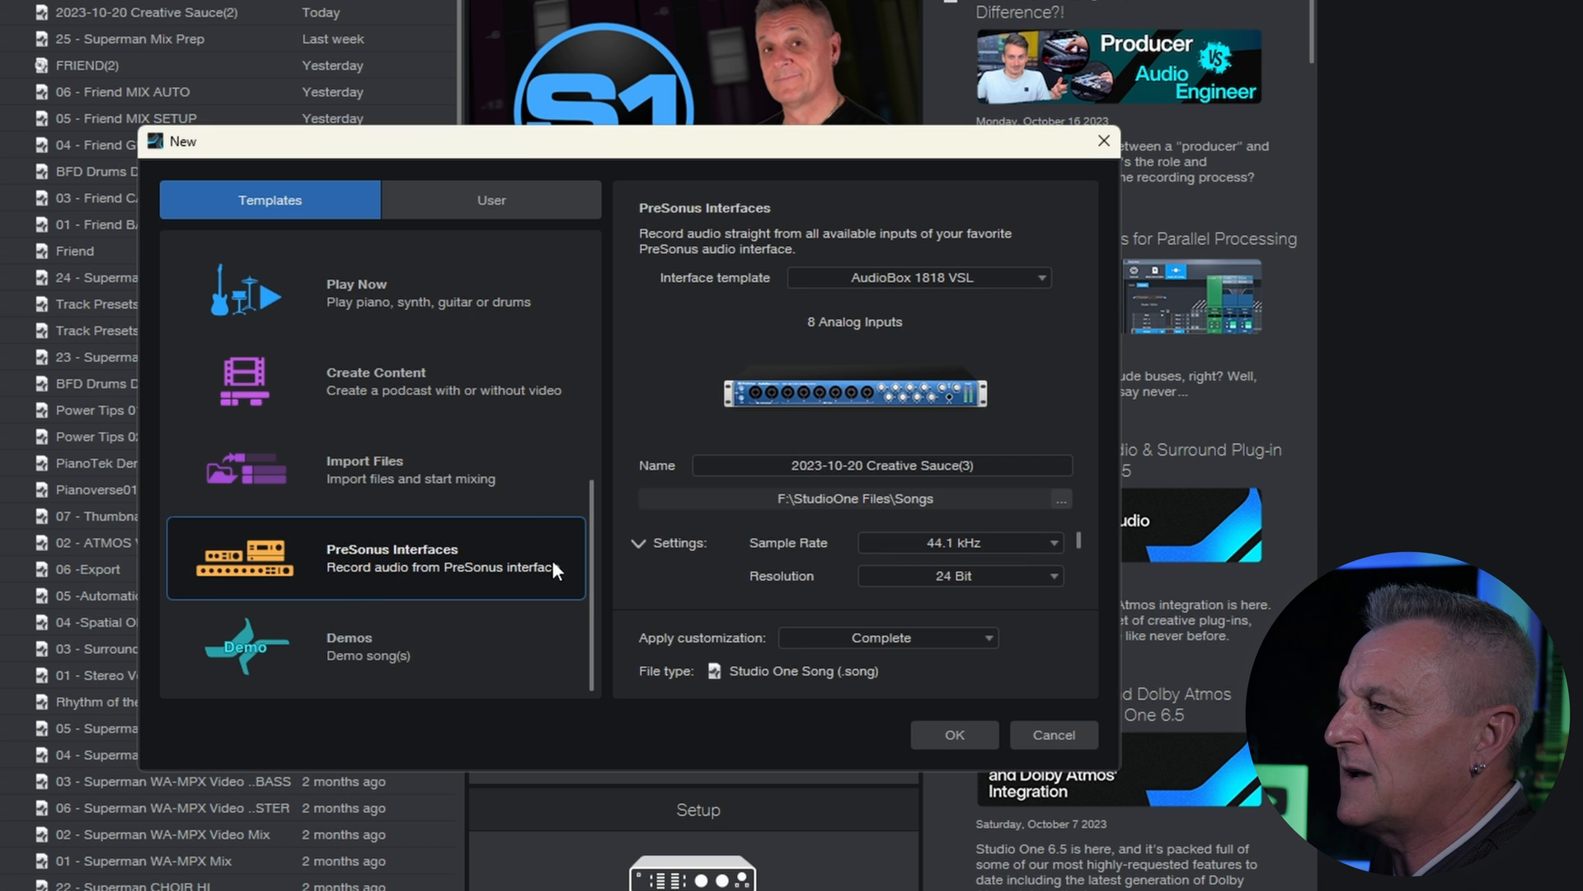
mouse_move(950, 326)
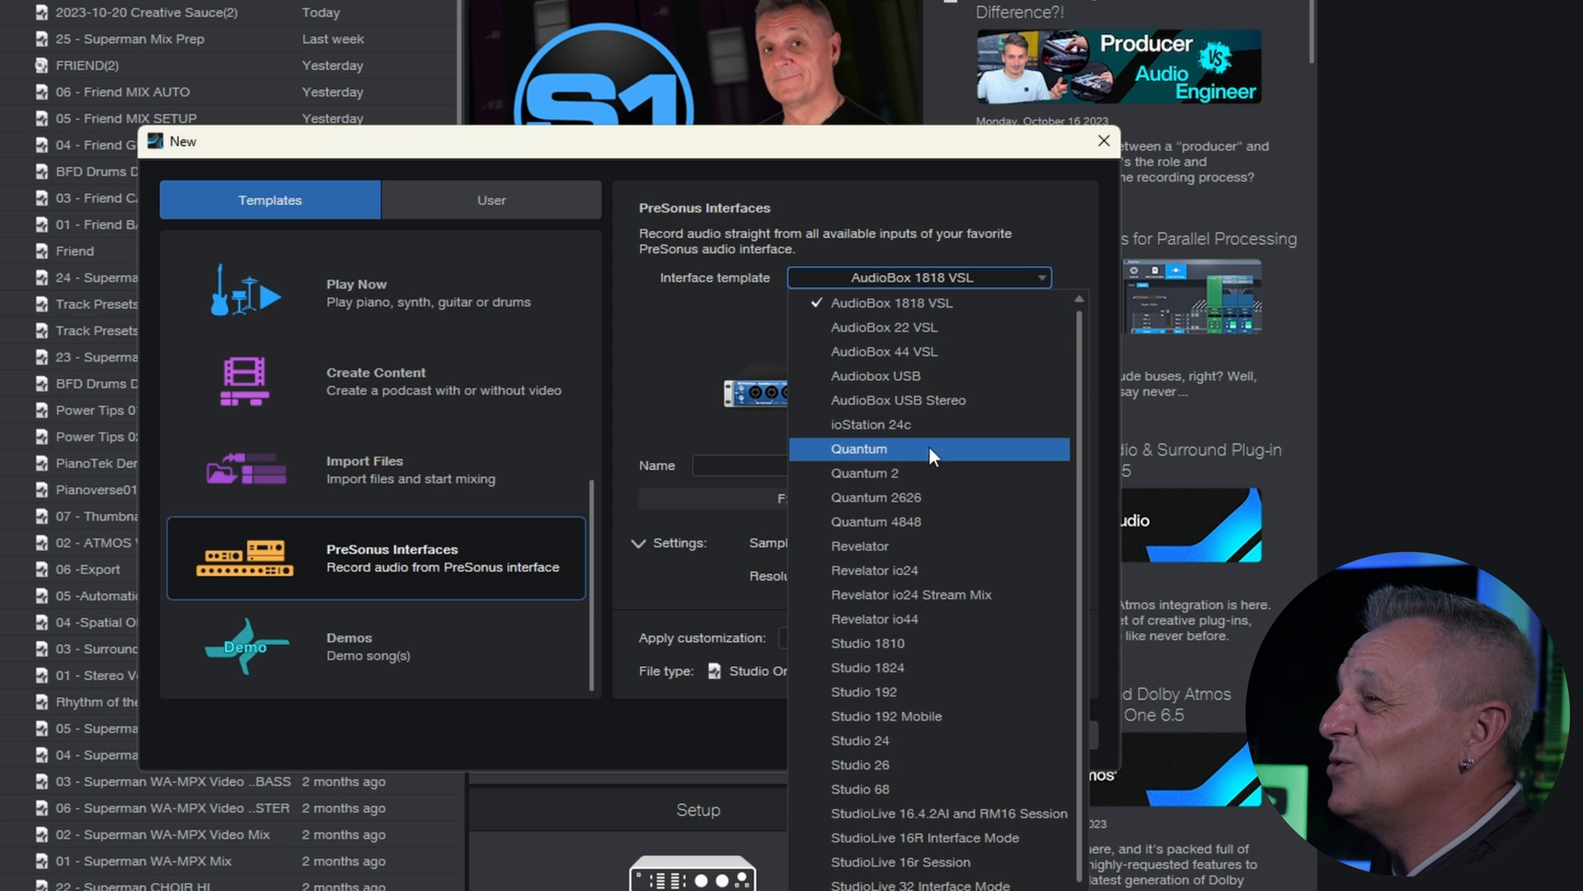
click(864, 691)
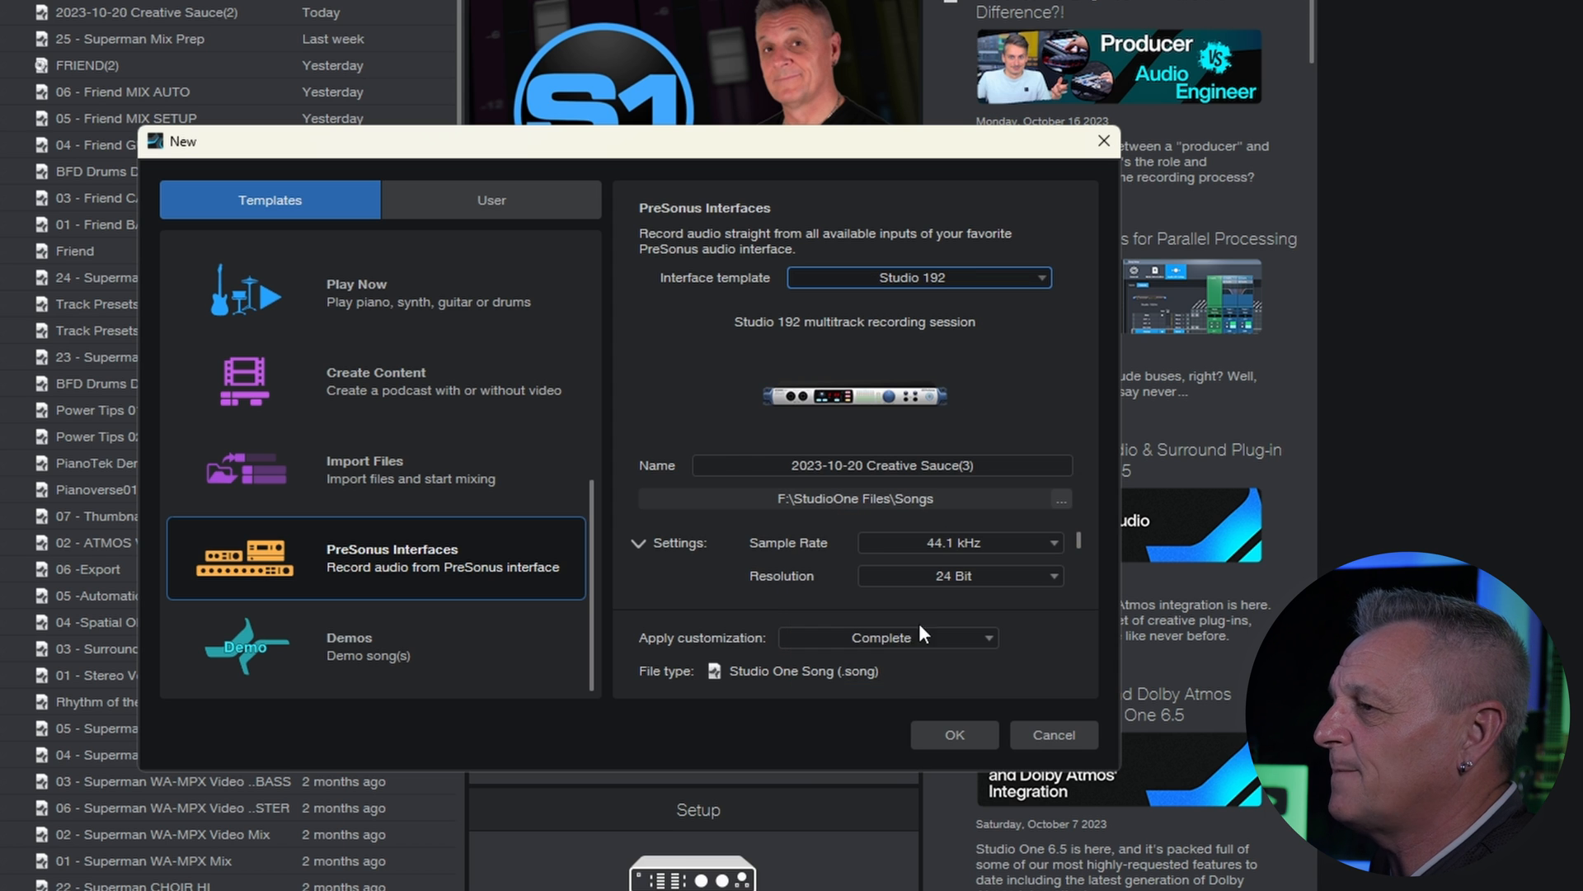
mouse_move(981, 347)
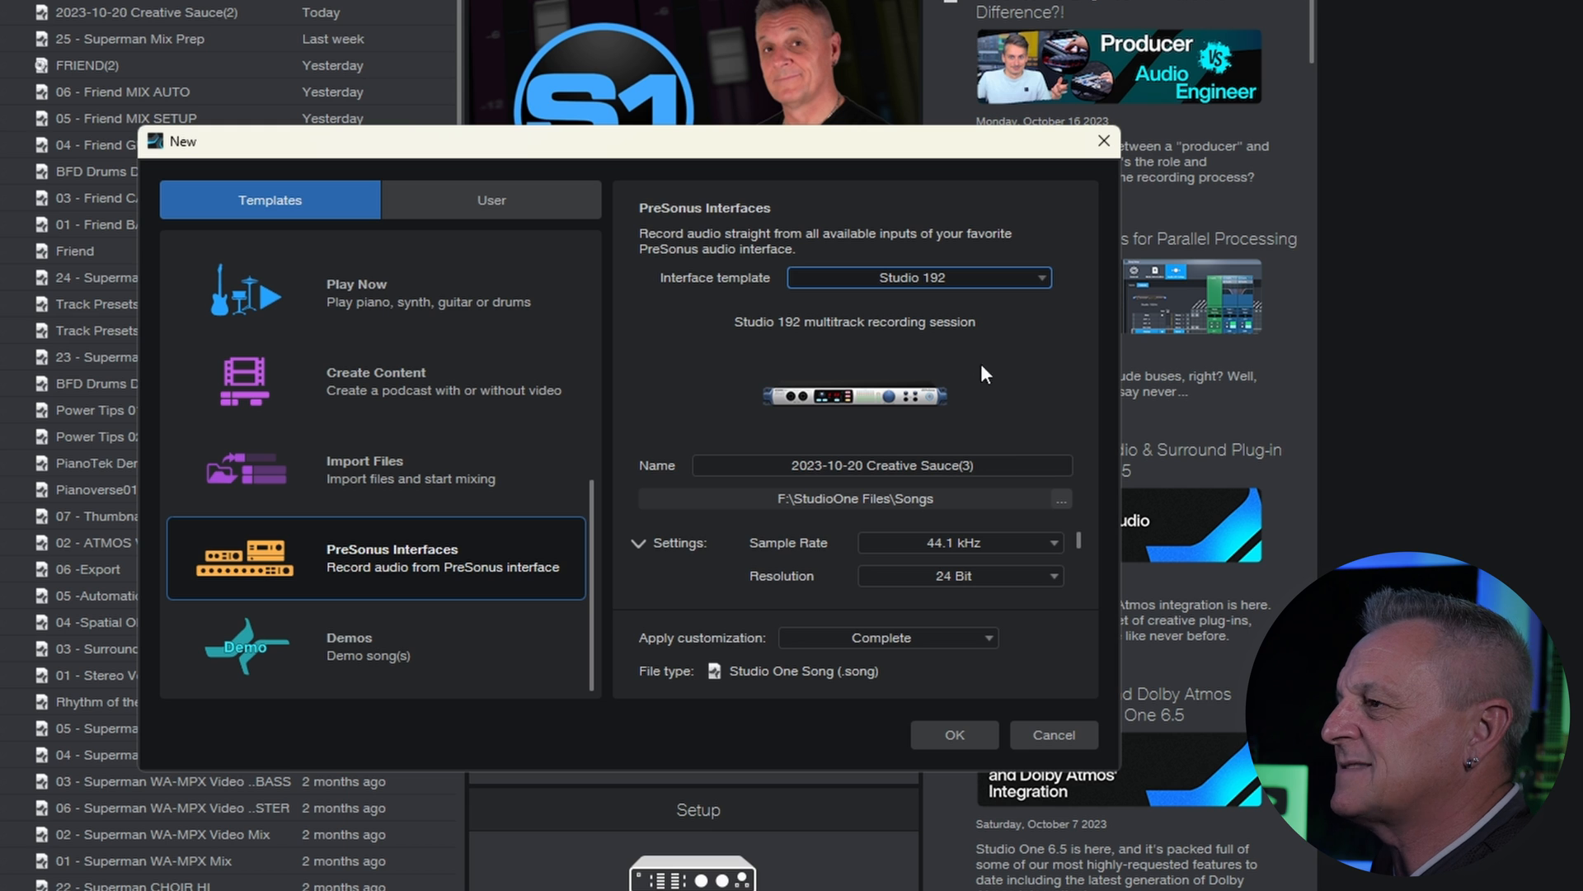
mouse_move(841, 477)
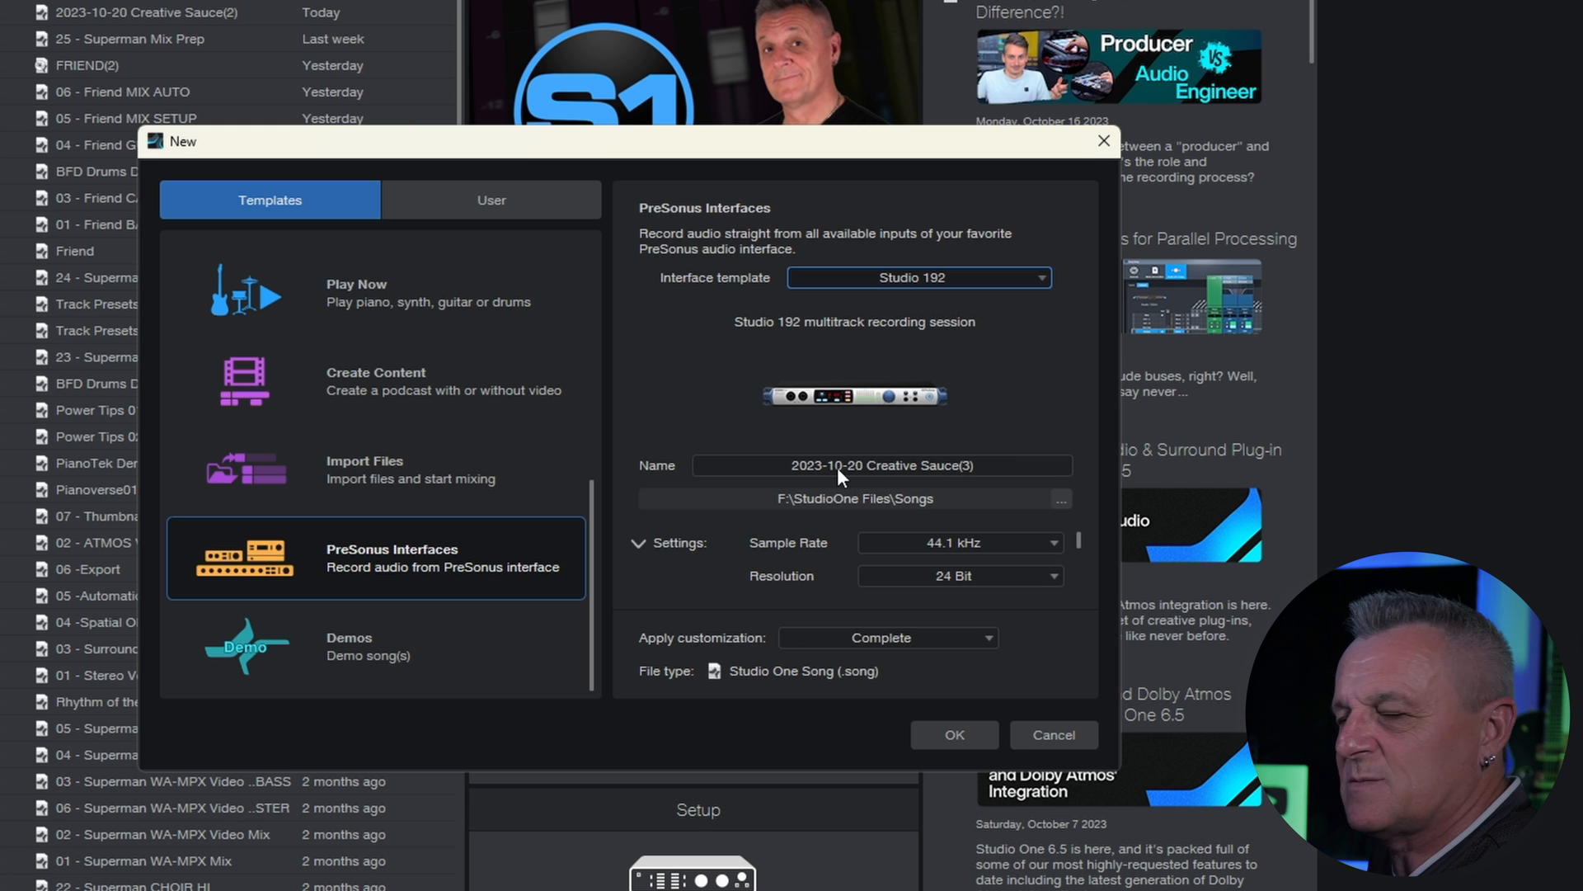
mouse_move(1022, 373)
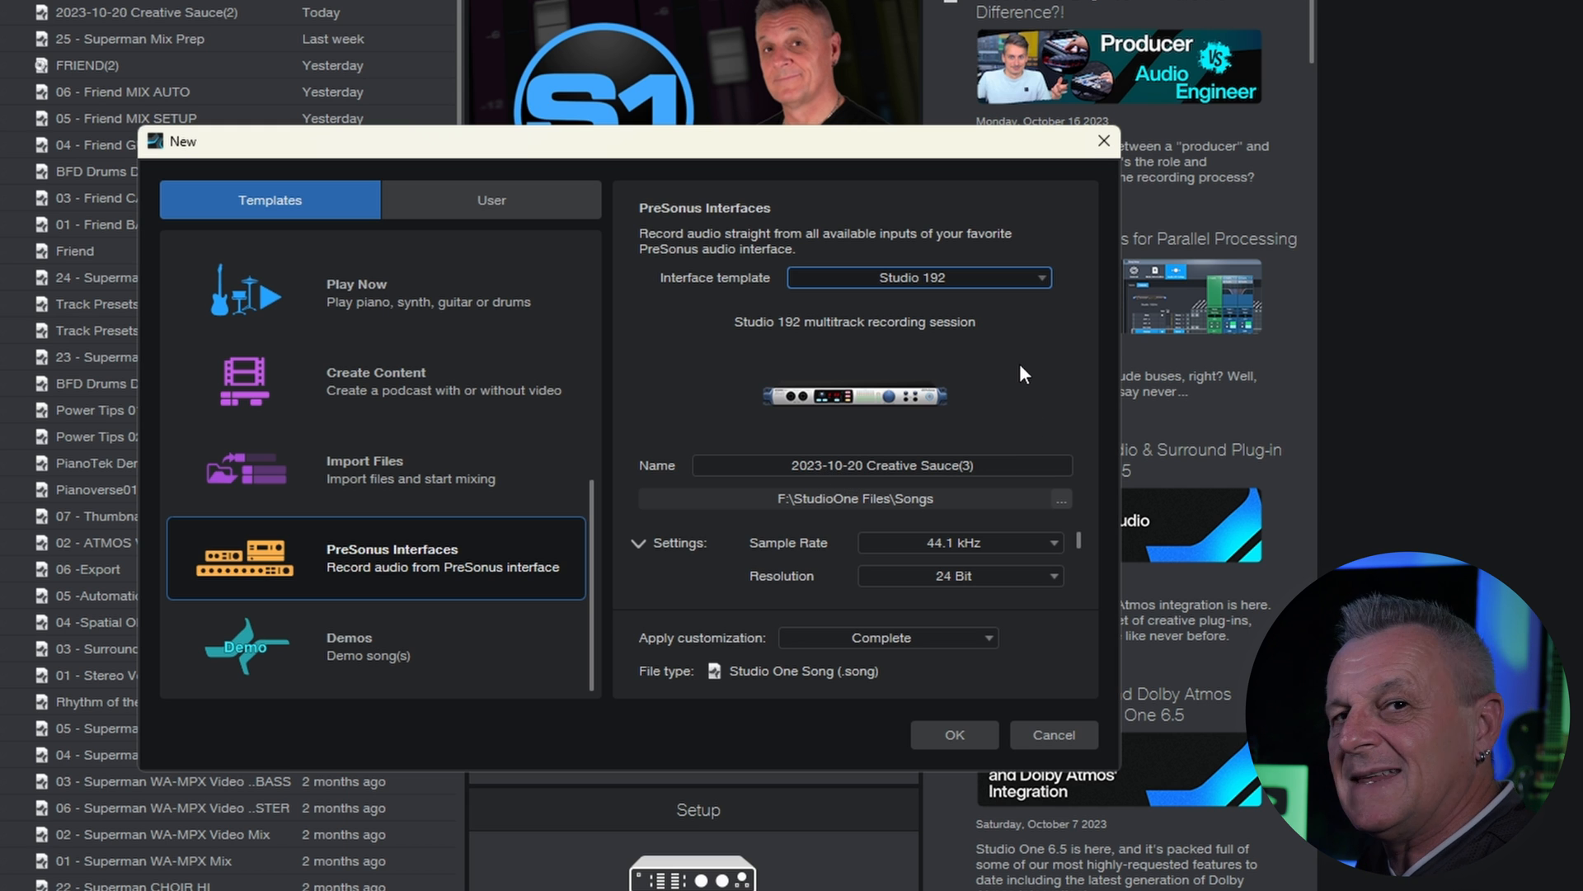